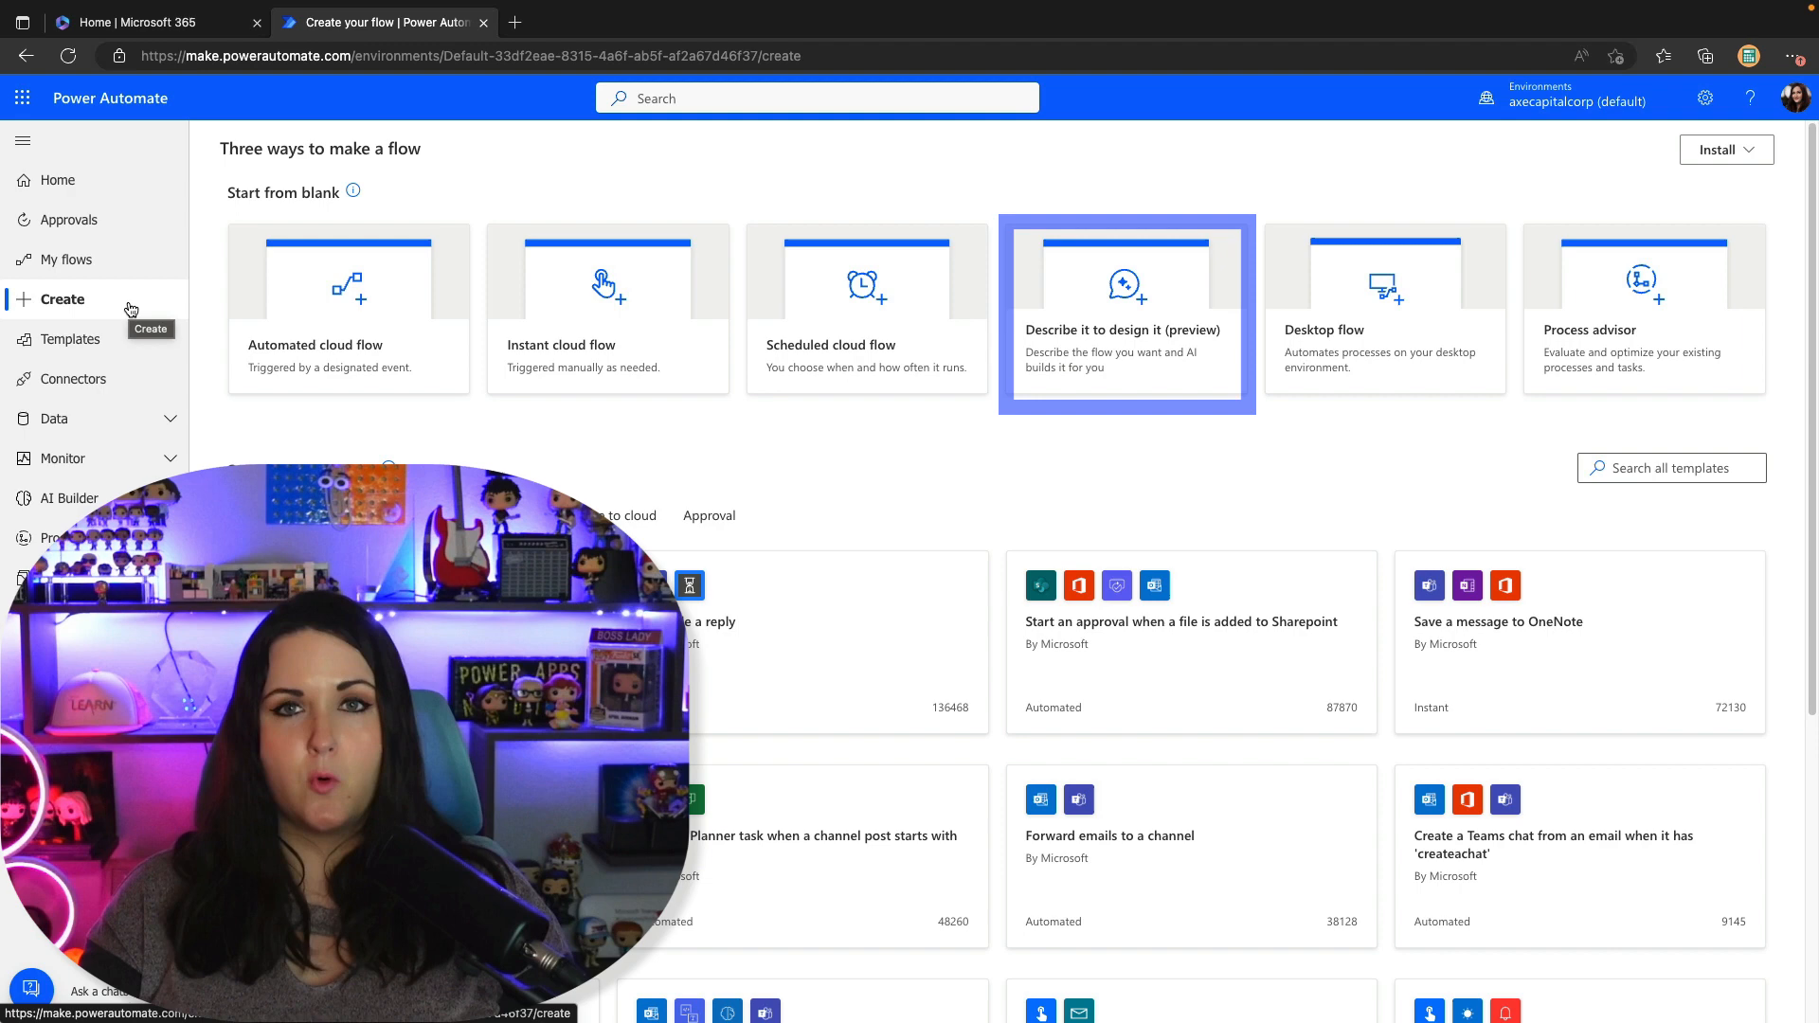
mouse_move(1209, 361)
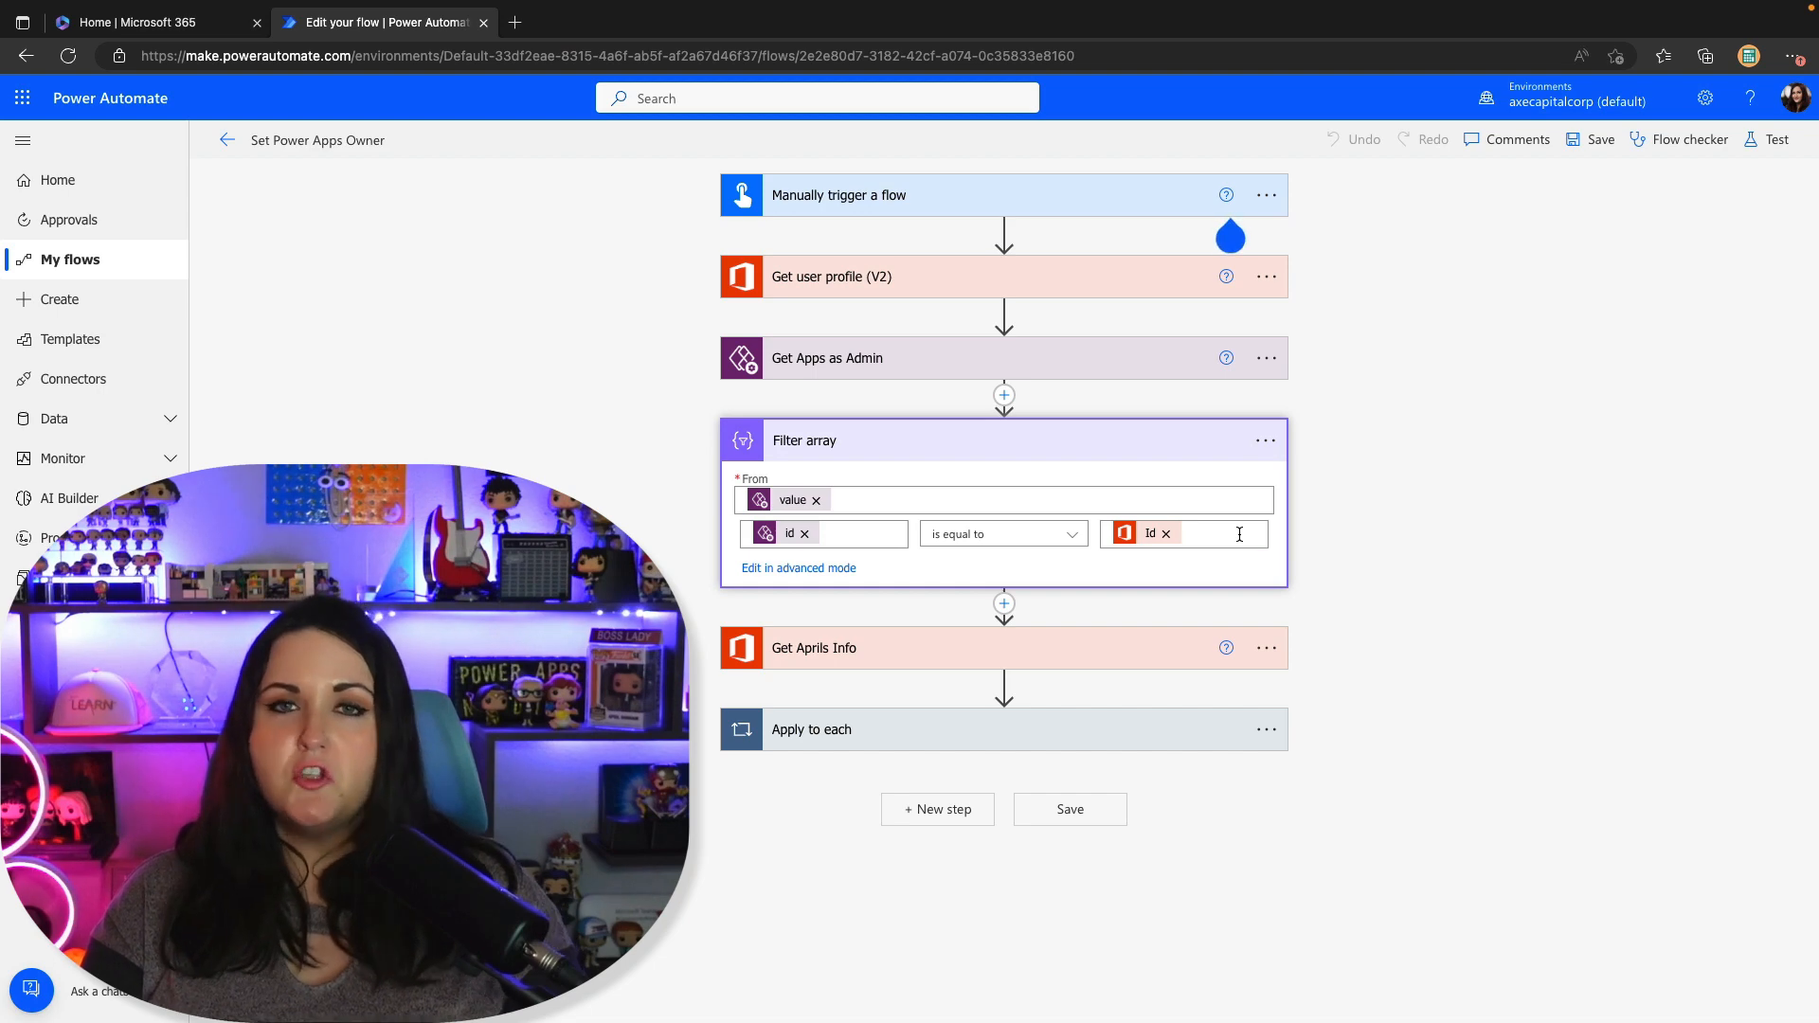
mouse_move(1218, 533)
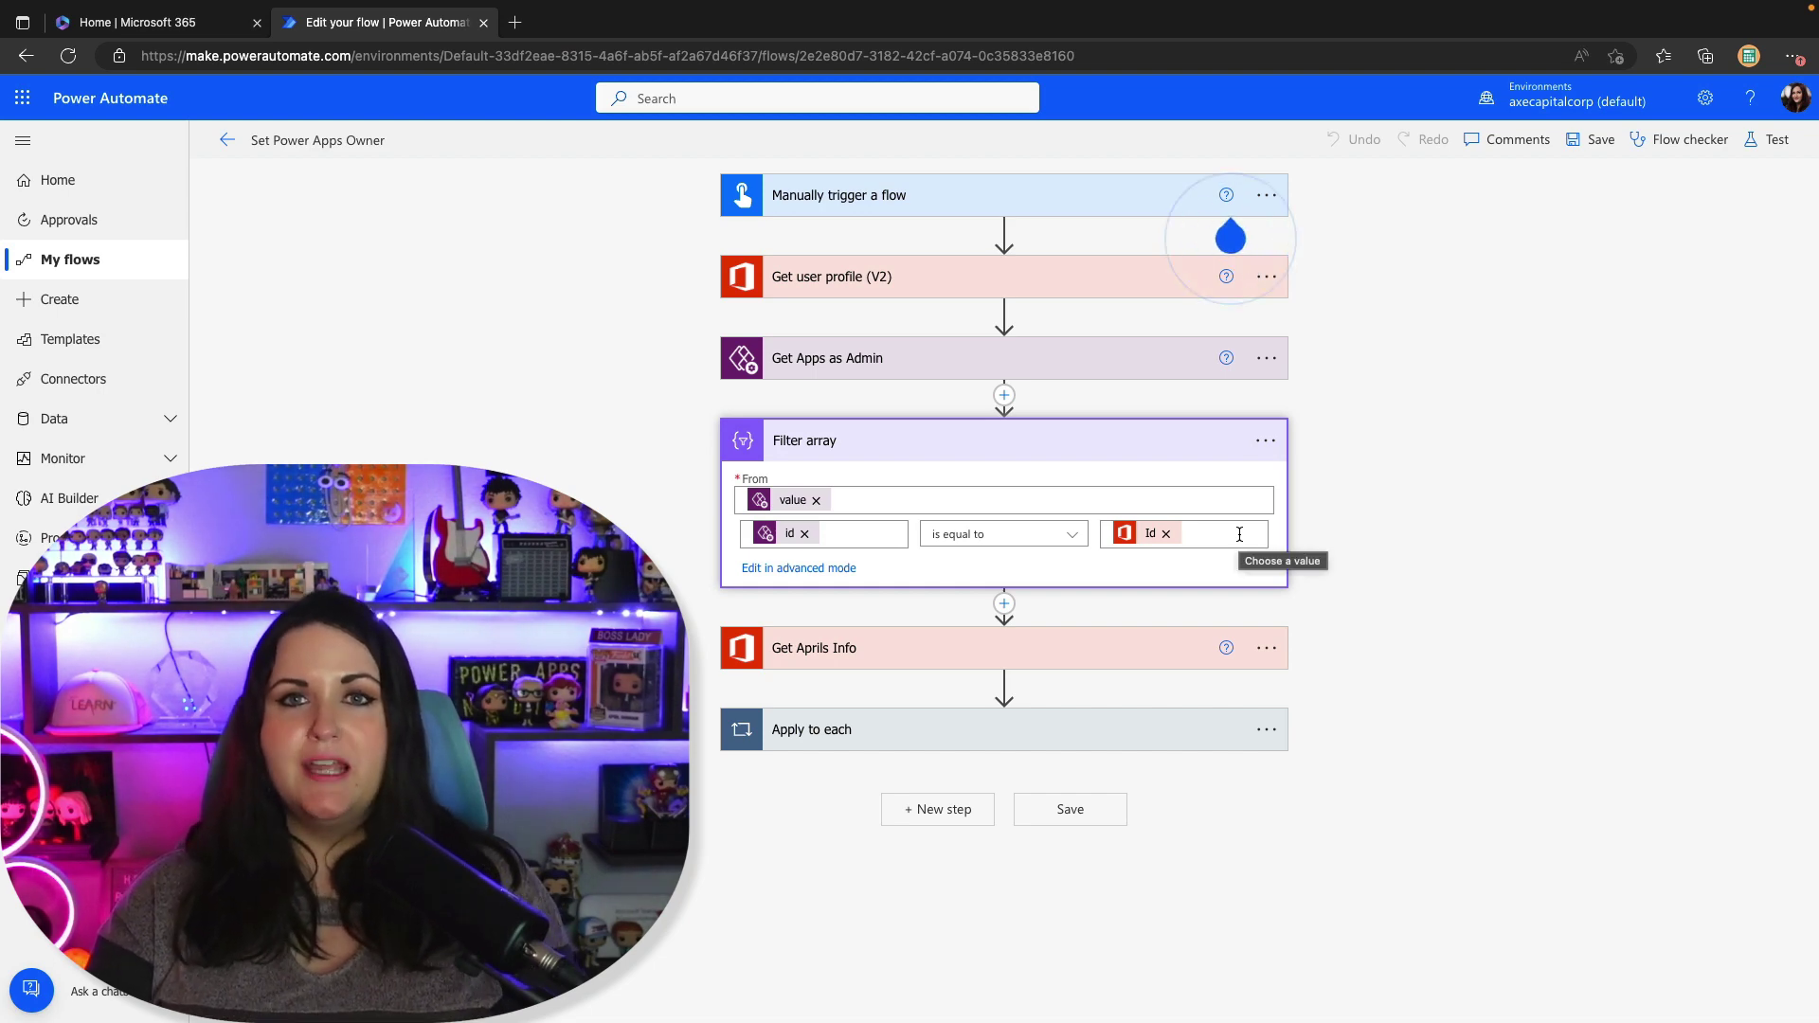
Open Format data by examples from the Id field's Expression tab, then return to home.
left_click(1206, 533)
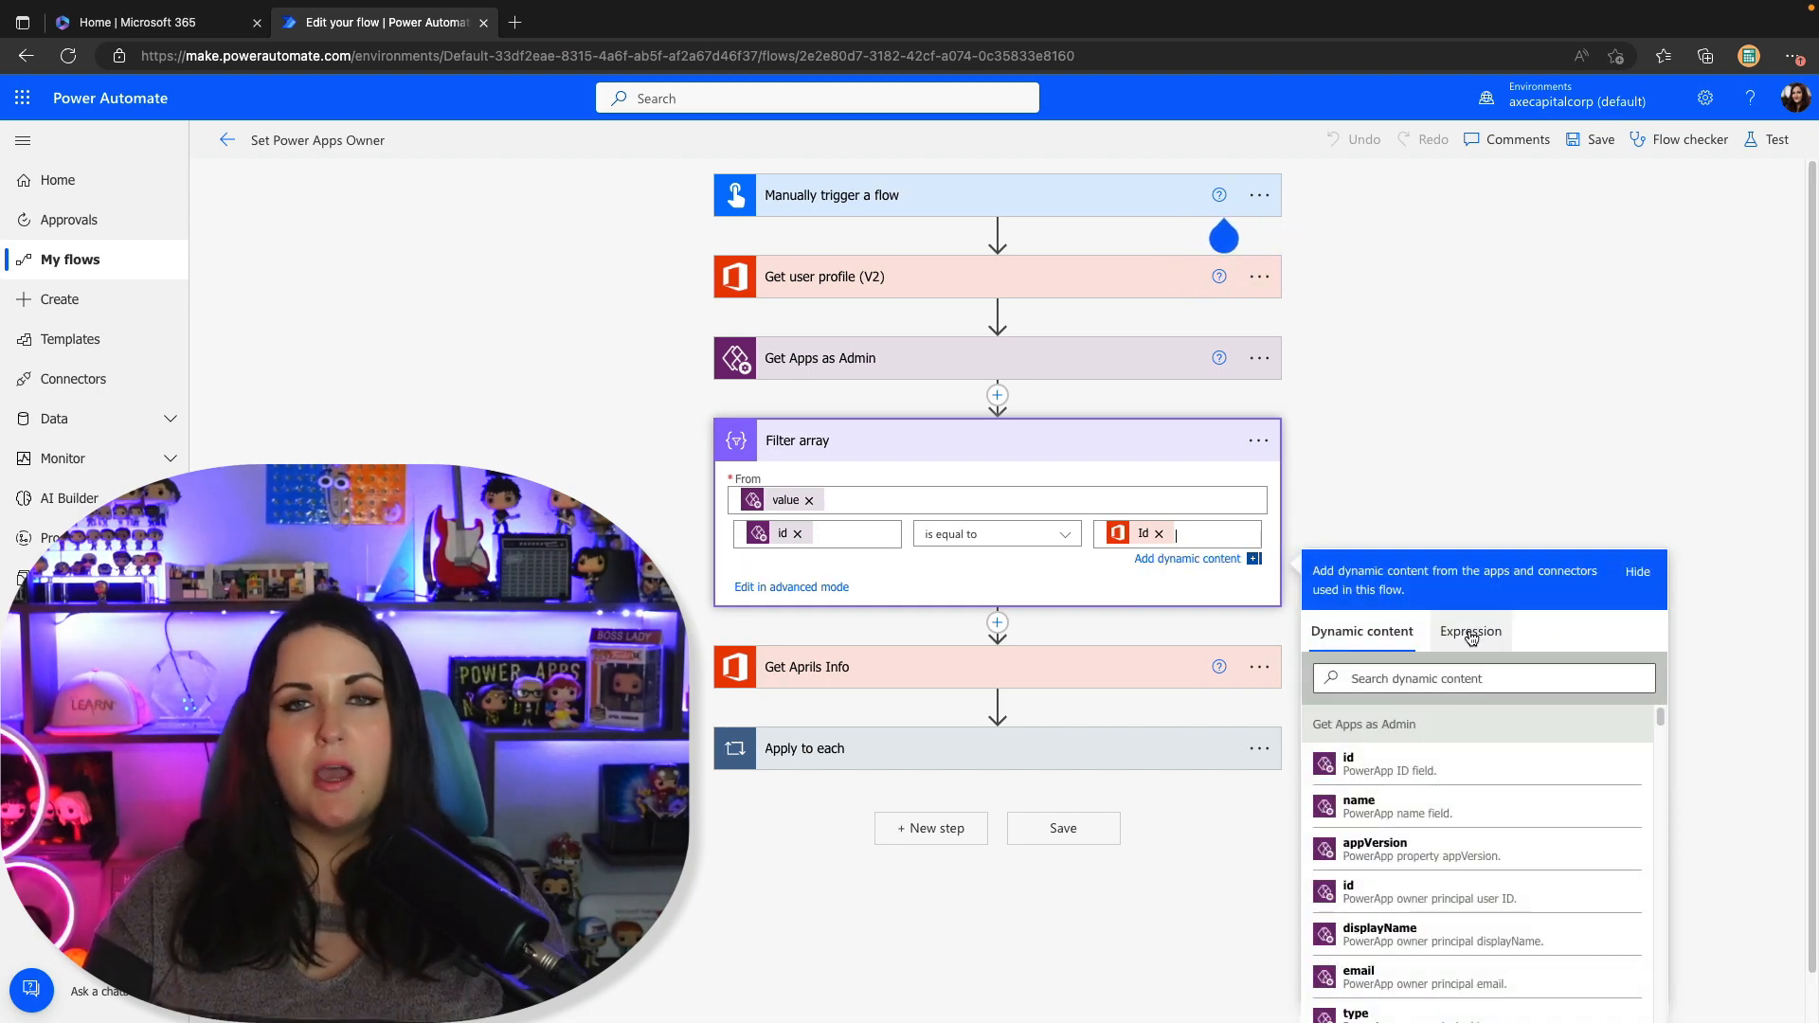
left_click(1469, 631)
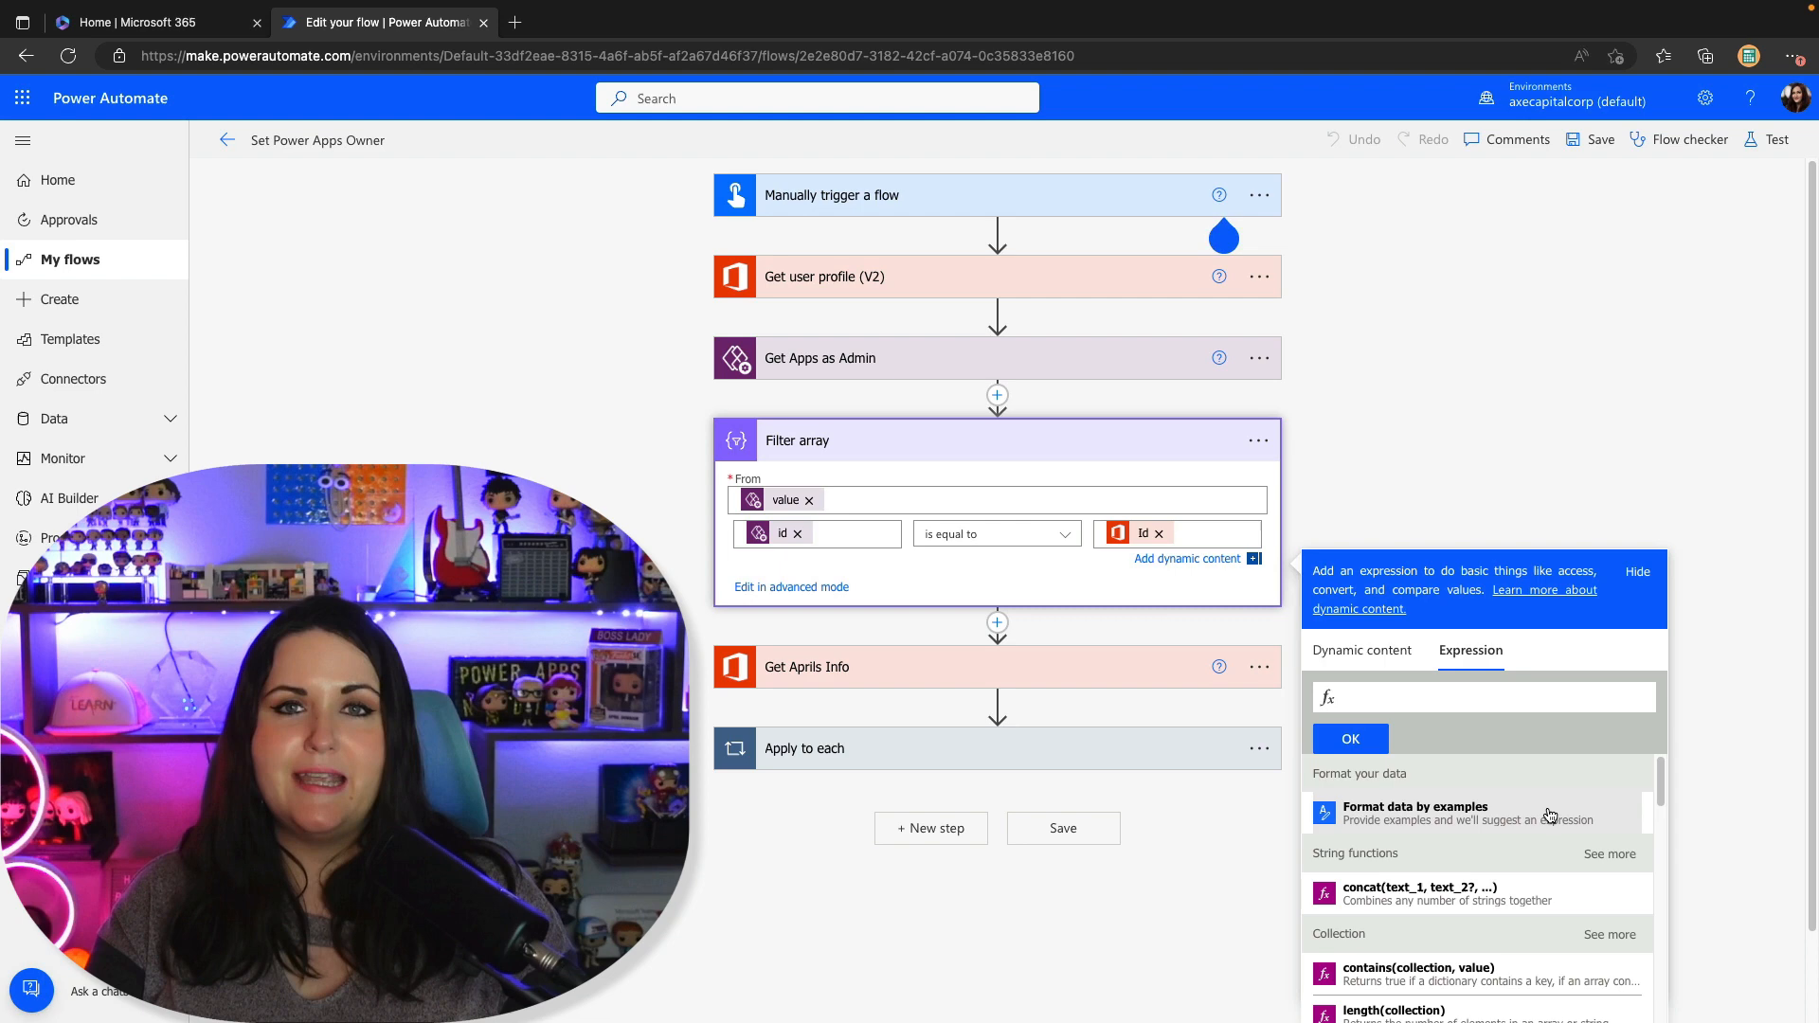
left_click(1415, 812)
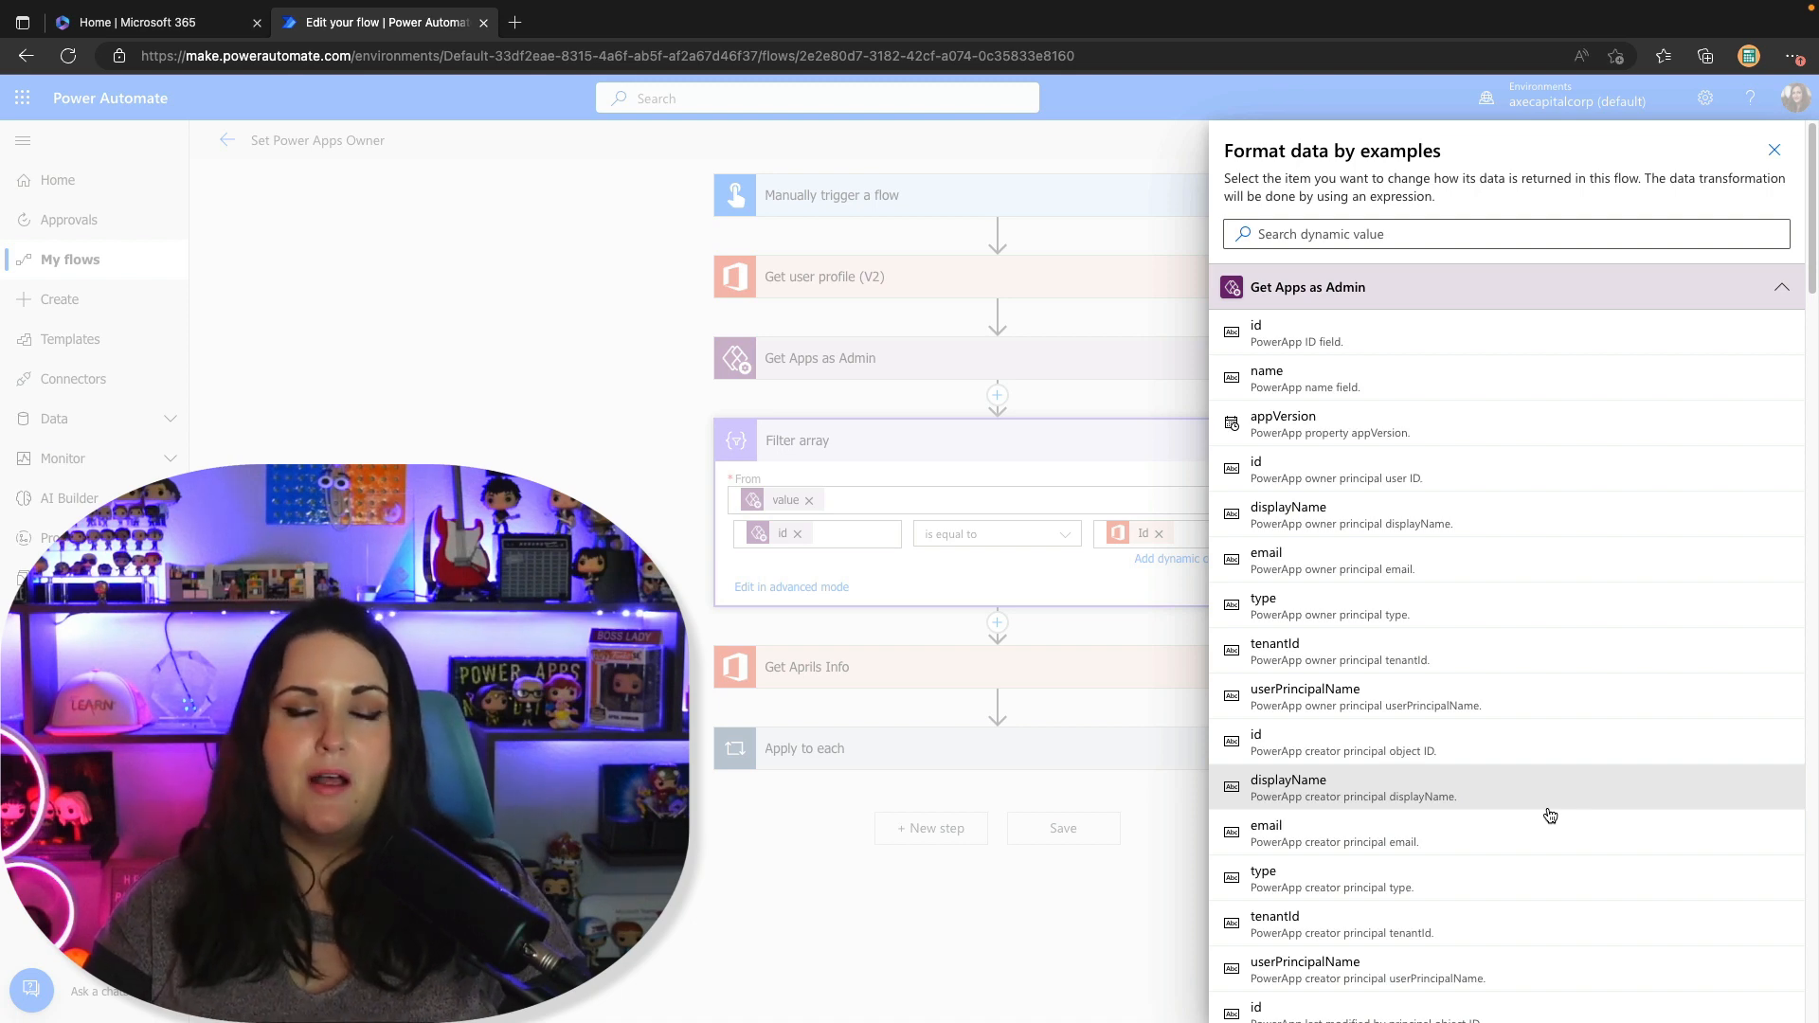
left_click(58, 180)
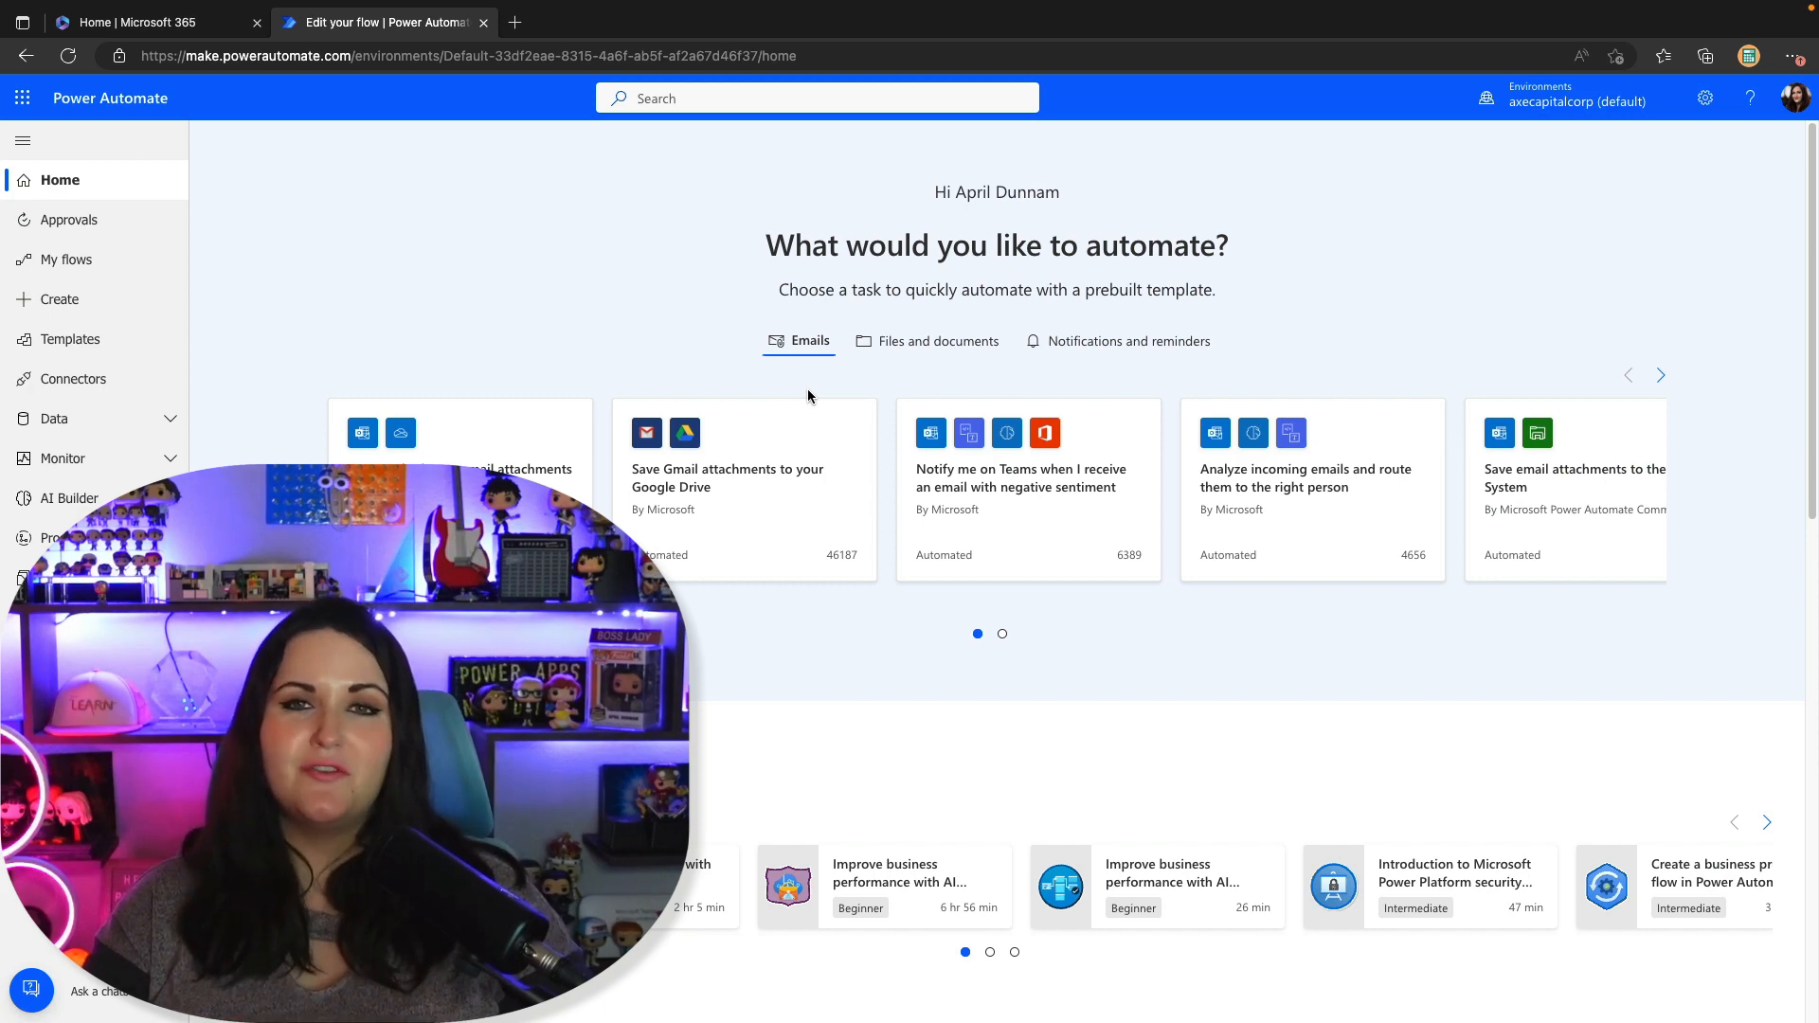
mouse_move(135, 307)
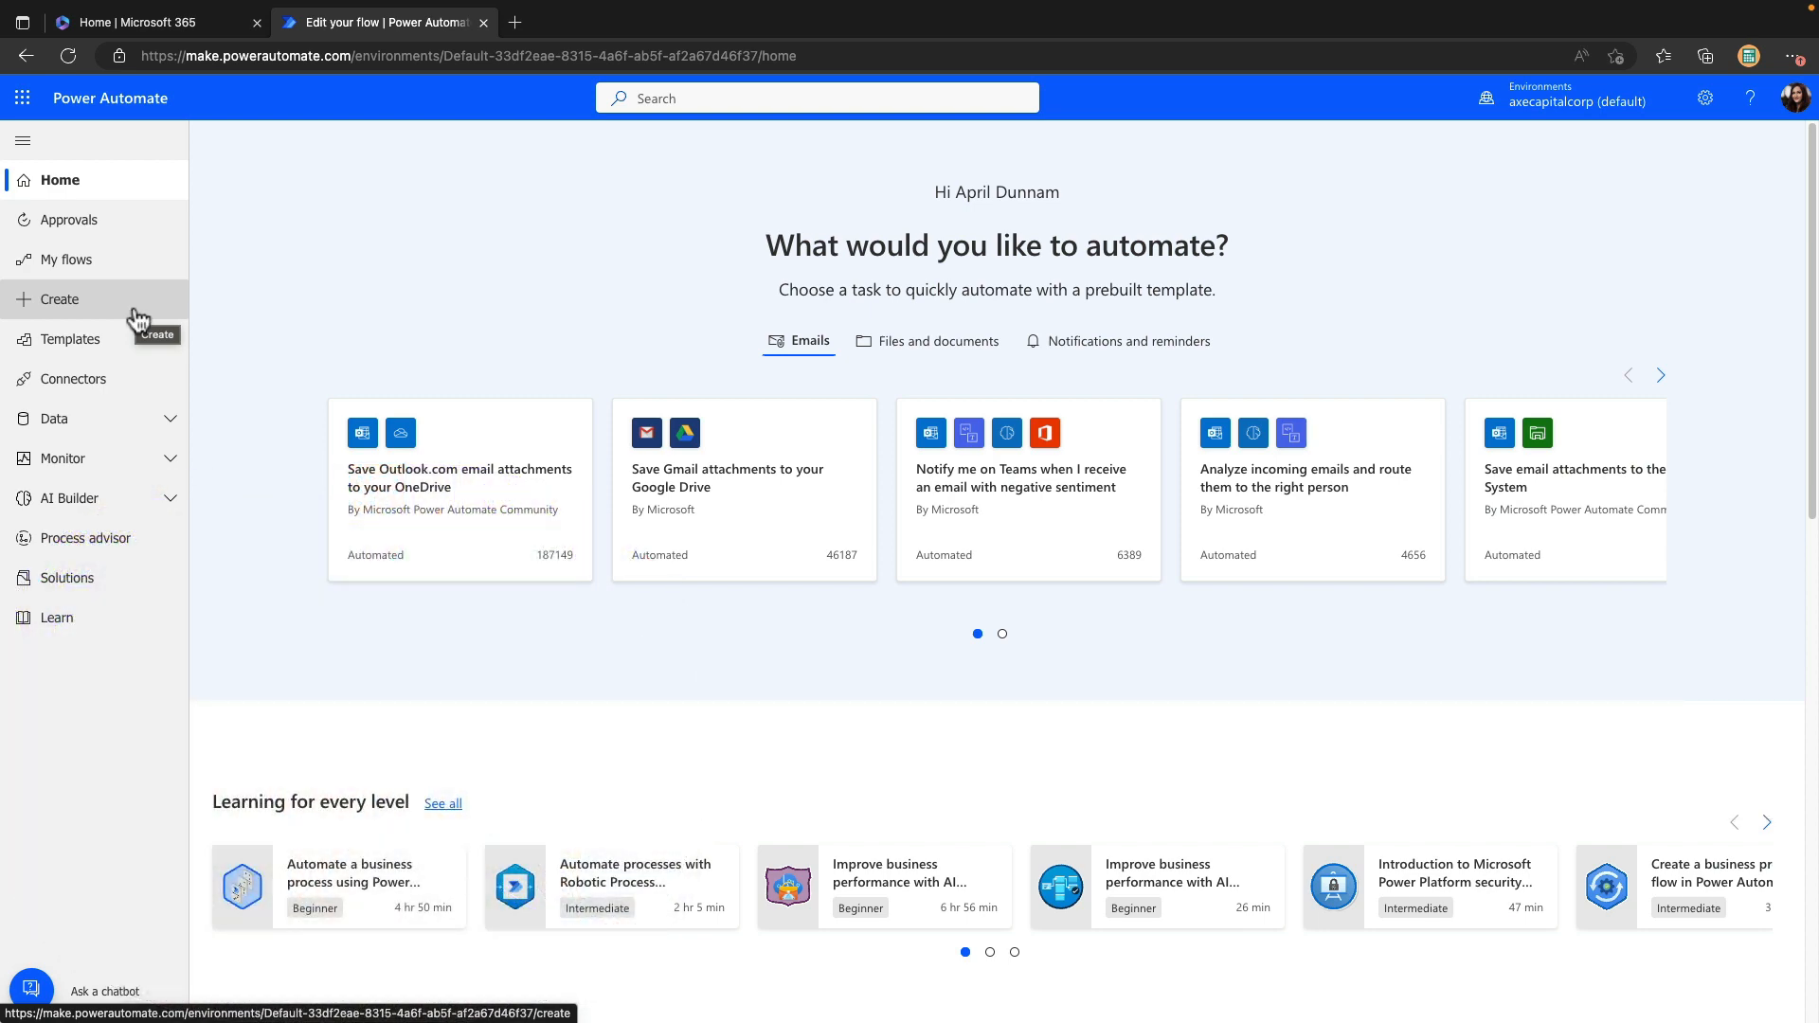
Go to the Create page from the left navigation.
left_click(62, 299)
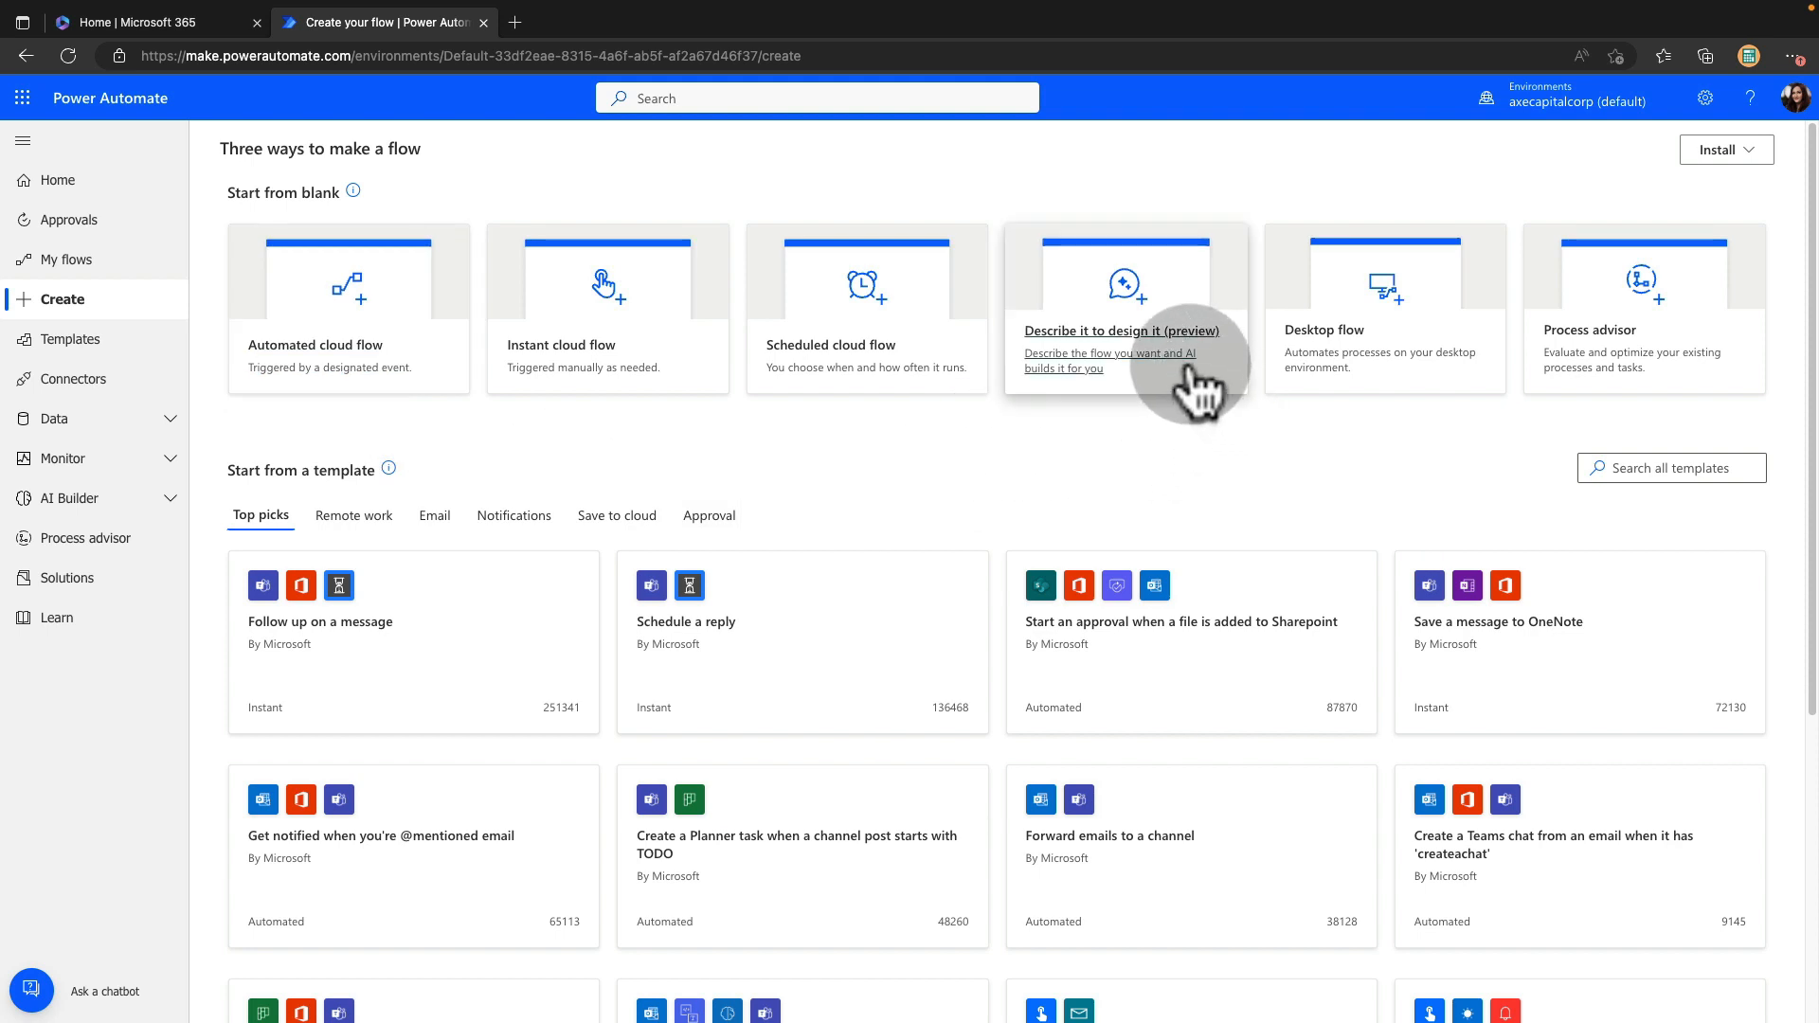
Start a 'Describe it to design it' flow and dismiss the preview welcome dialog.
left_click(1121, 347)
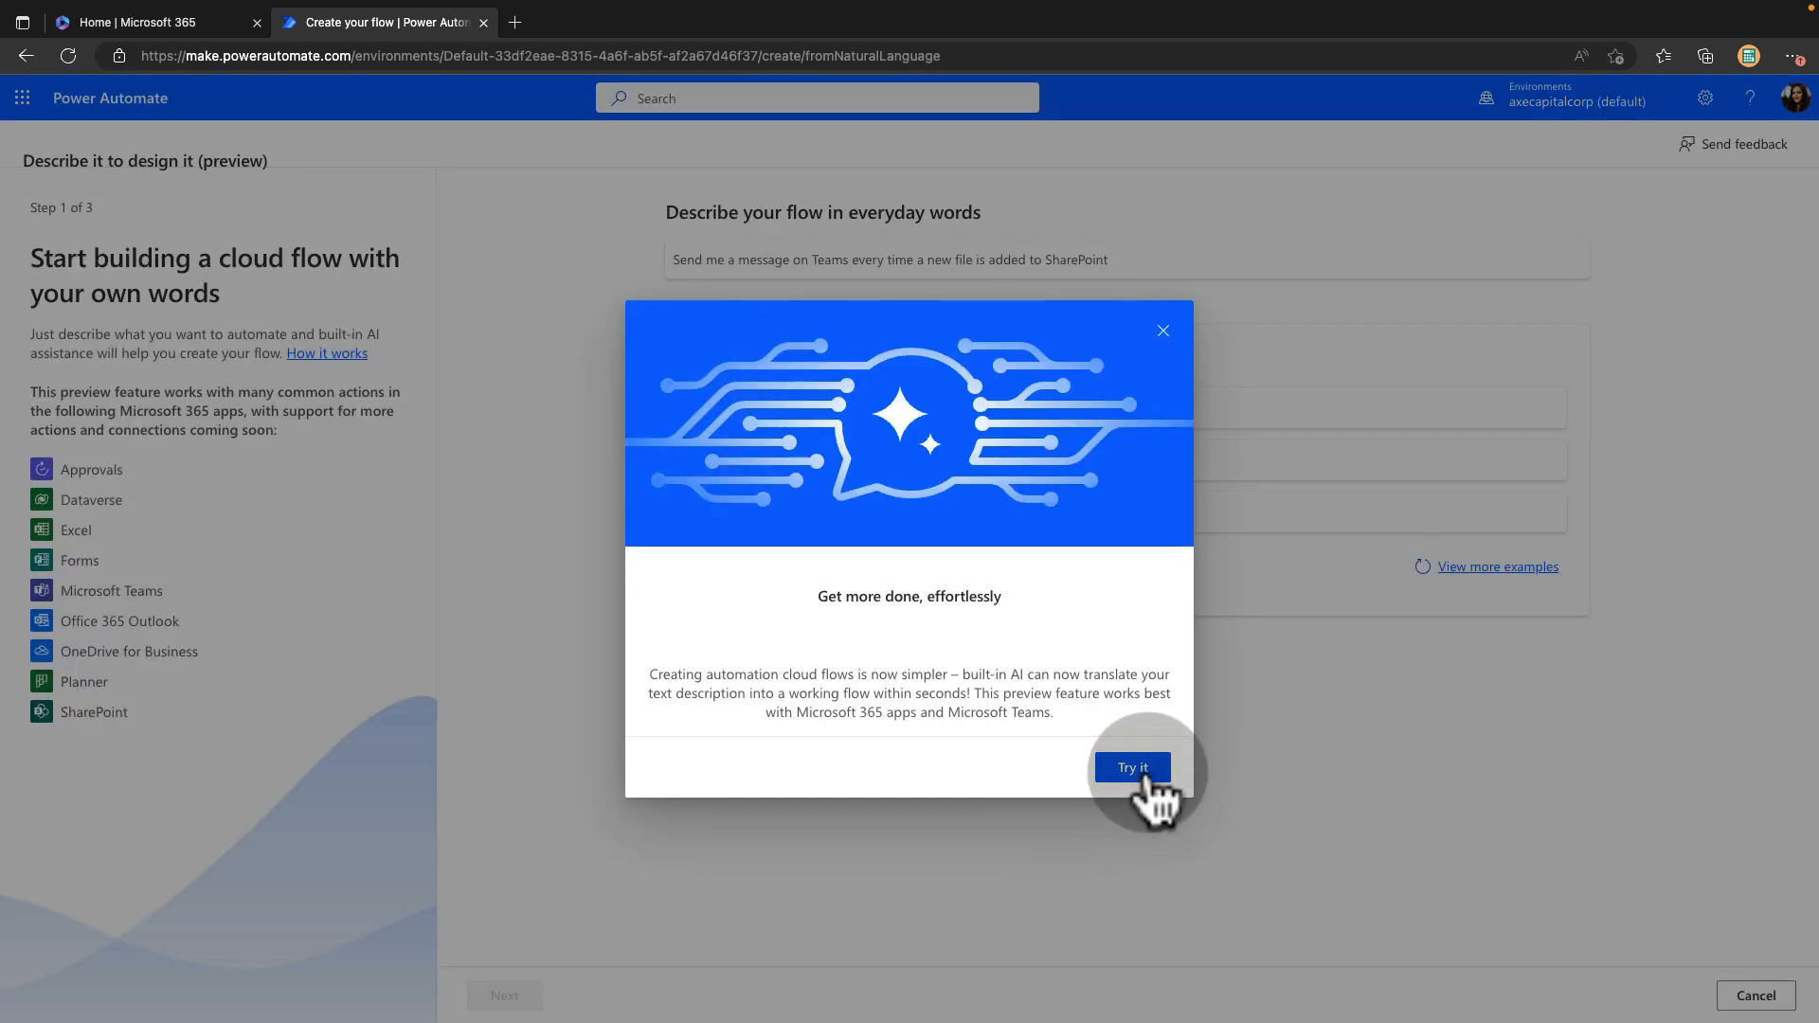
left_click(1131, 766)
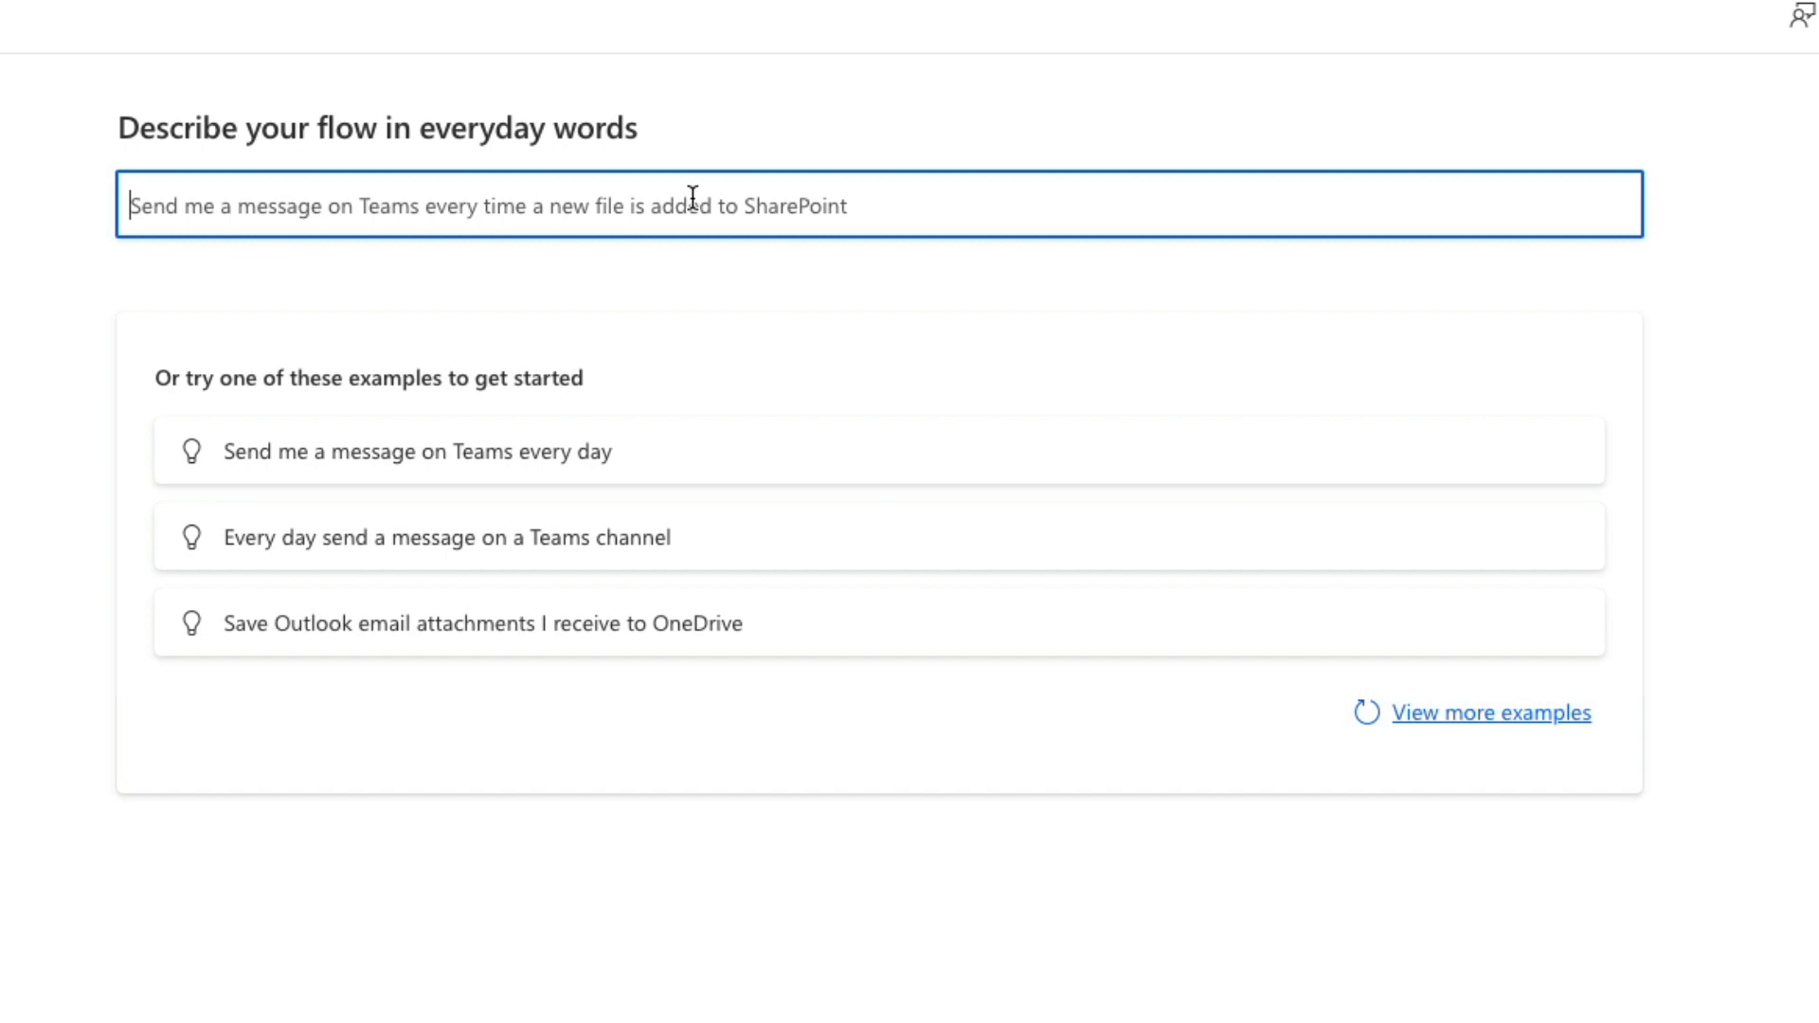
Enter 'take email attachments' and choose 'Save Outlook email attachments I receive to OneDrive'.
type("tak")
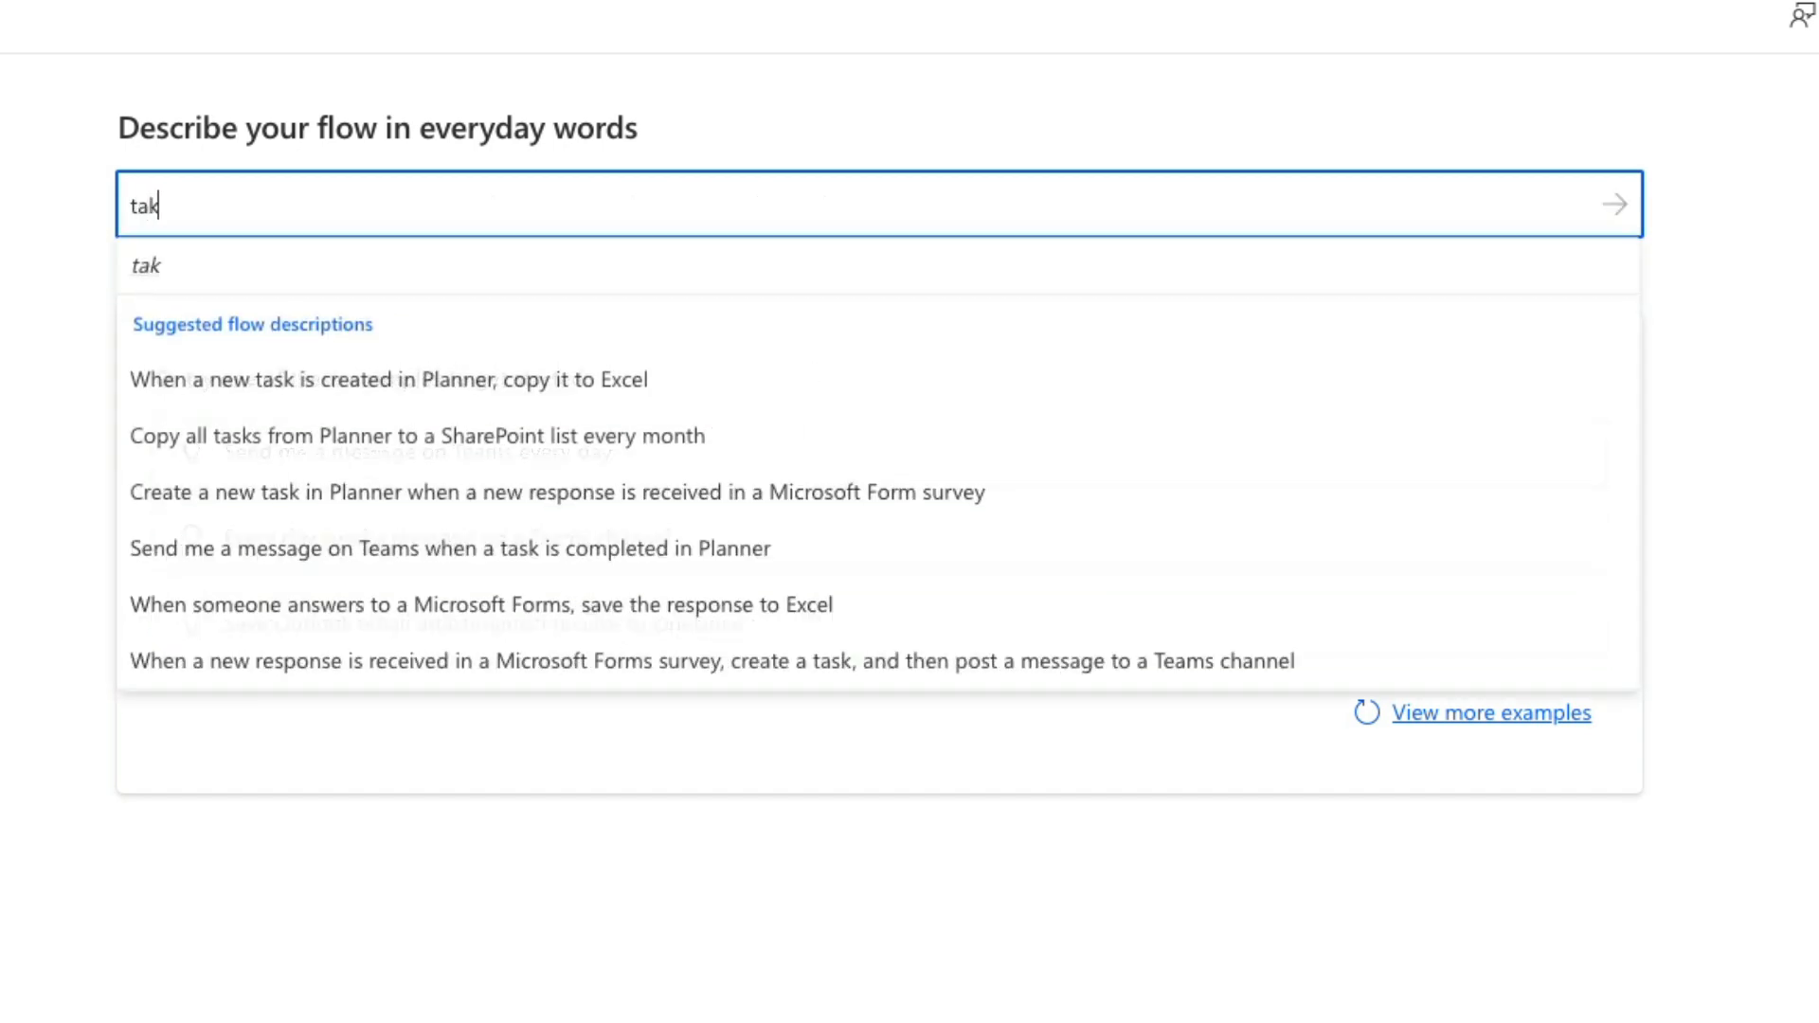
type("e email attac")
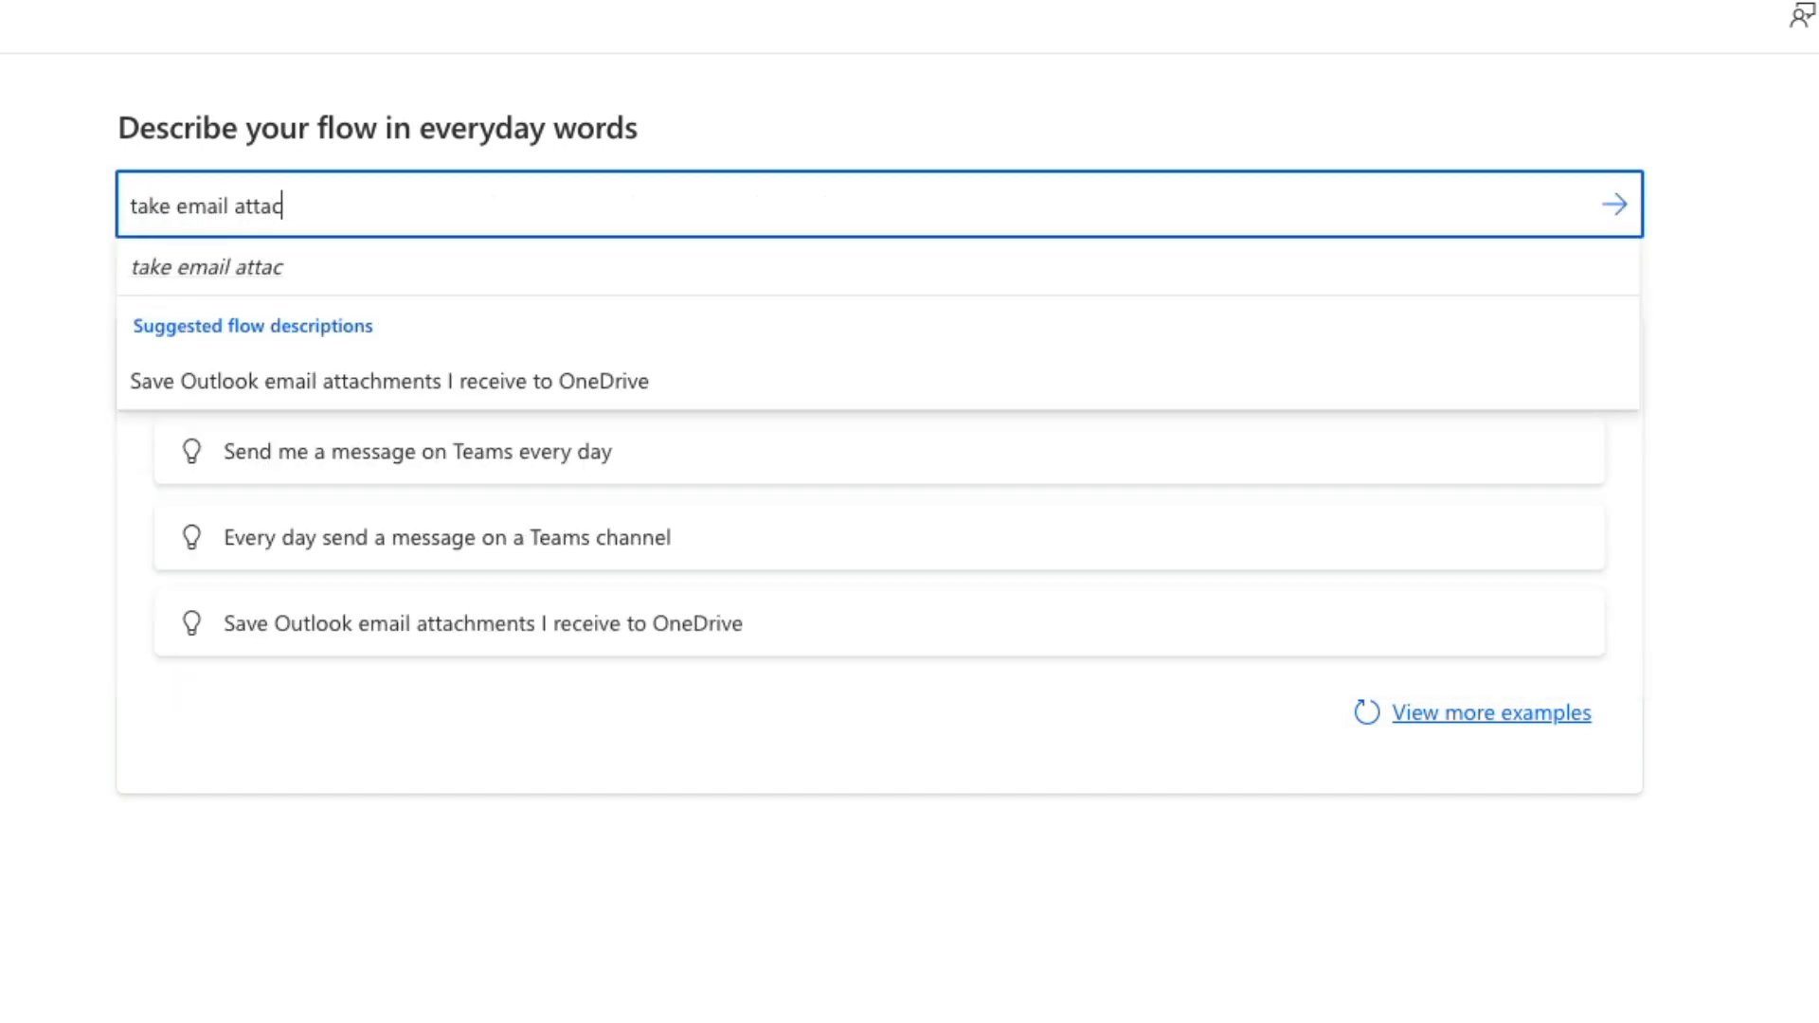
type("hments")
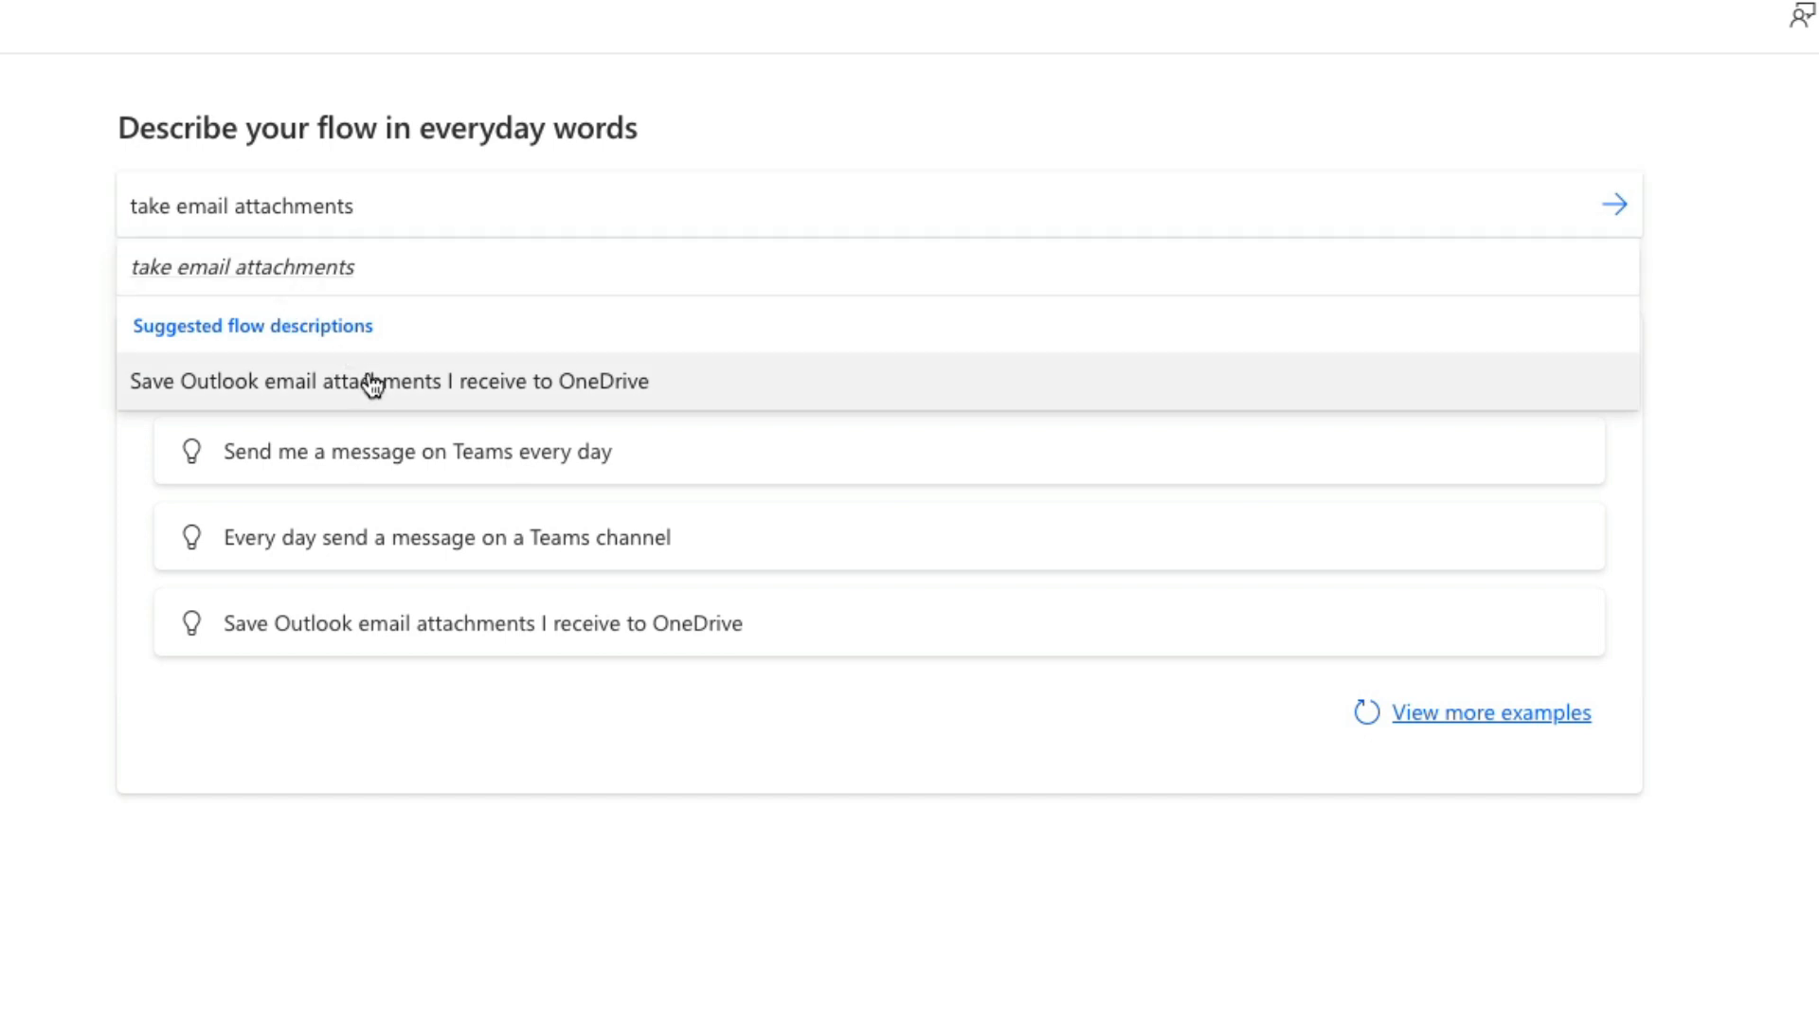
mouse_move(761, 392)
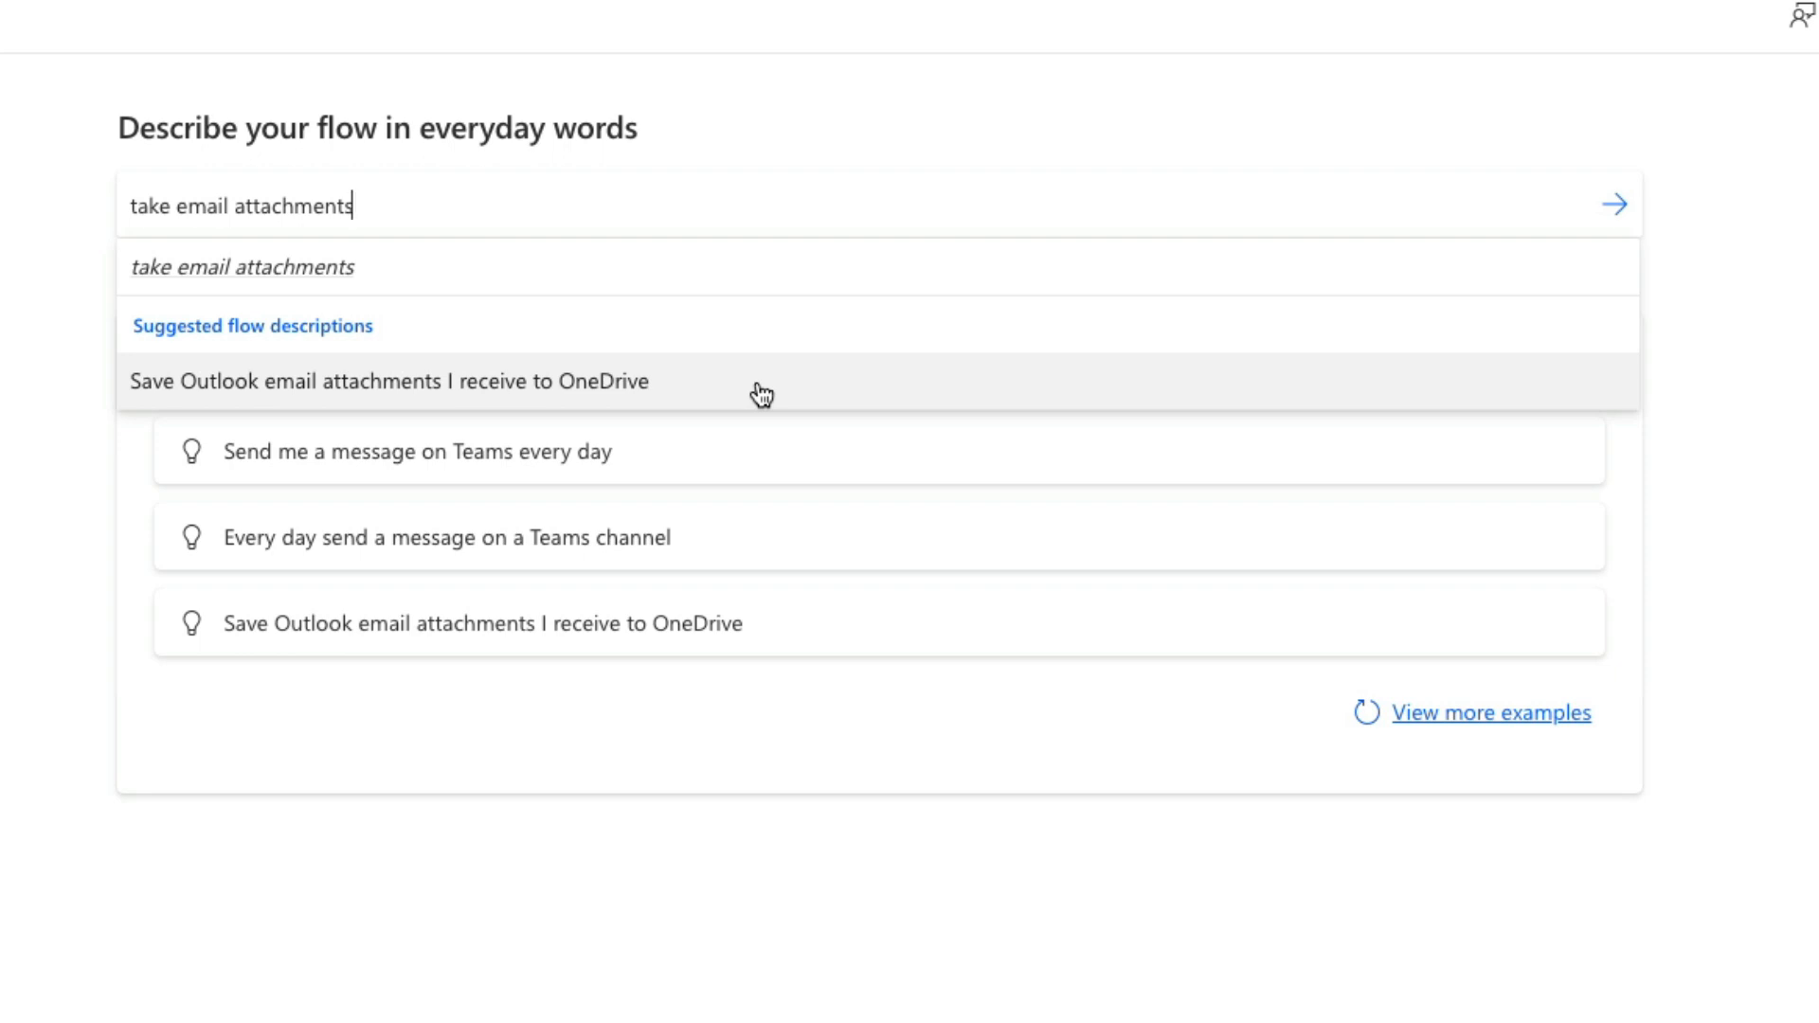
left_click(388, 382)
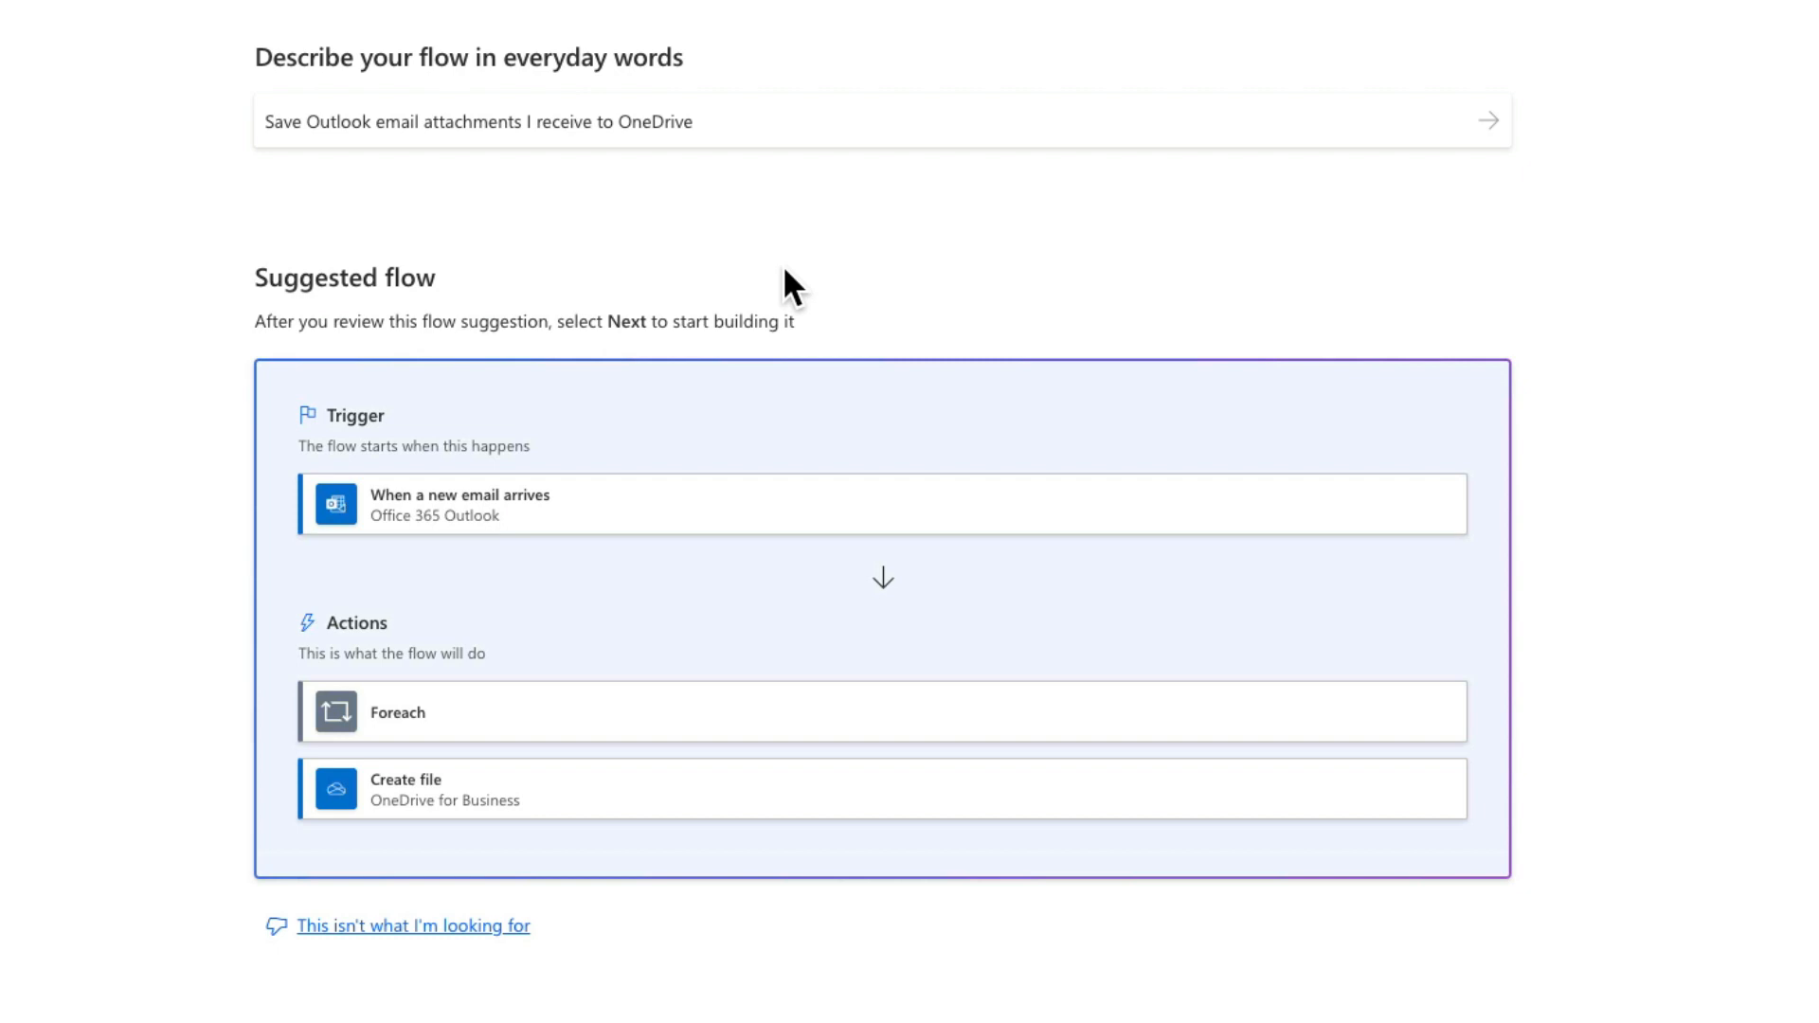
mouse_move(681, 503)
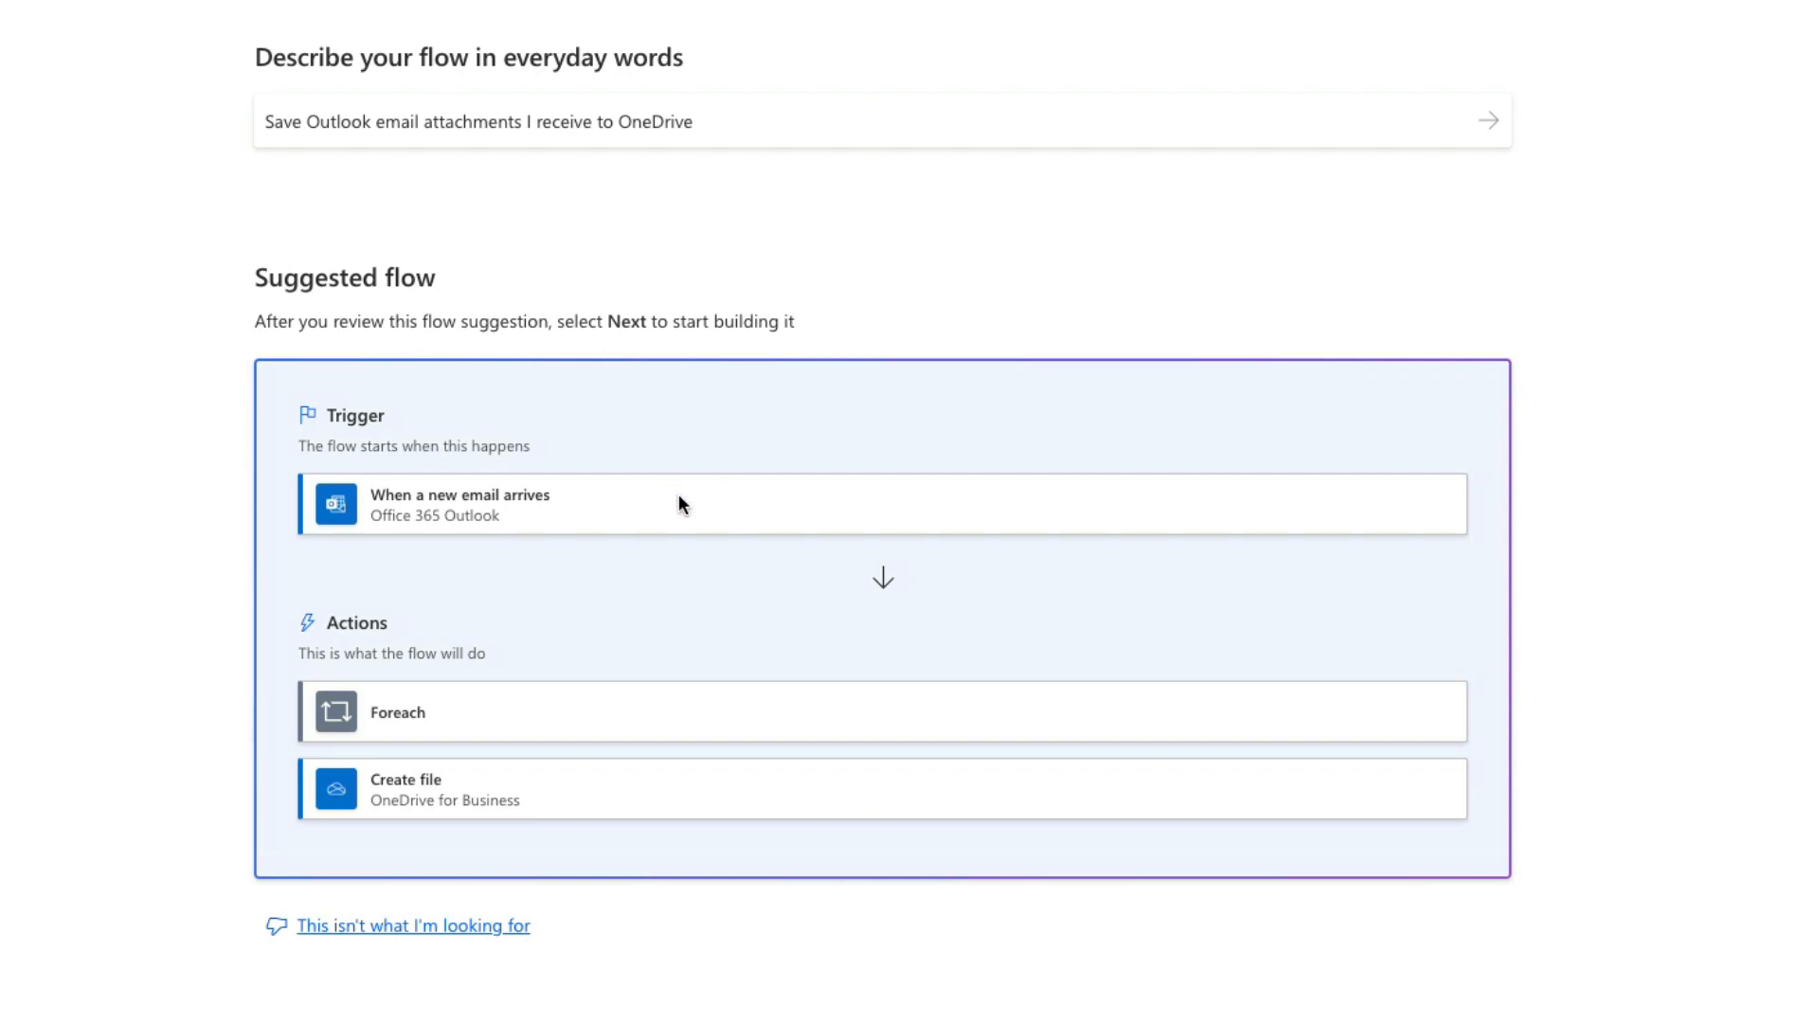
mouse_move(670, 600)
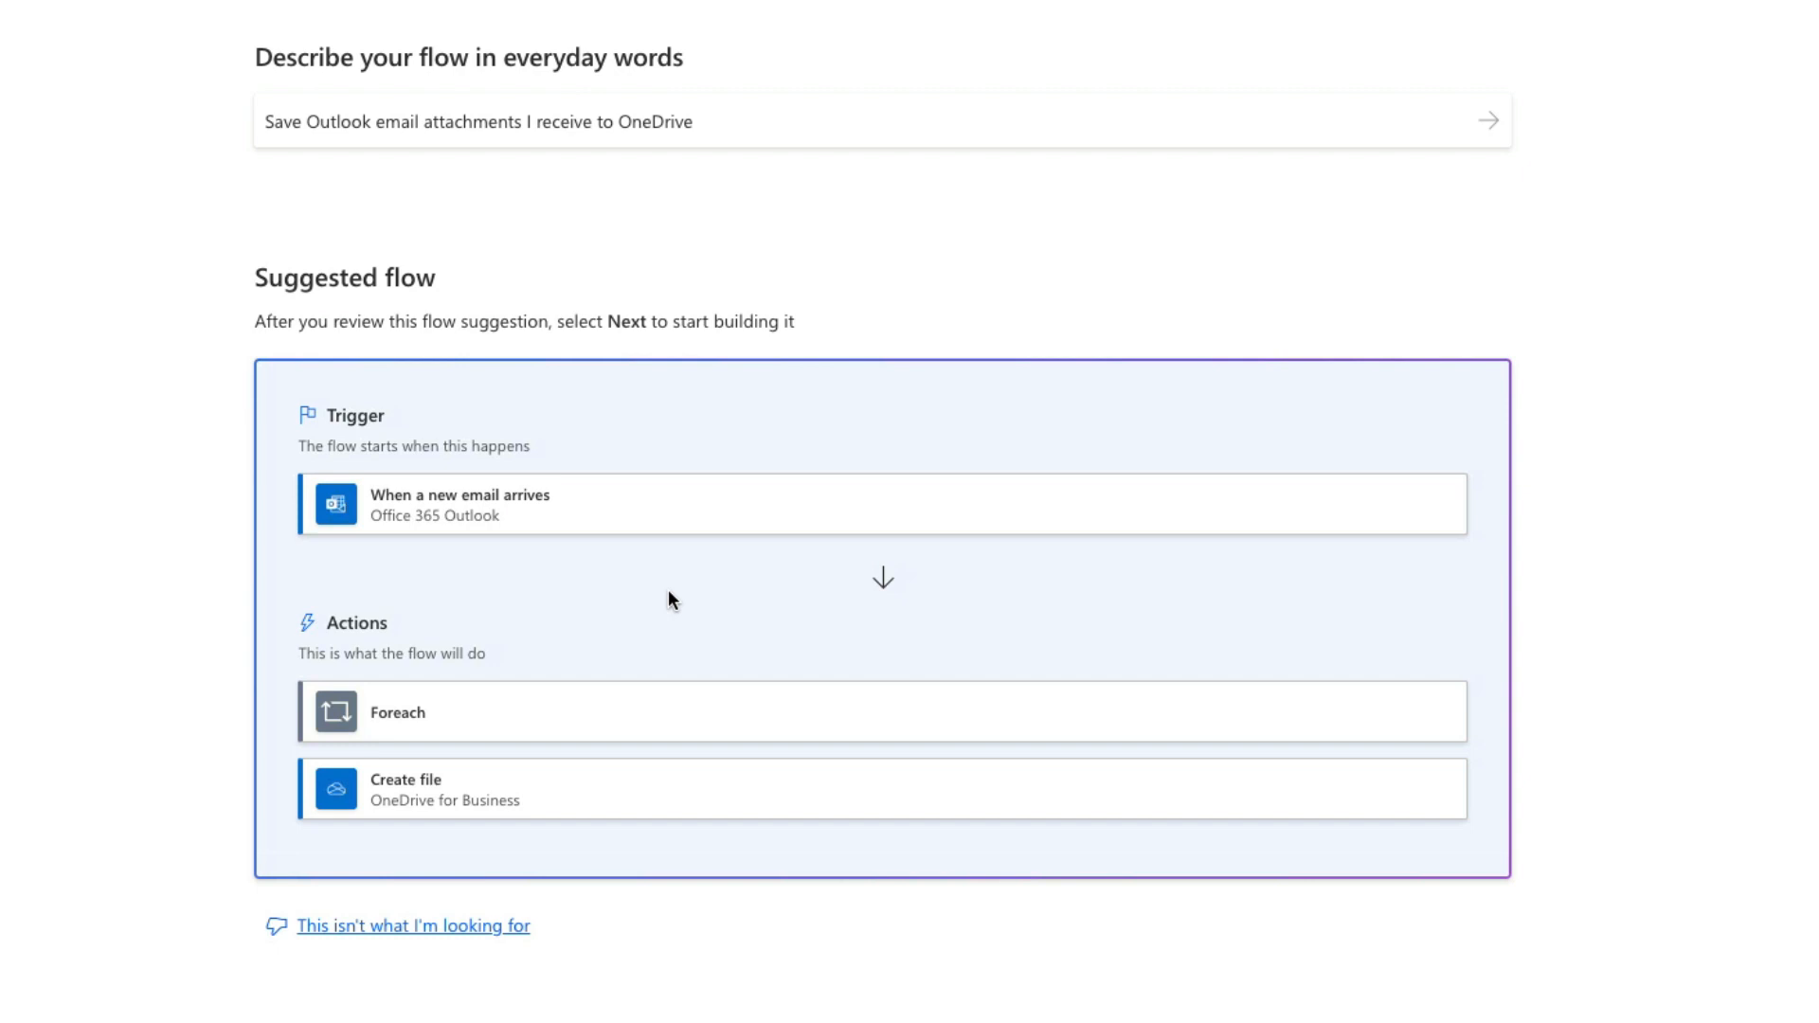
mouse_move(673, 728)
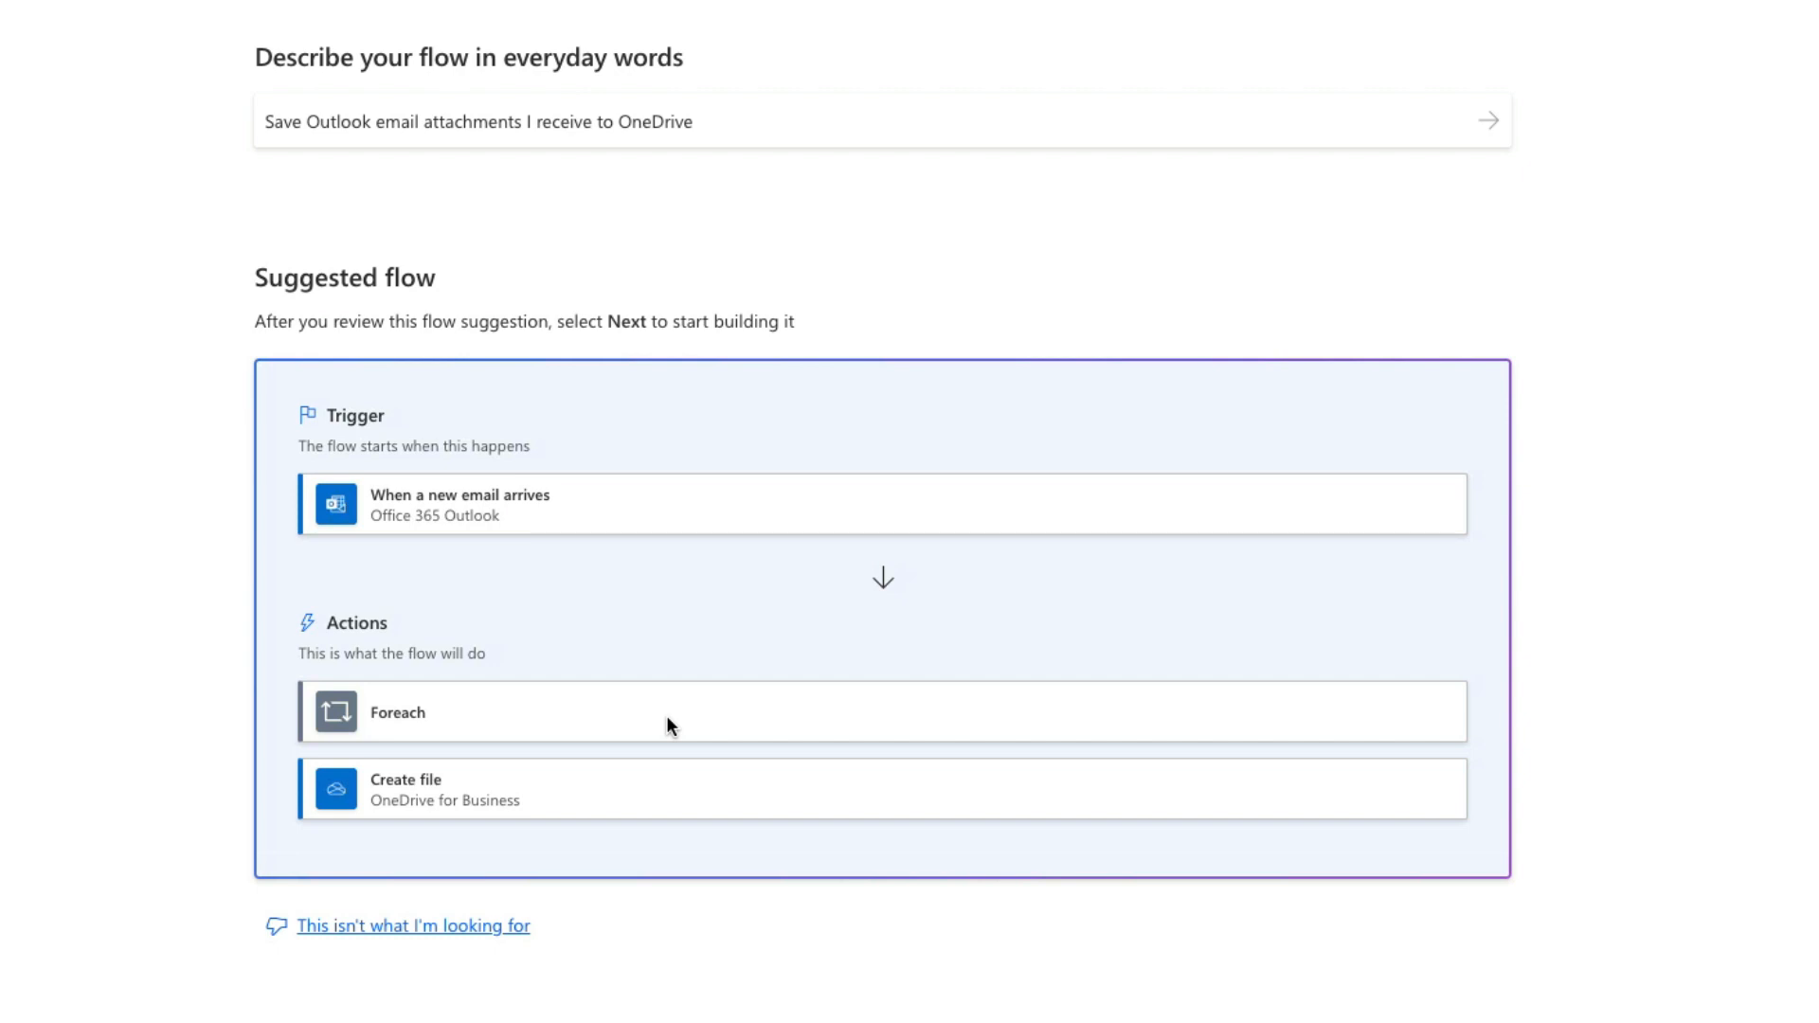
mouse_move(615, 637)
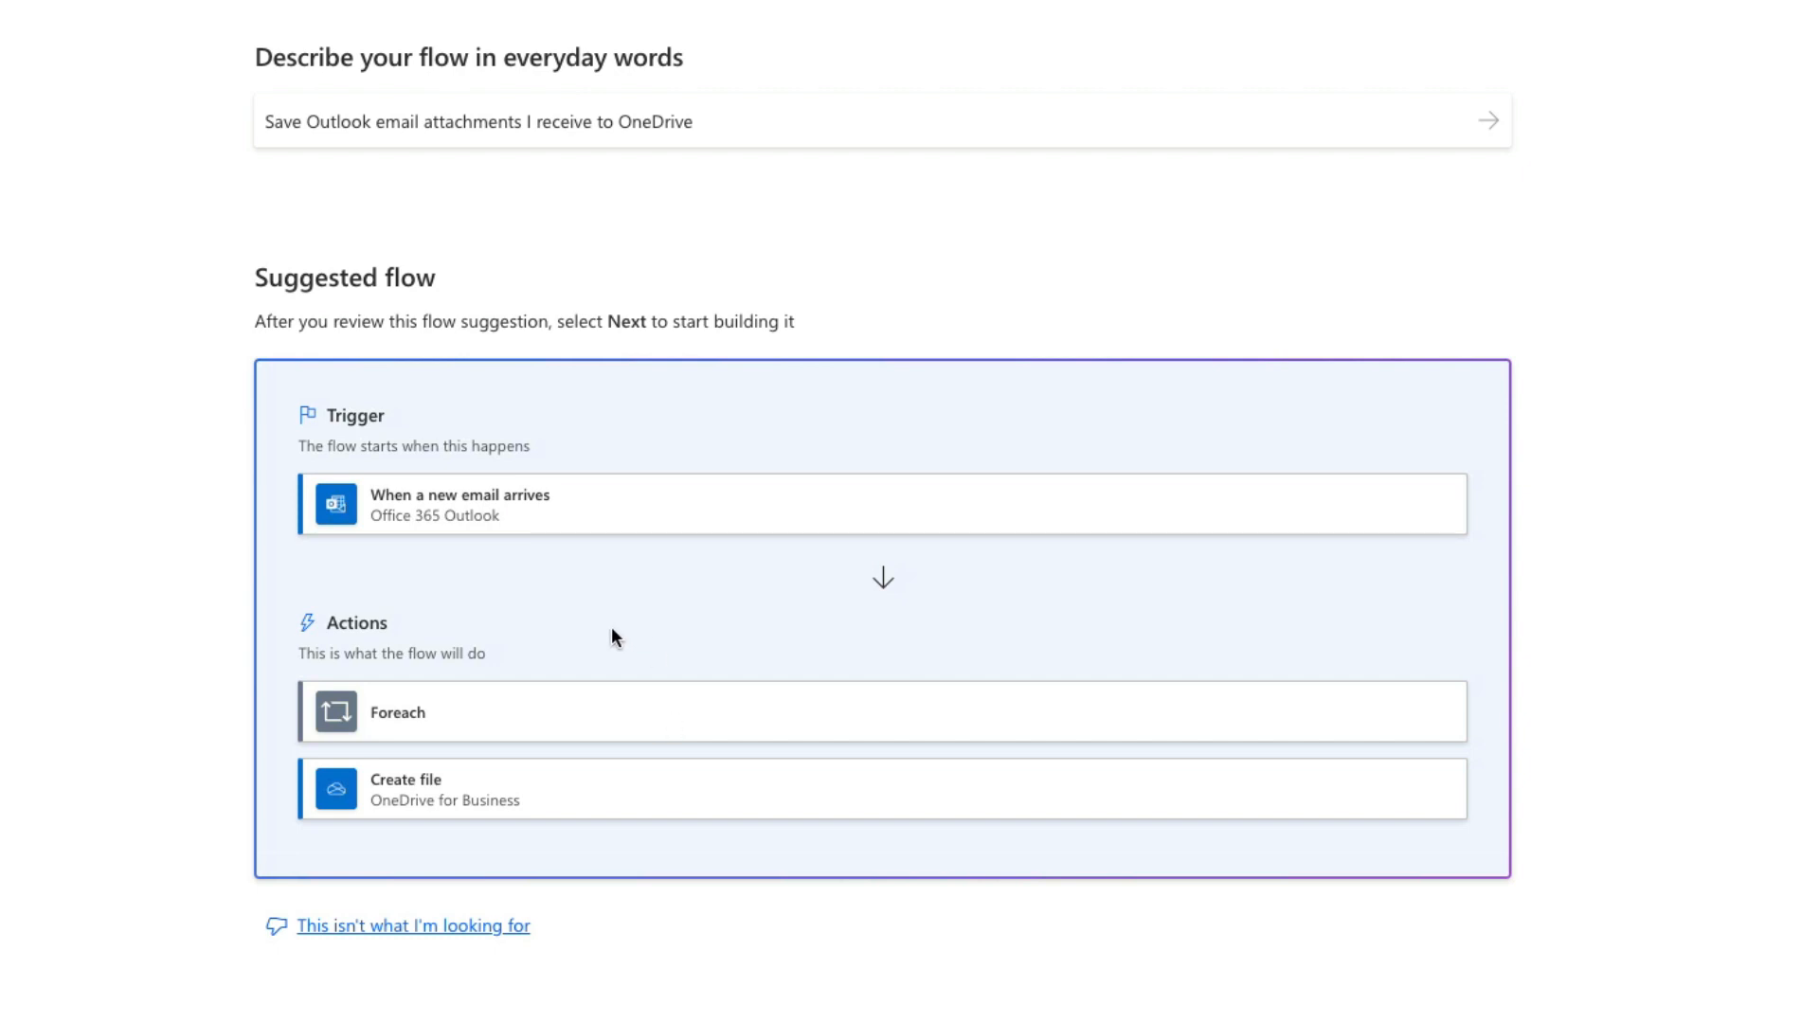
mouse_move(590, 668)
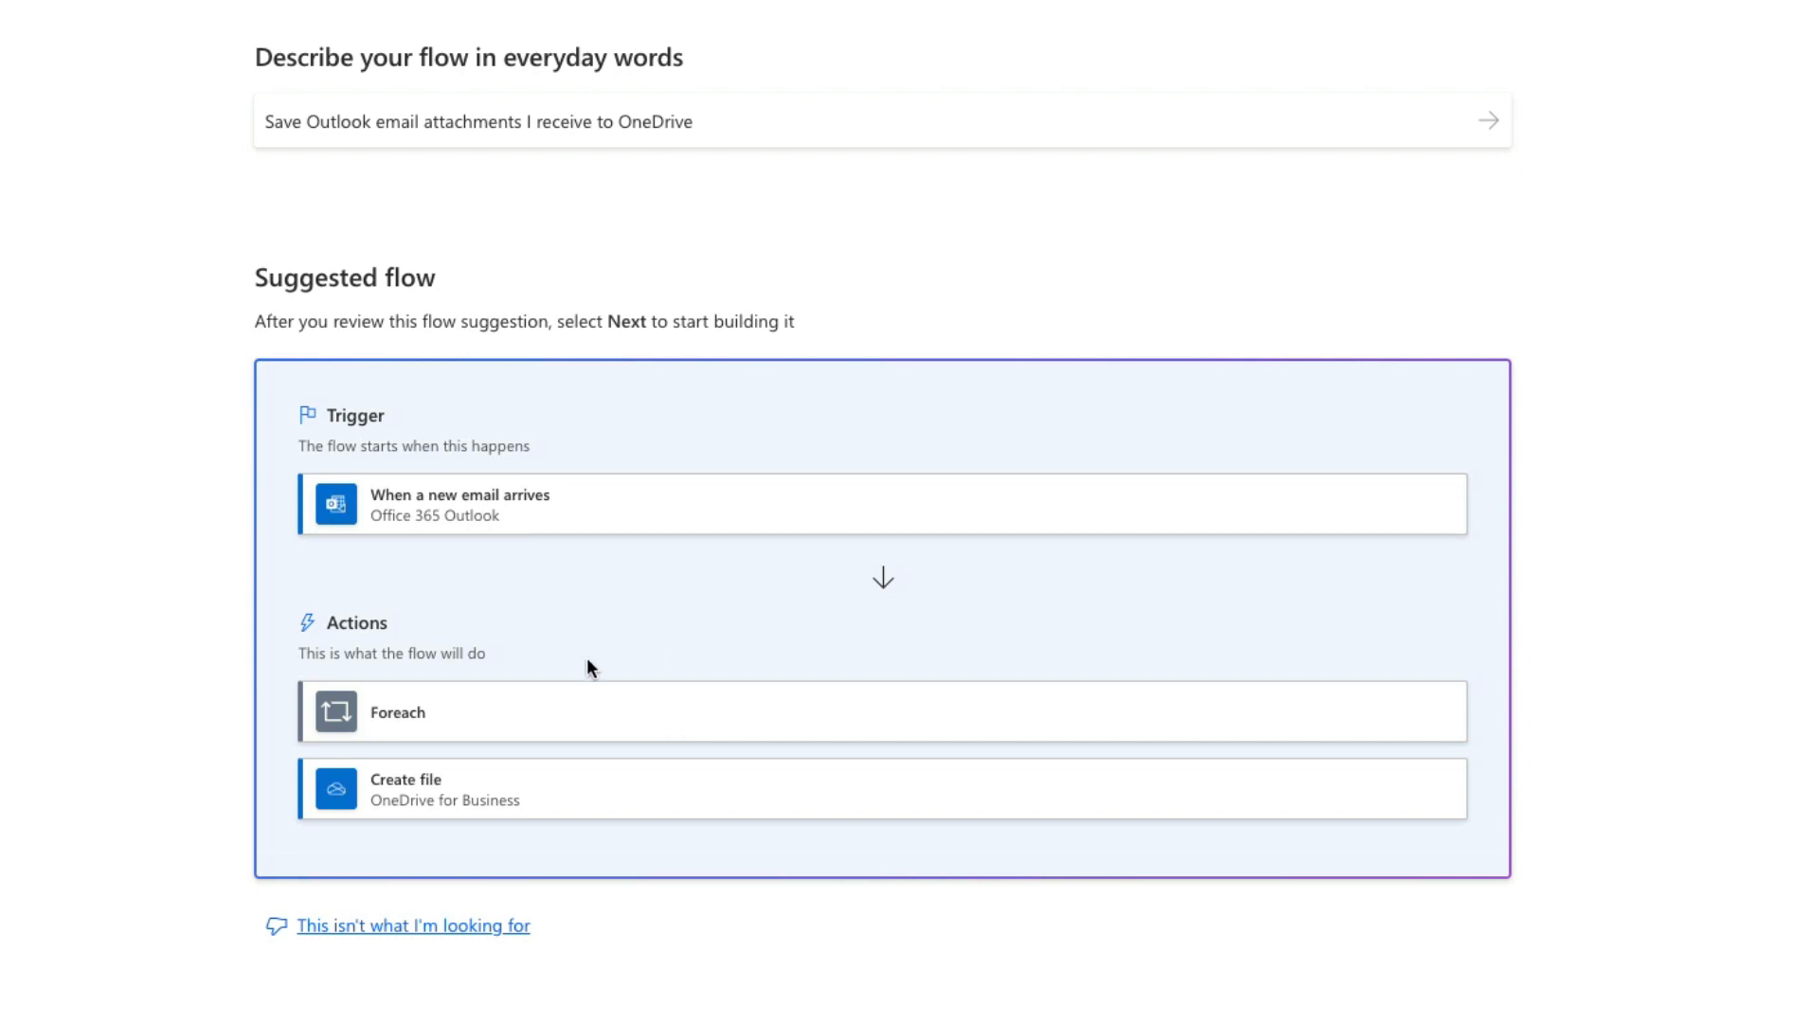
mouse_move(589, 661)
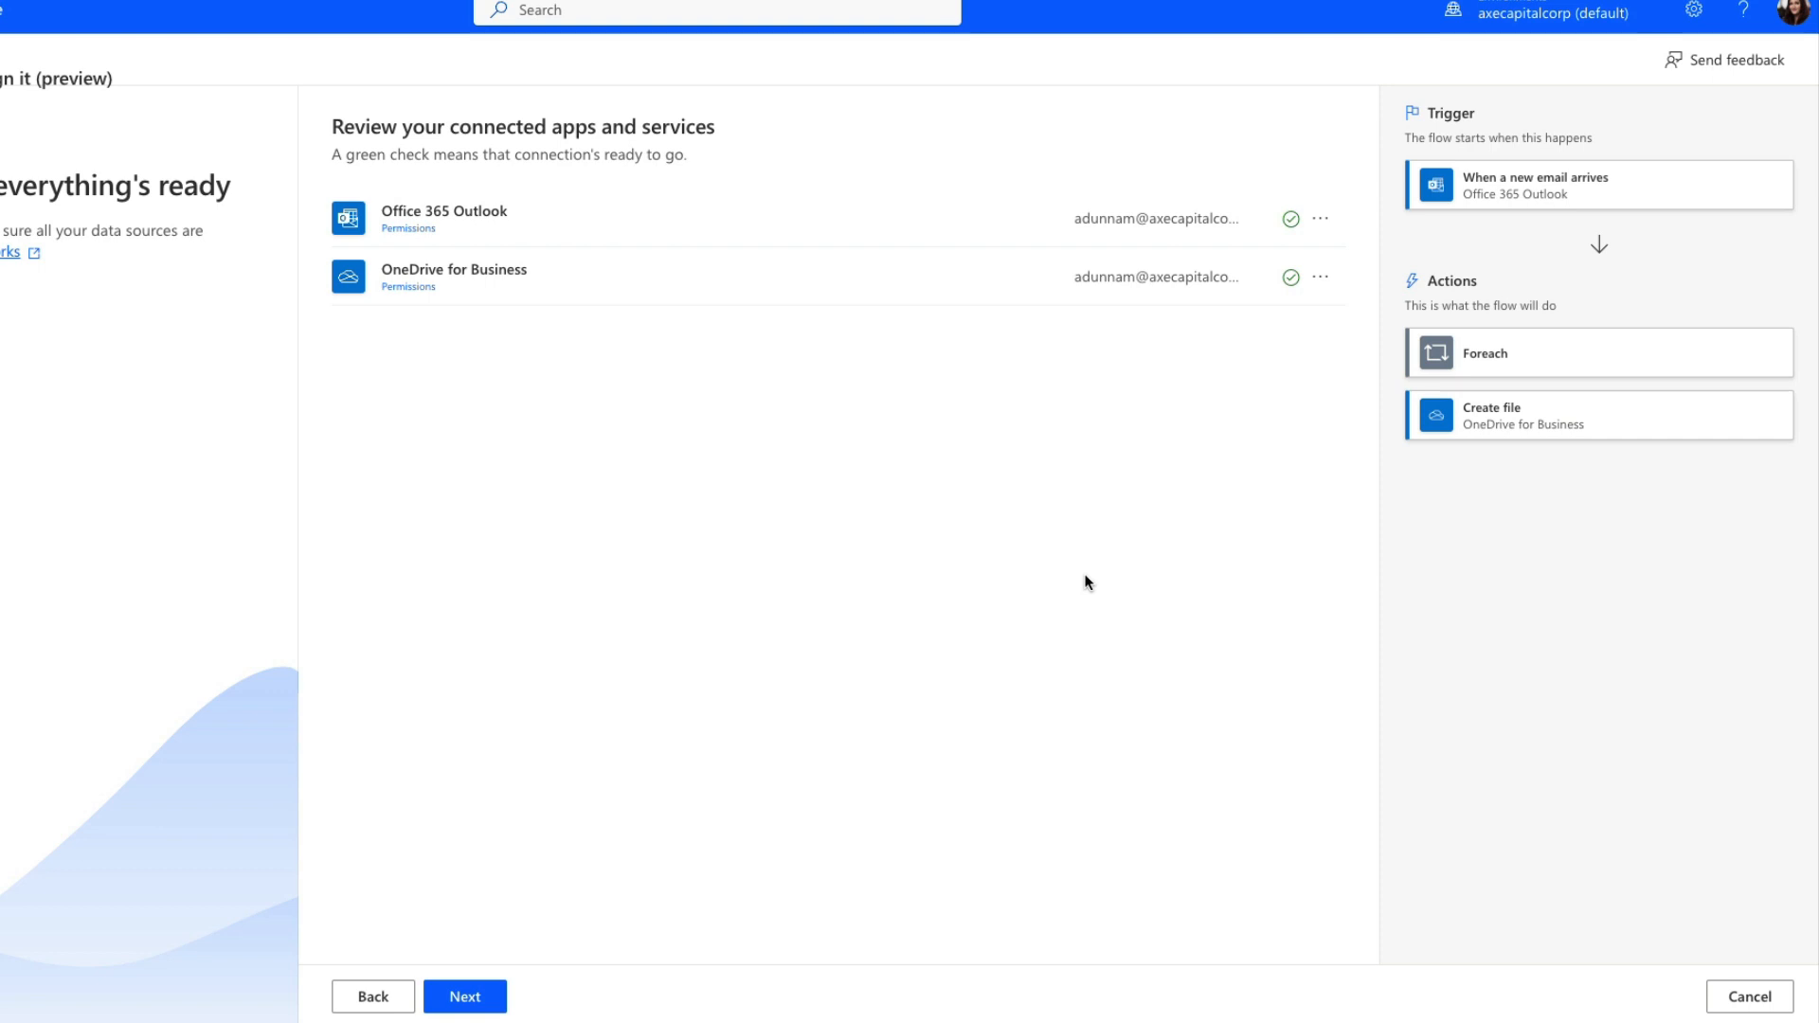
mouse_move(1119, 269)
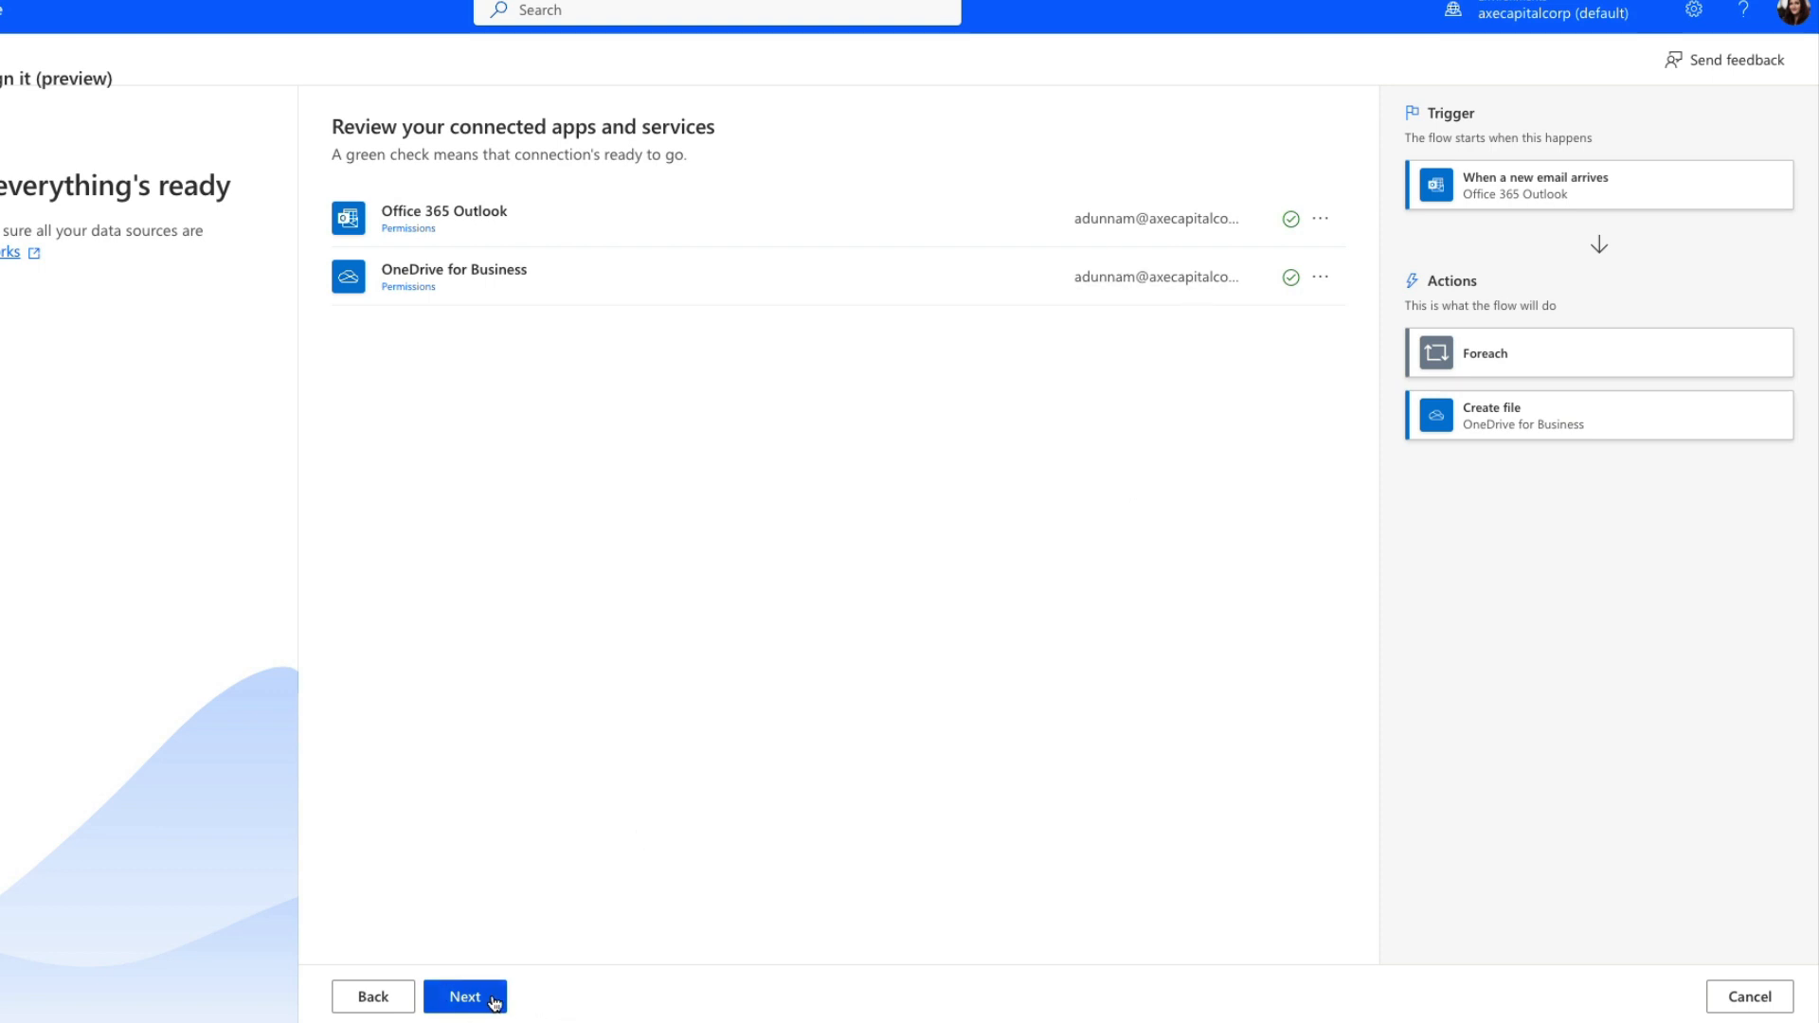
Accept the connected Outlook and OneDrive connections and continue to settings.
left_click(464, 996)
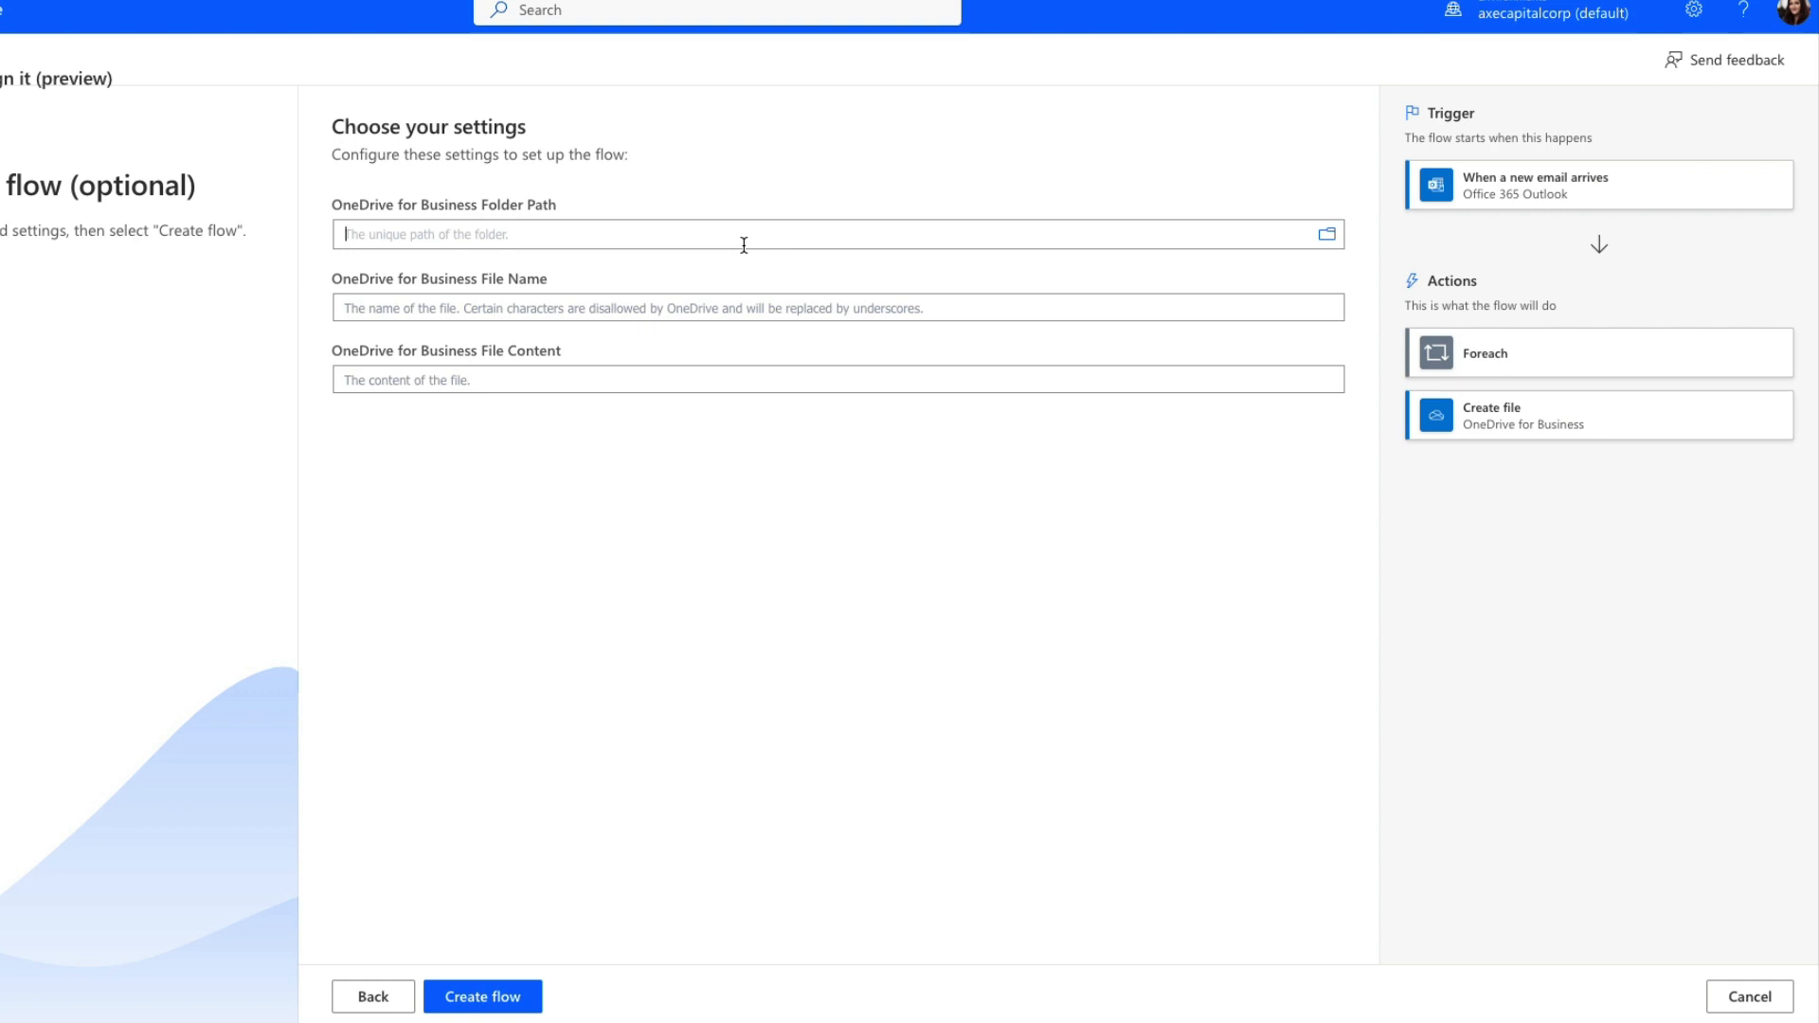
mouse_move(1326, 233)
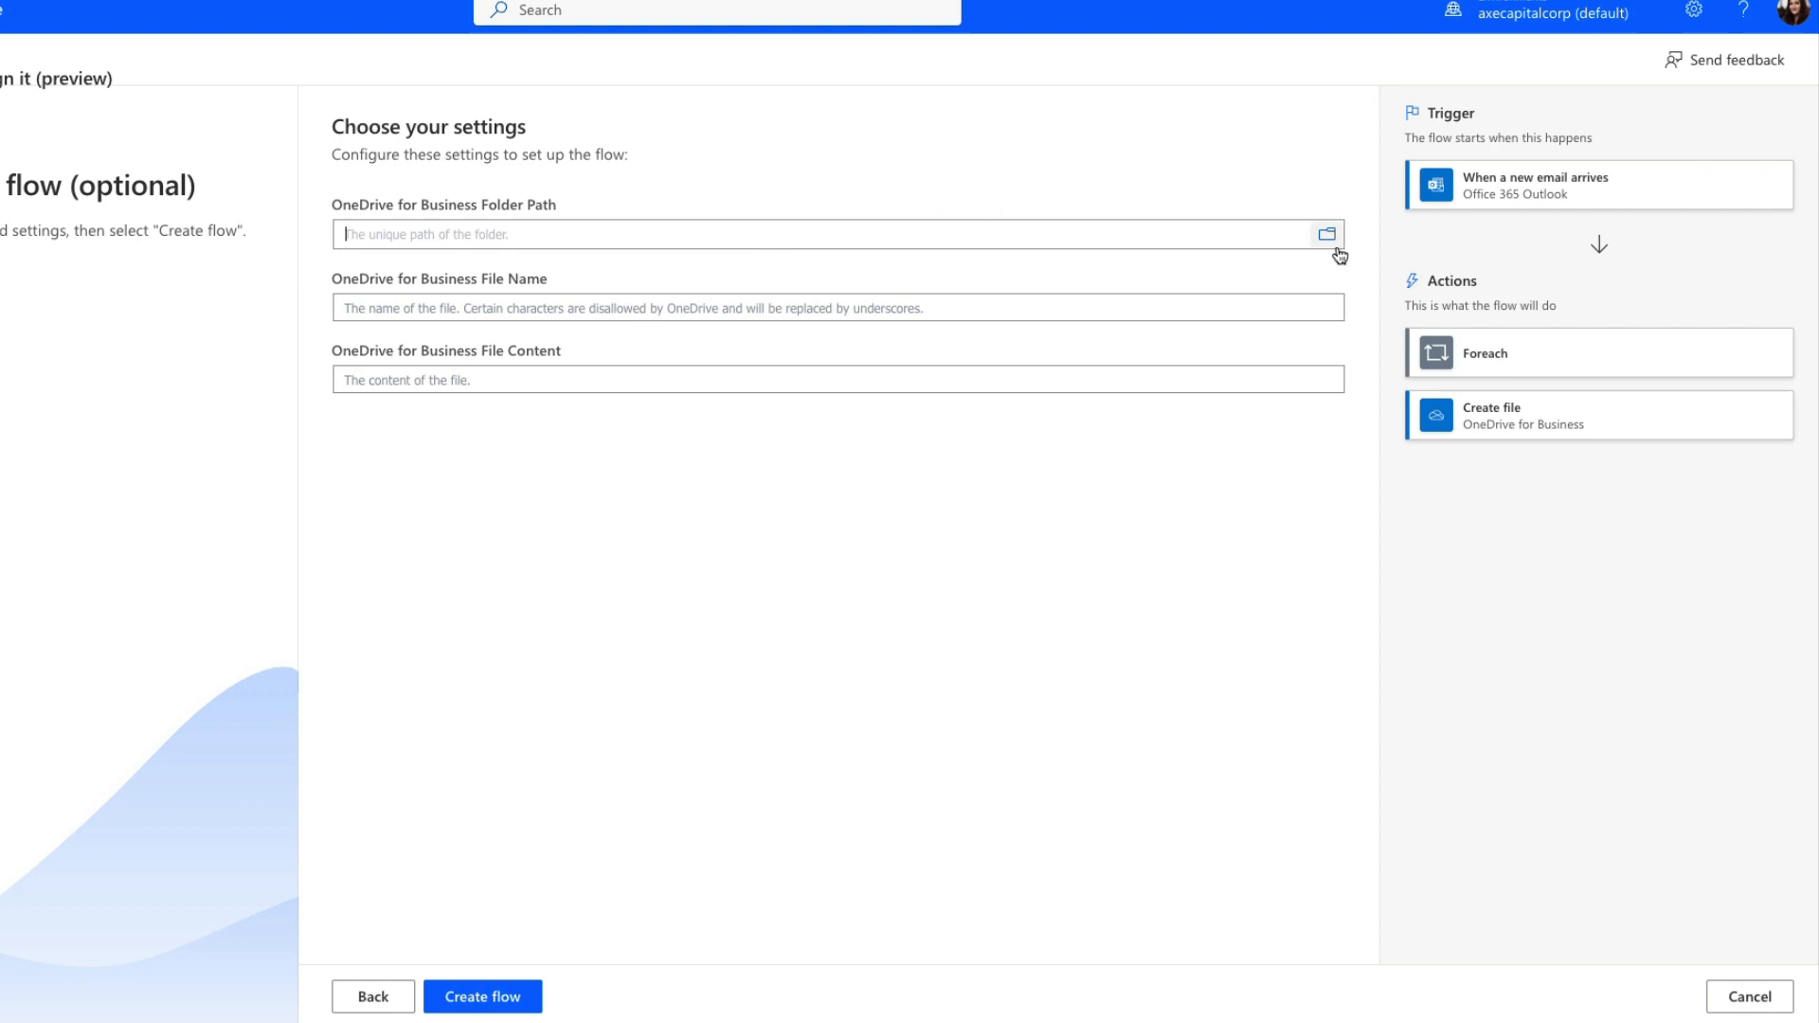
Save files to the /Attachments OneDrive folder named AttachmentFile, and create the flow.
left_click(1326, 233)
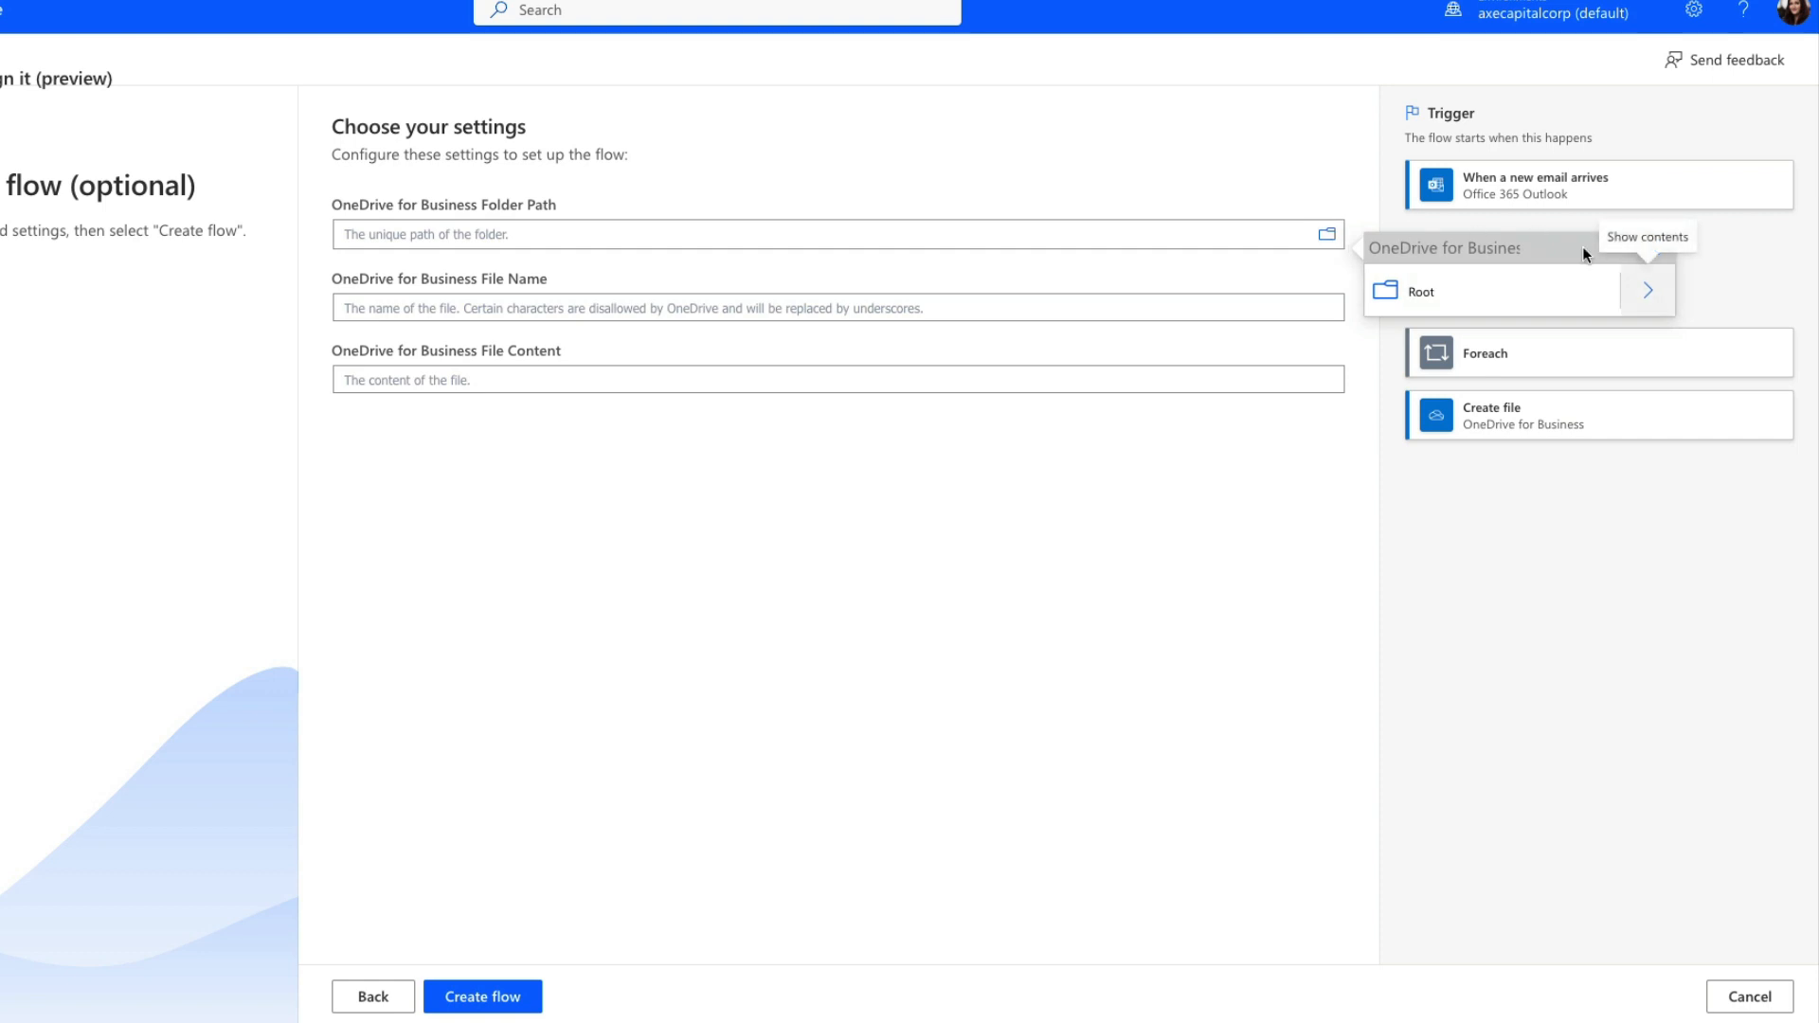
left_click(1646, 290)
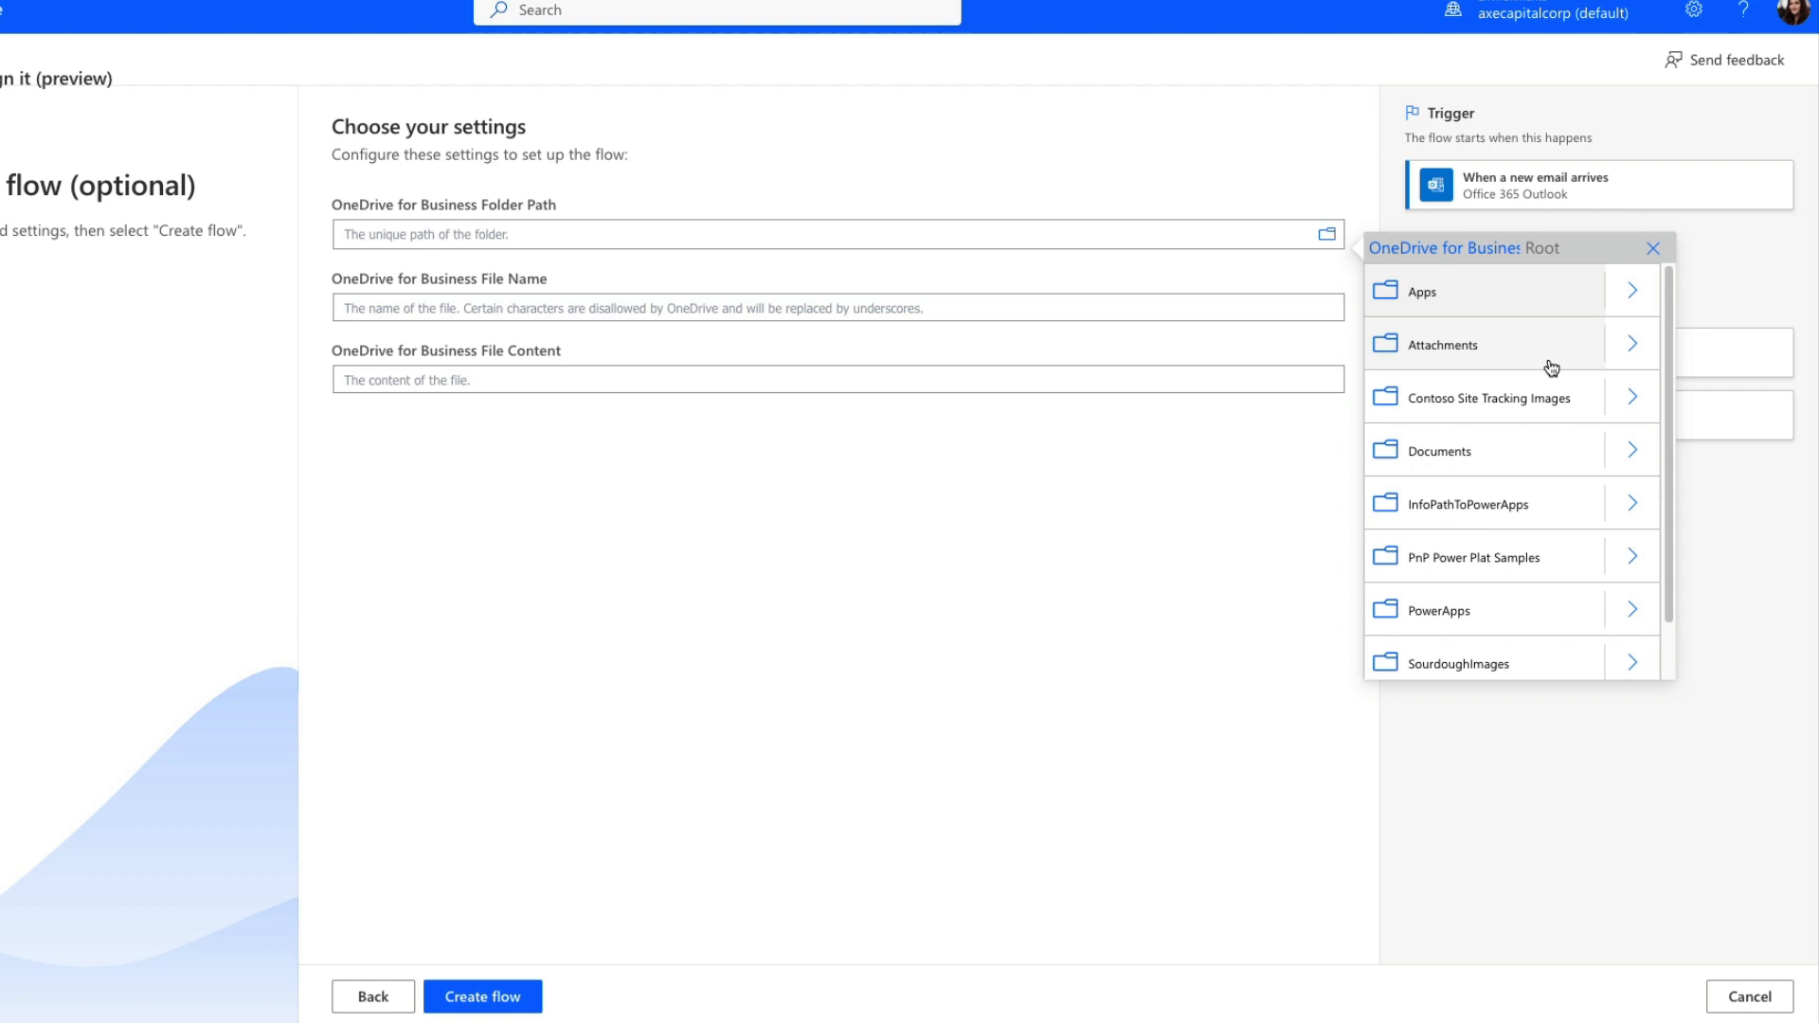
mouse_move(1549, 364)
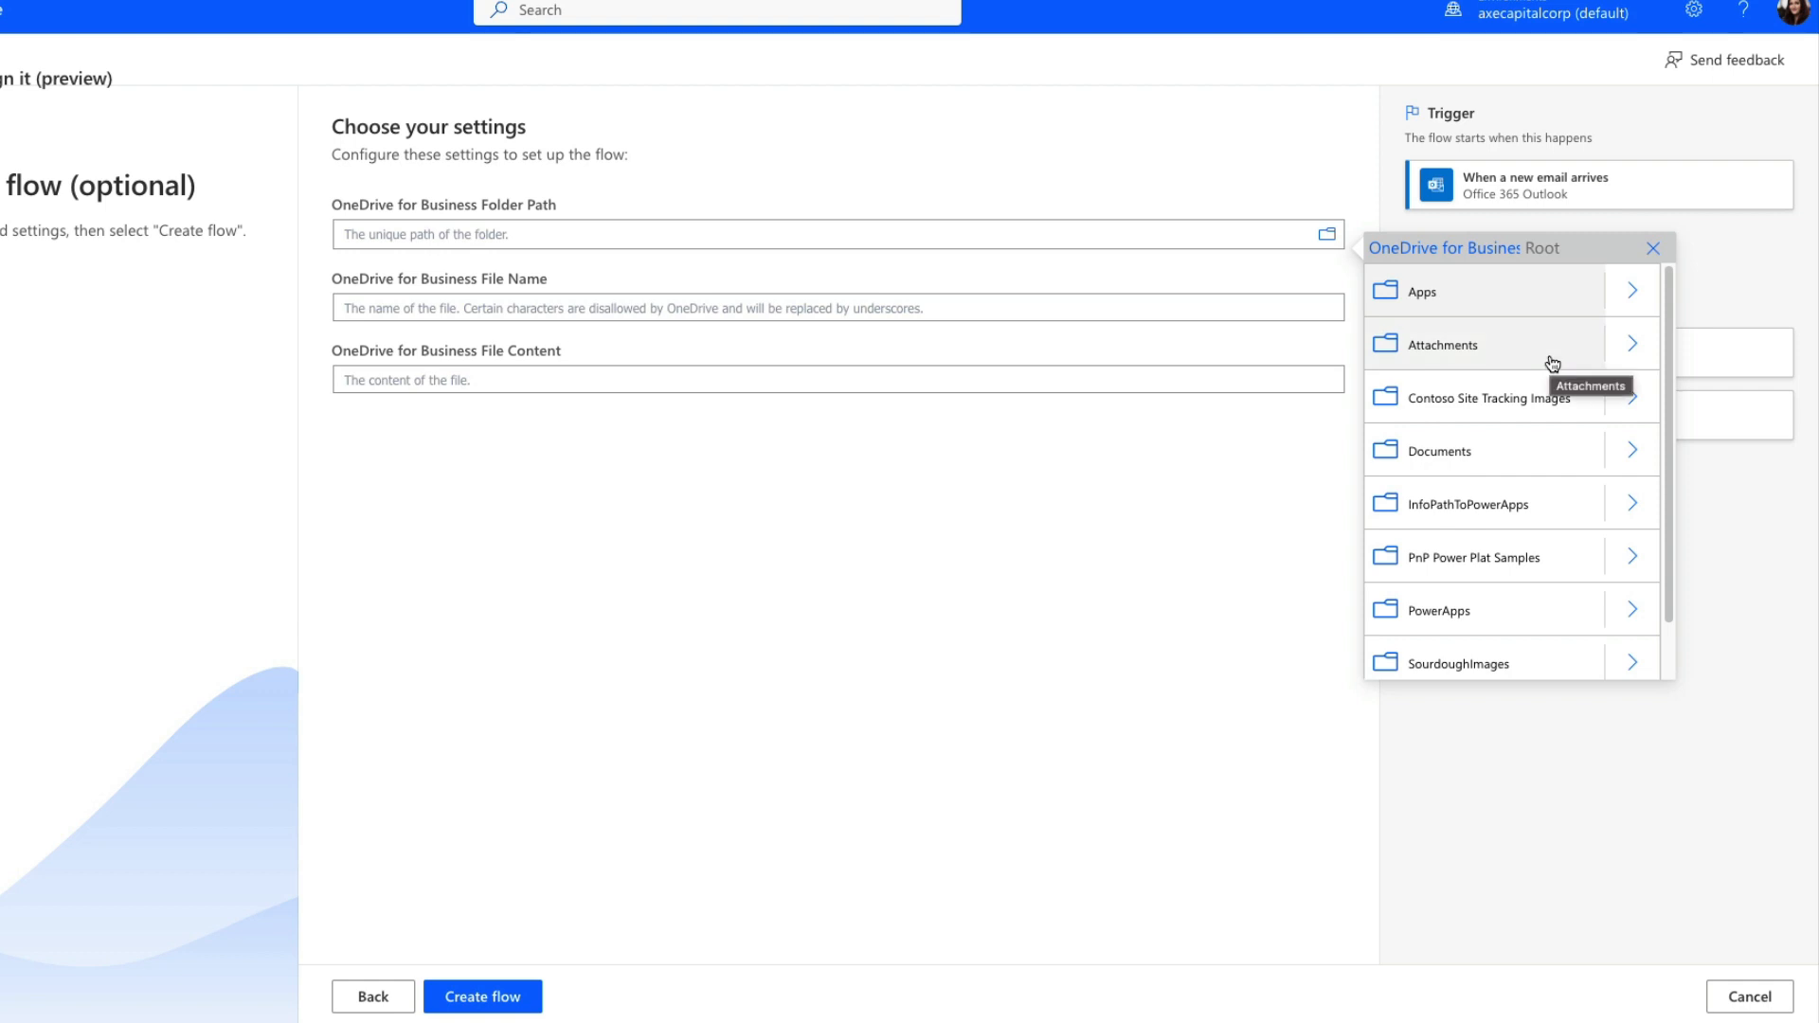
mouse_move(1537, 352)
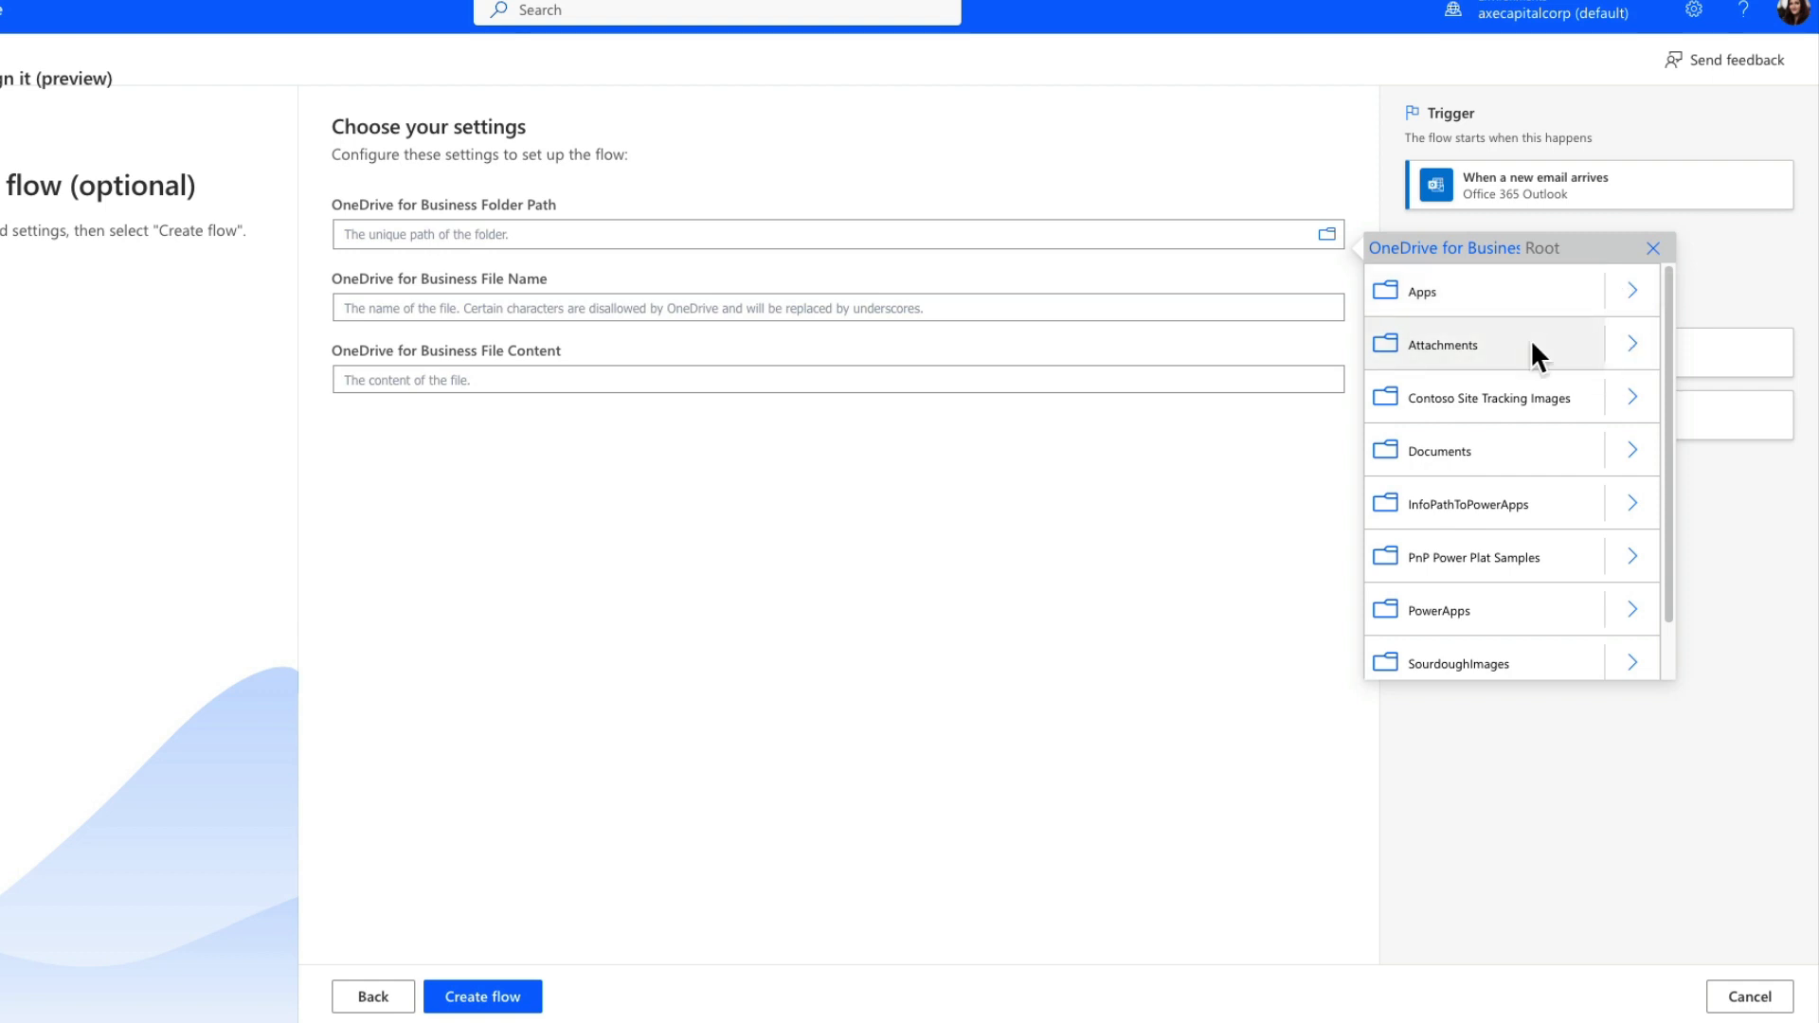
left_click(1444, 345)
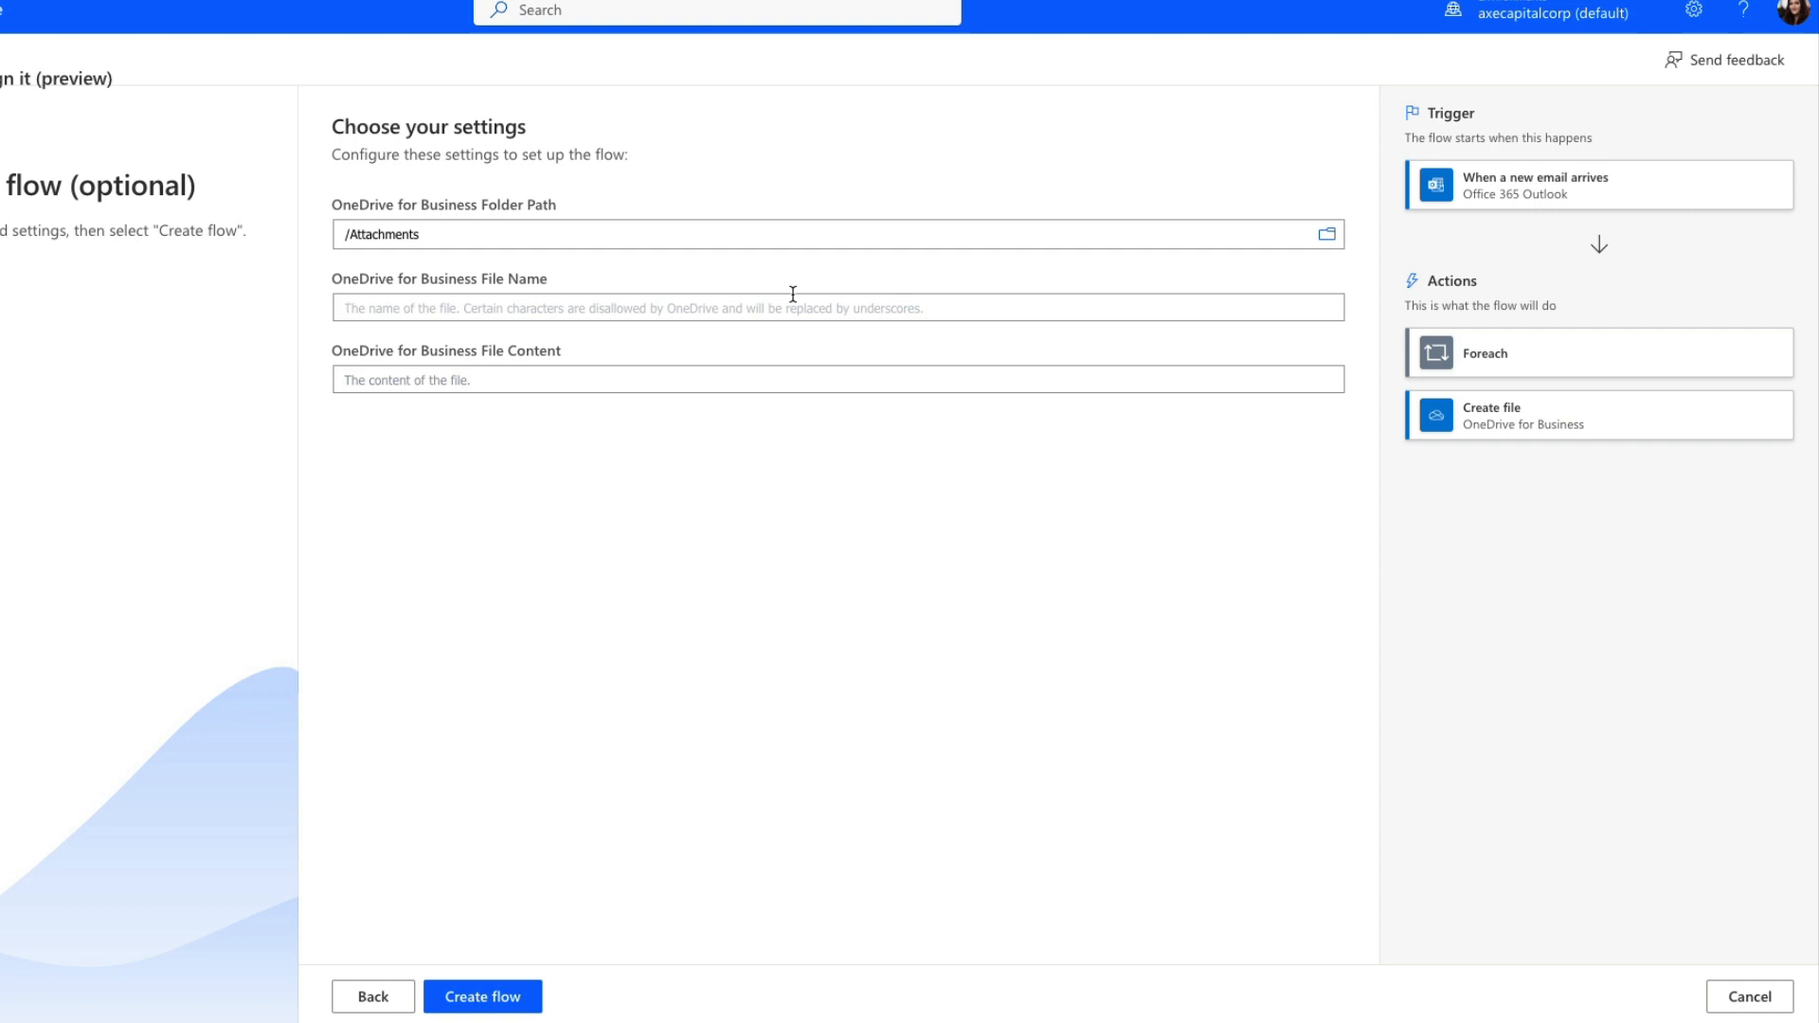
mouse_move(784, 368)
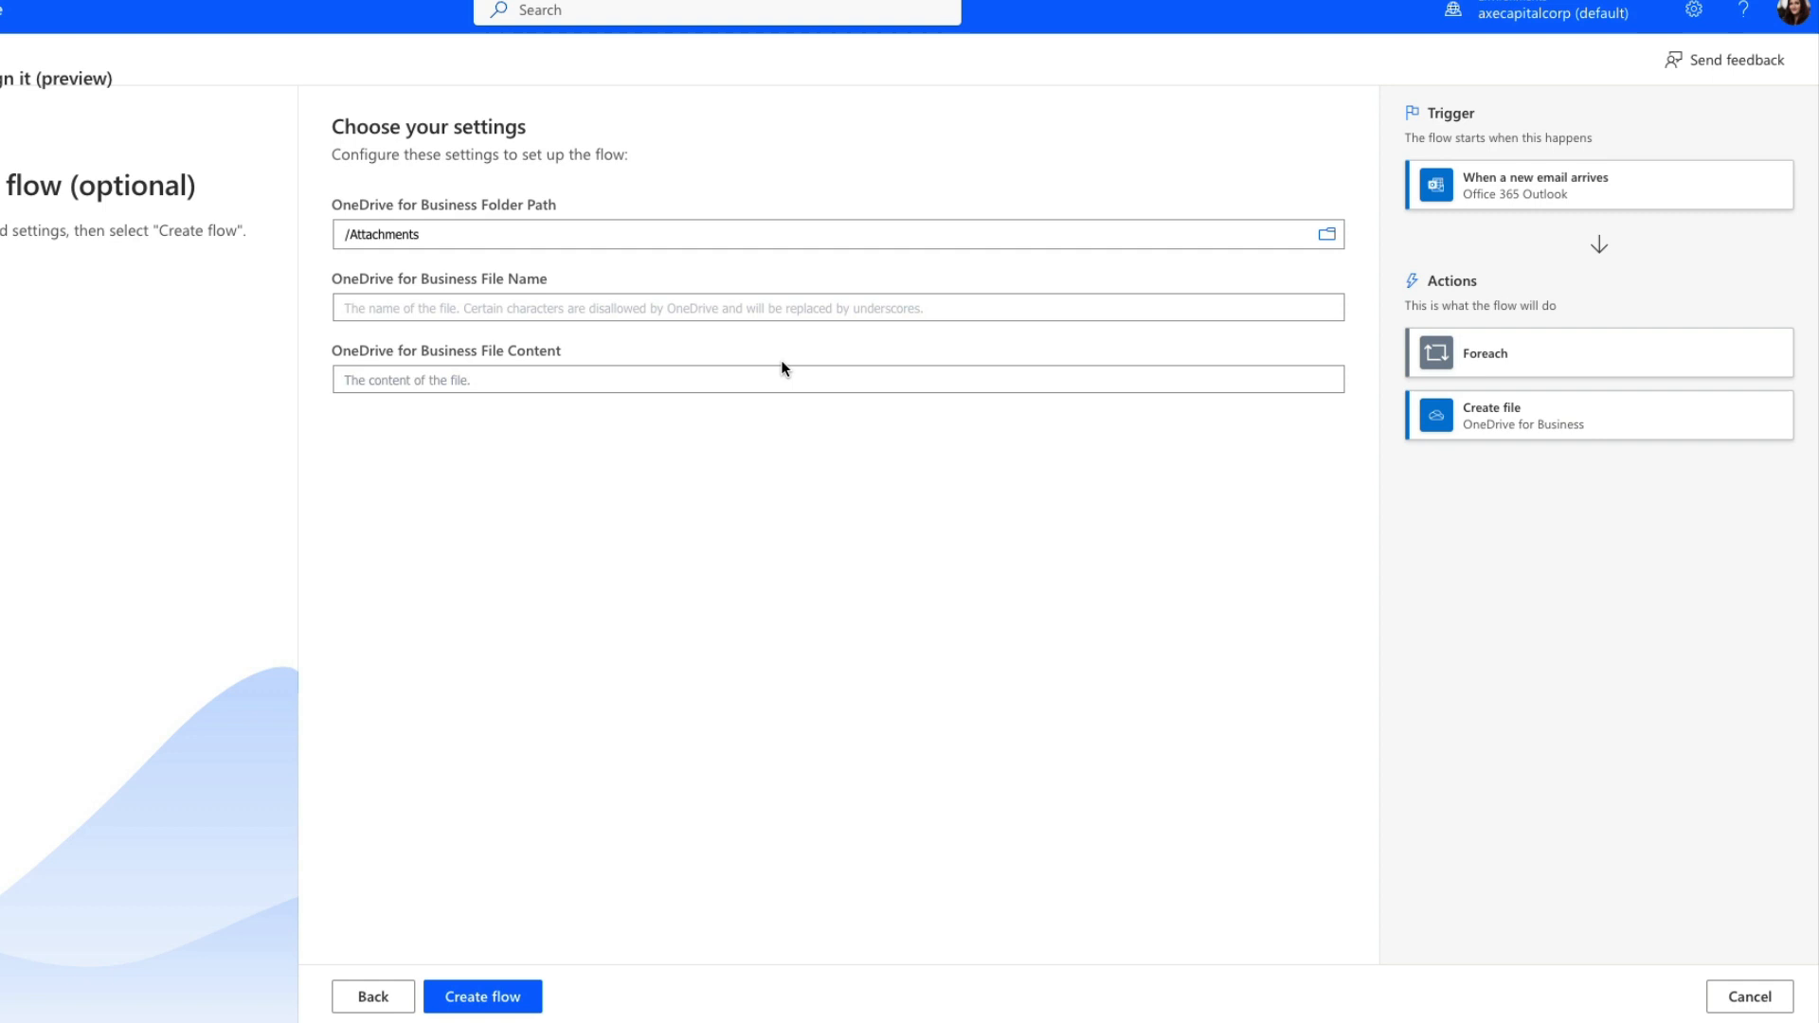
type("AttachmentFile")
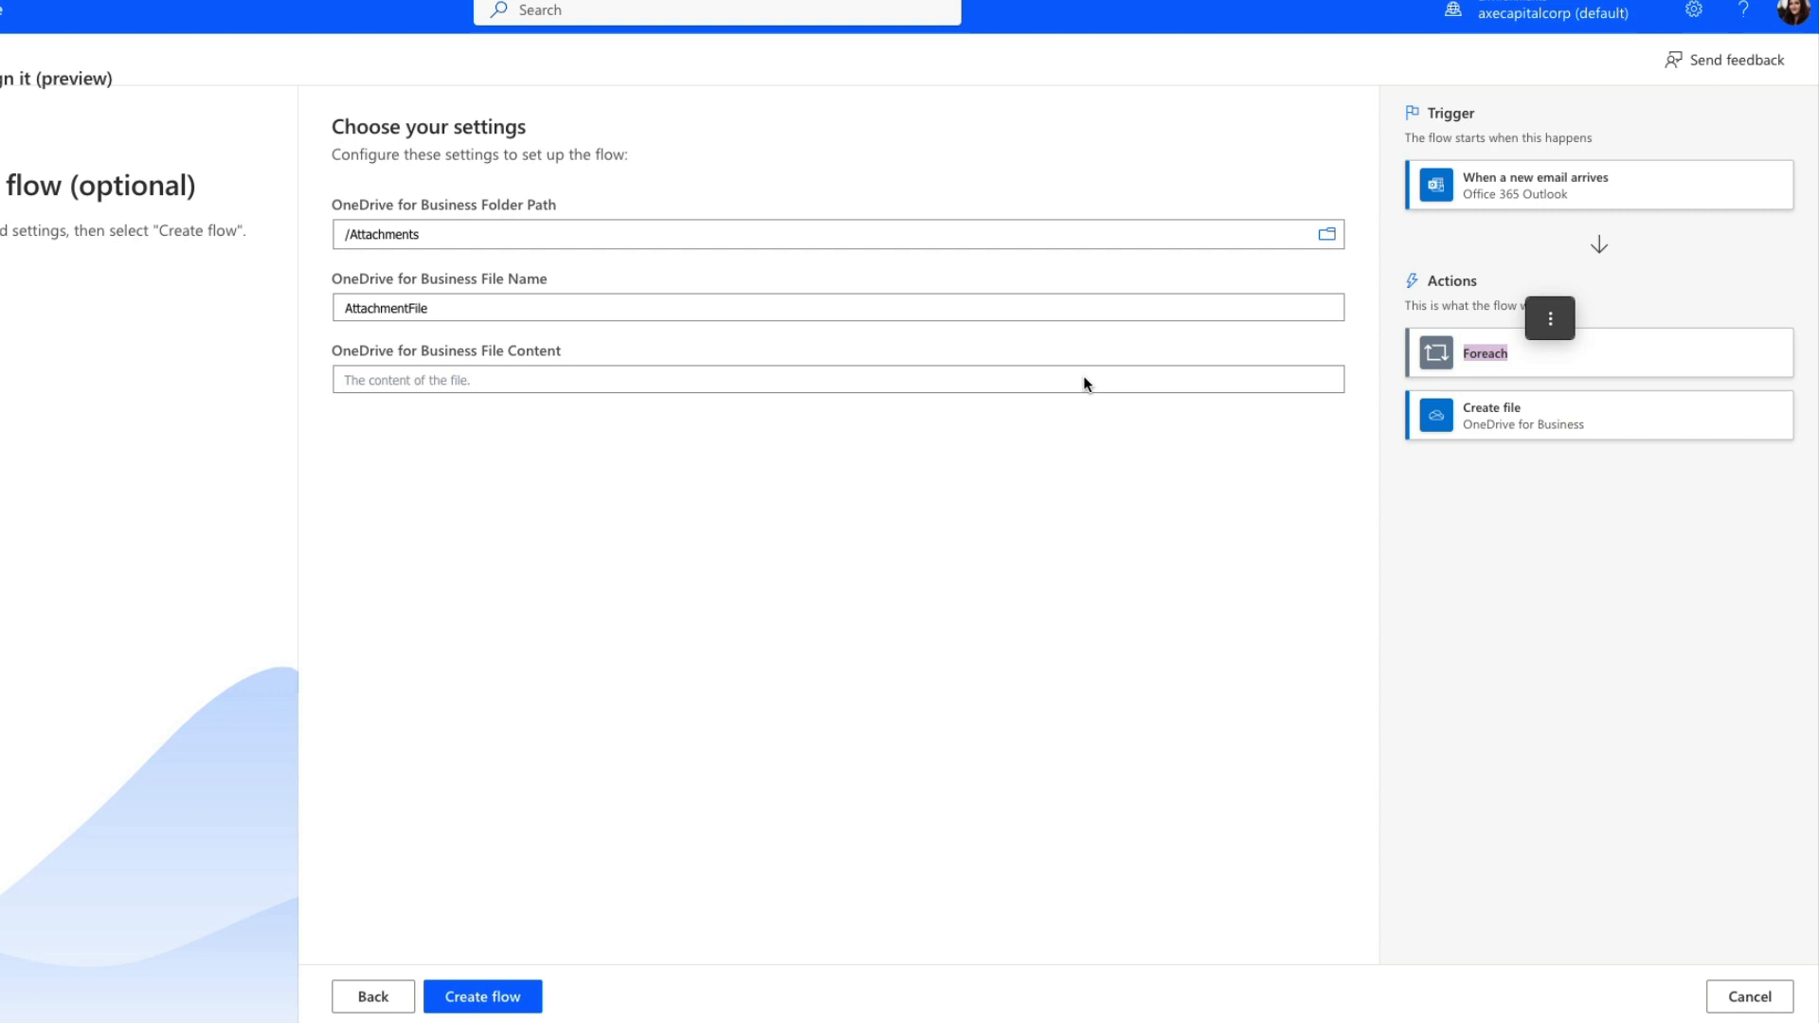
mouse_move(465, 968)
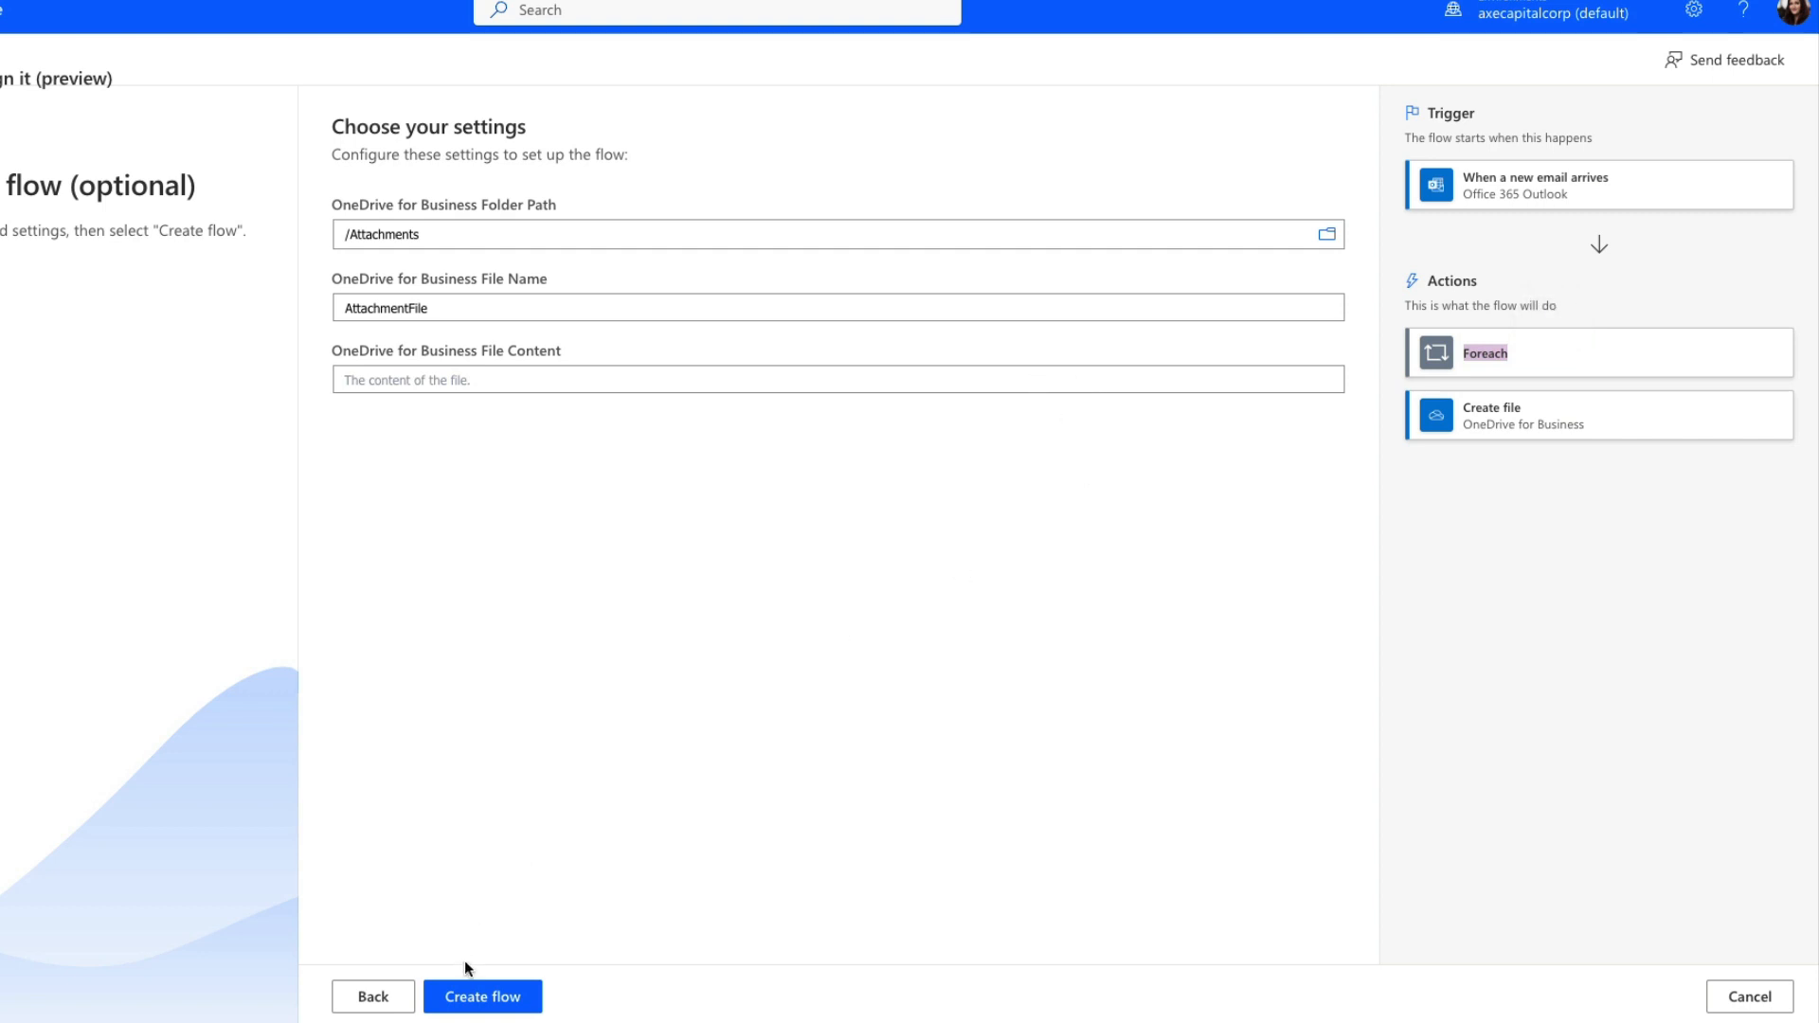
left_click(481, 995)
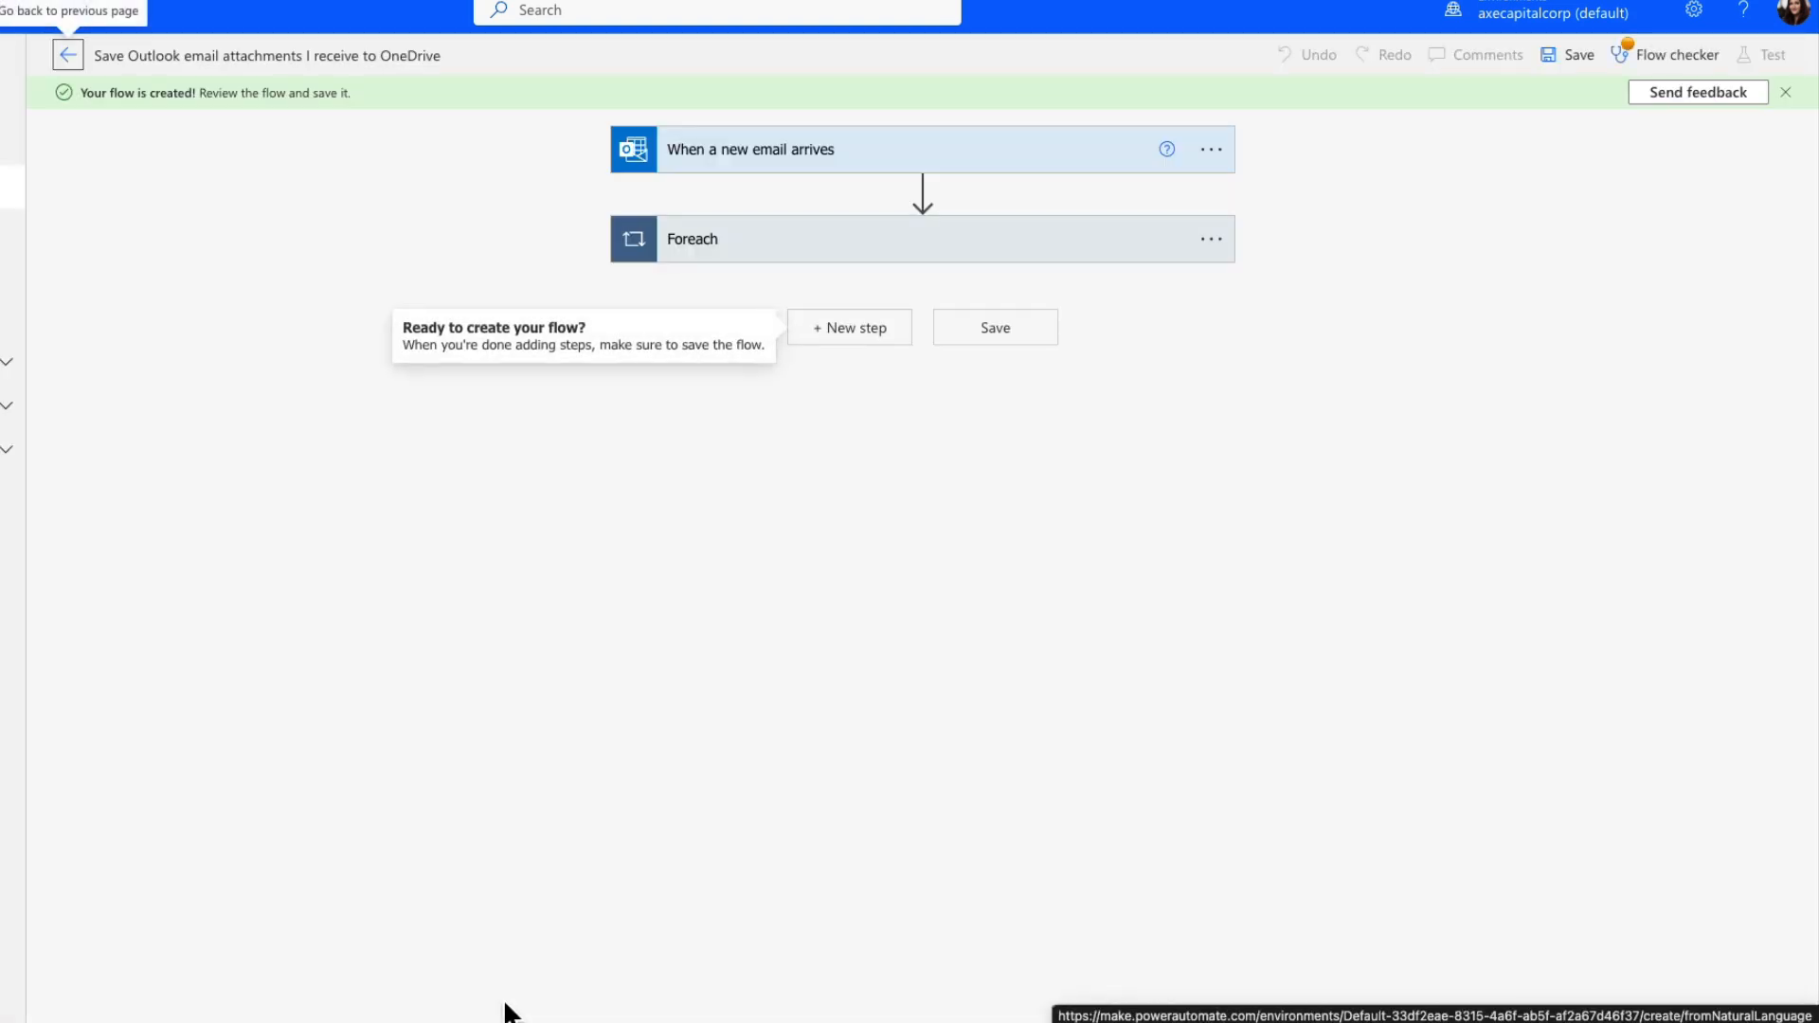
In Foreach, set Create file content to Attachments Content and name to Attachments Name.
left_click(750, 149)
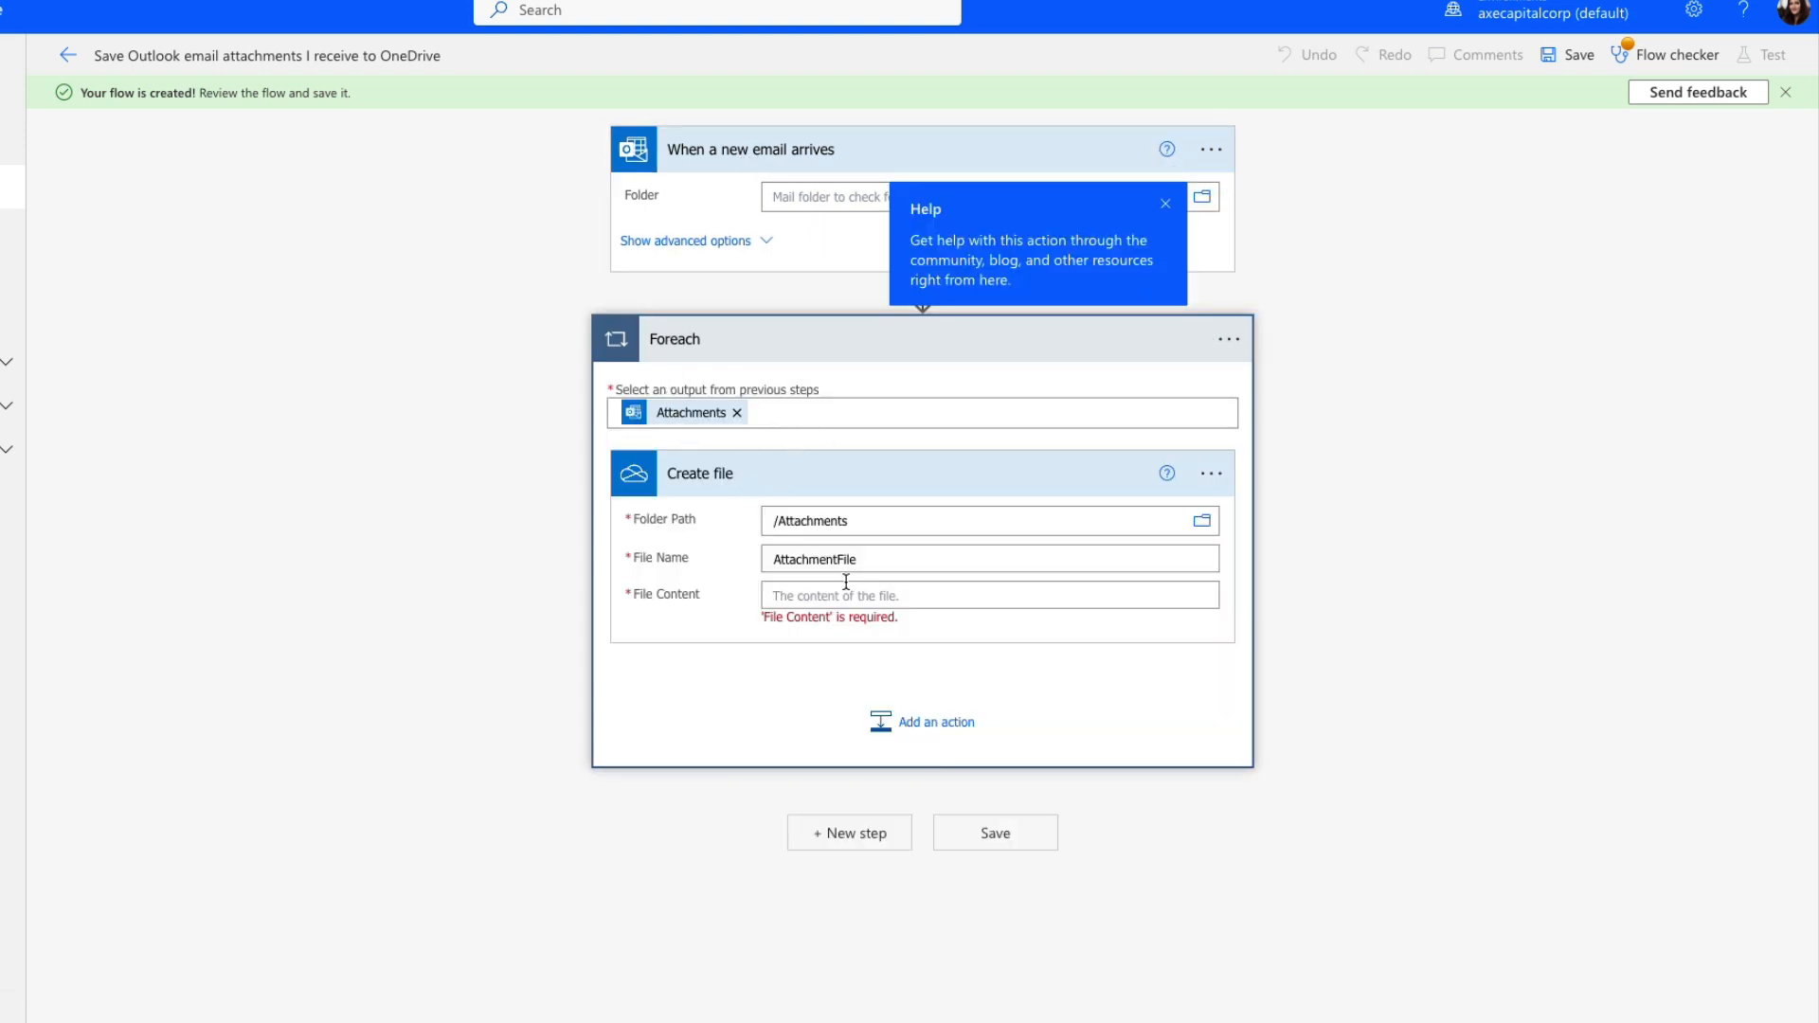
mouse_move(846, 594)
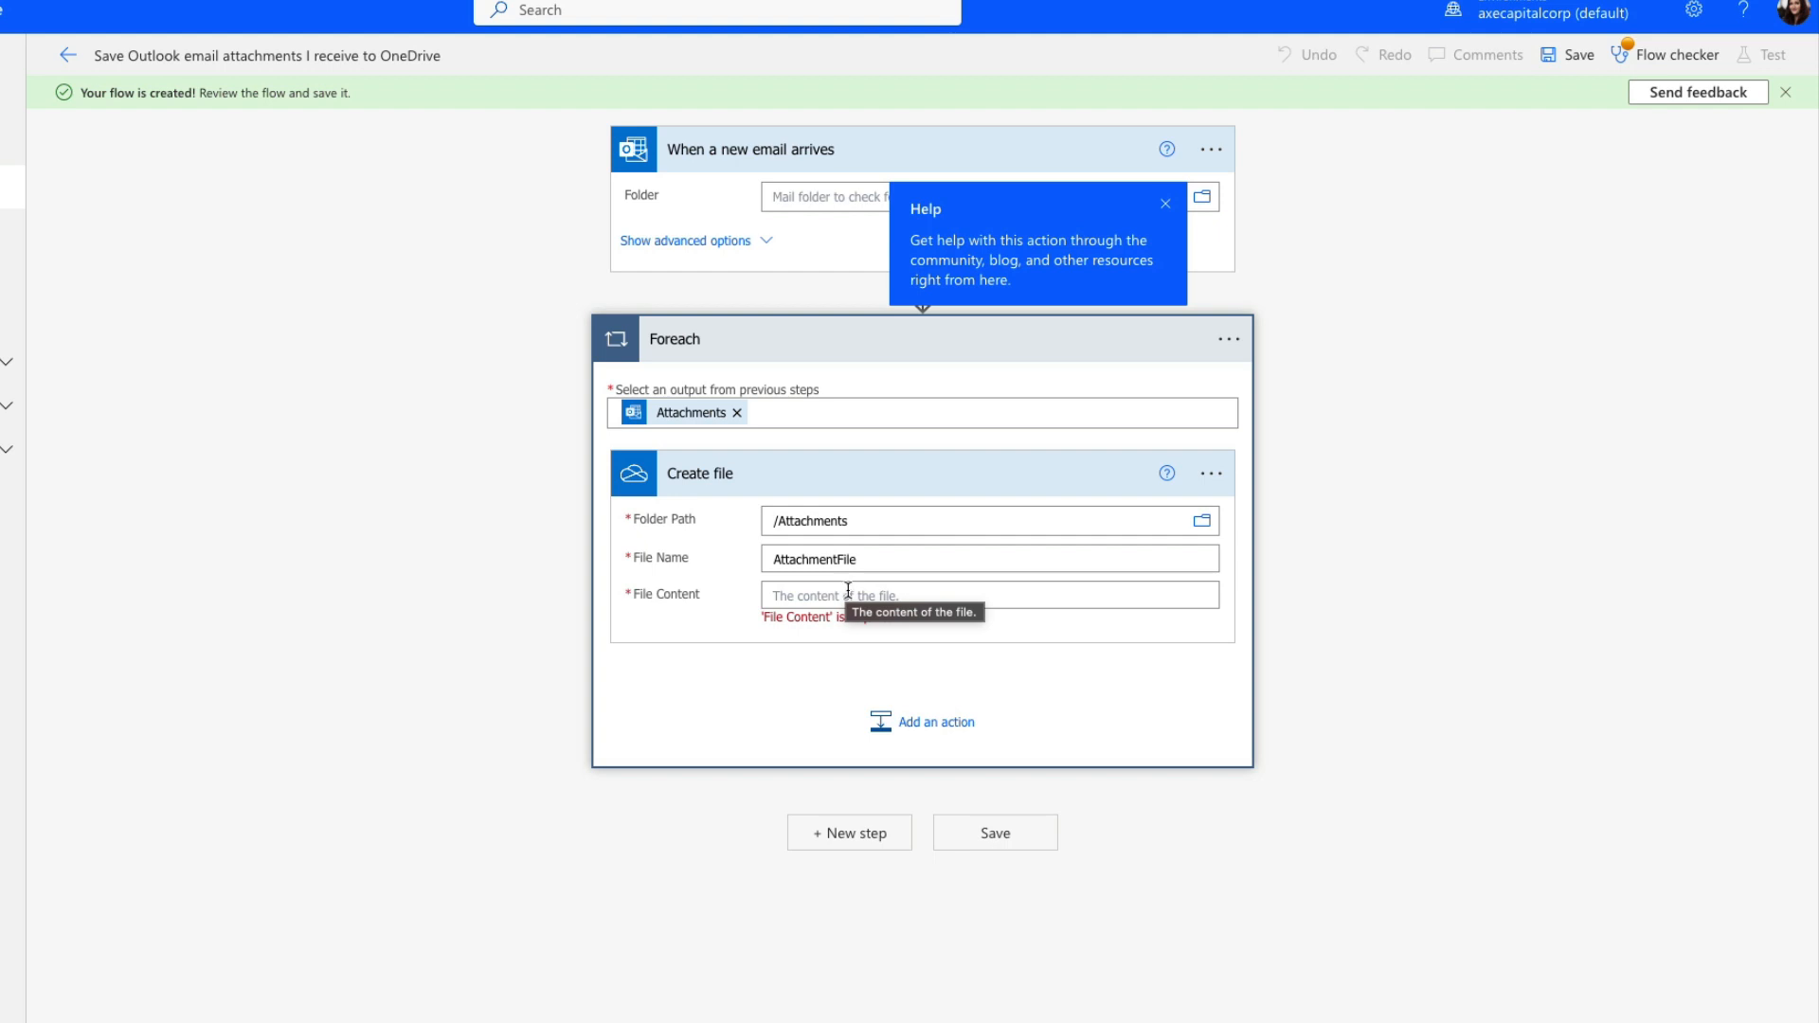
left_click(986, 595)
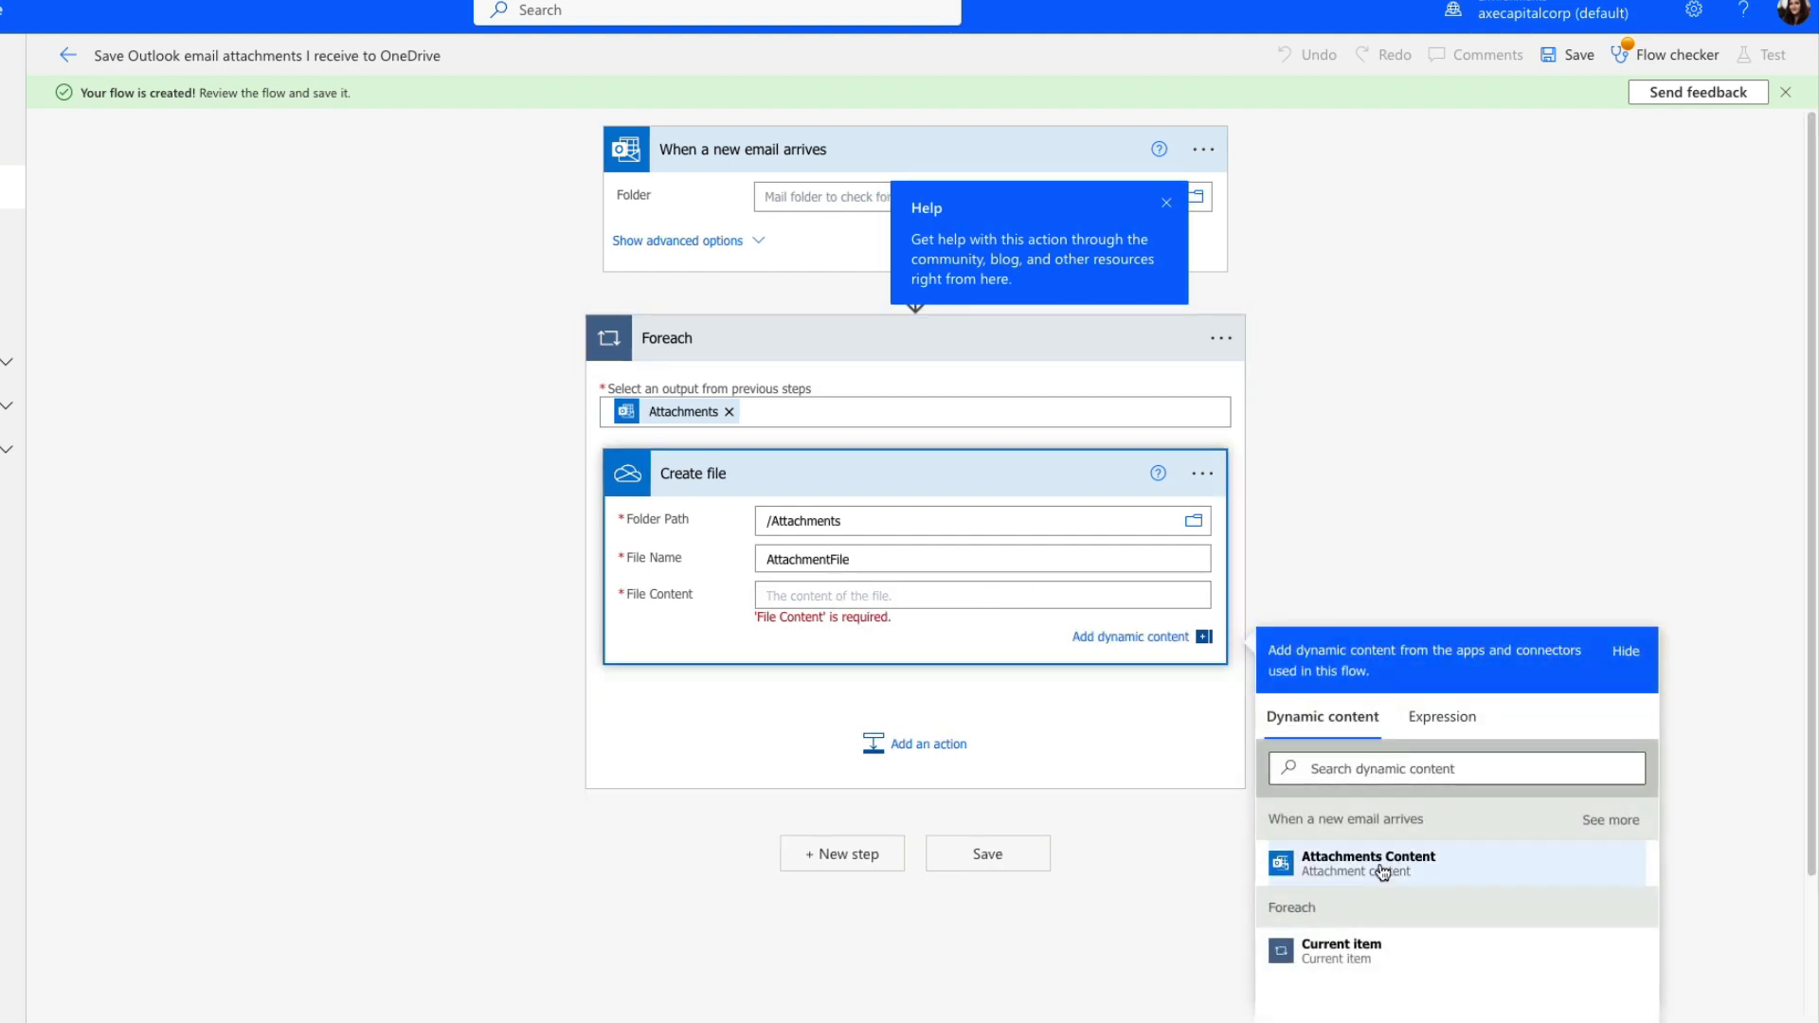
left_click(1369, 856)
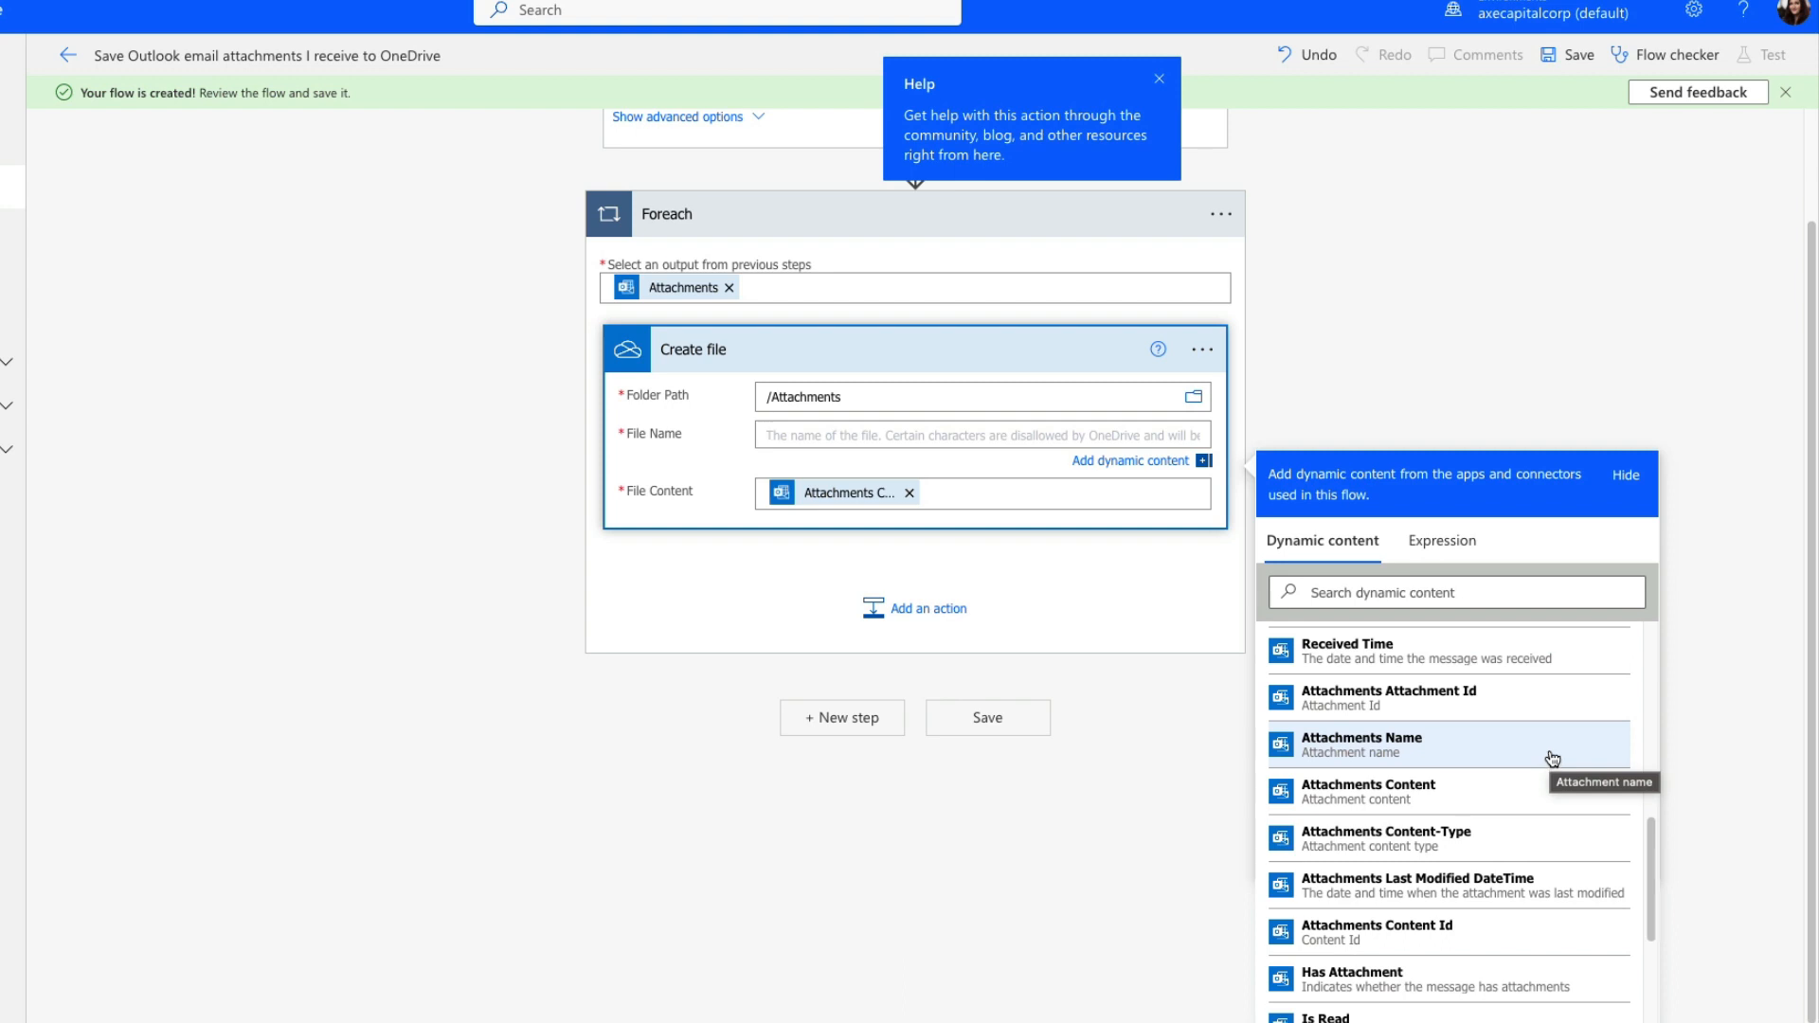
left_click(1359, 744)
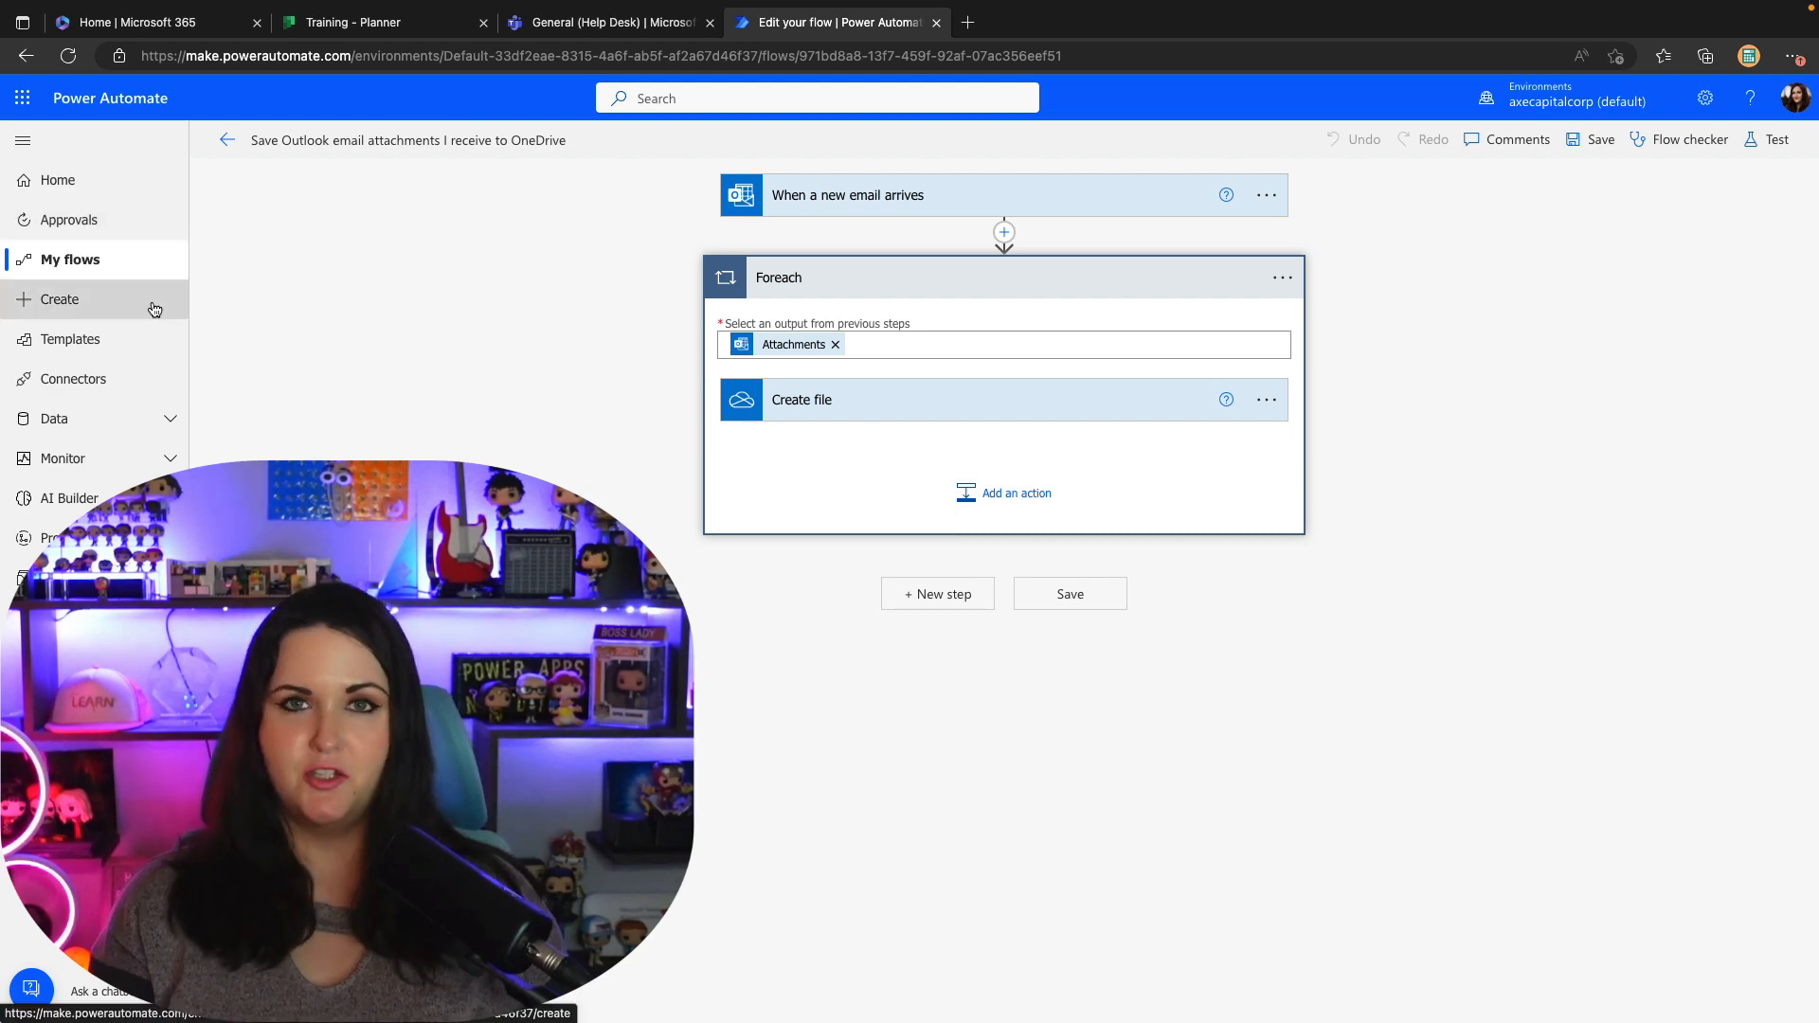
Open Describe it to design it, glance at the Desk Reservations SharePoint list, then return.
left_click(59, 300)
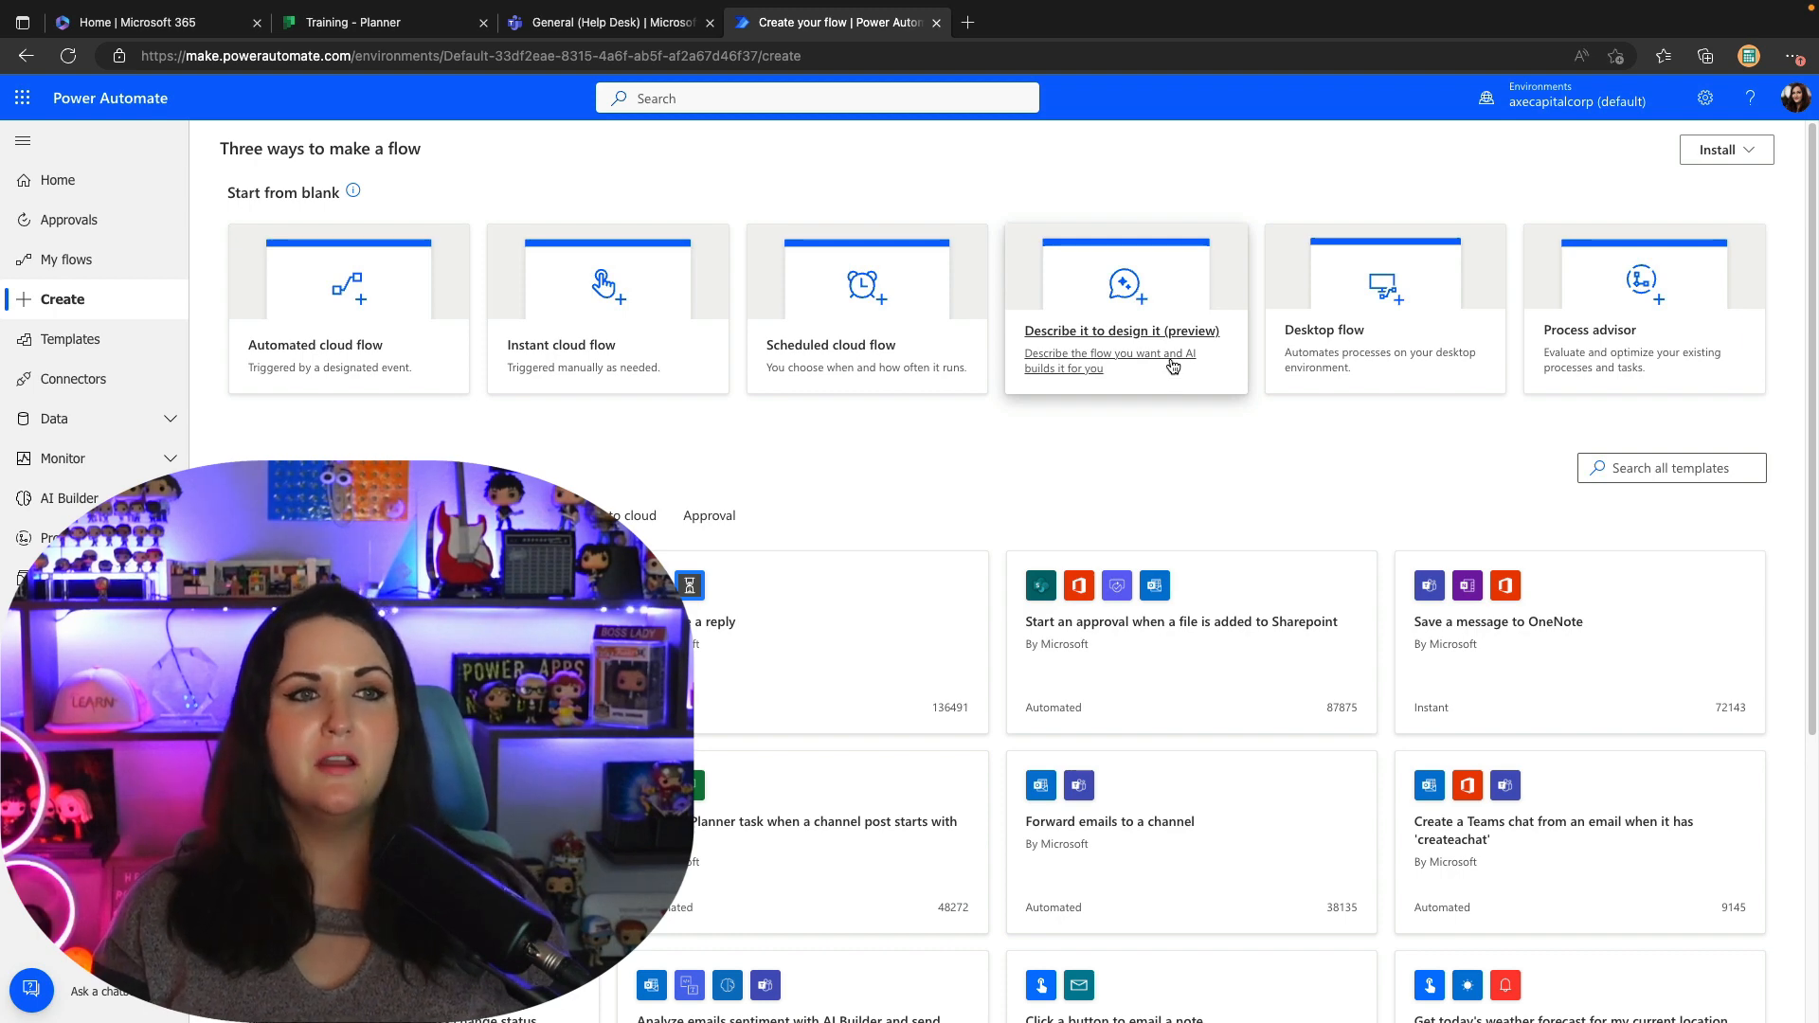
left_click(1120, 331)
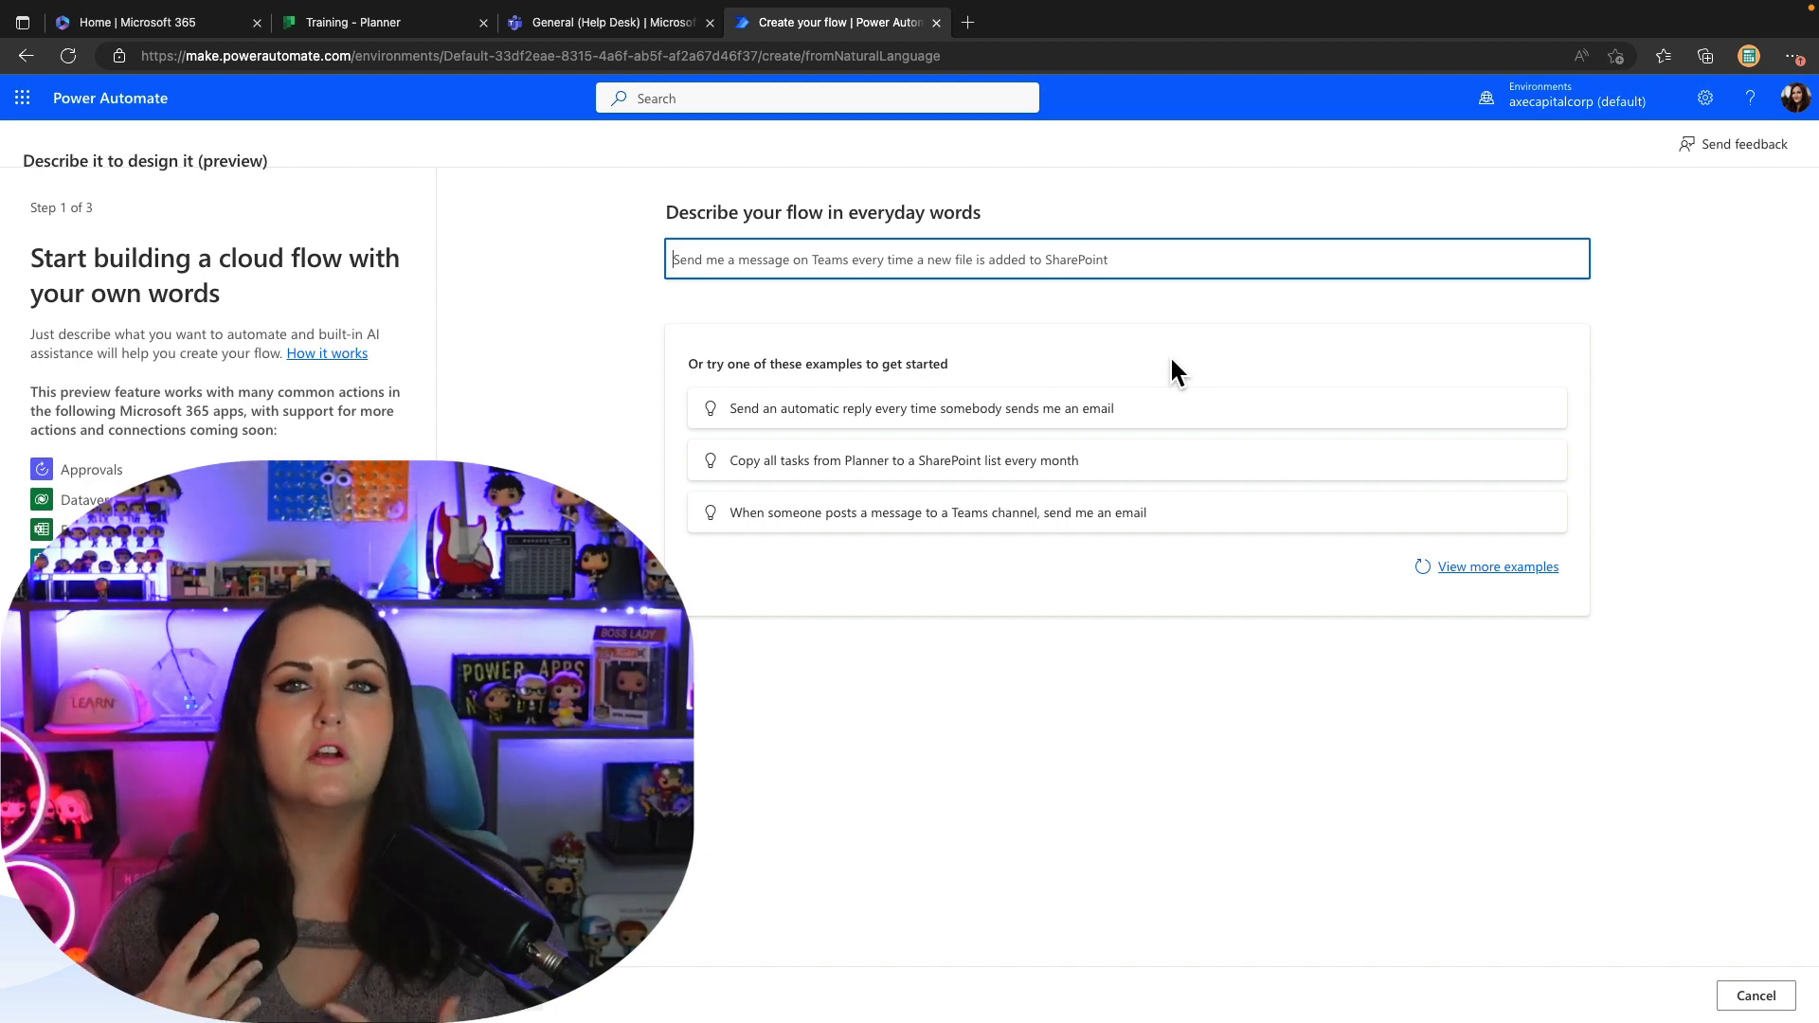
left_click(383, 22)
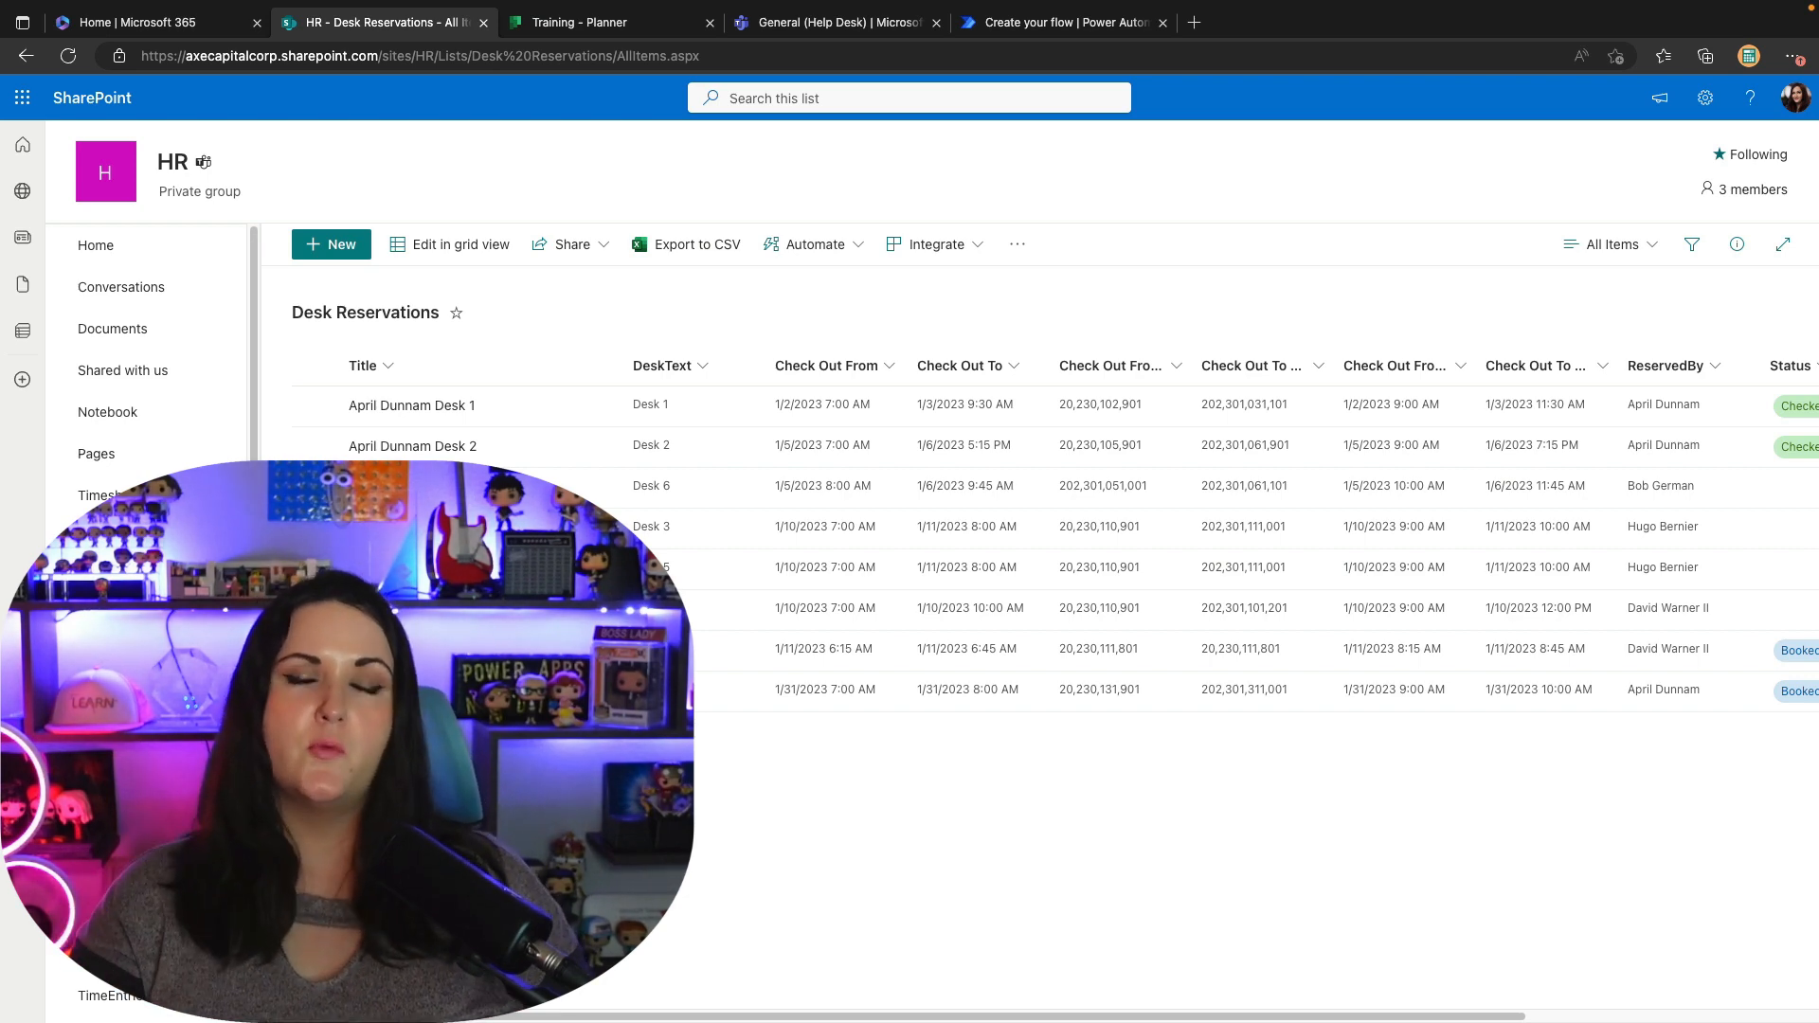
left_click(1059, 22)
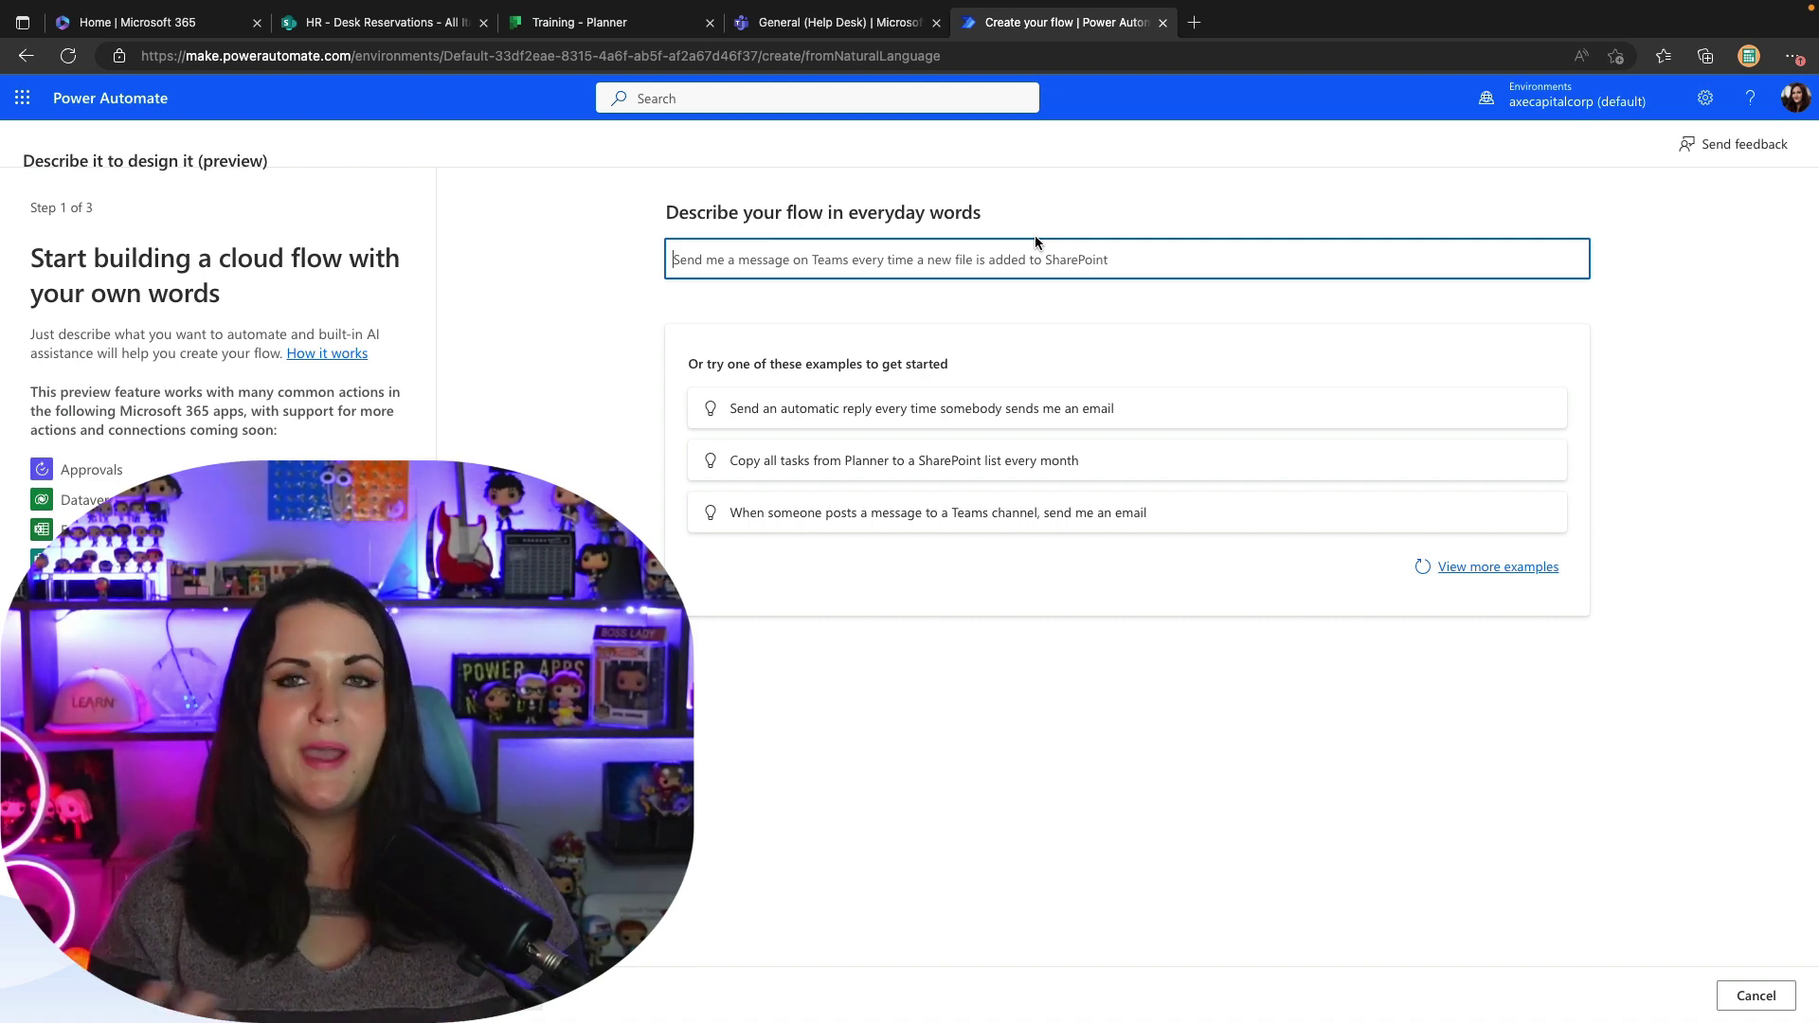
Describe 'send me an email every day at 9am with the sharepoint items', then select it to rewrite.
type("send me")
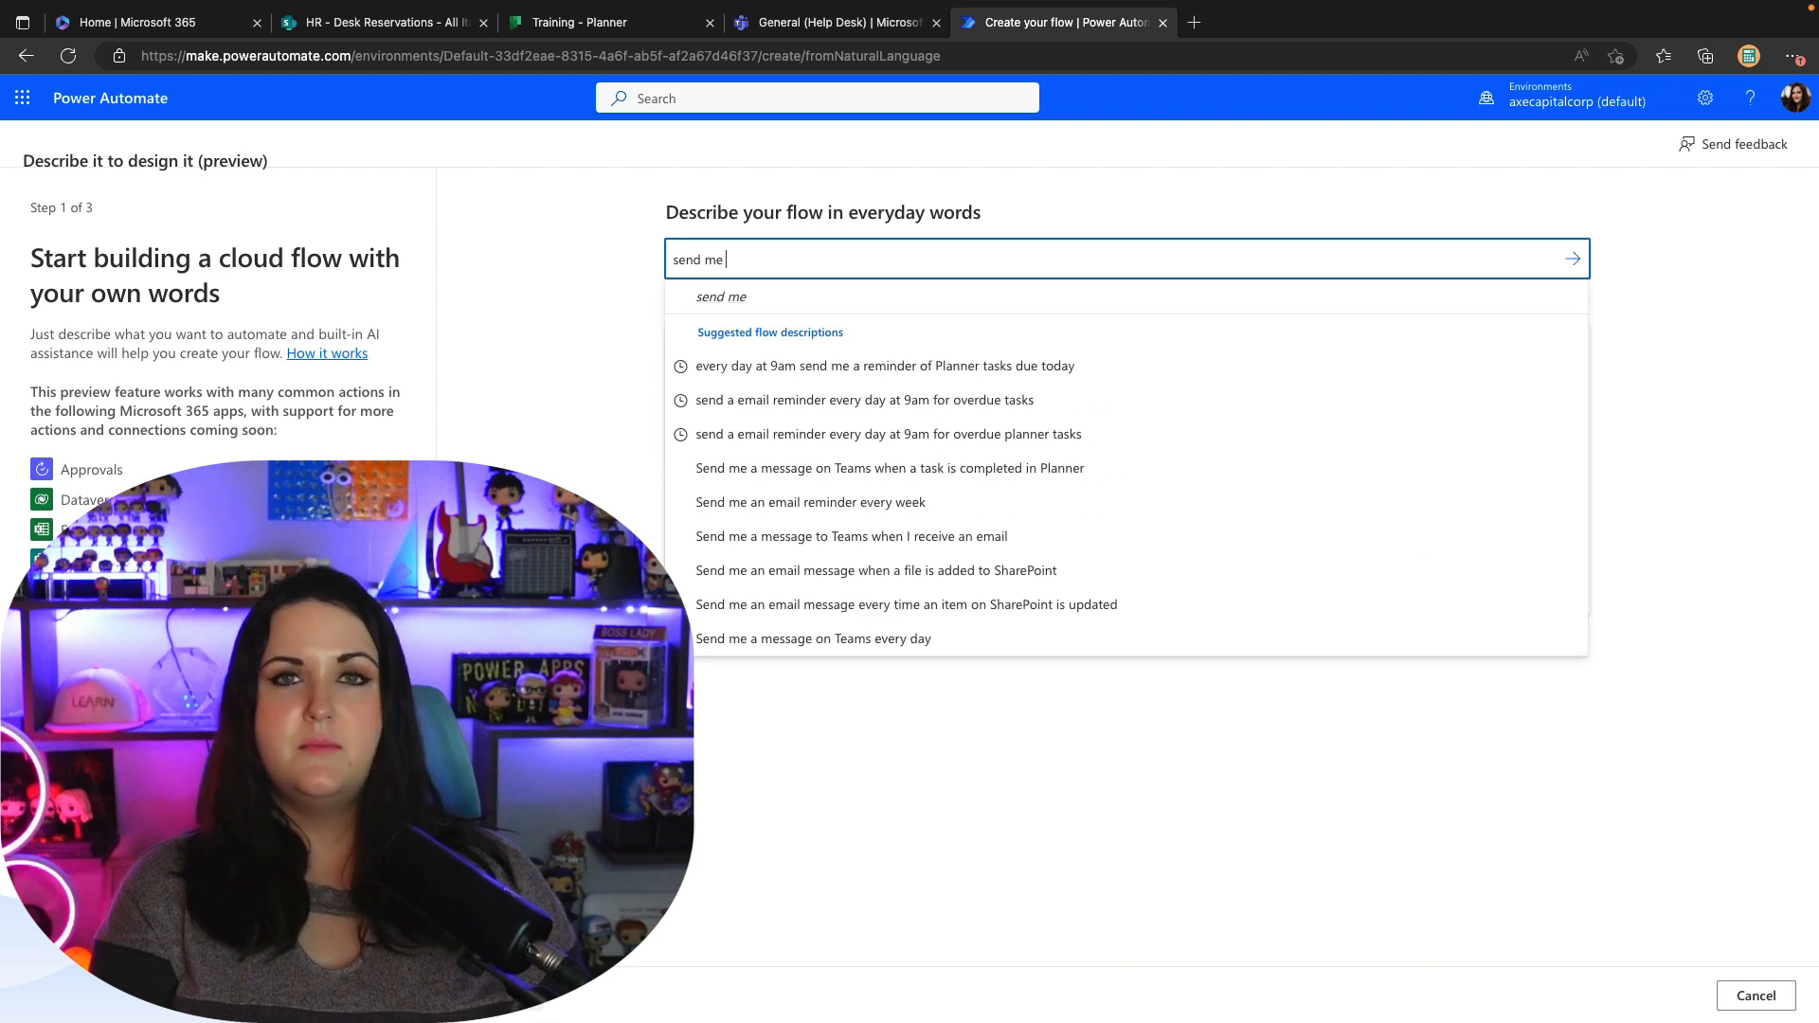
type("an email every")
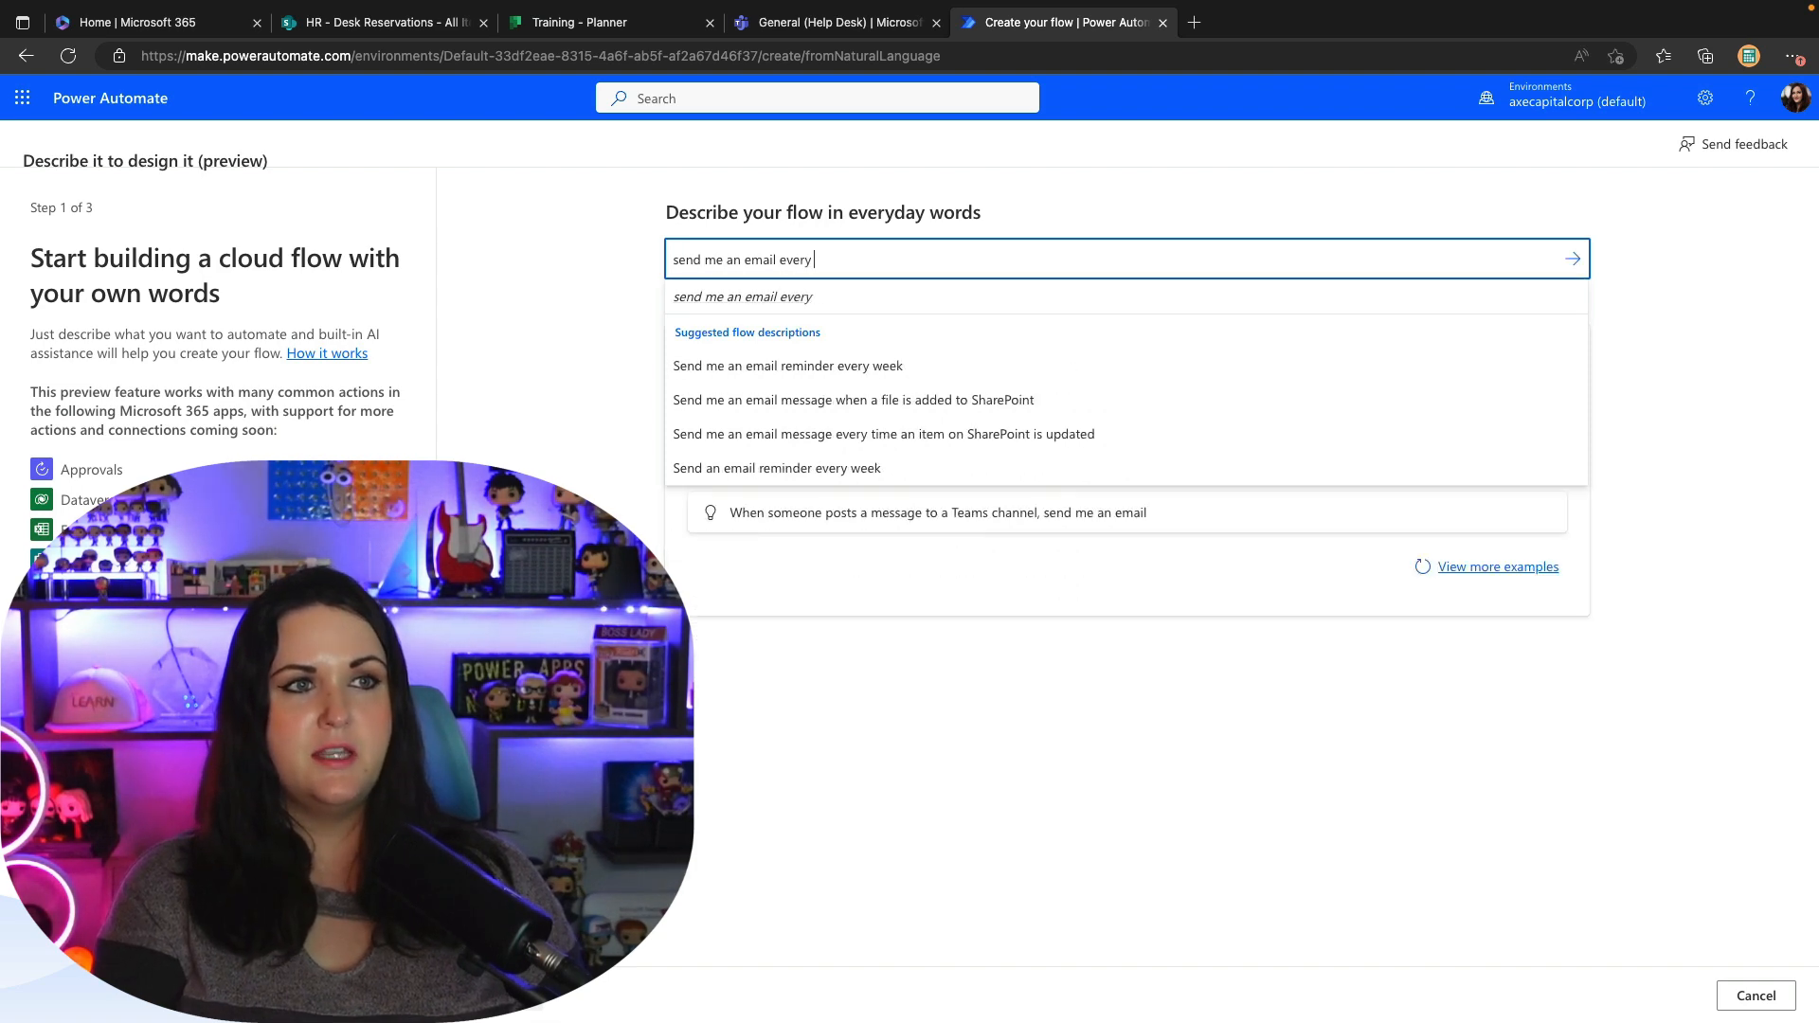
type("day at 99")
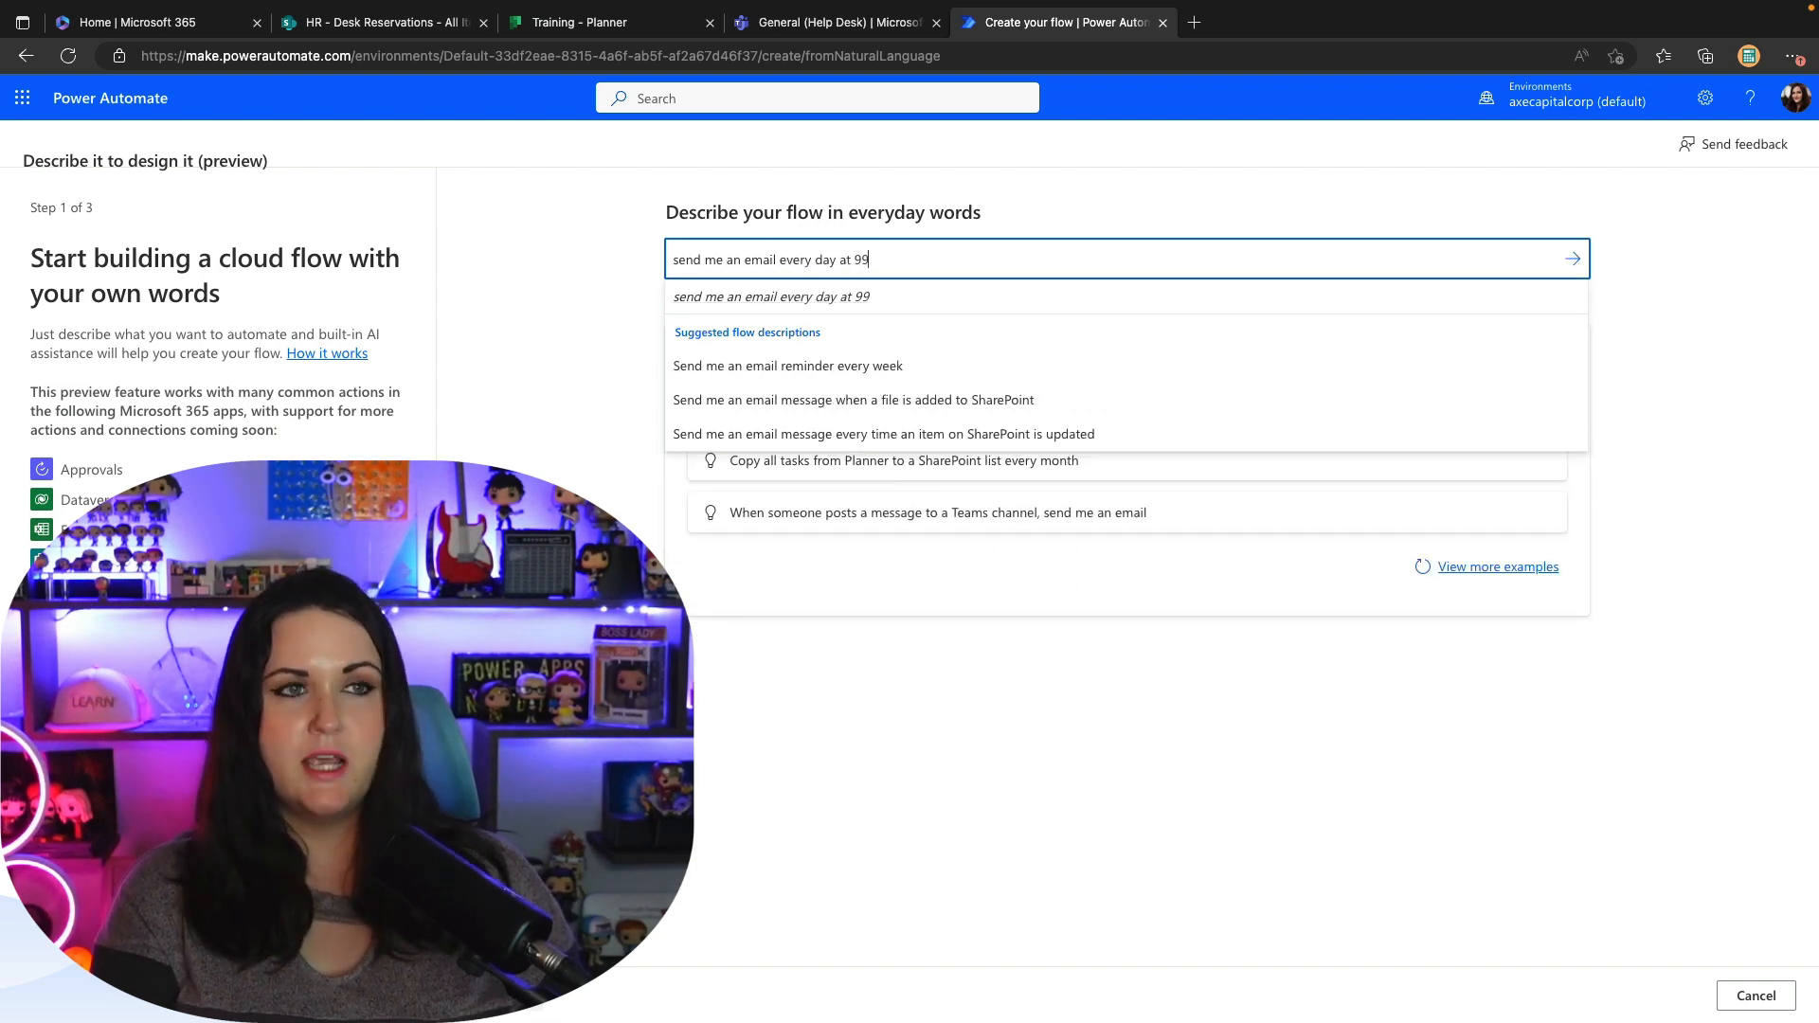
type("am with the list of upcoming")
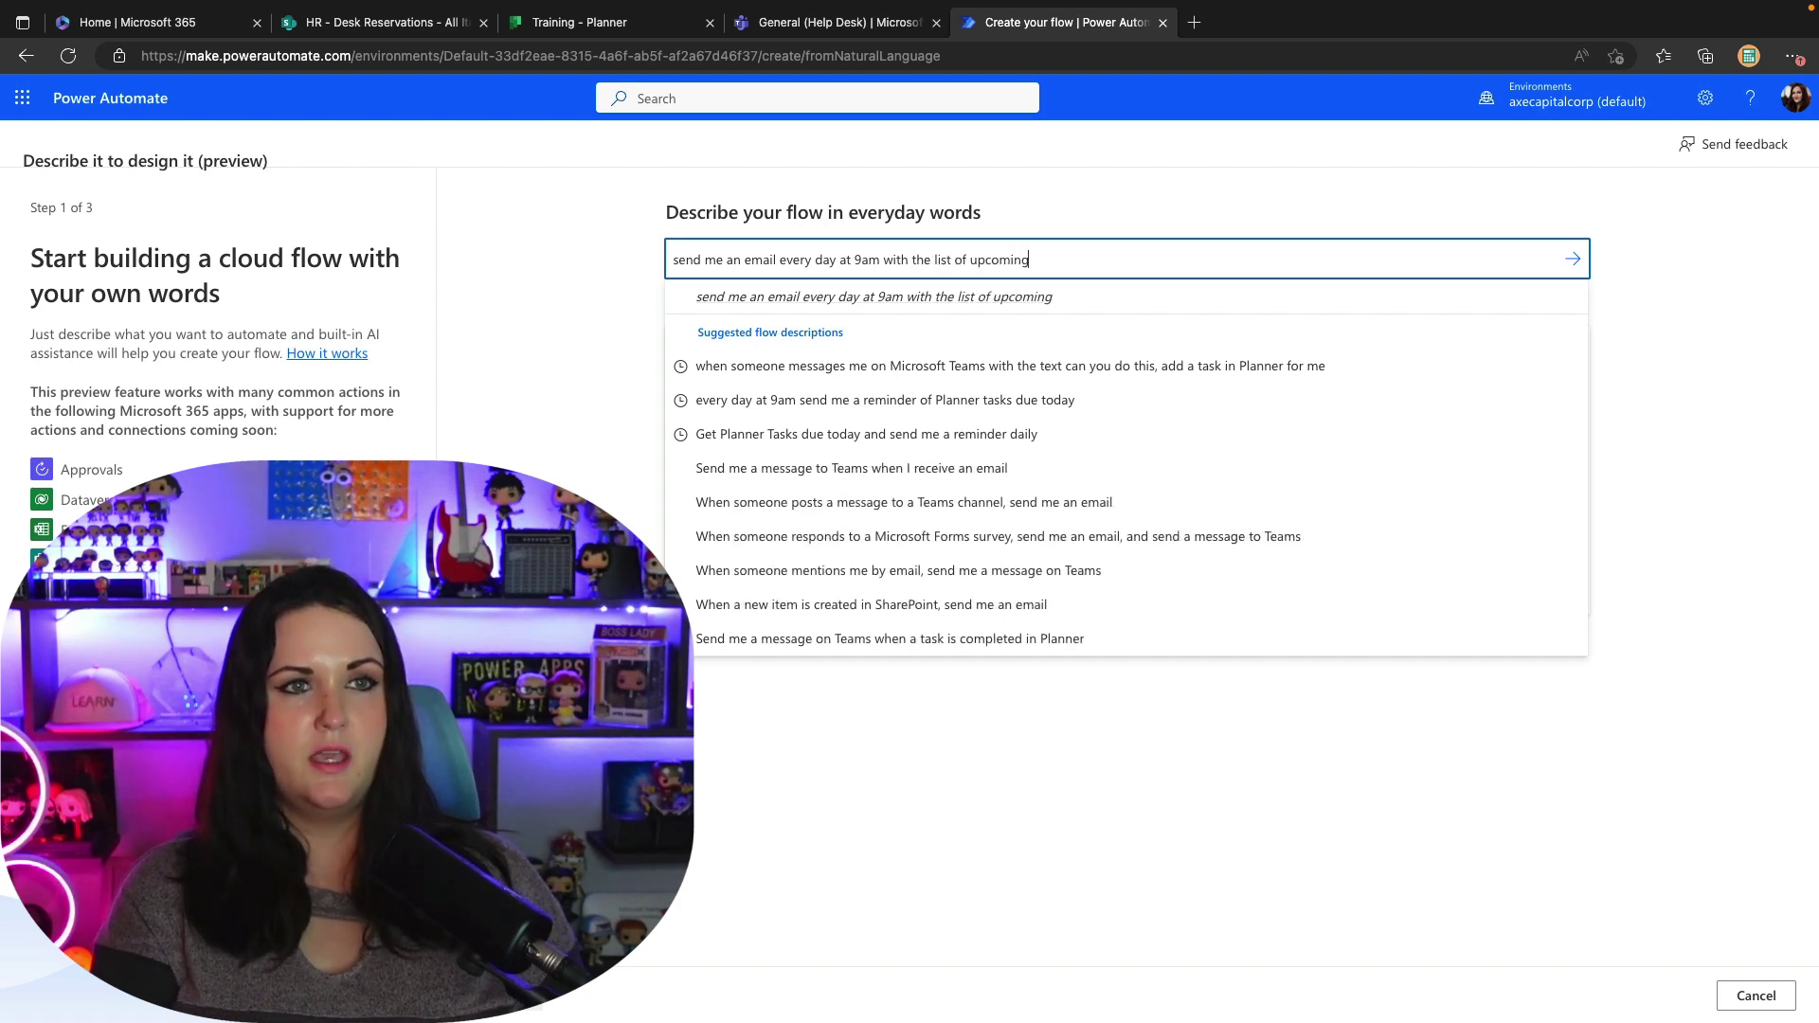
type("sharepoint")
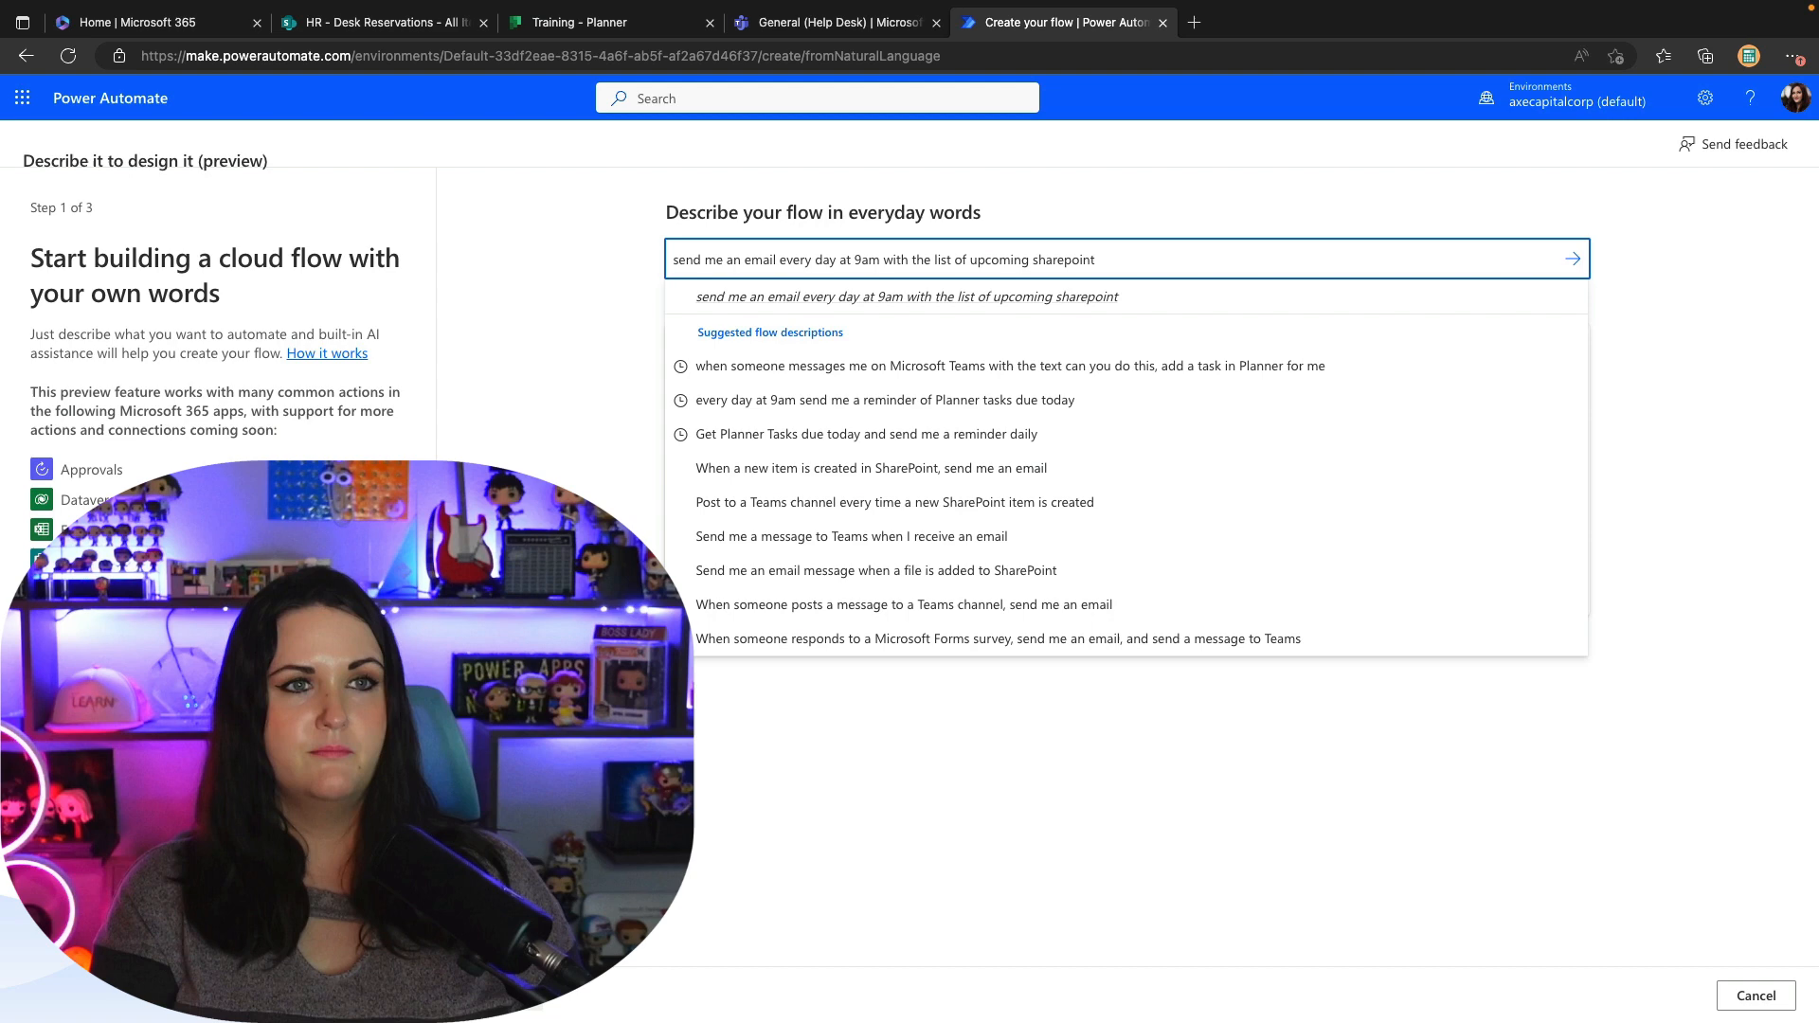
type("items")
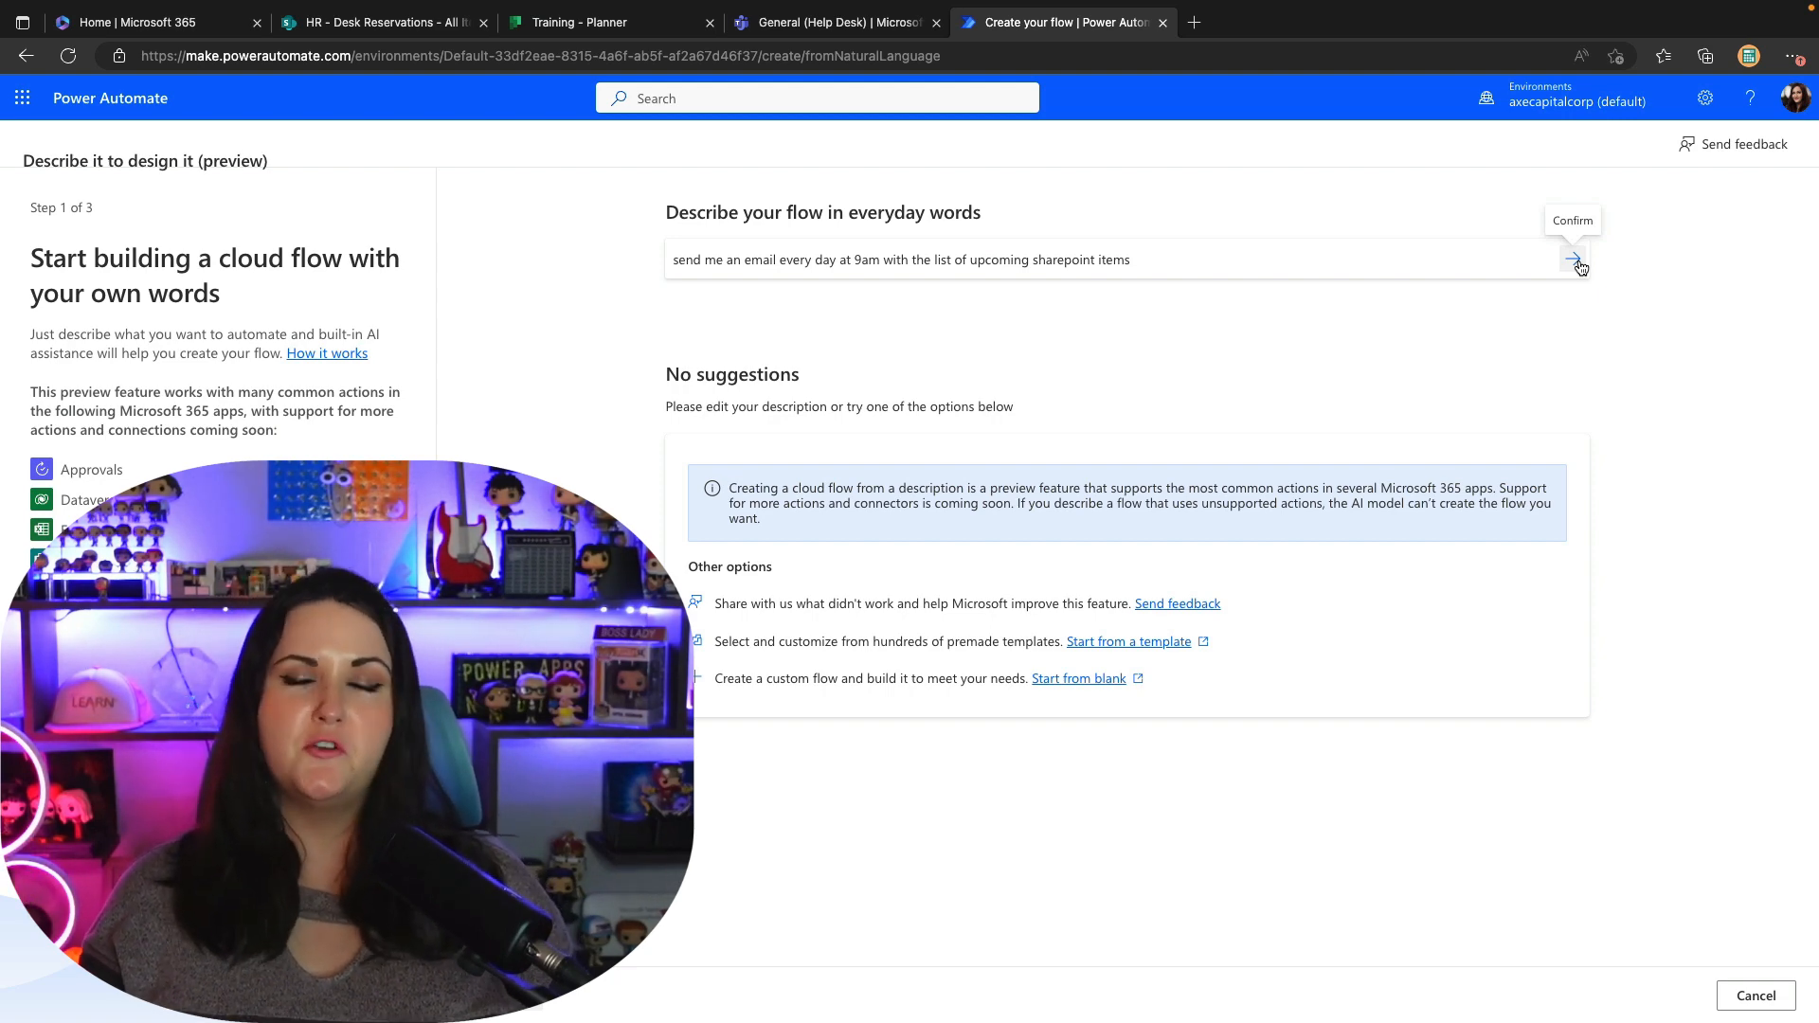
mouse_move(1505, 252)
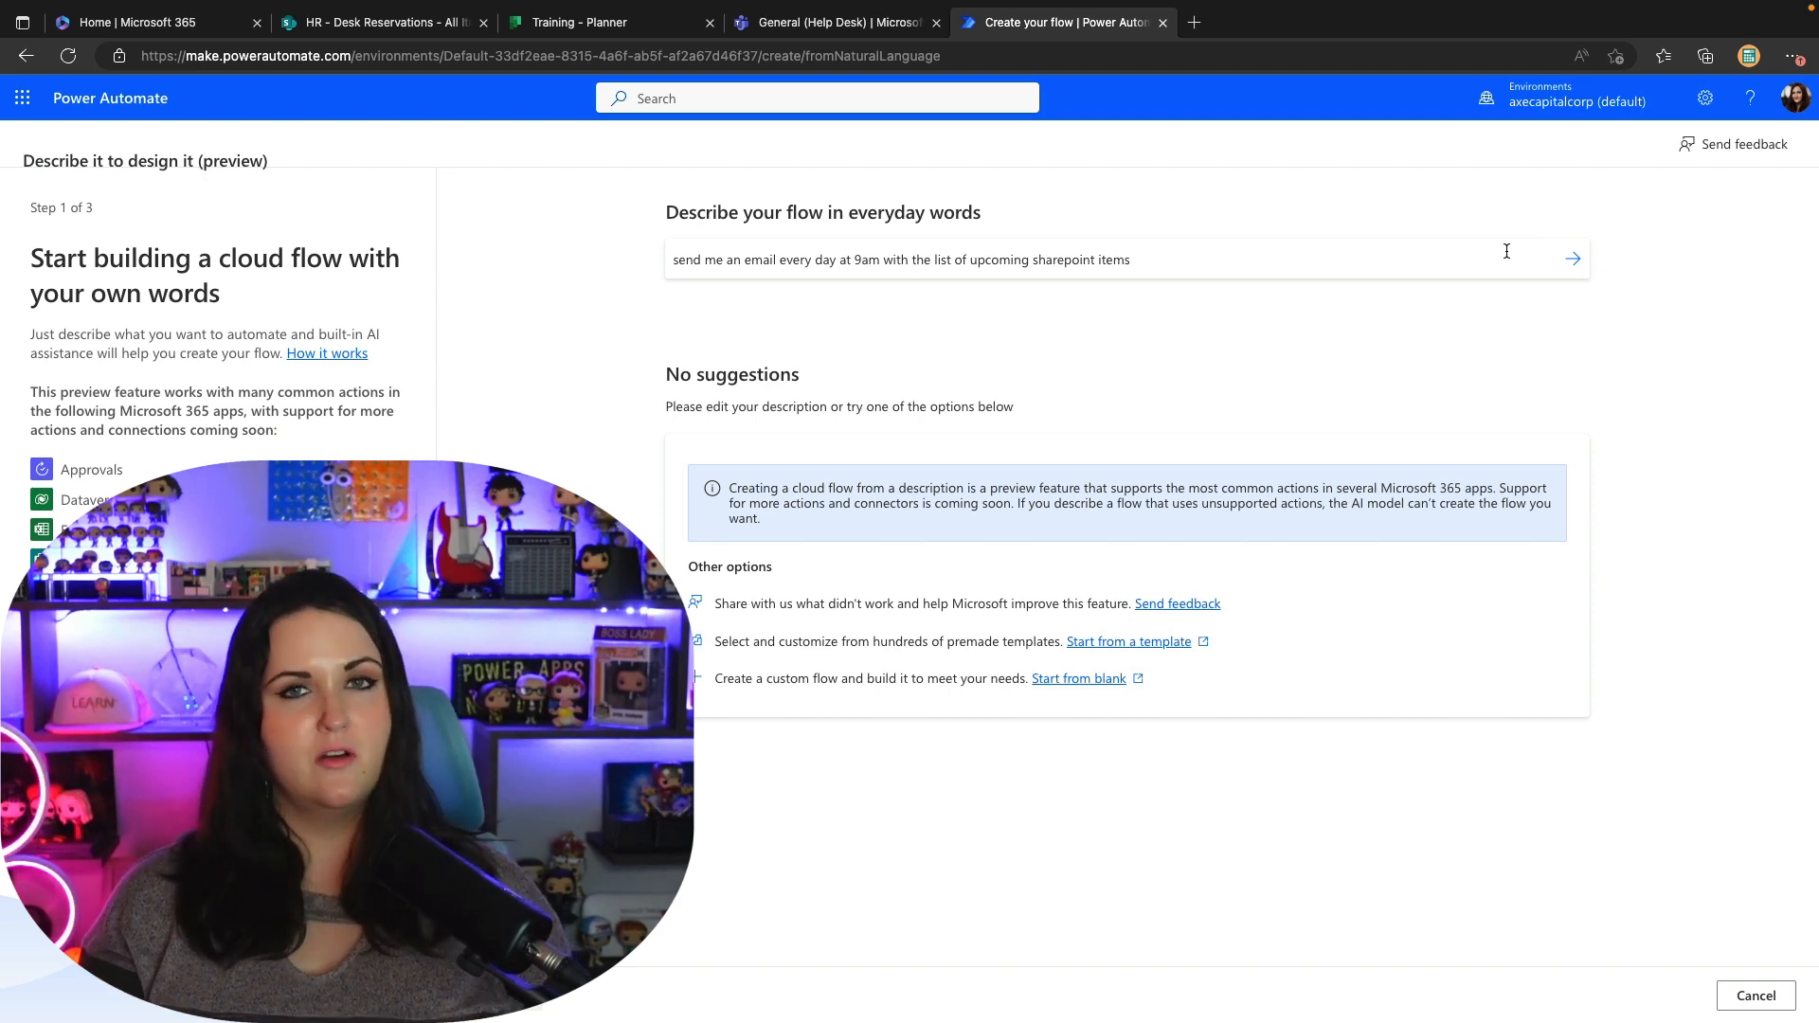
triple_click(899, 258)
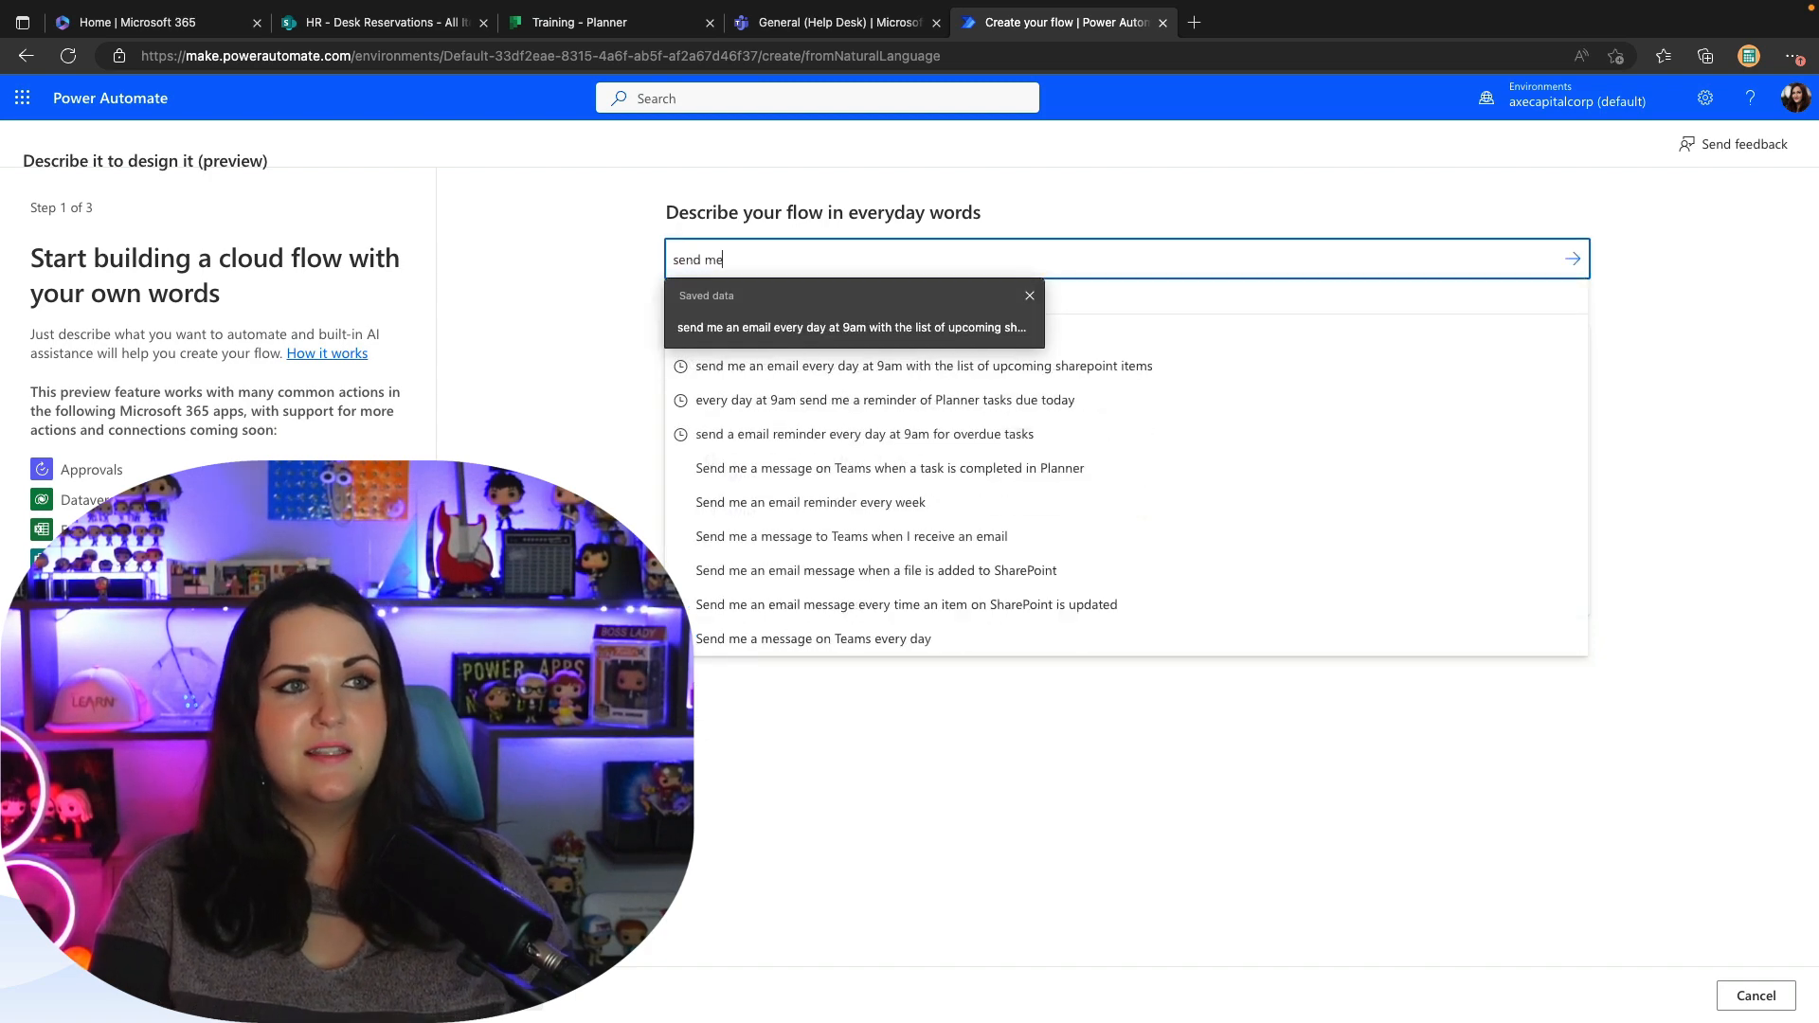
Type 'daily reminders', preview 'Send an email reminder every week', then cancel.
type("daily remind")
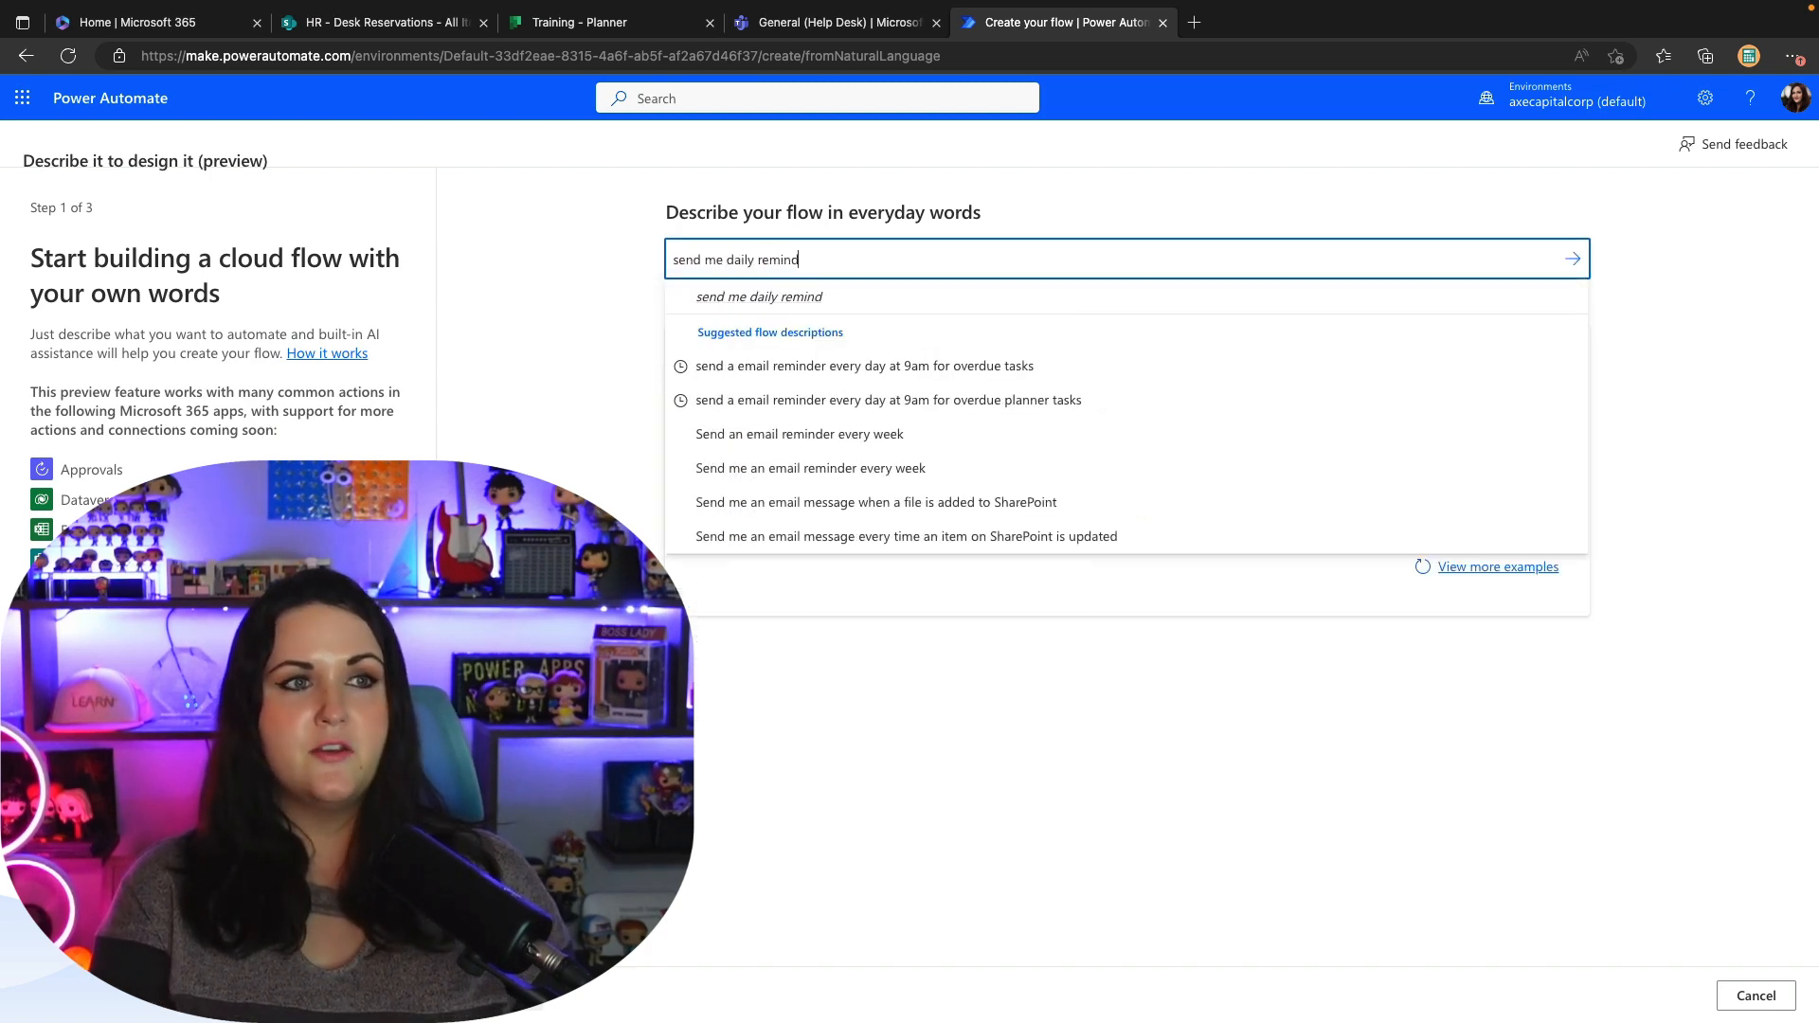
type("ers")
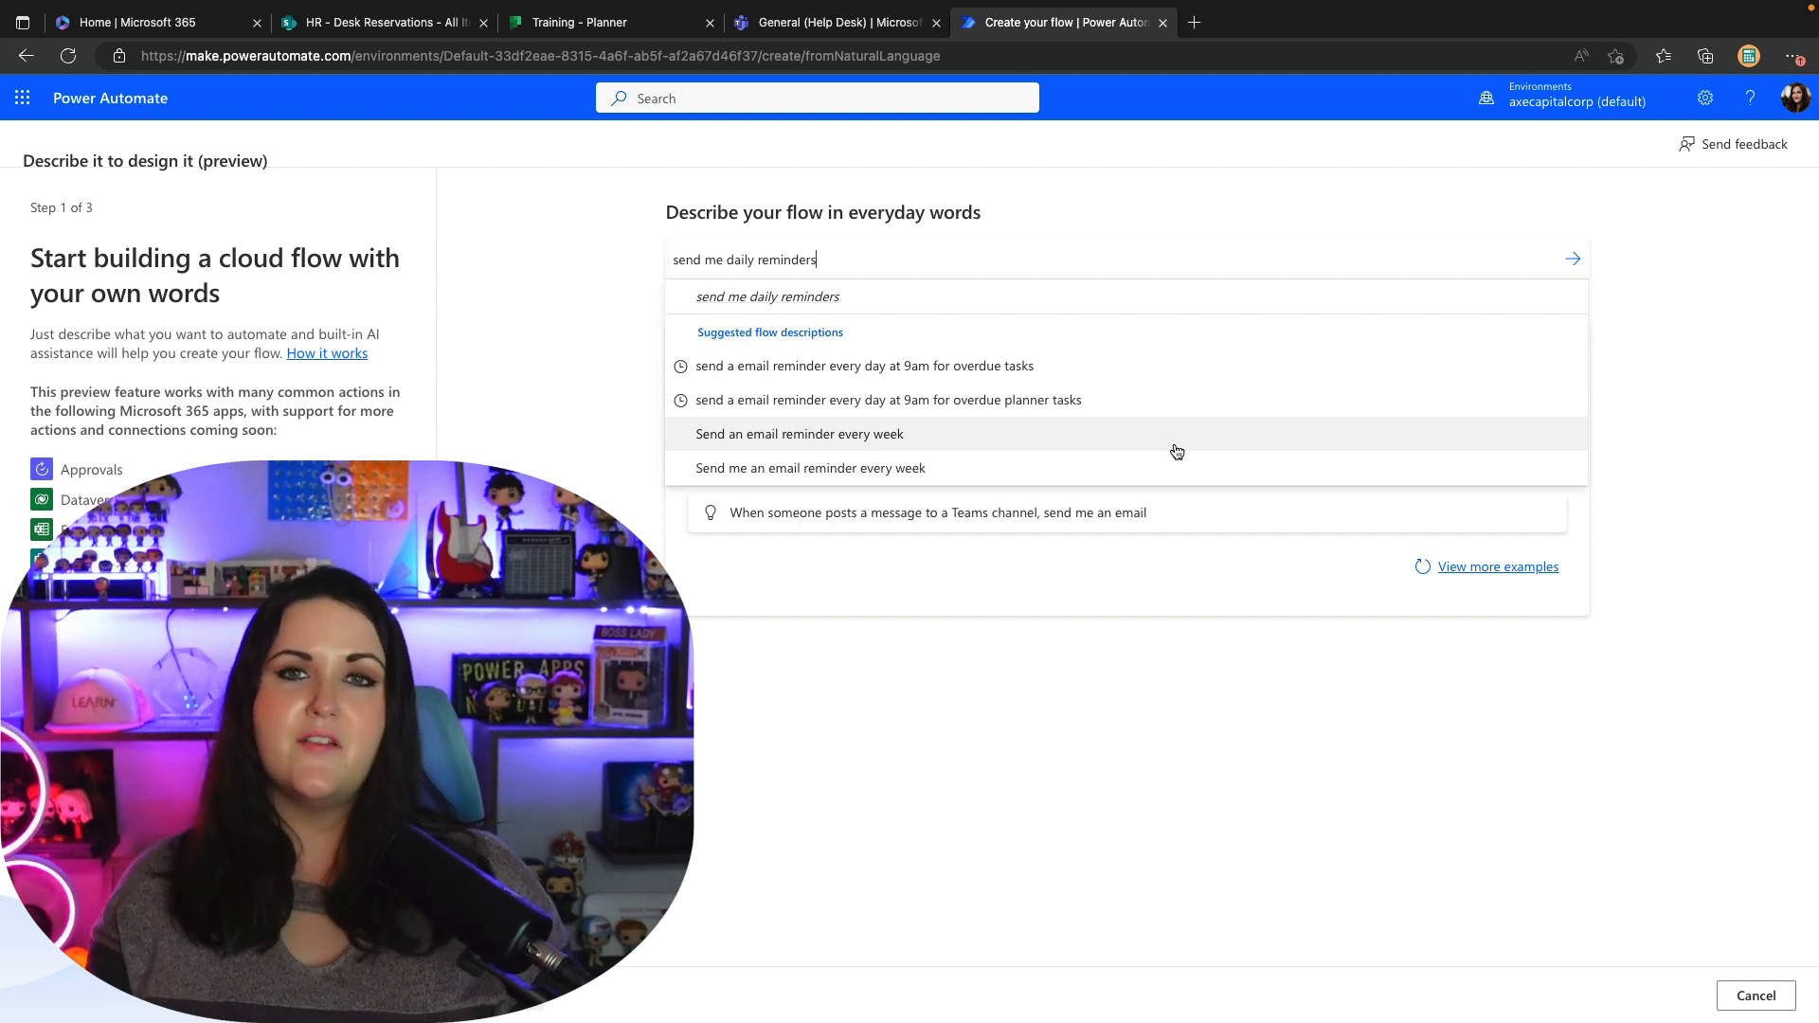
mouse_move(1032, 445)
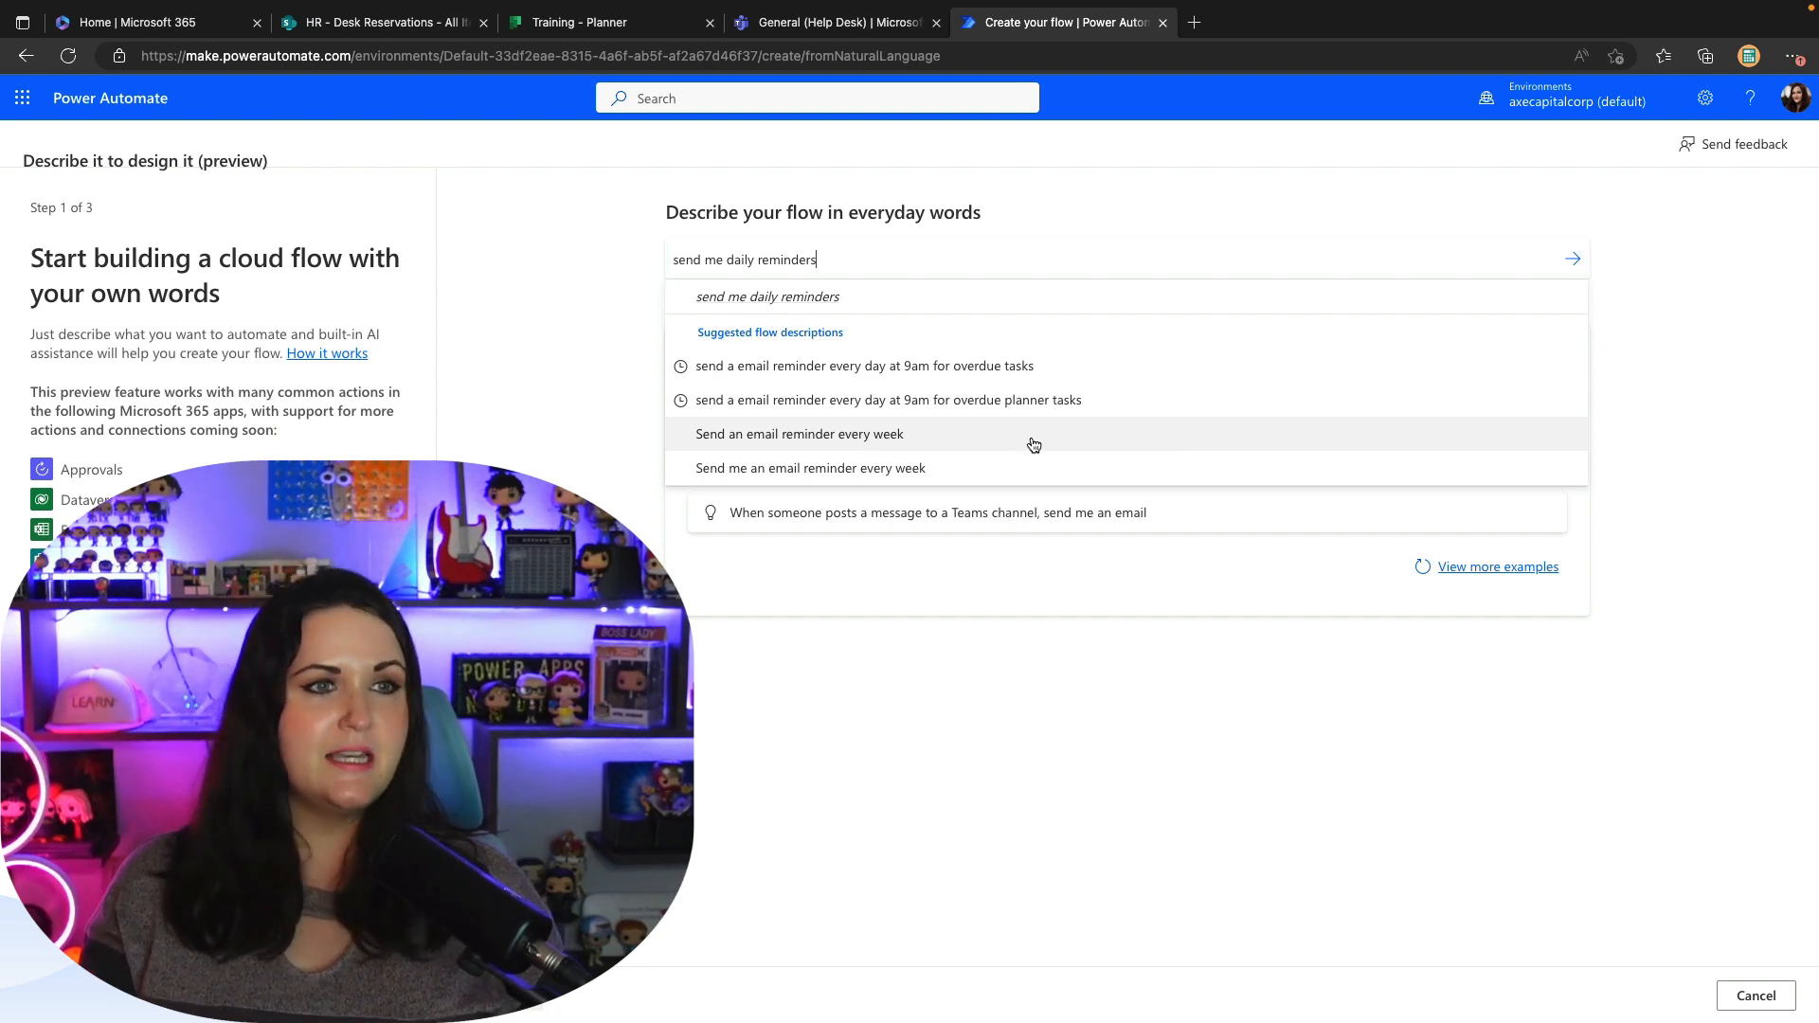
left_click(798, 433)
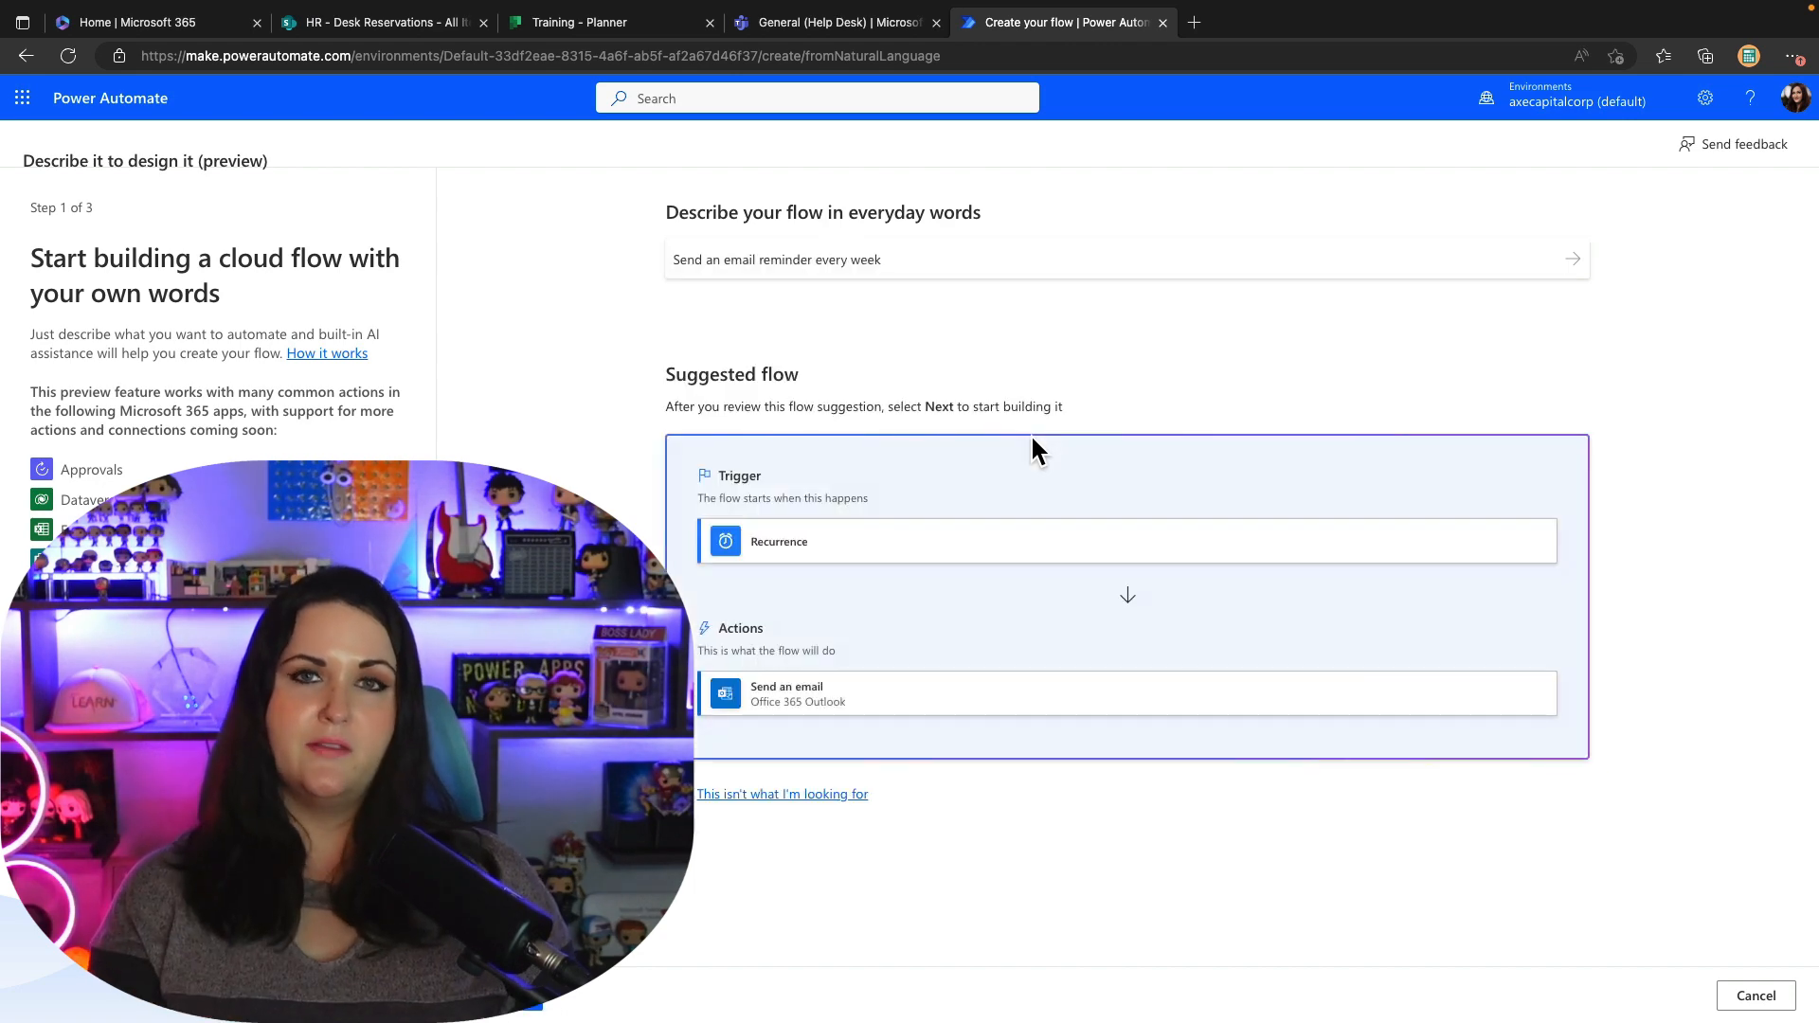
mouse_move(1035, 625)
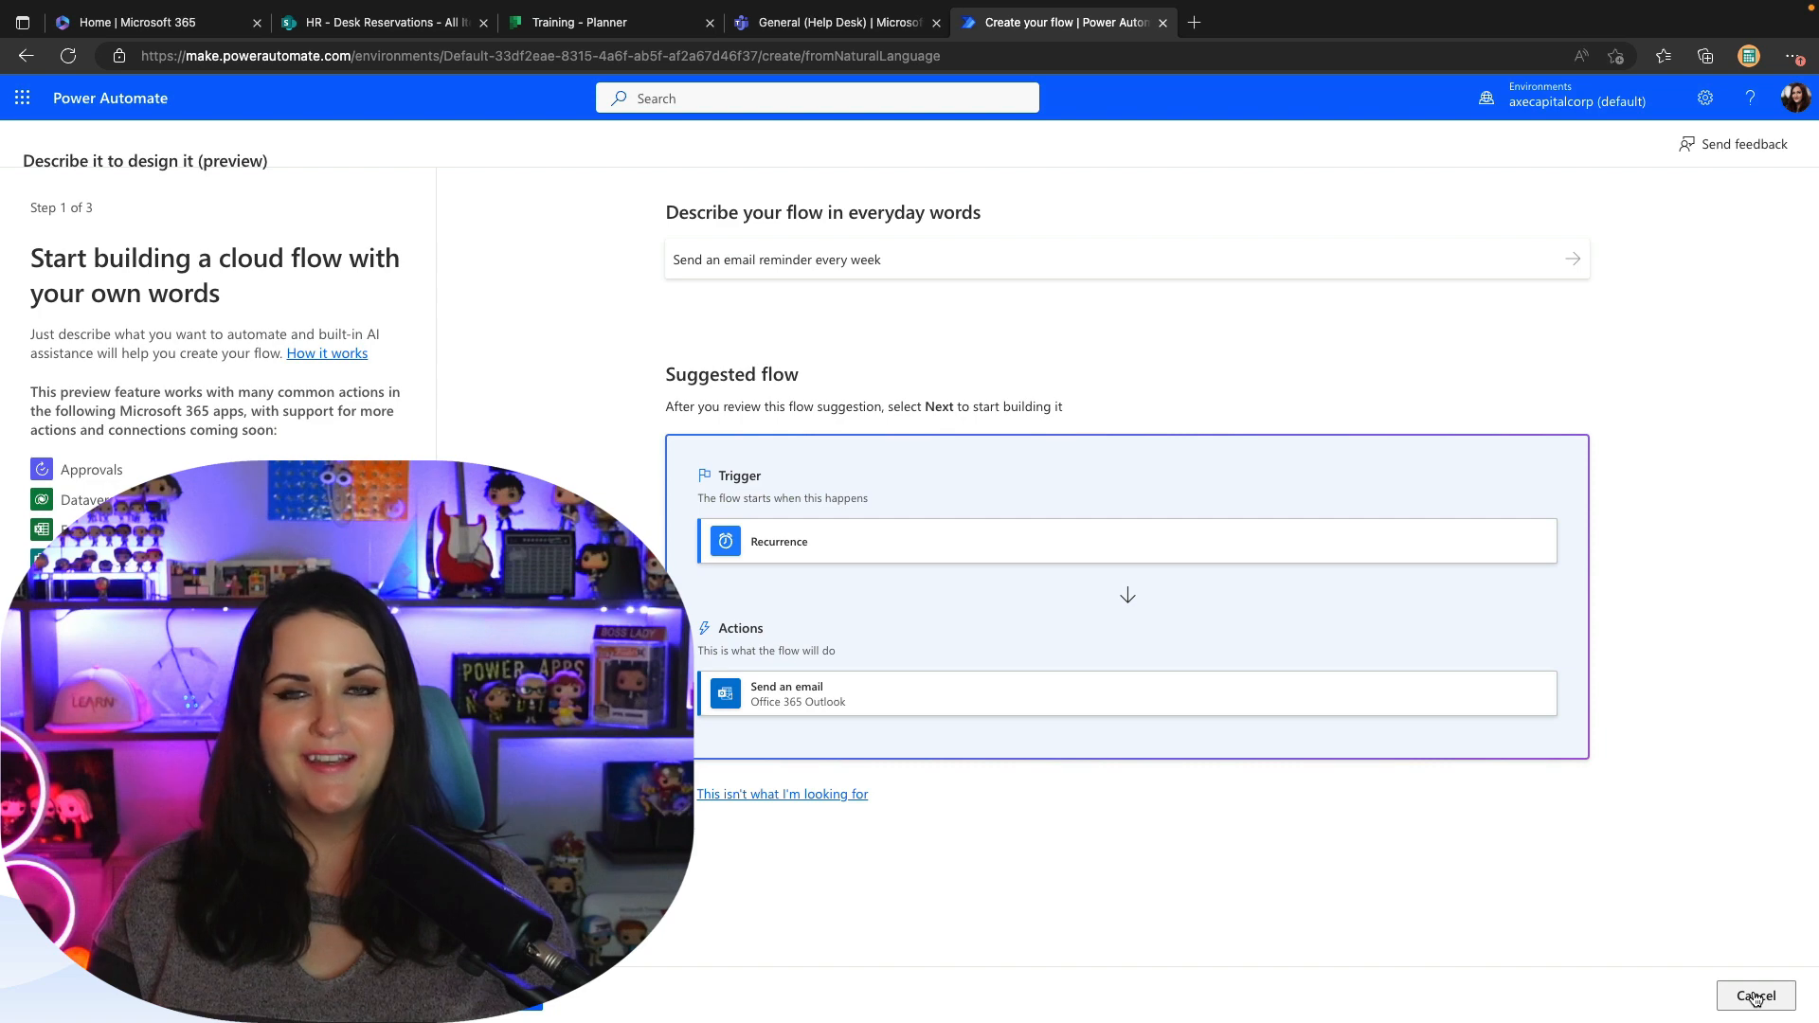
left_click(1755, 995)
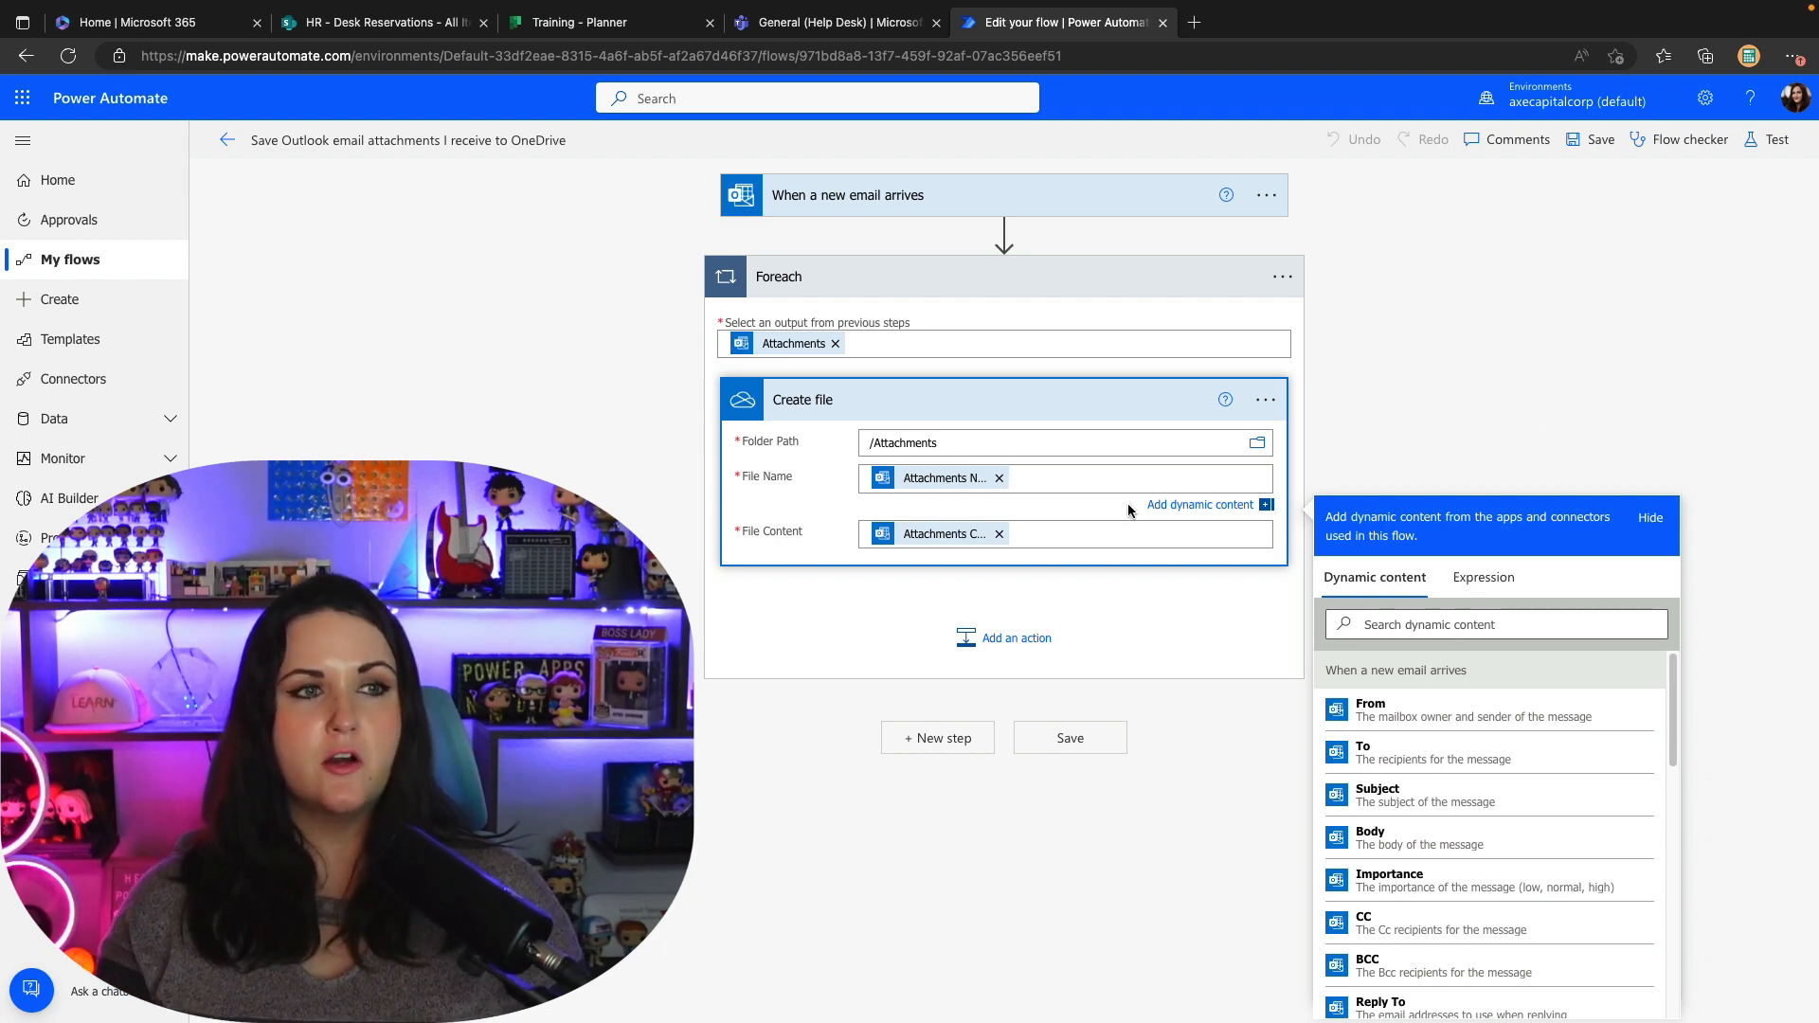
mouse_move(1114, 490)
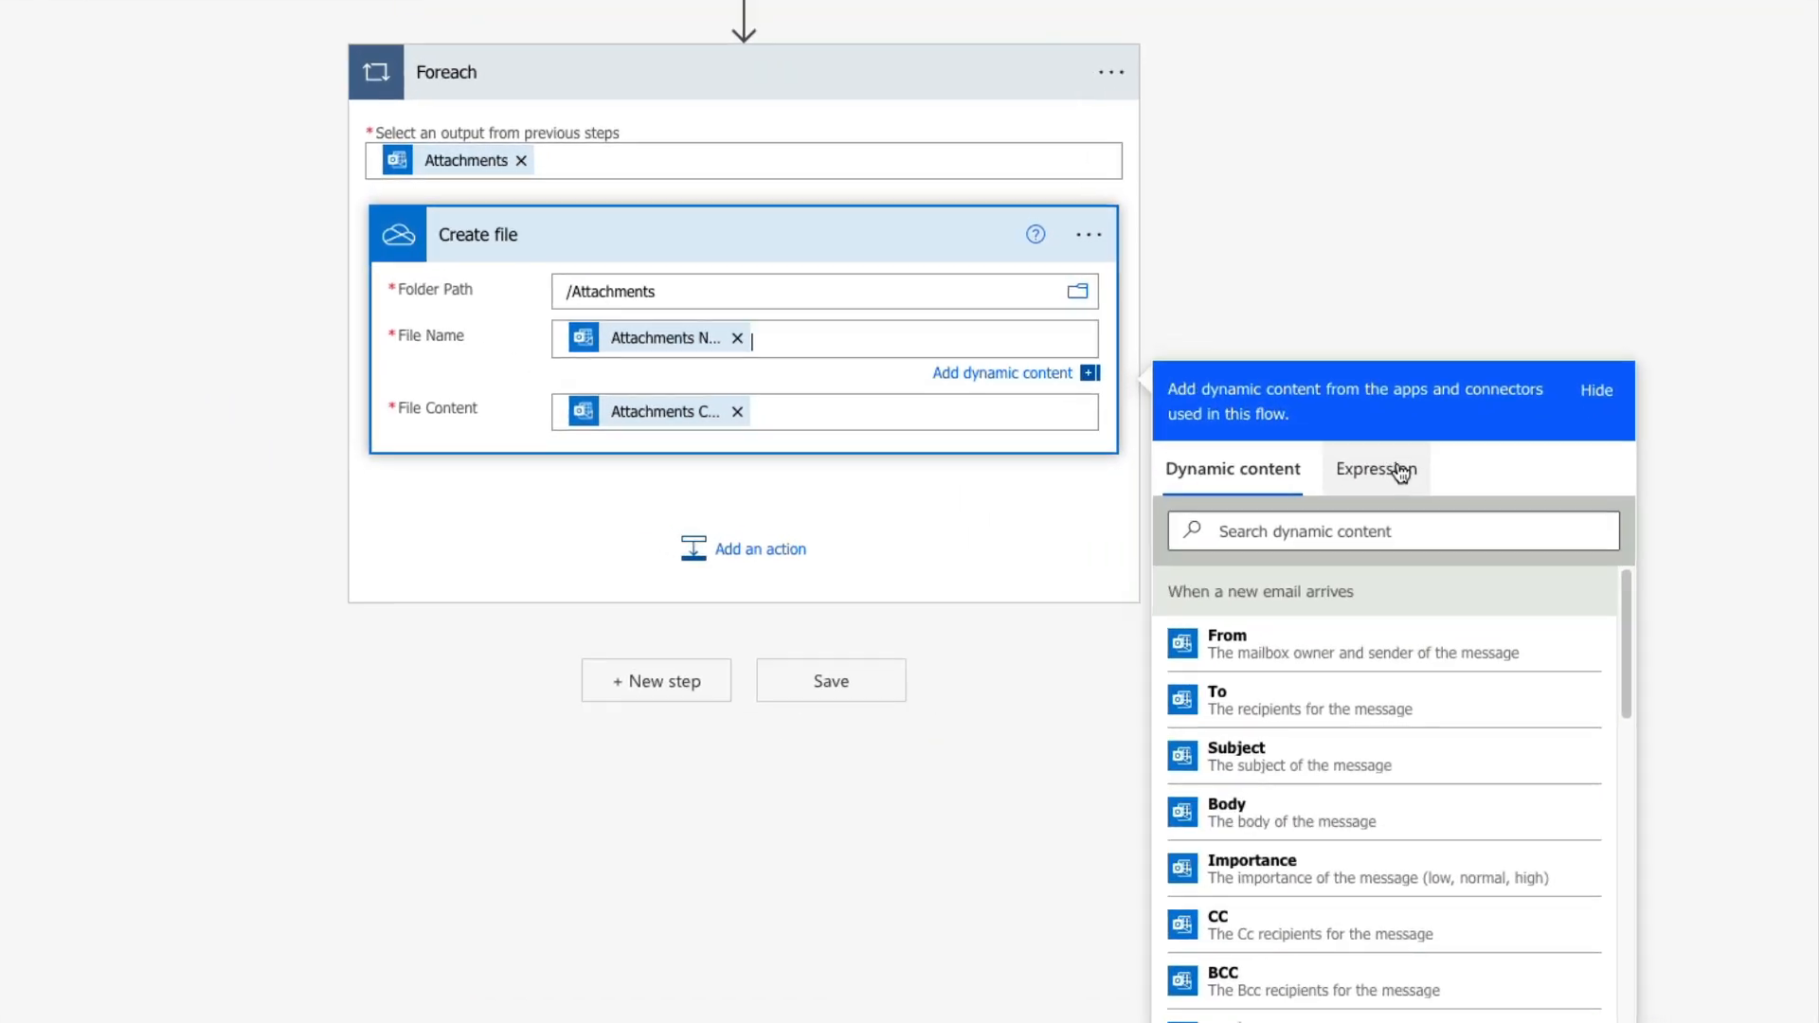
Switch the Create file File Name field to the expression editor.
left_click(1375, 469)
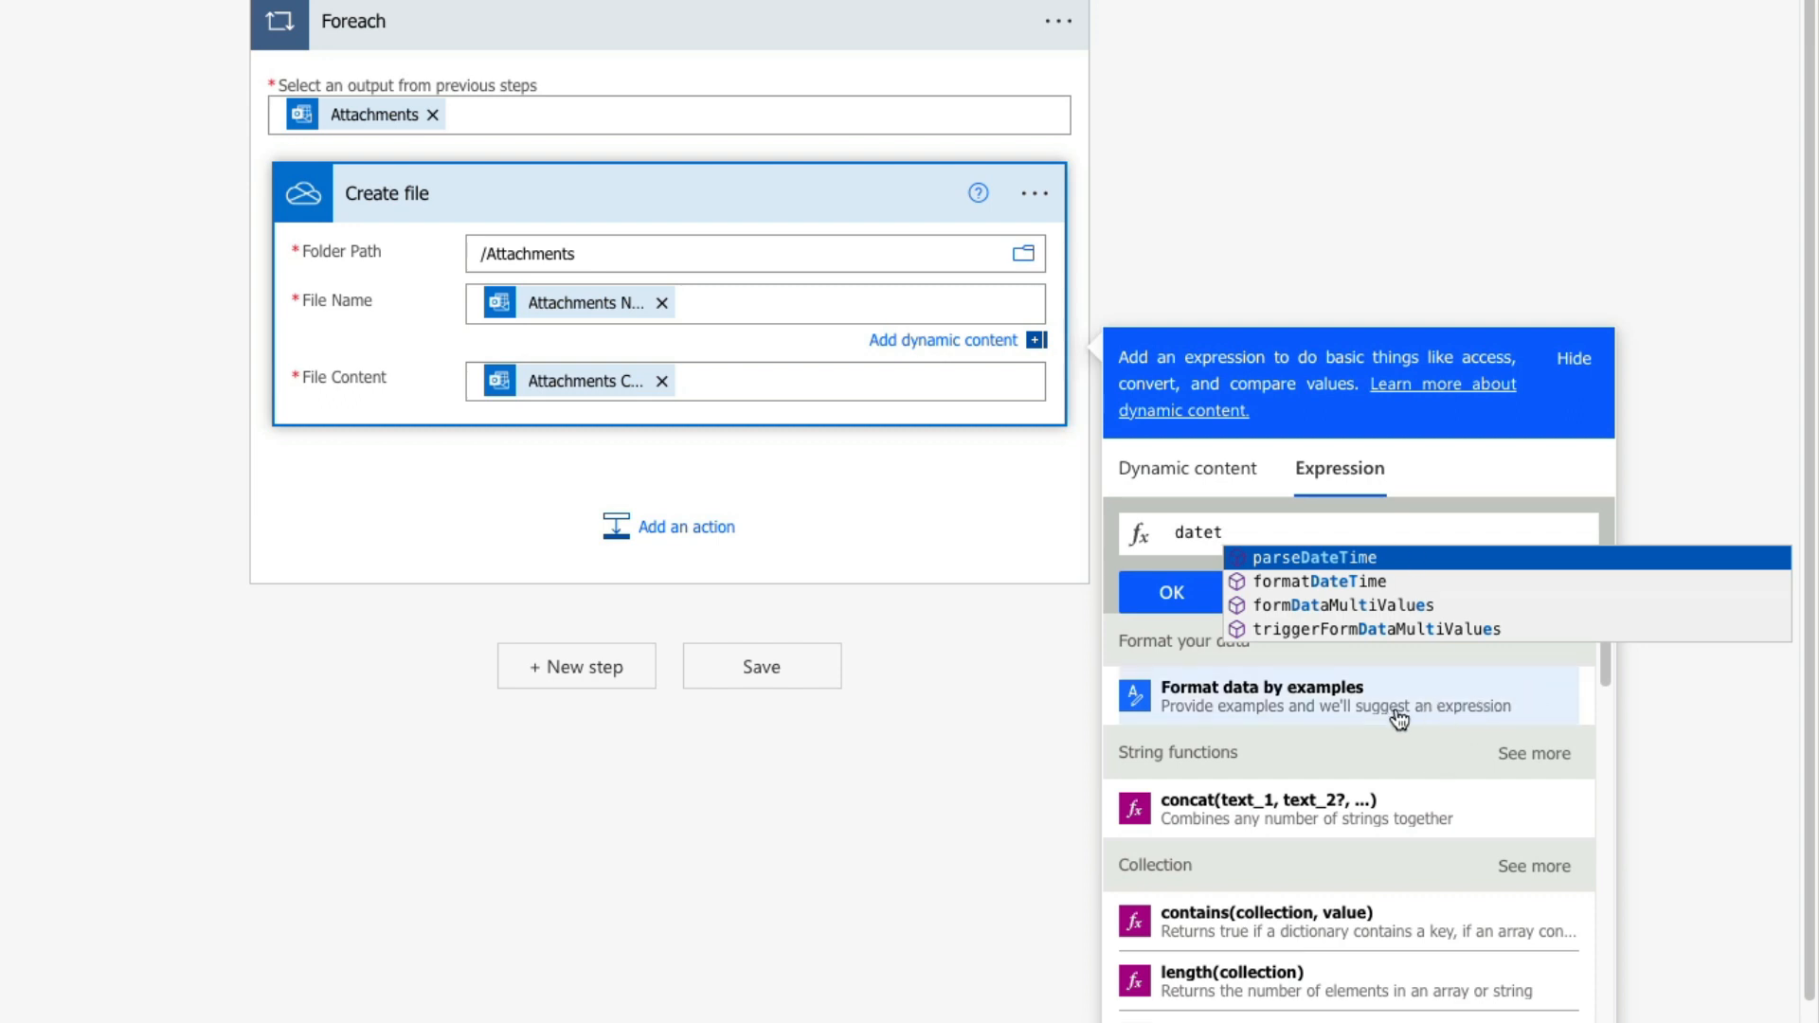
mouse_move(1337, 481)
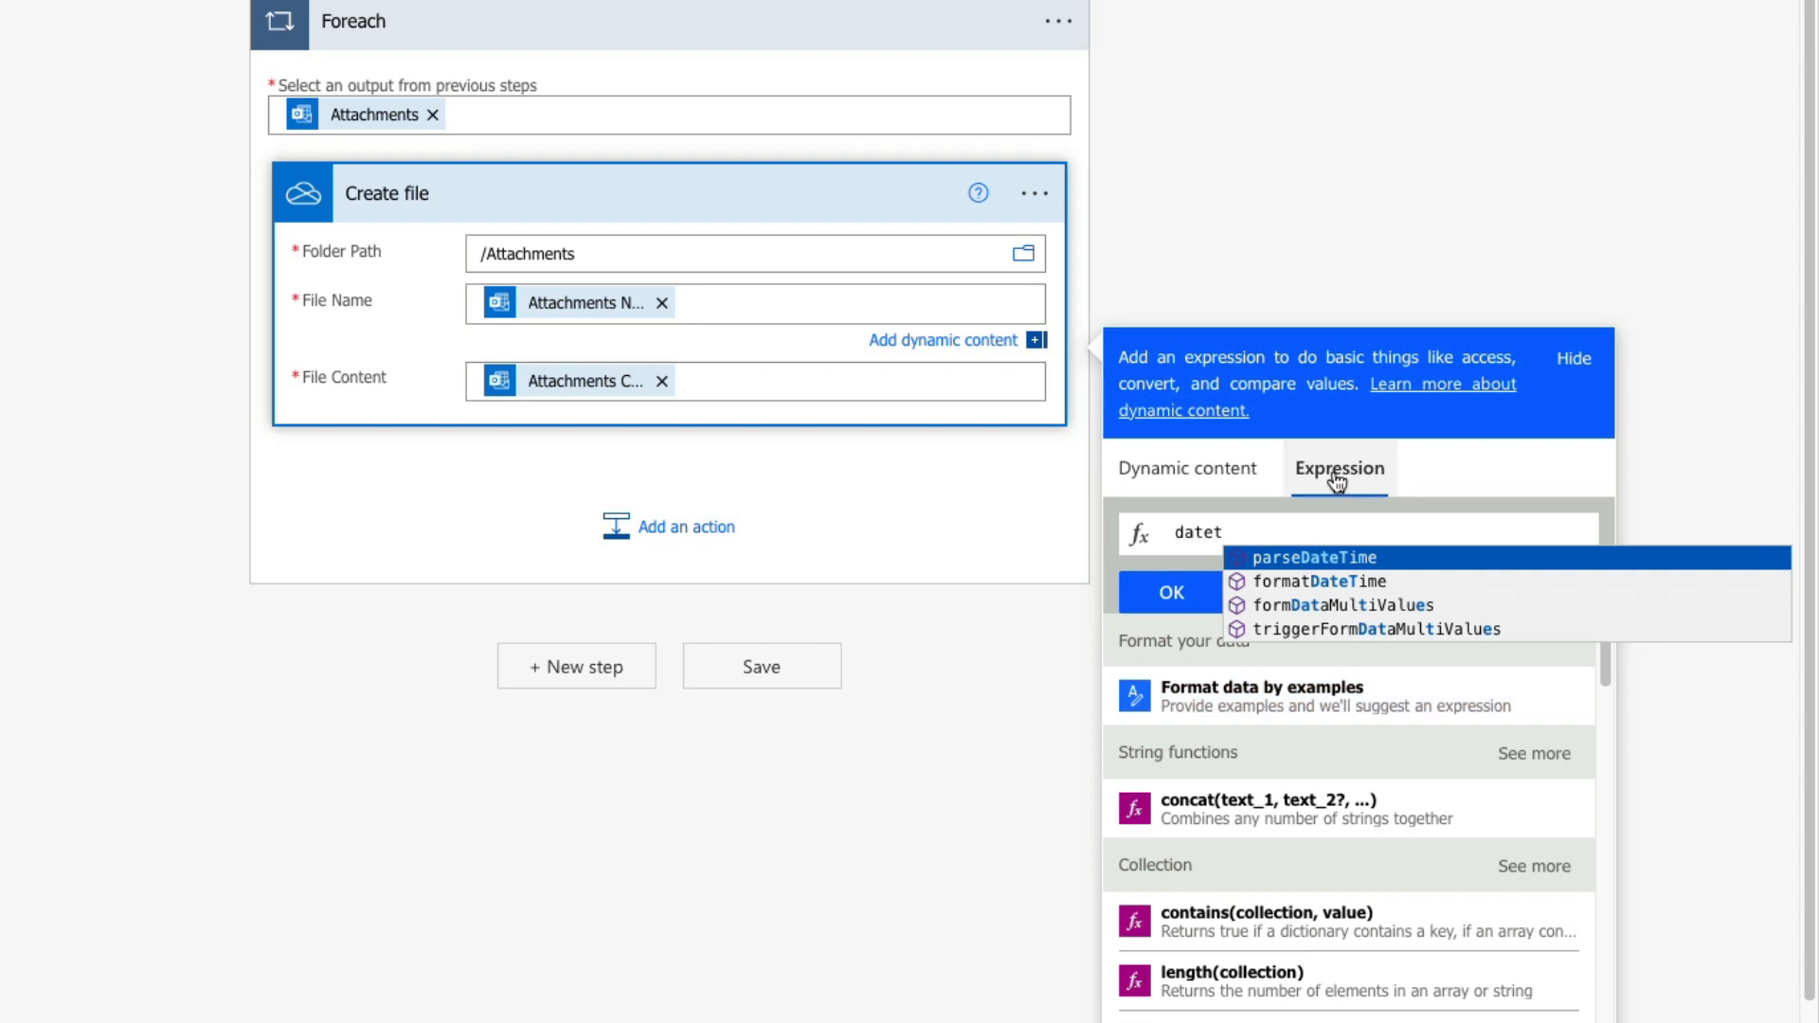
mouse_move(1488, 696)
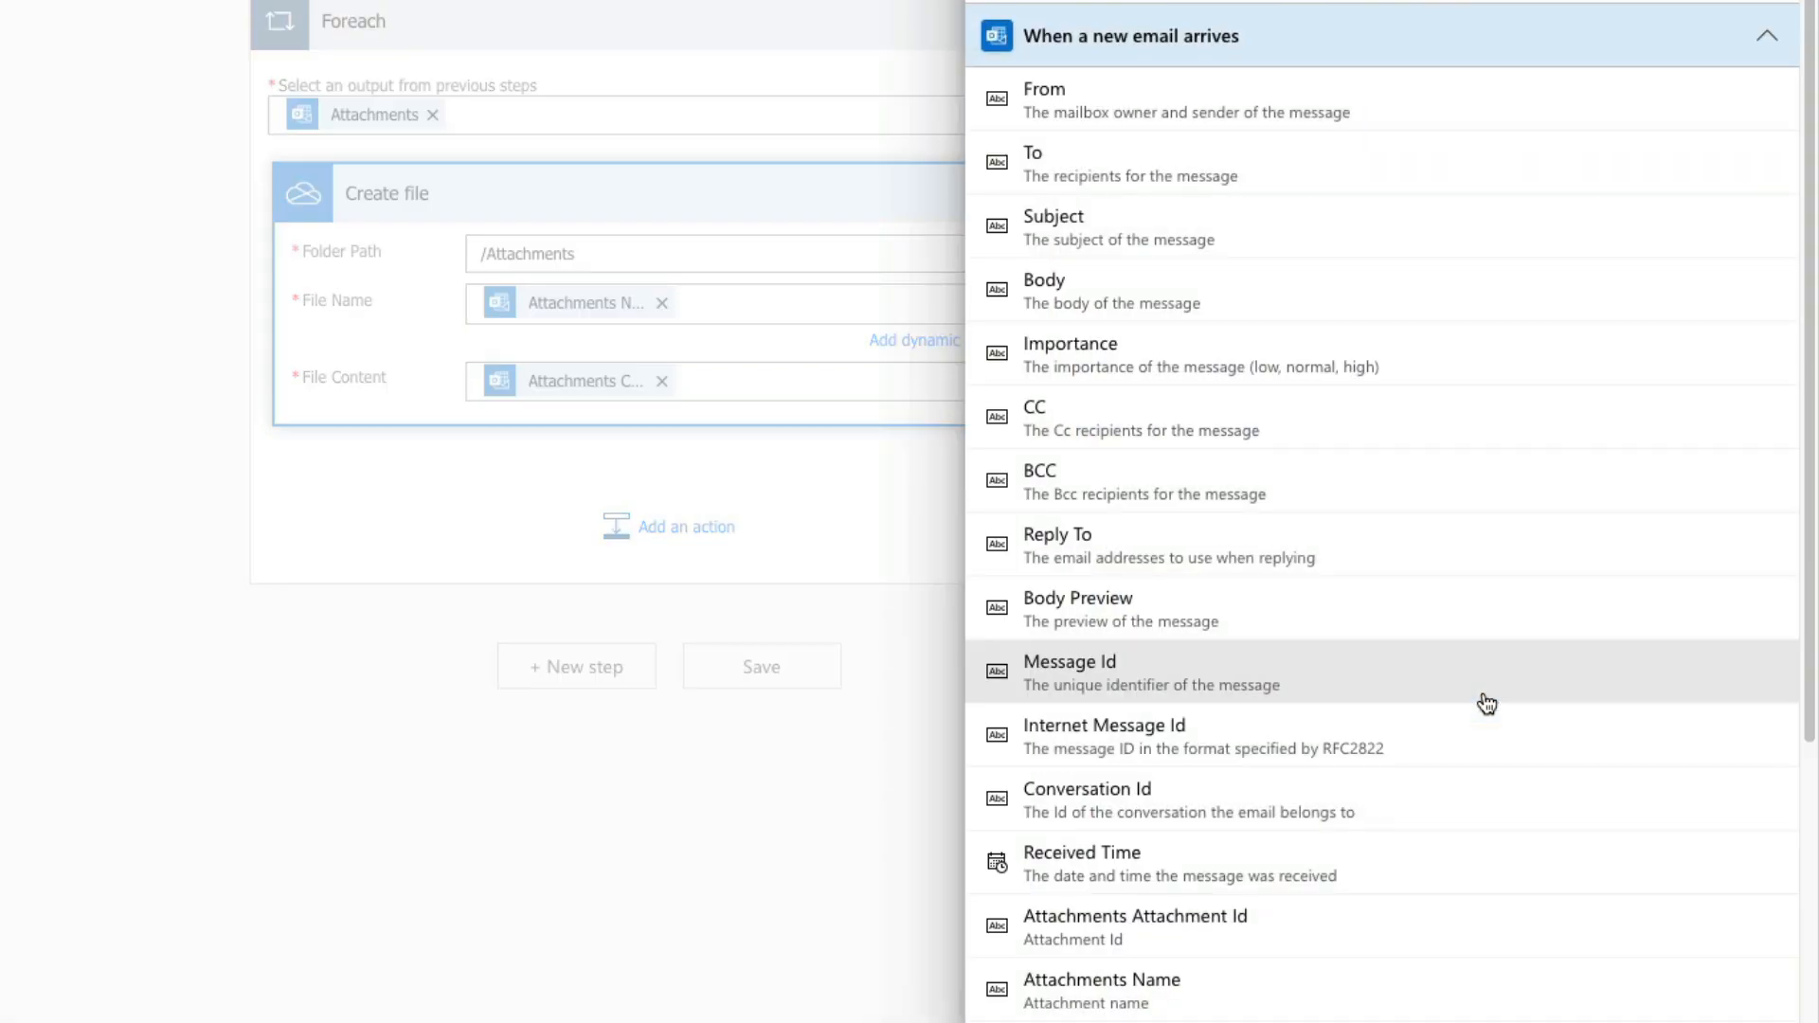
mouse_move(1317, 208)
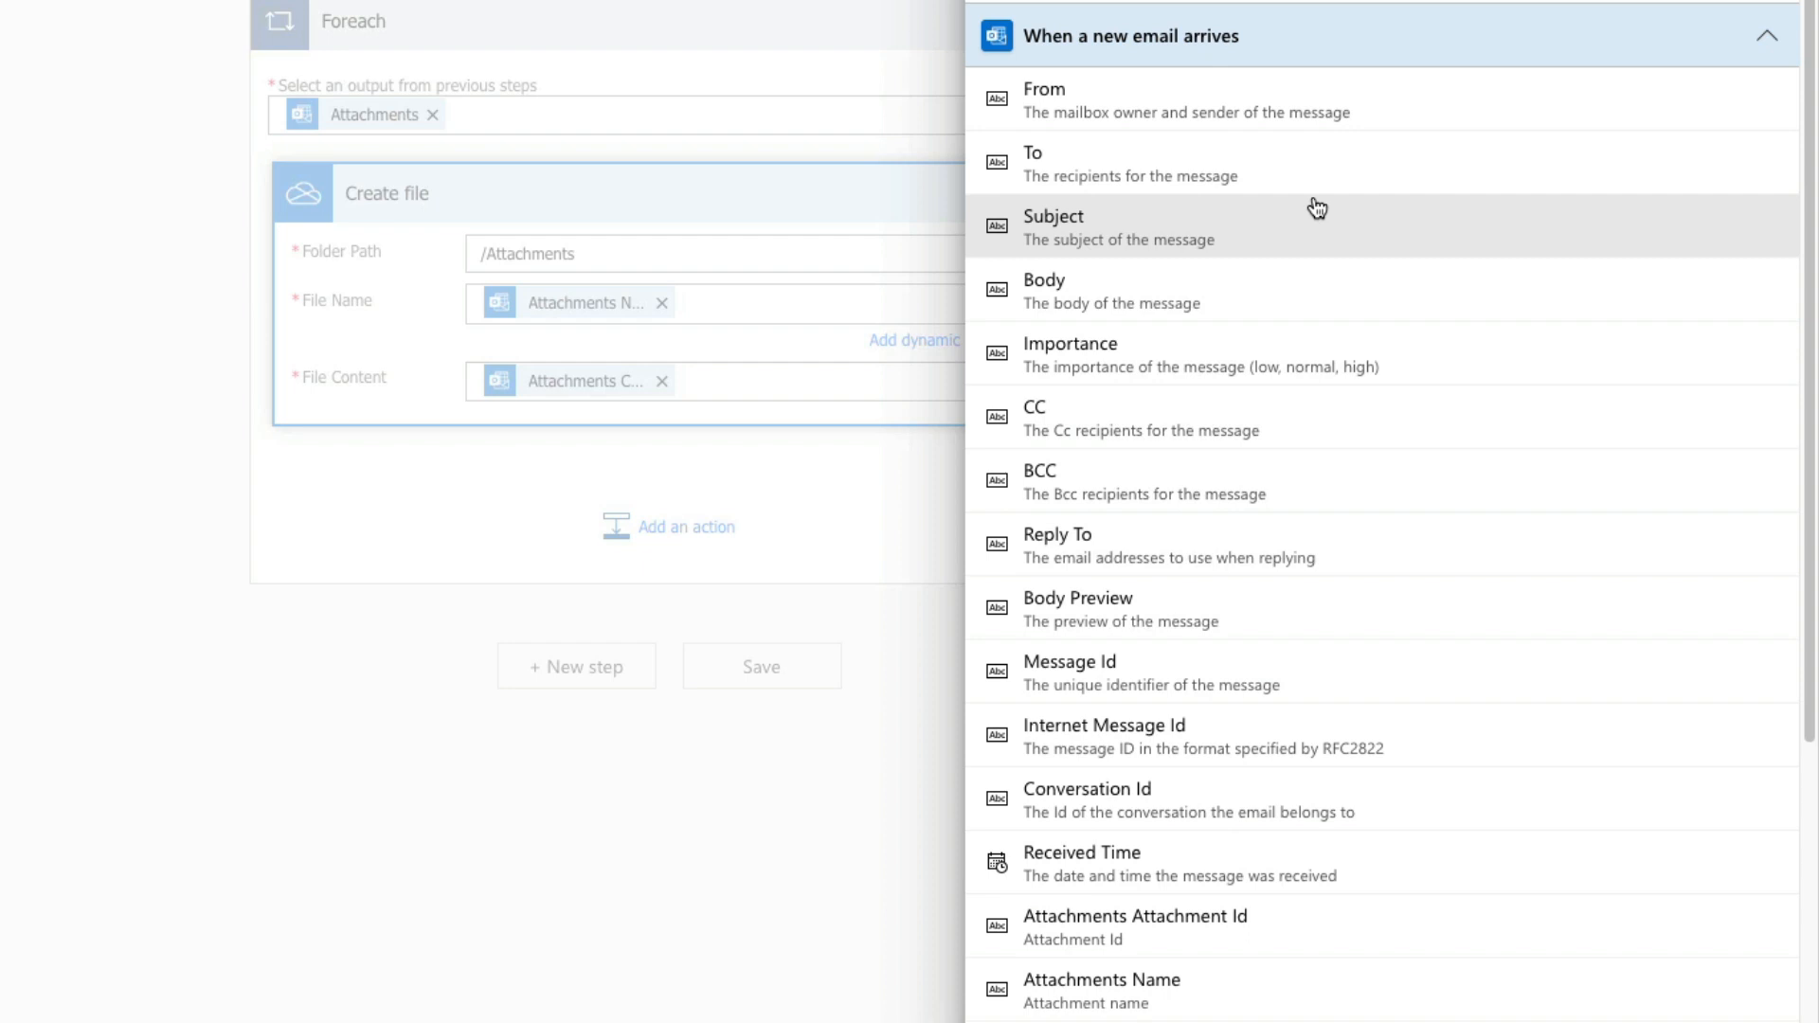
mouse_move(1296, 259)
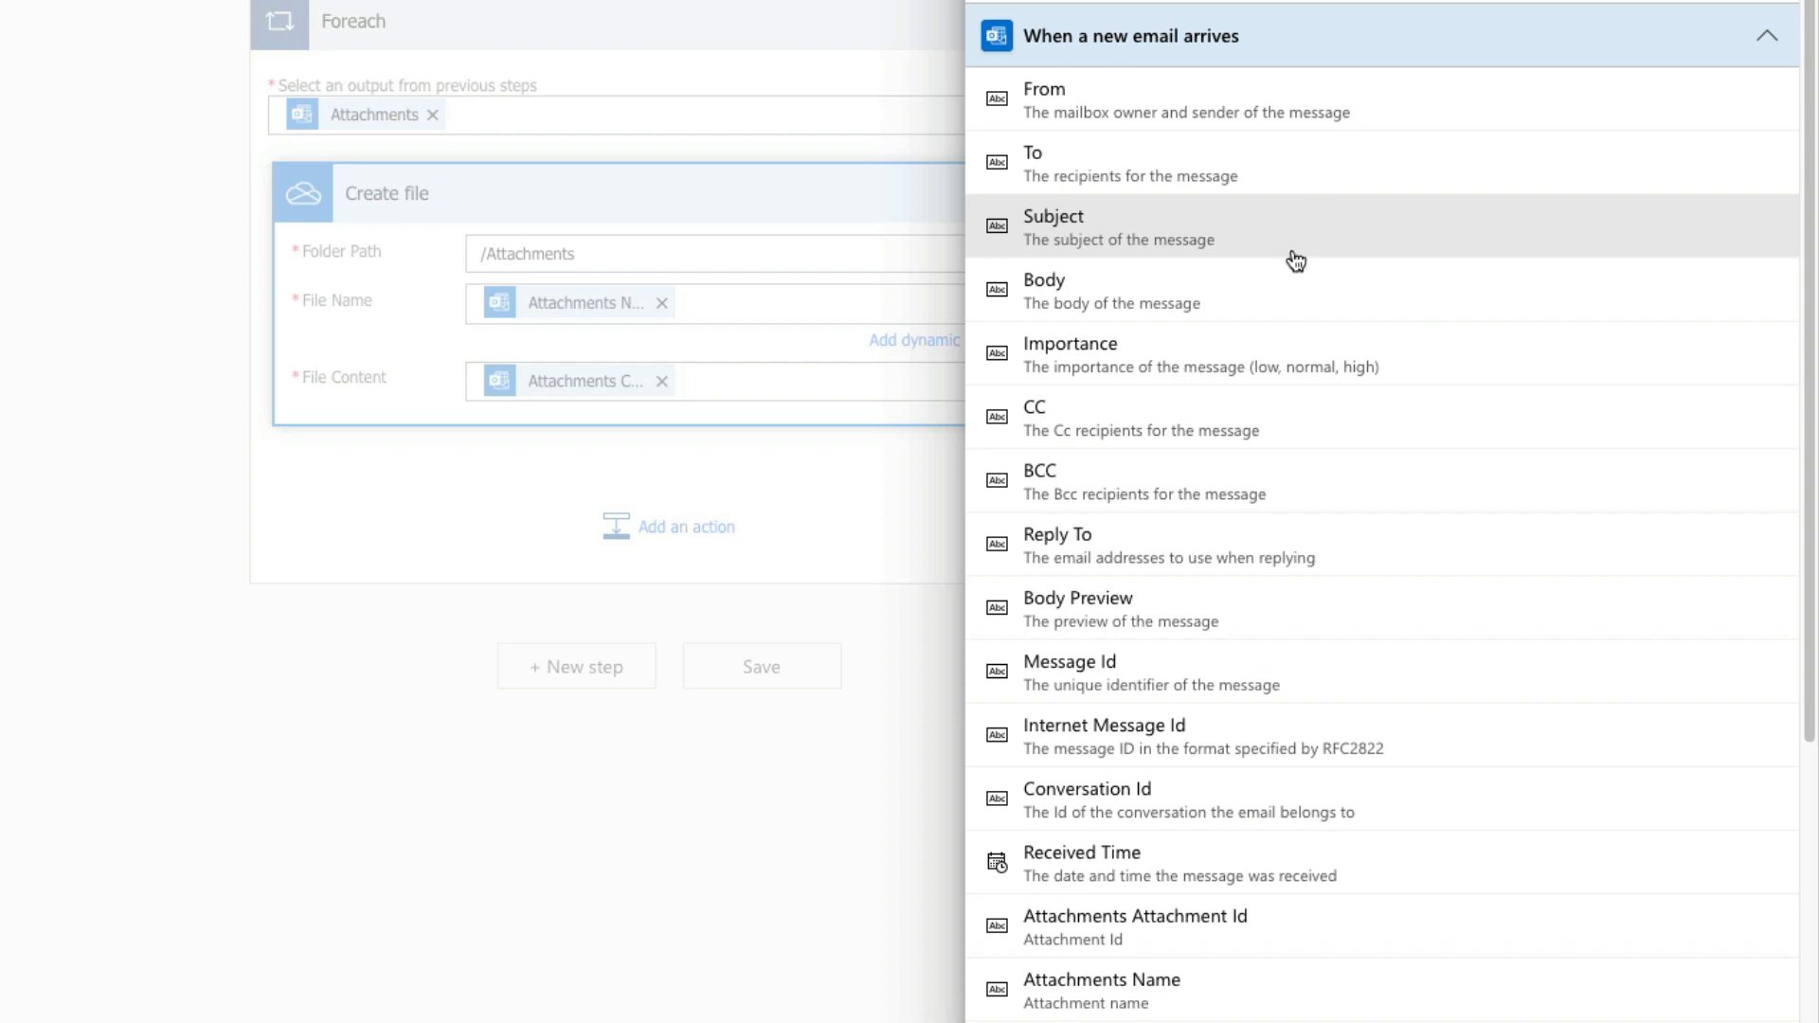
Format Received Time by example: 'Tue 1/17/2023 6:50 PM' should become 1/17/2023.
scroll("down", 3)
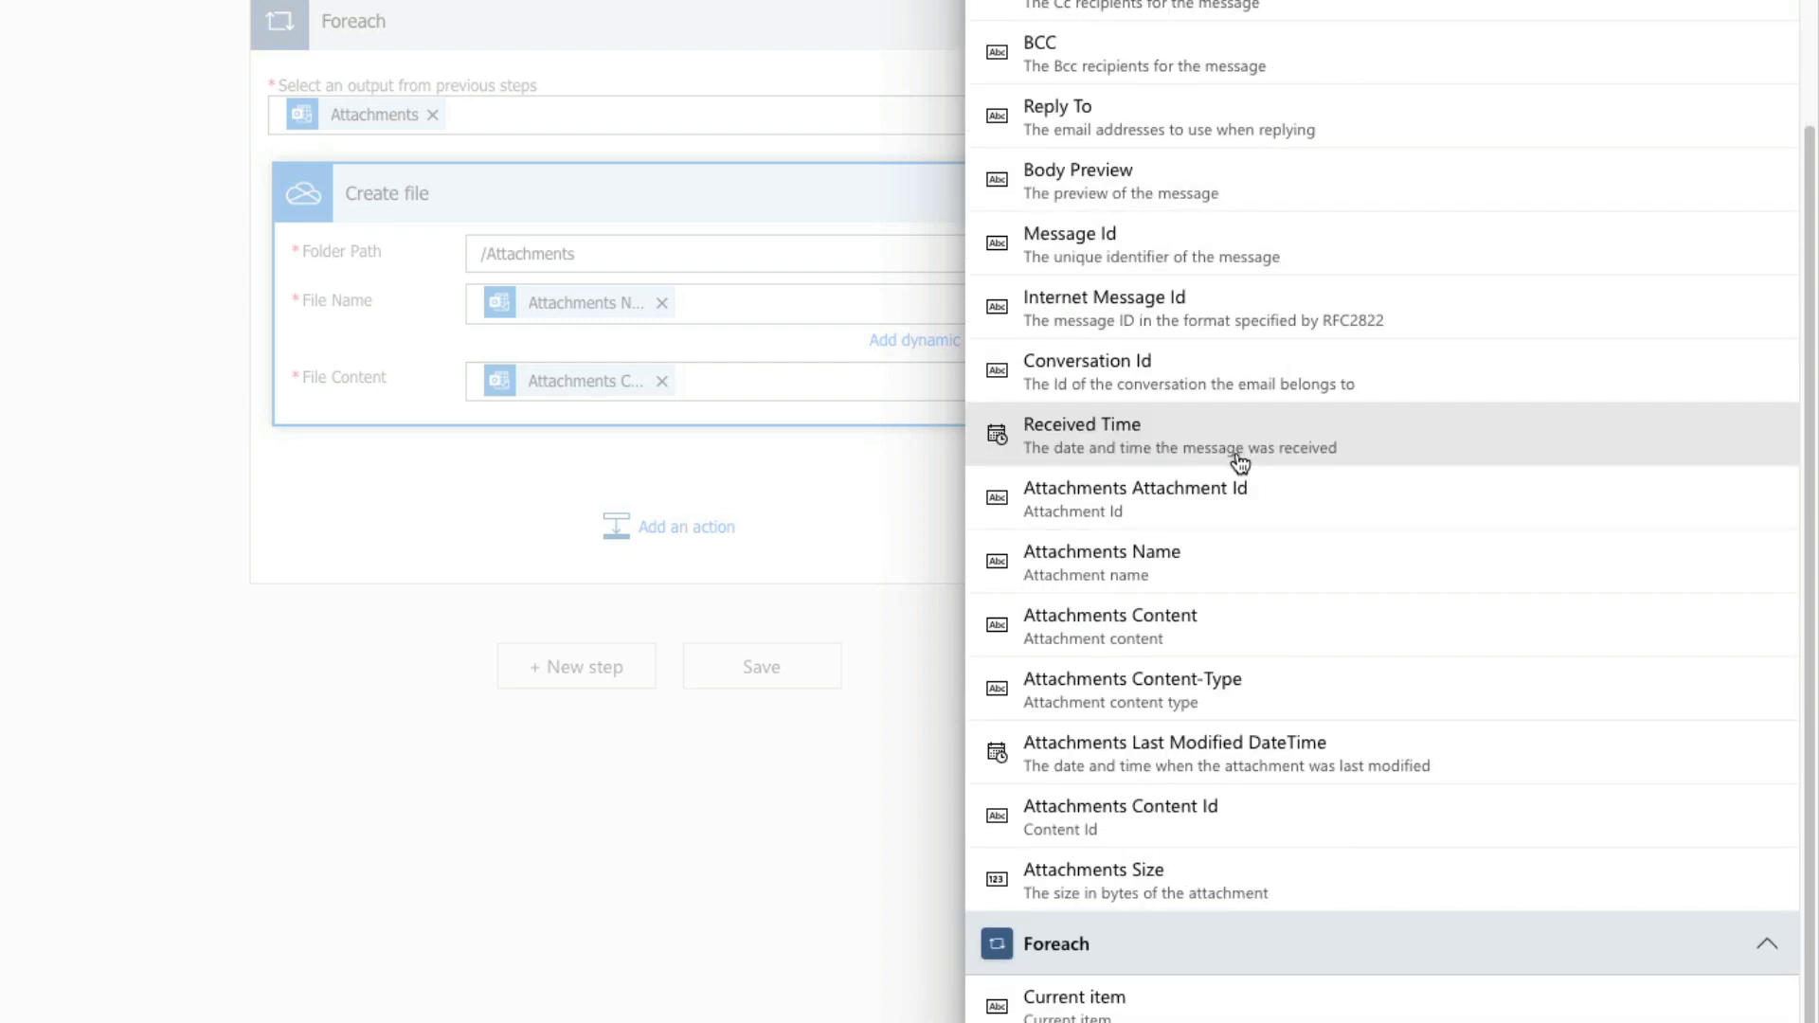
mouse_move(1250, 450)
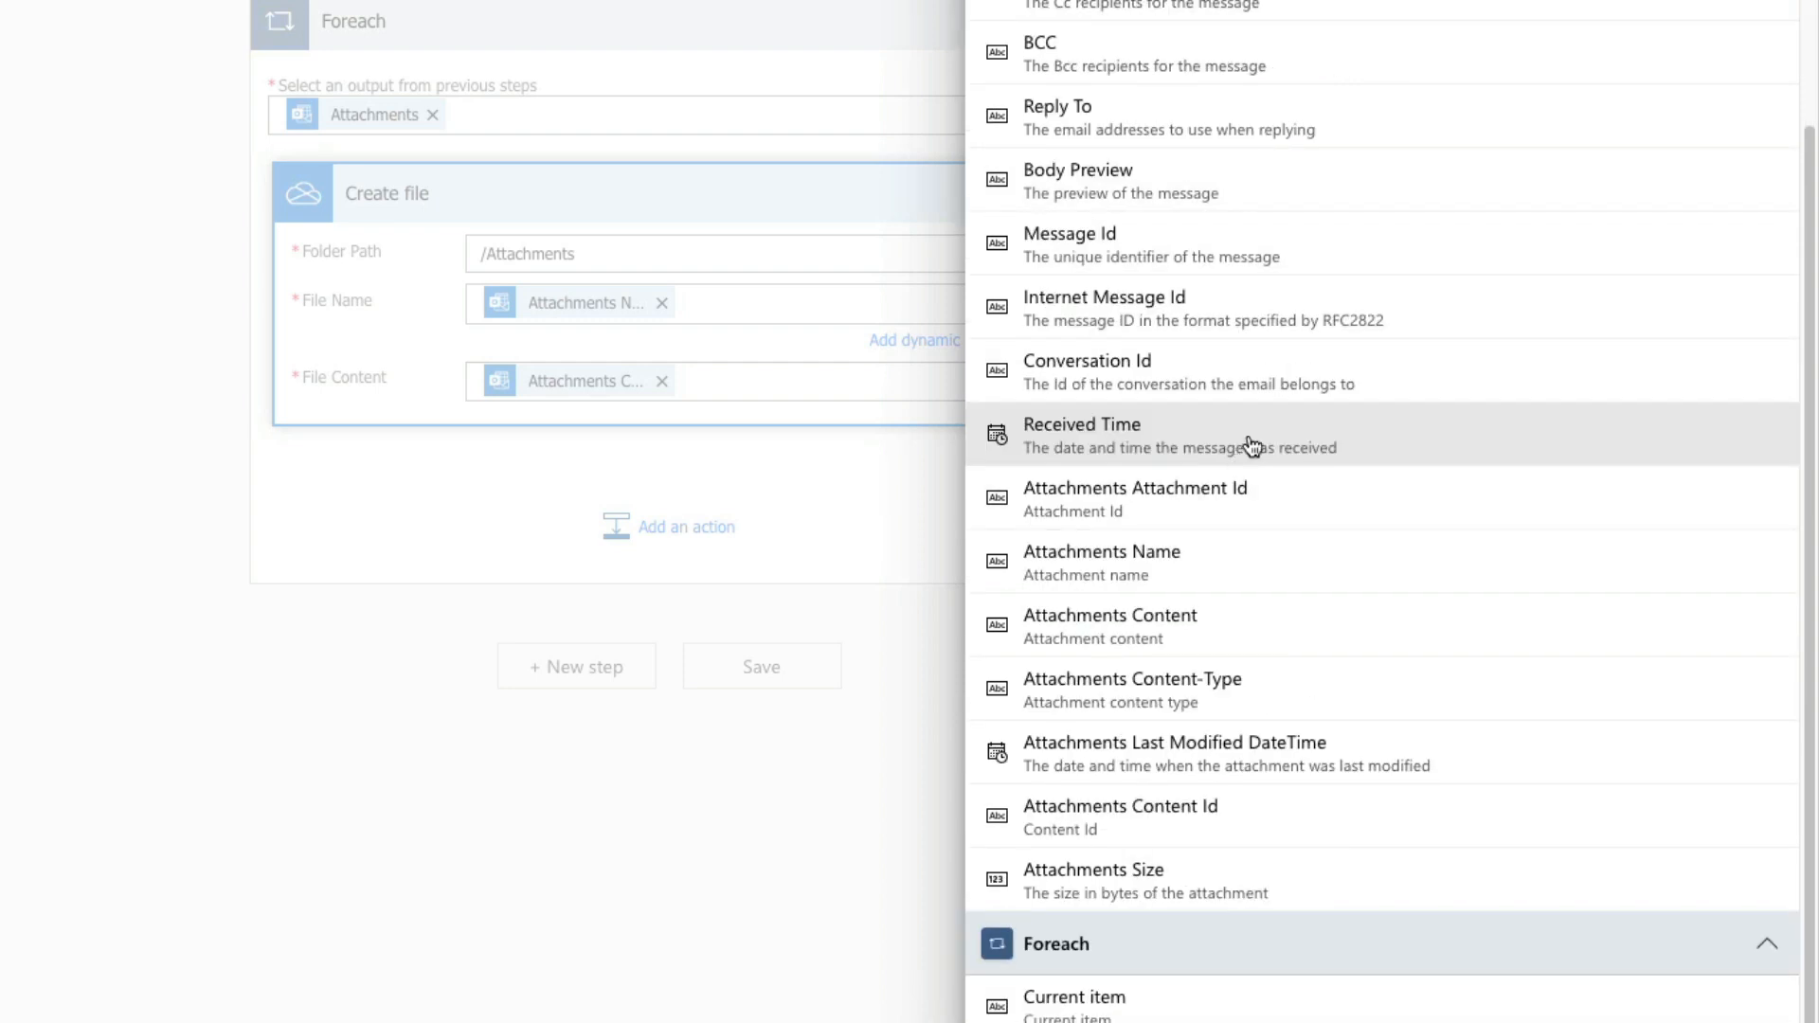
left_click(1081, 435)
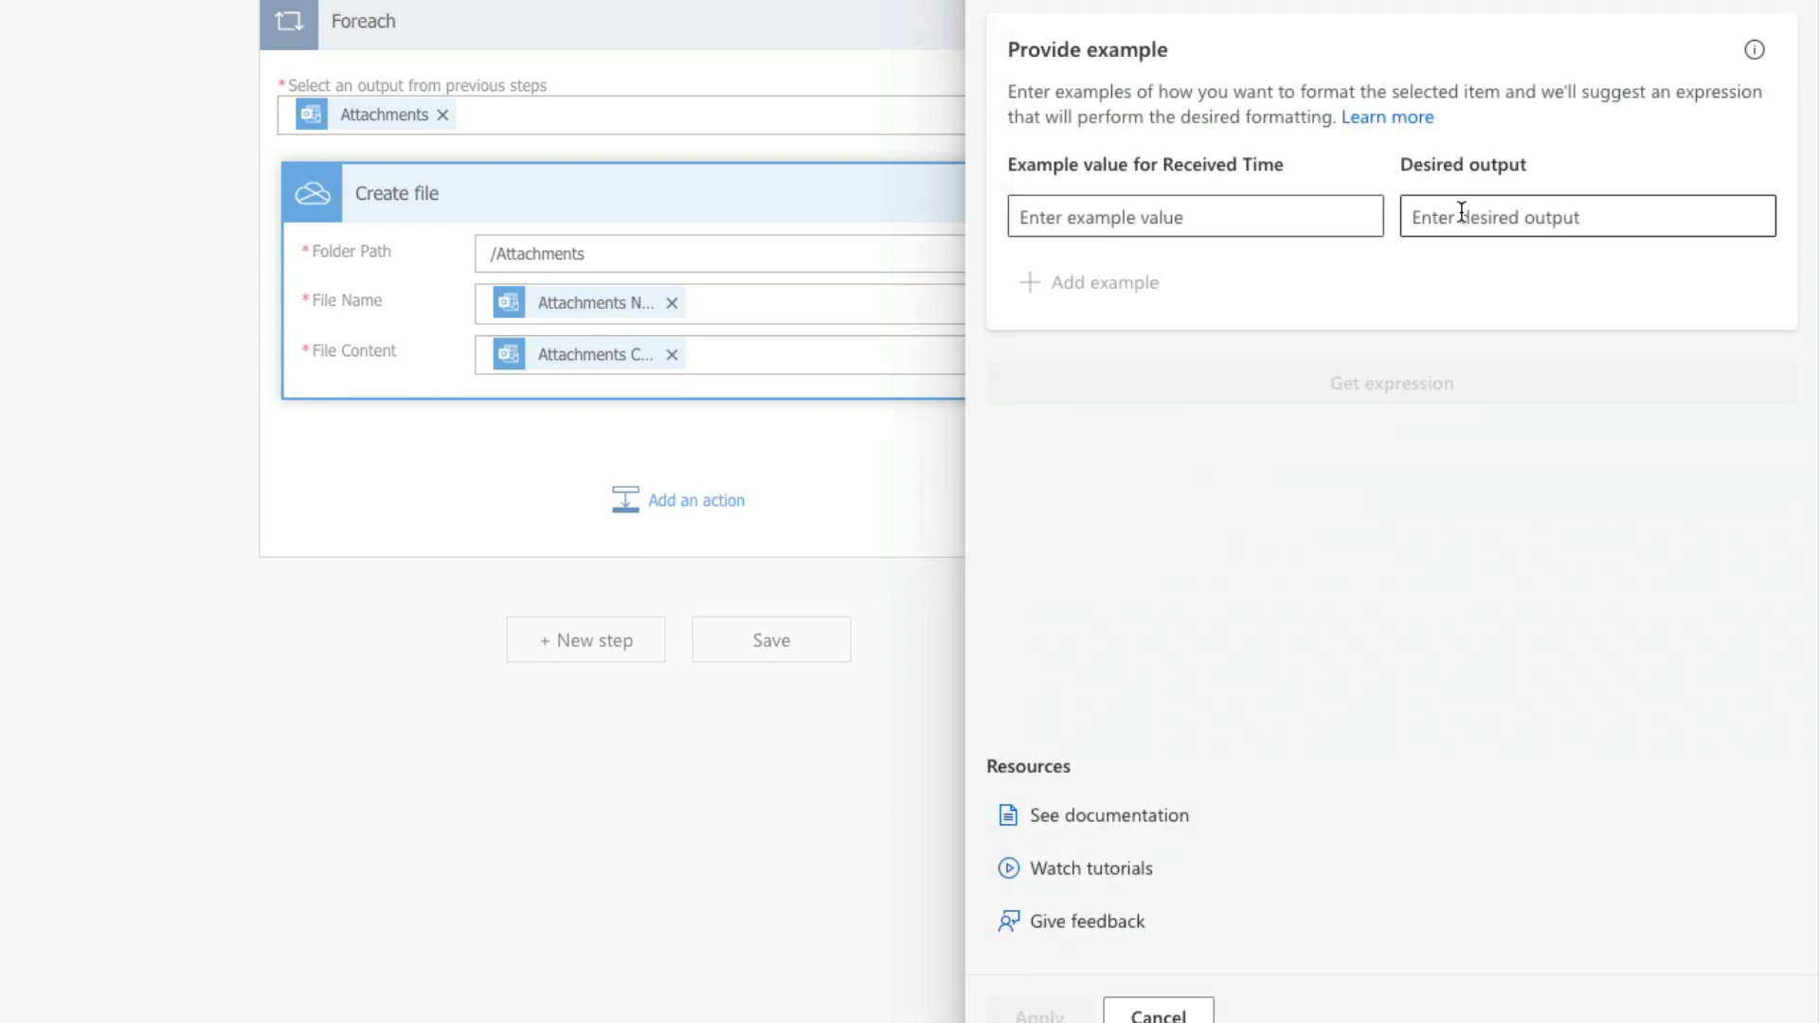
left_click(1193, 216)
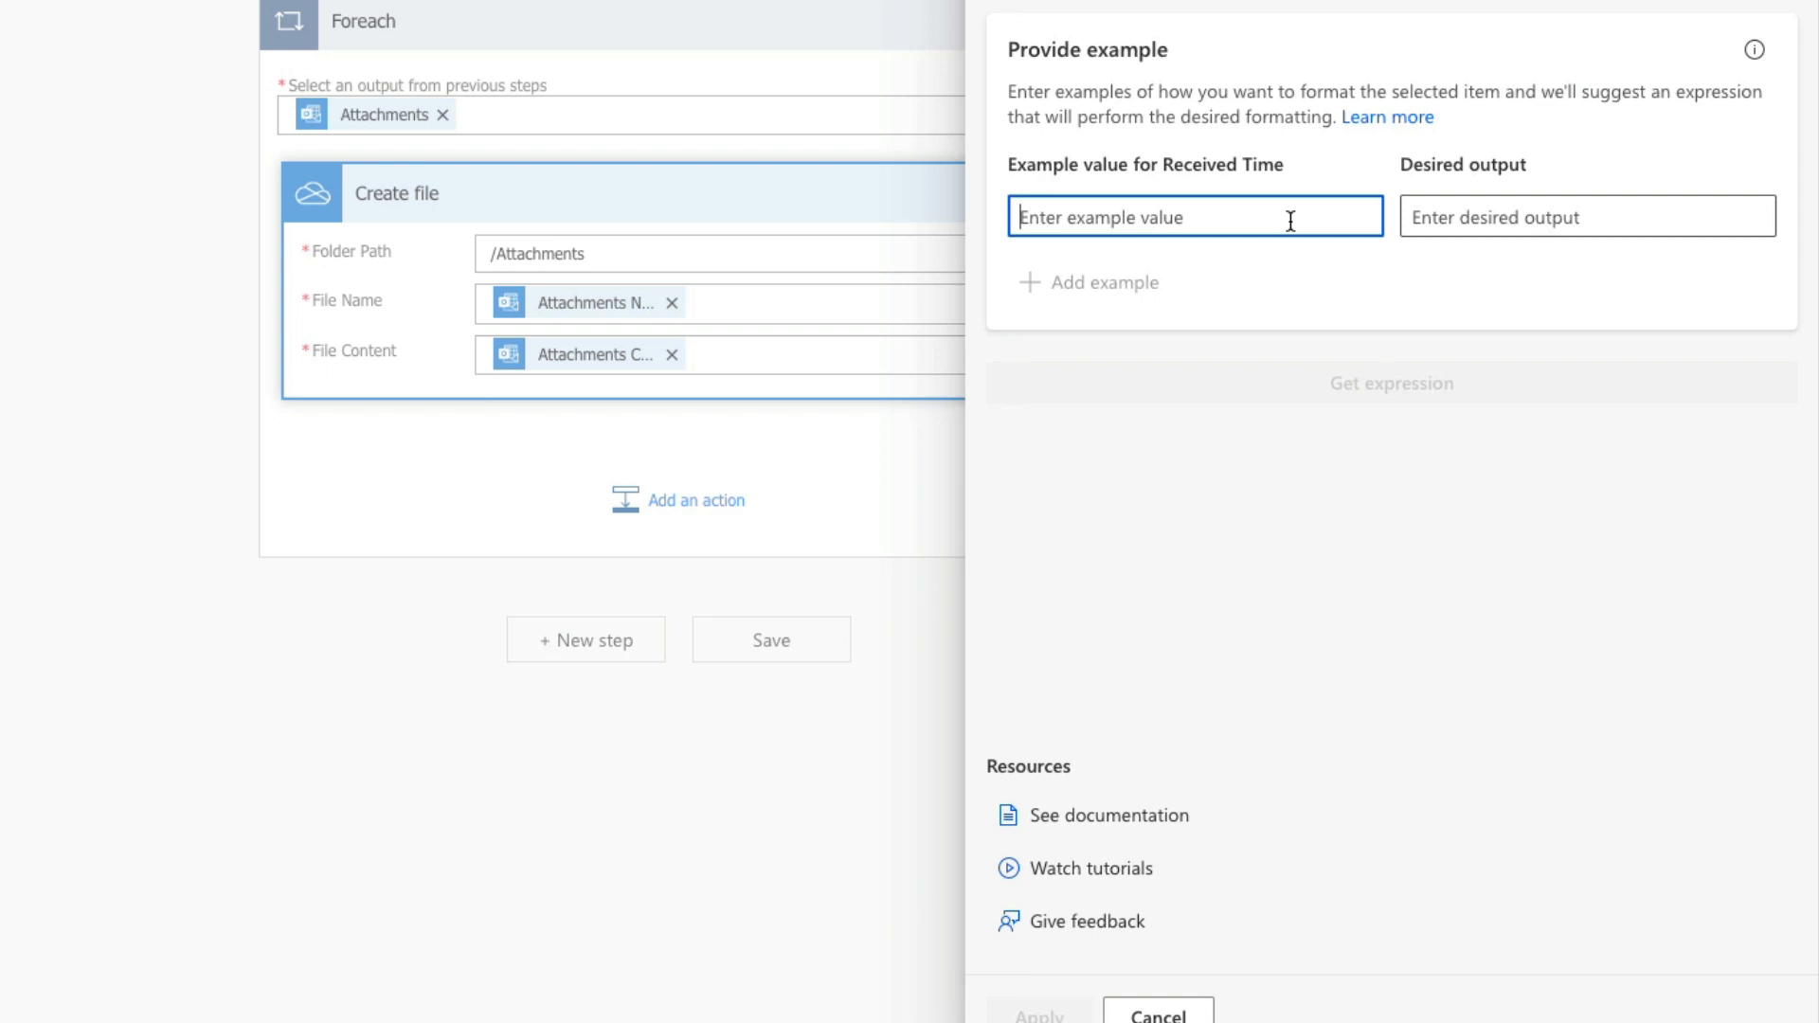
type("Tue 1/17/2023 6:50 PM")
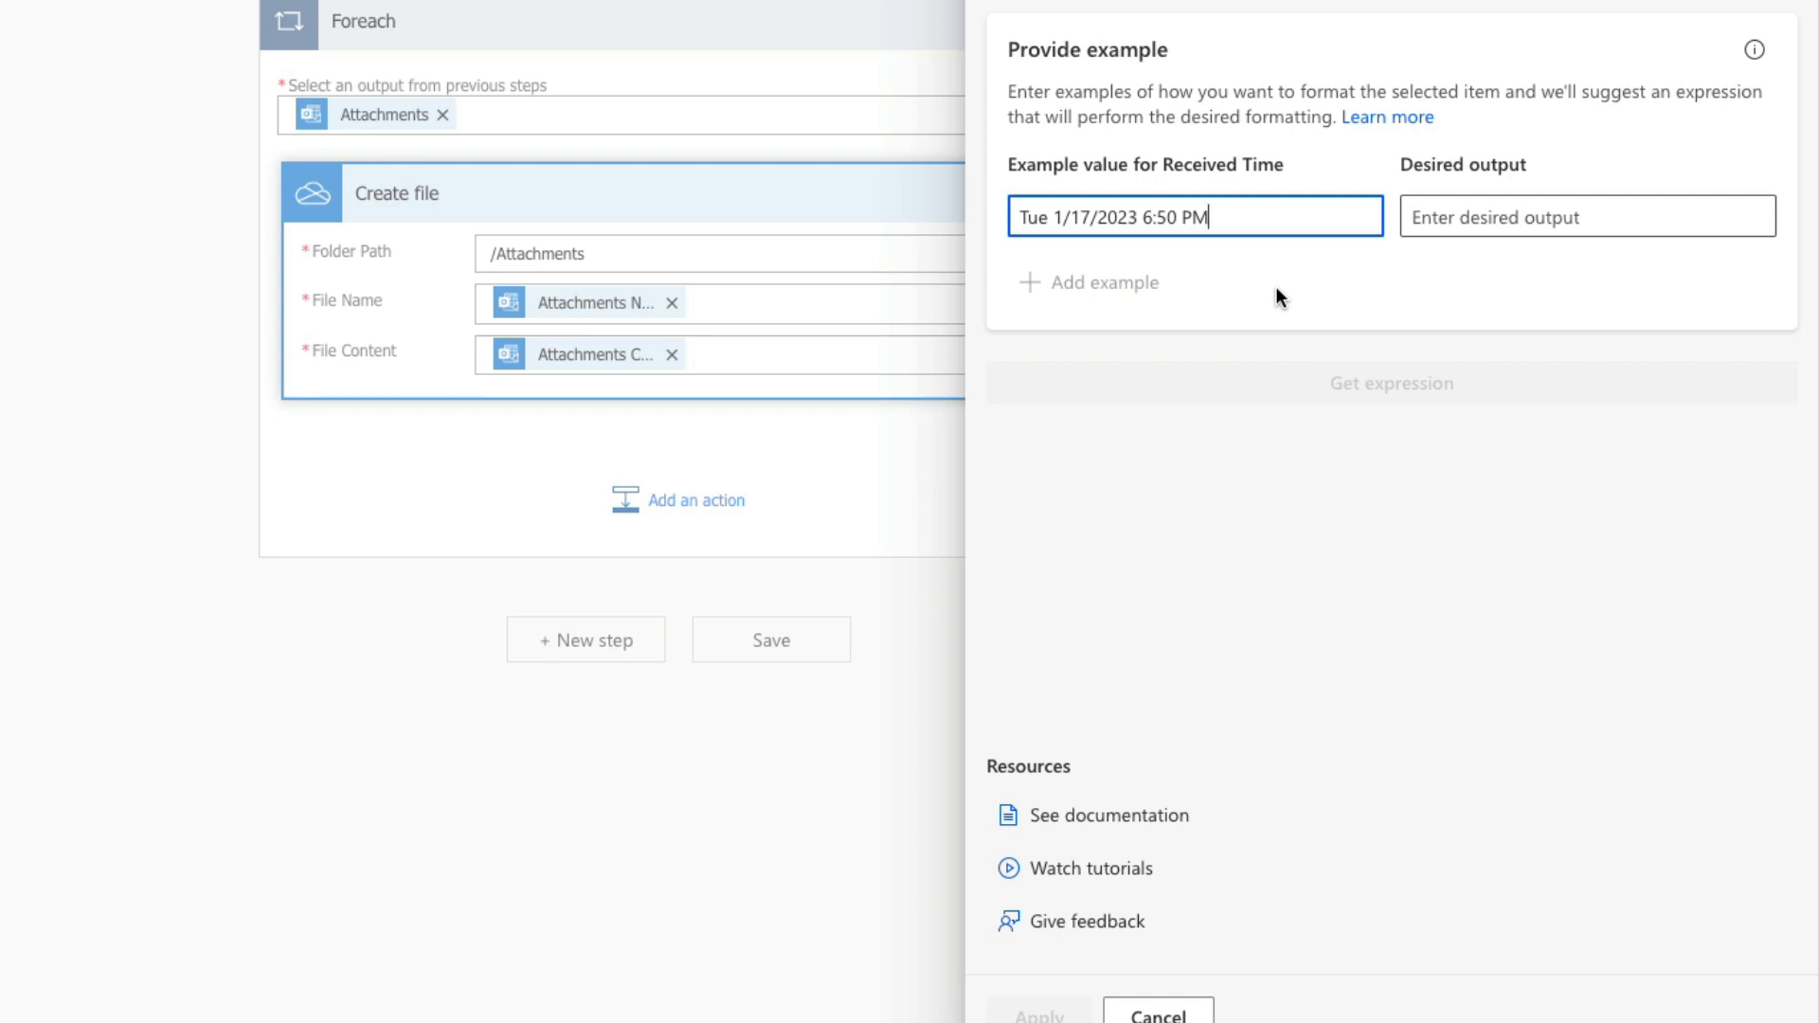
left_click(1585, 217)
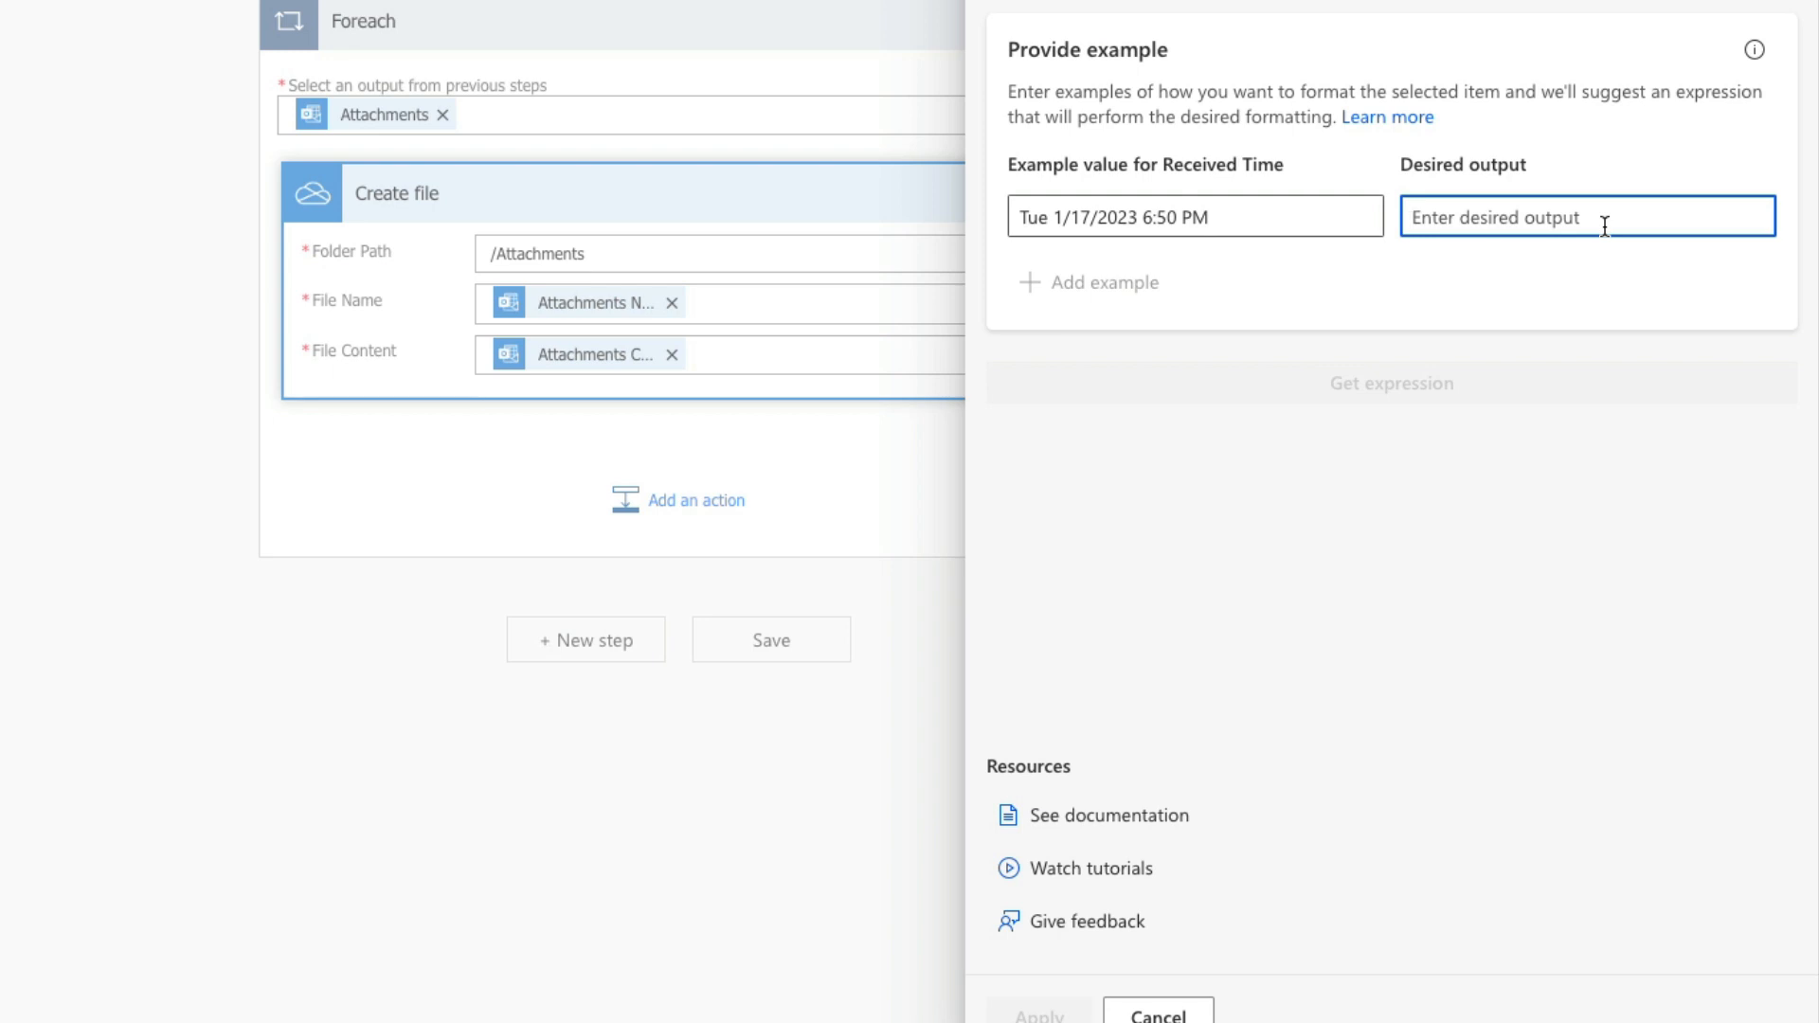
type("1/17/2023")
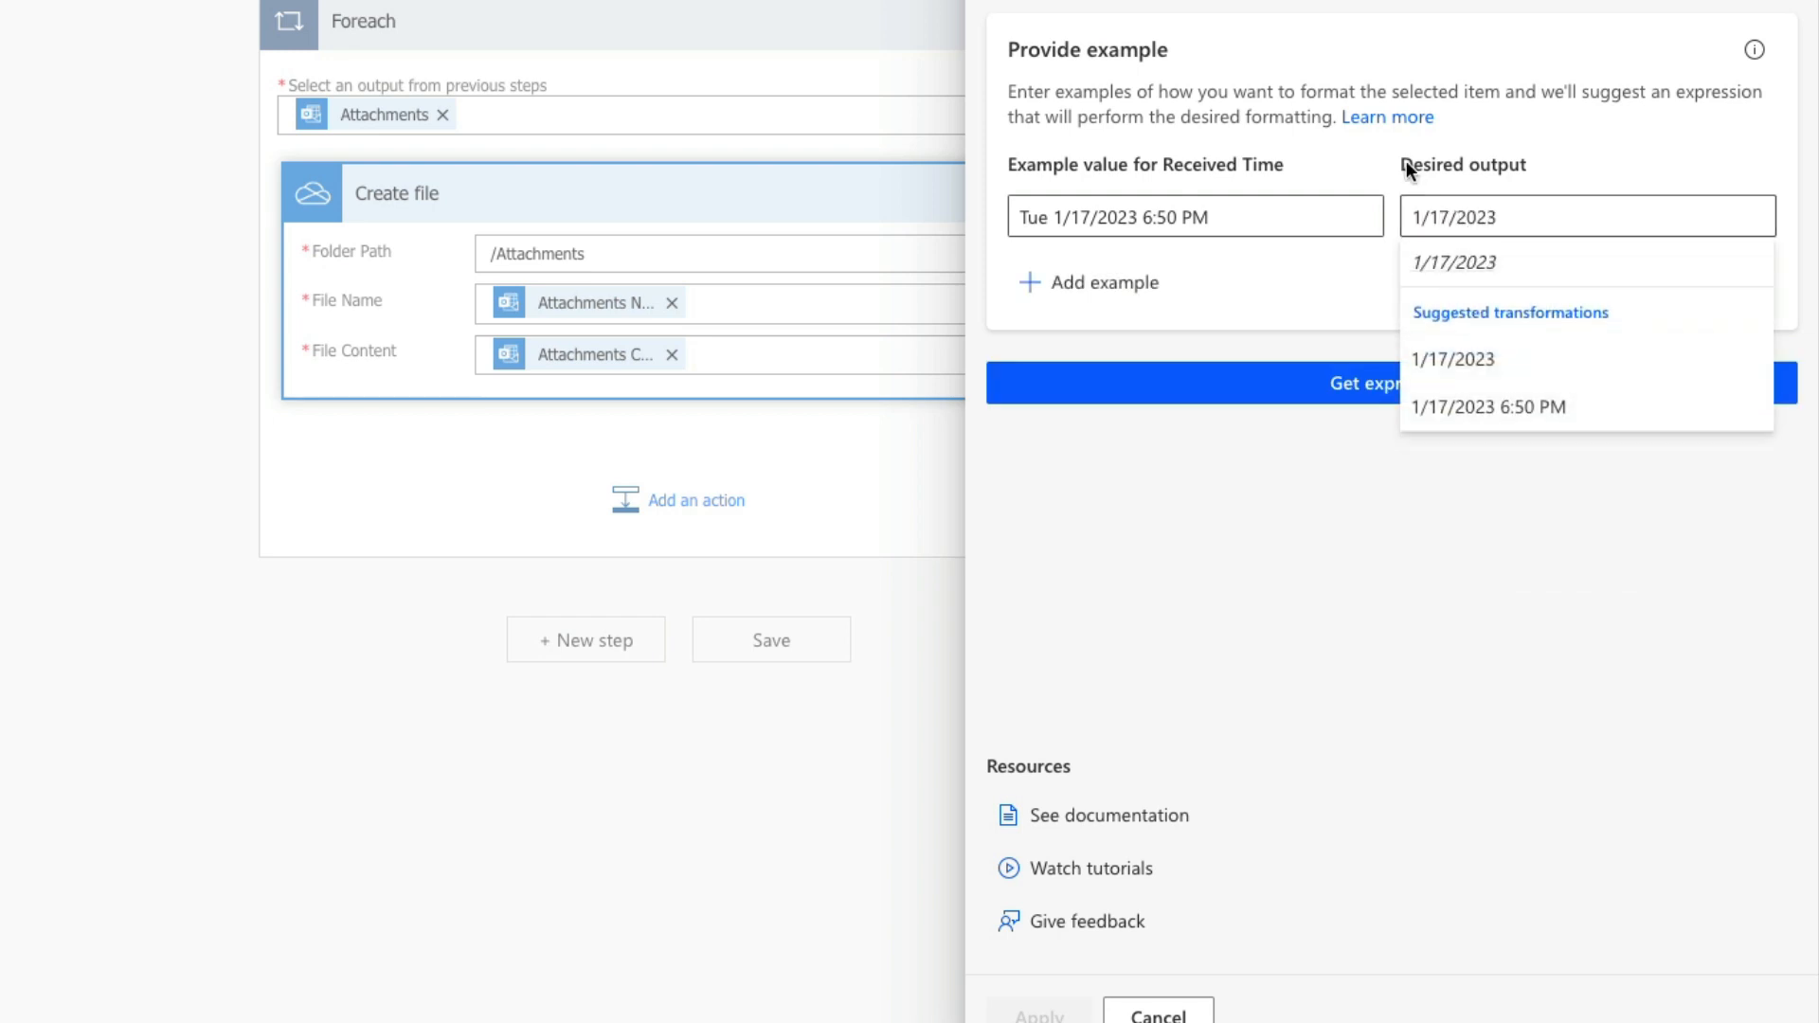
left_click(1195, 216)
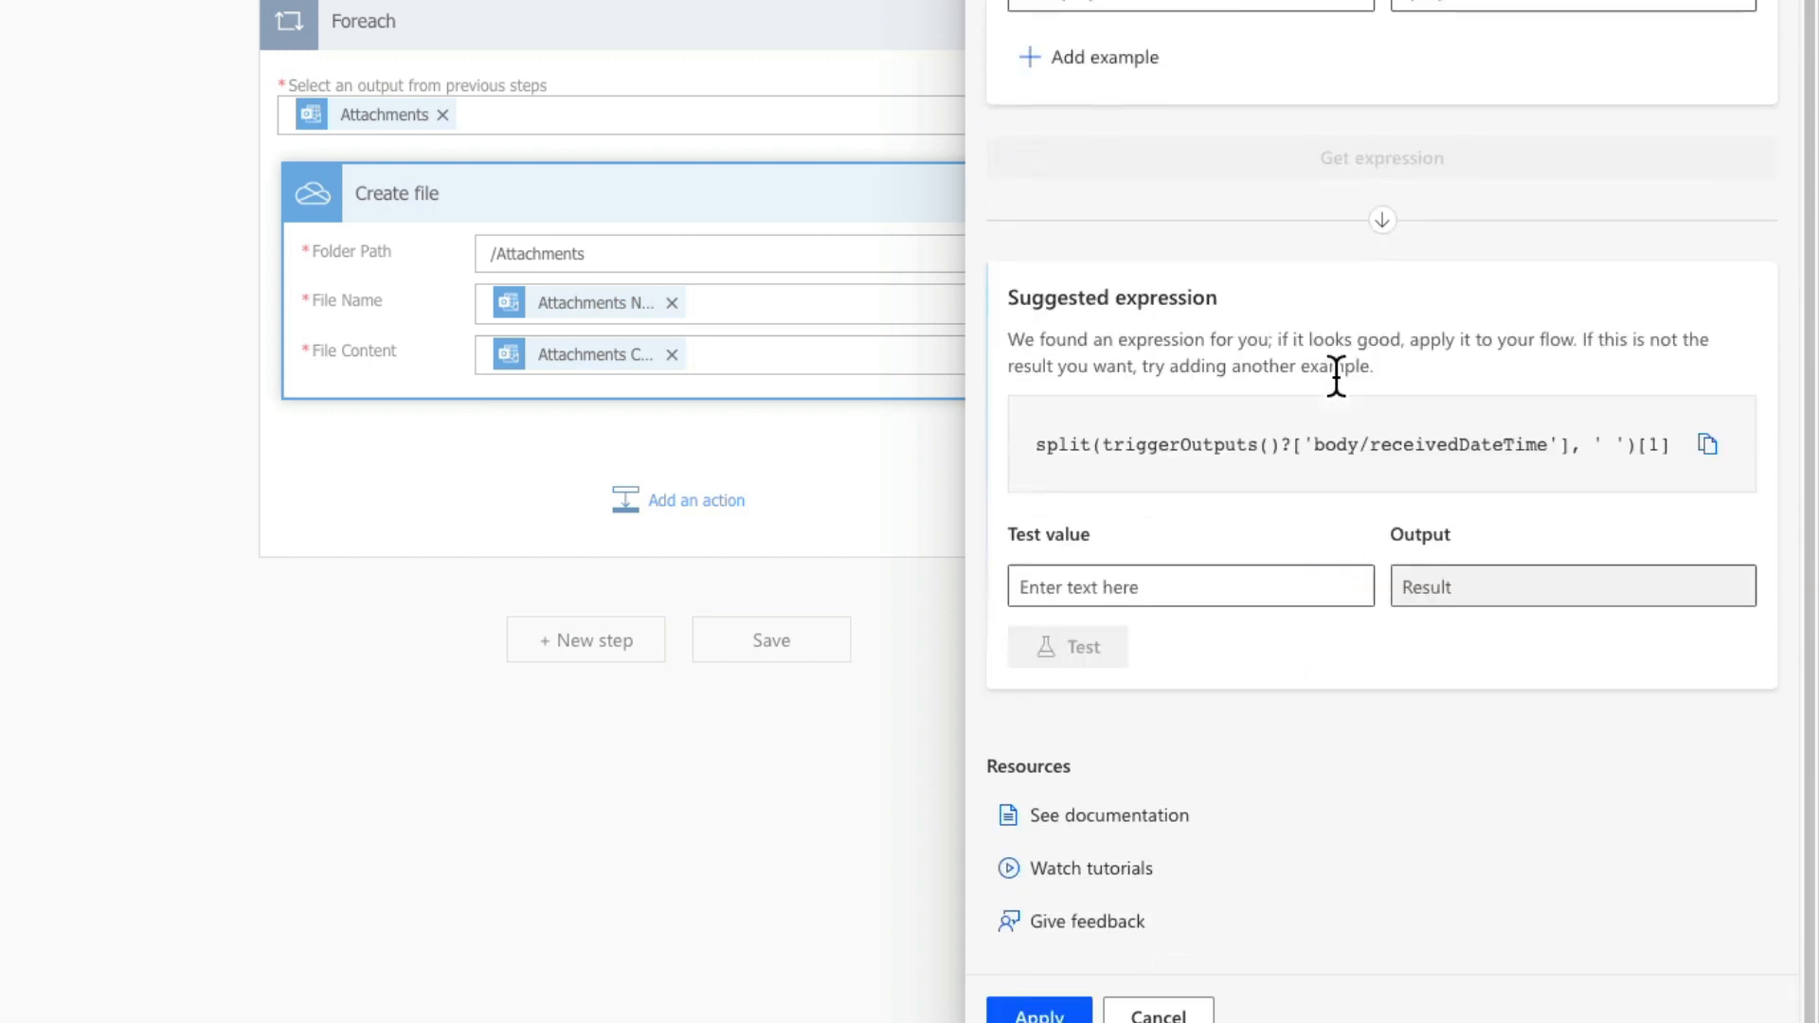
mouse_move(1241, 244)
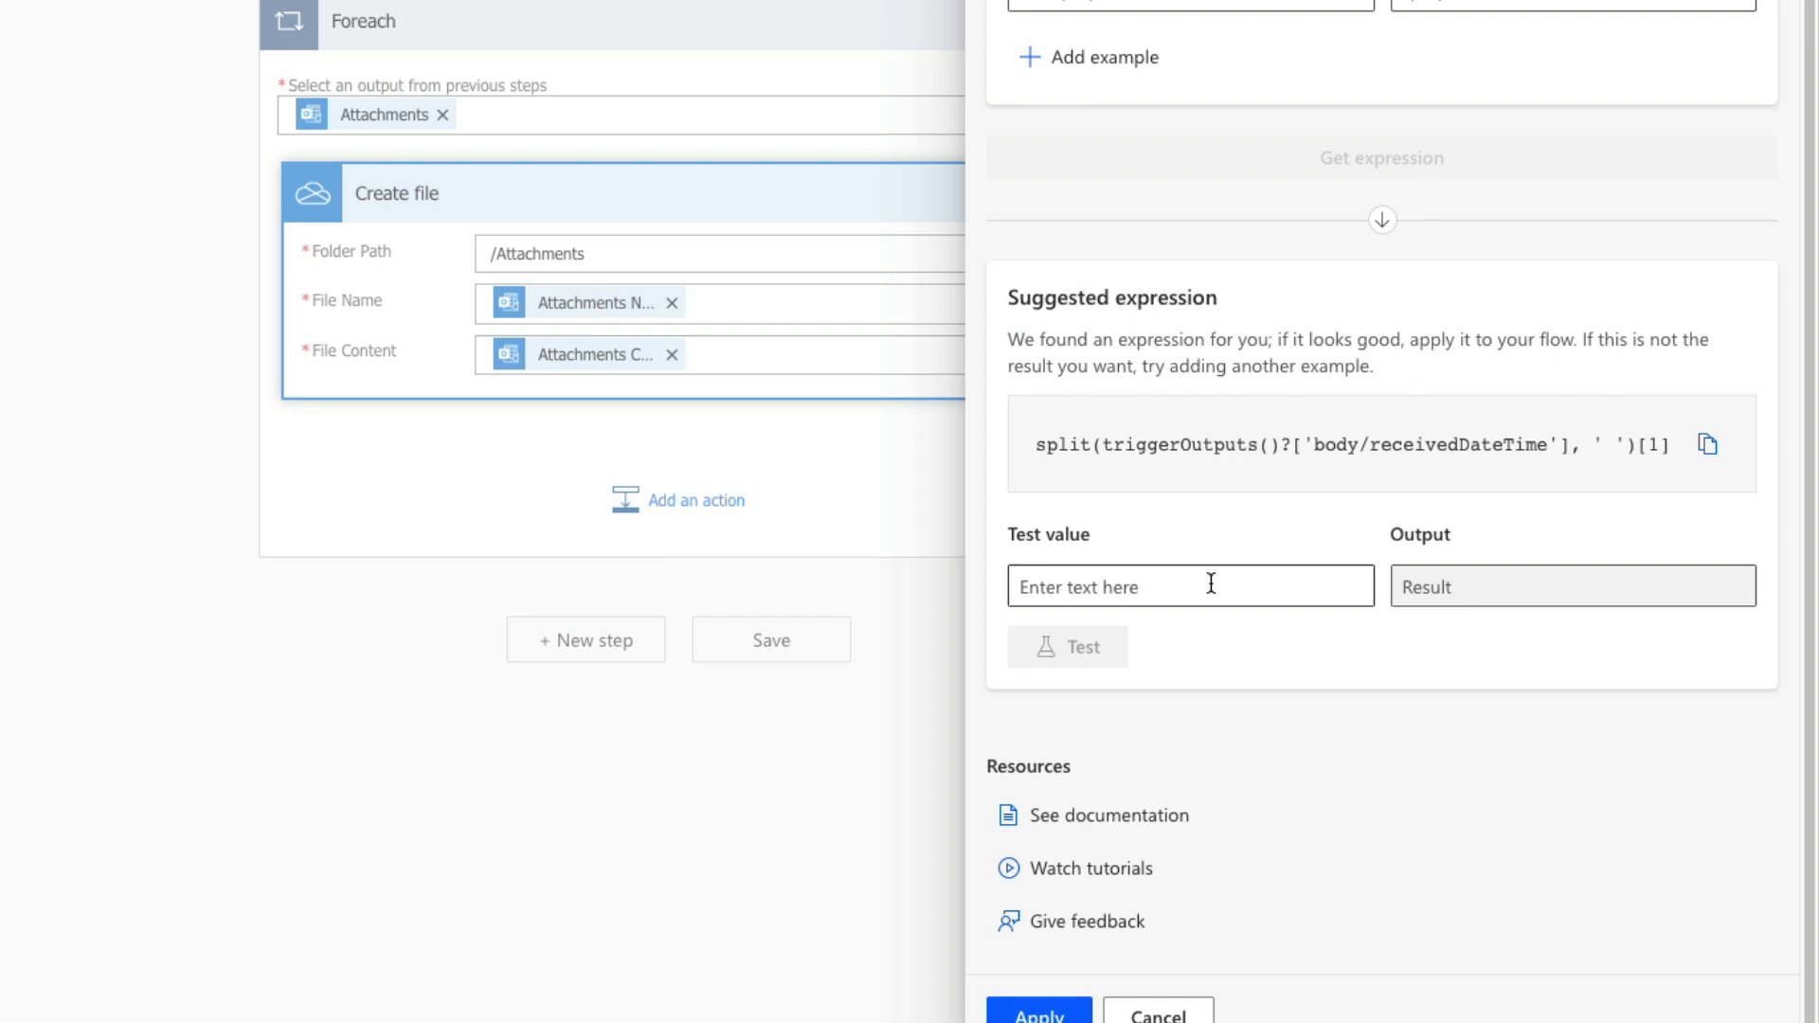
mouse_move(1218, 566)
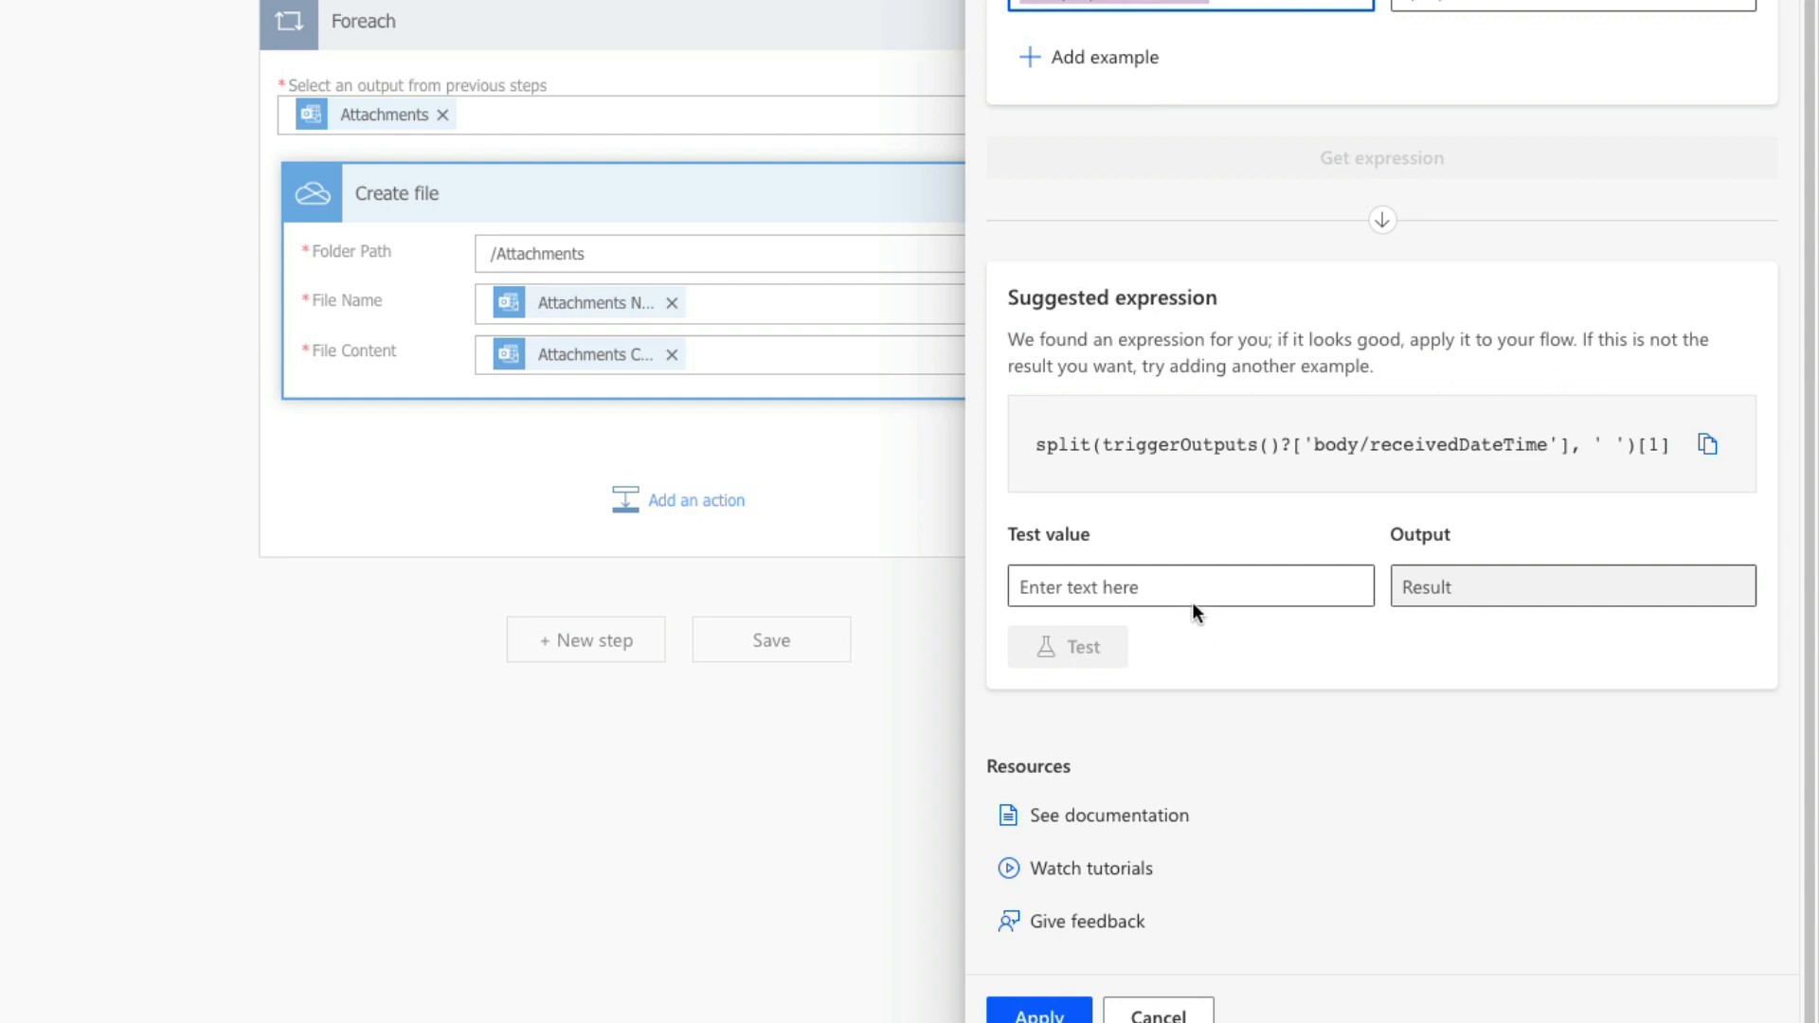
Test the suggested date expression on a sample received time, then apply it.
type("Tue 1/17/2023 6:50 PM")
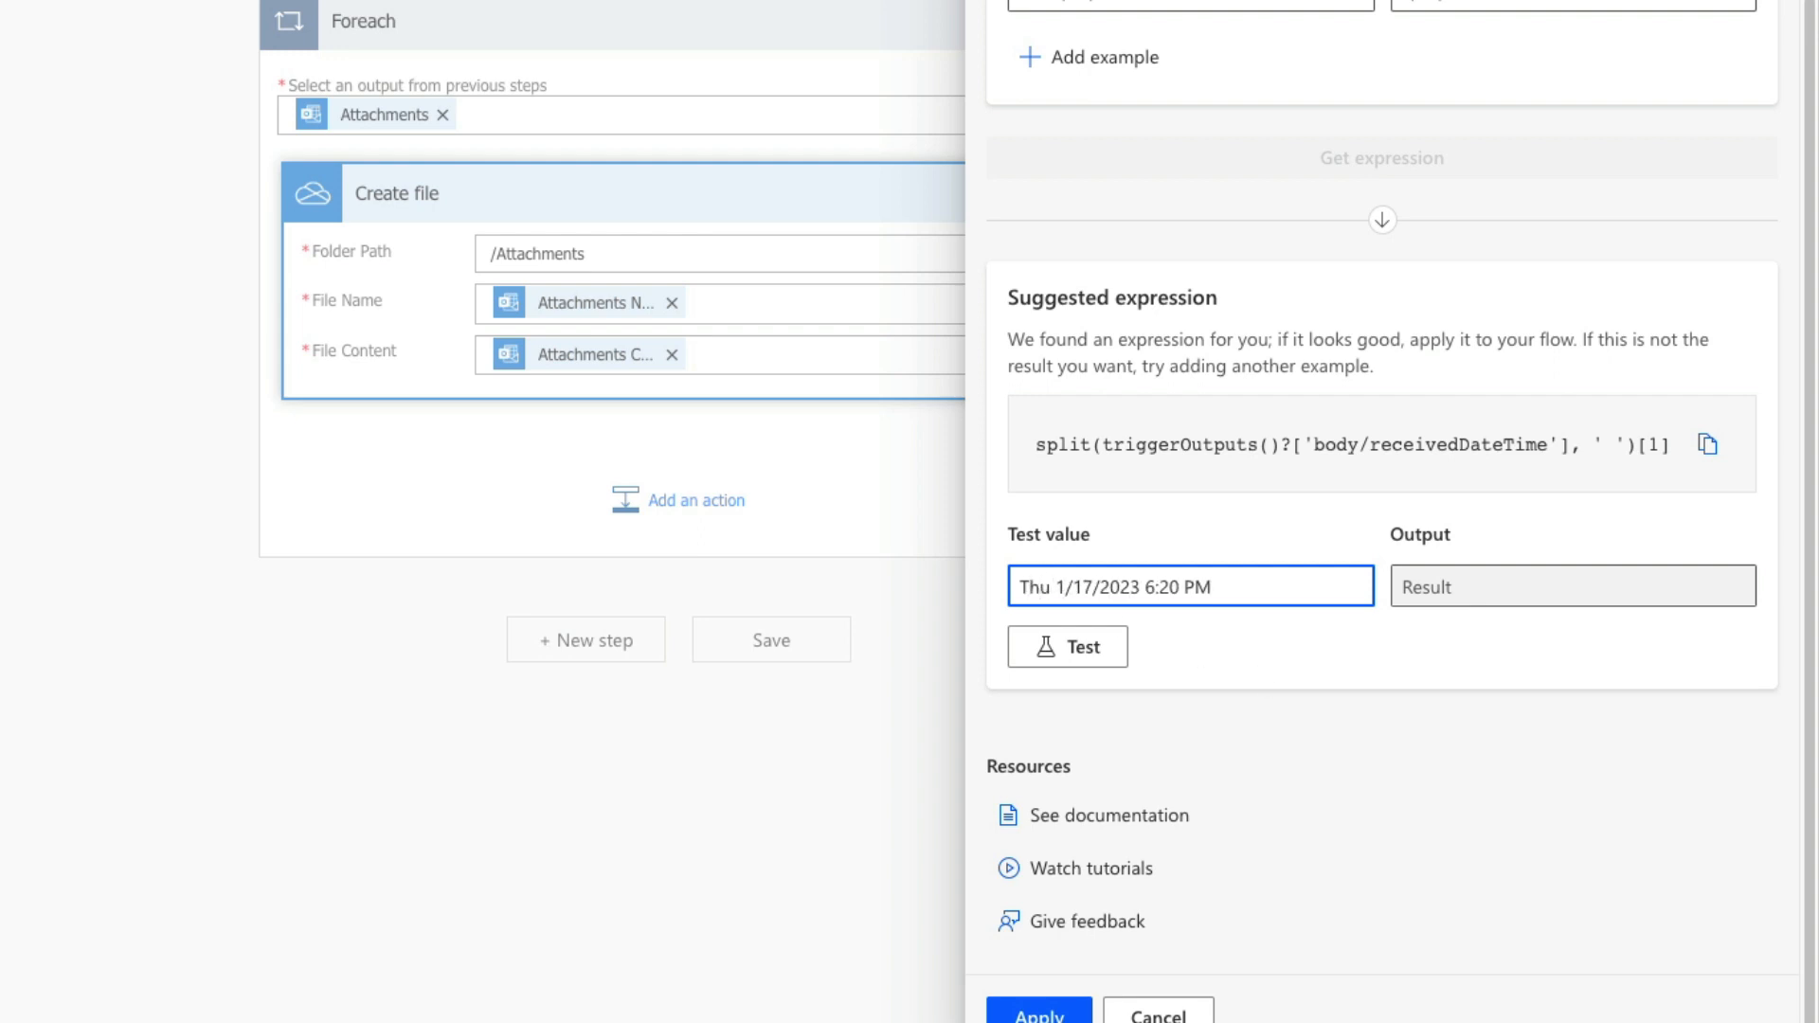
left_click(1065, 646)
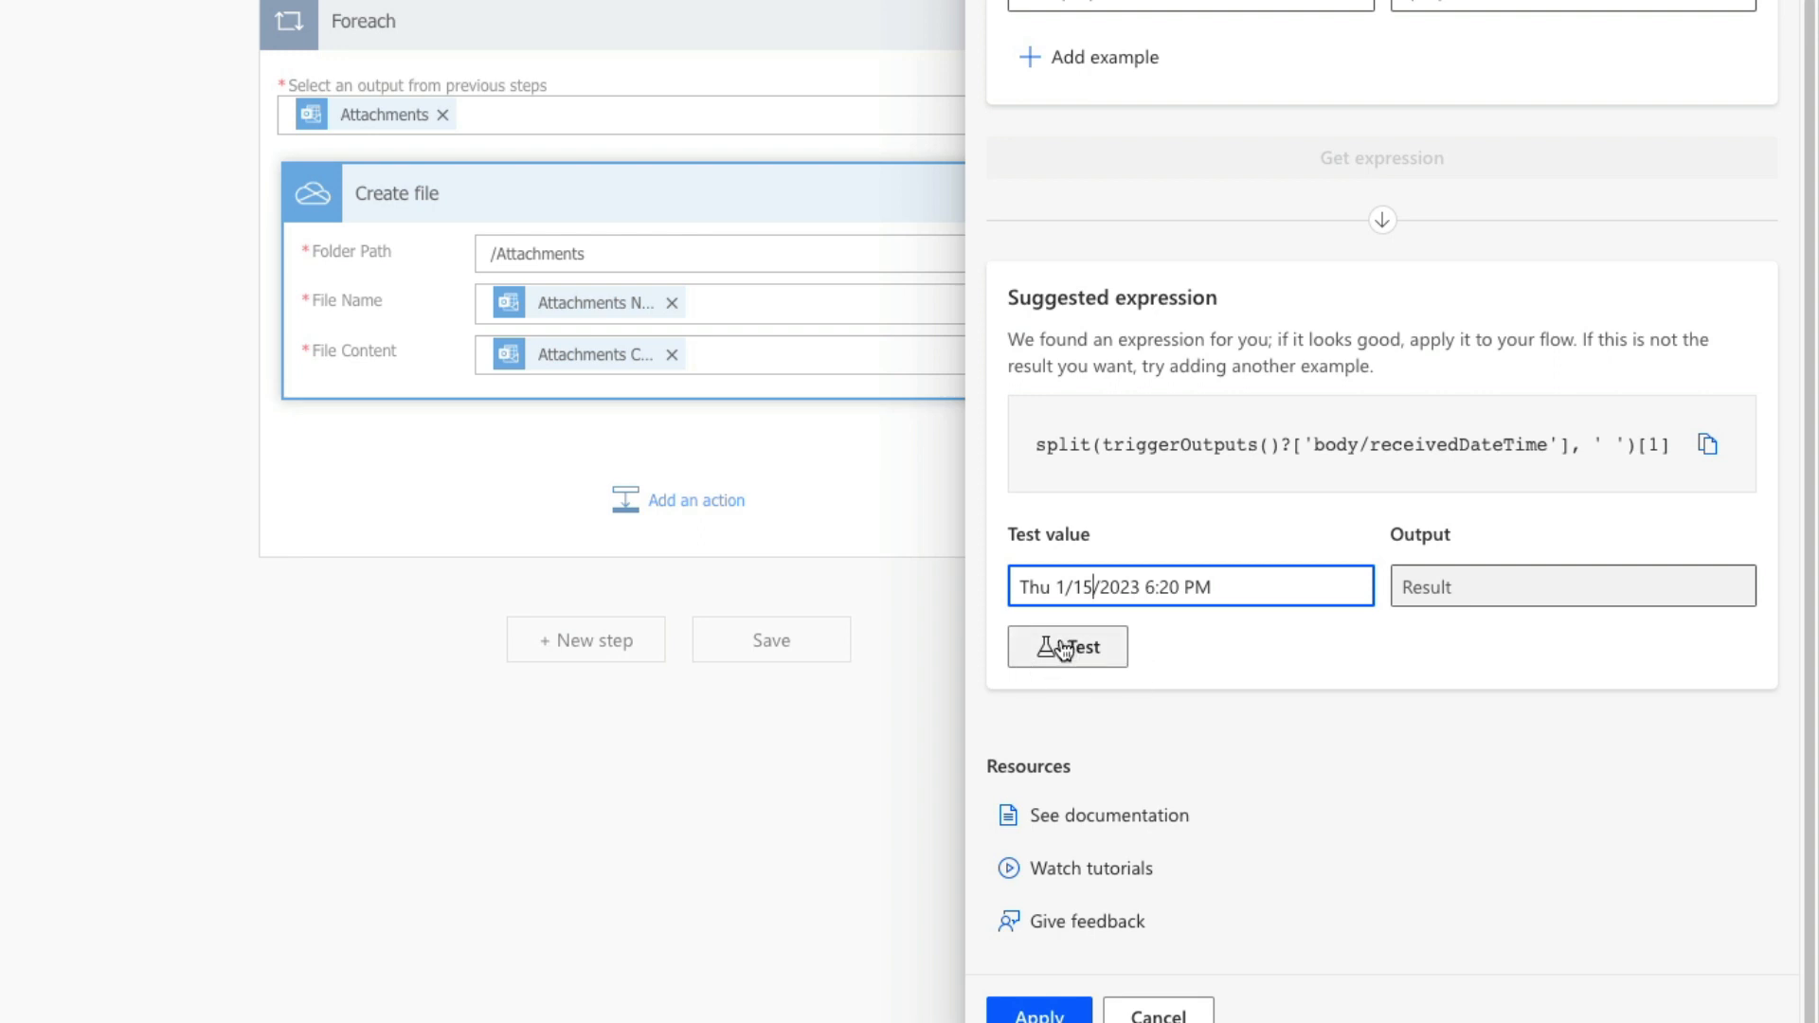
left_click(1065, 646)
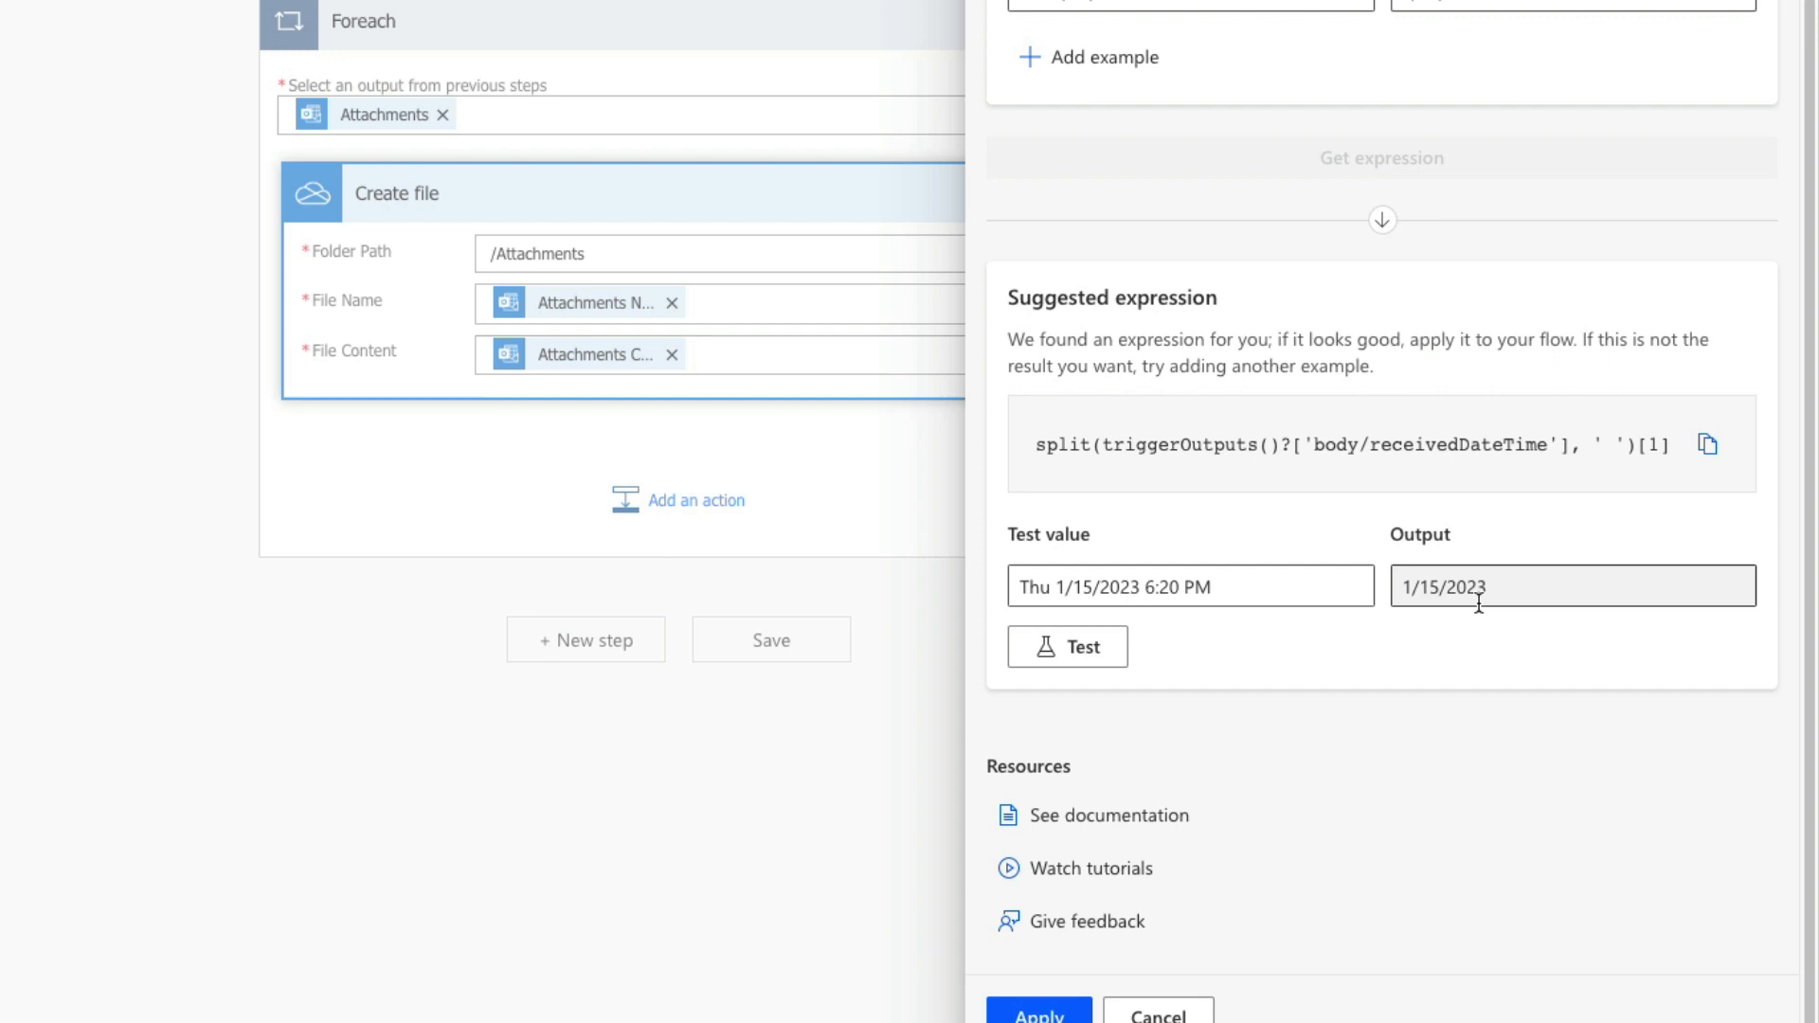
mouse_move(1435, 650)
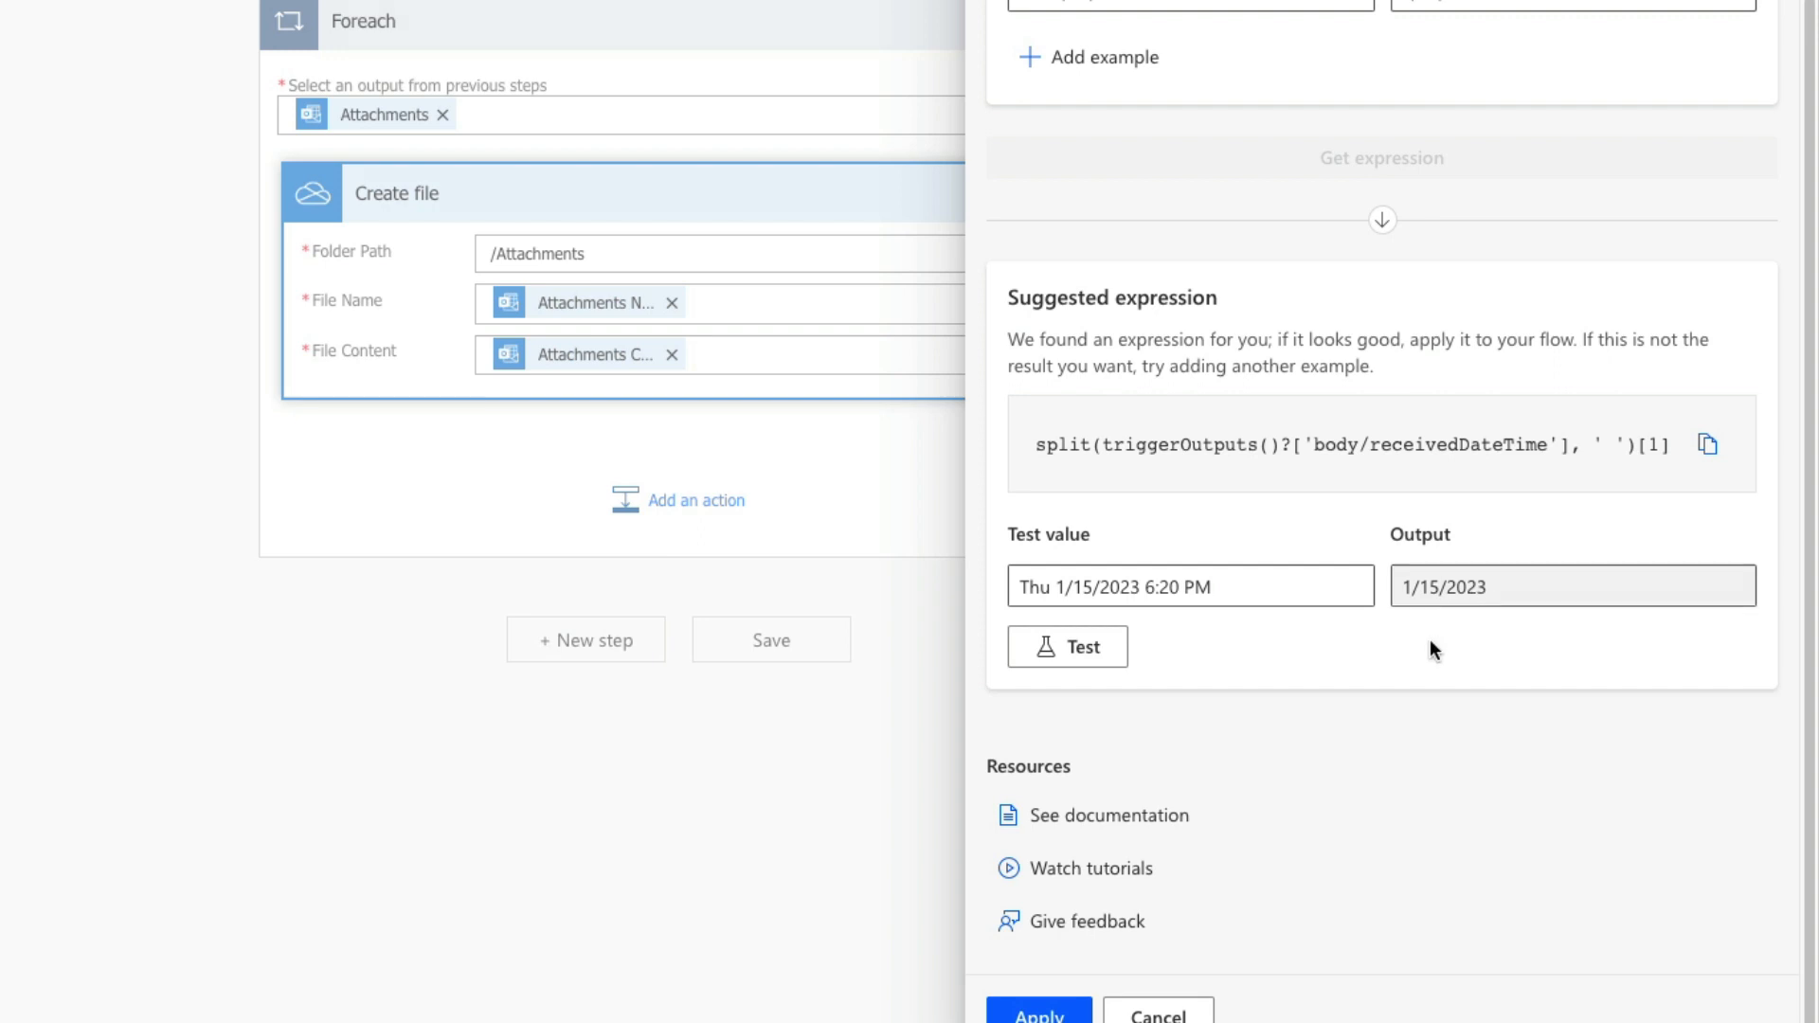
left_click(1037, 1013)
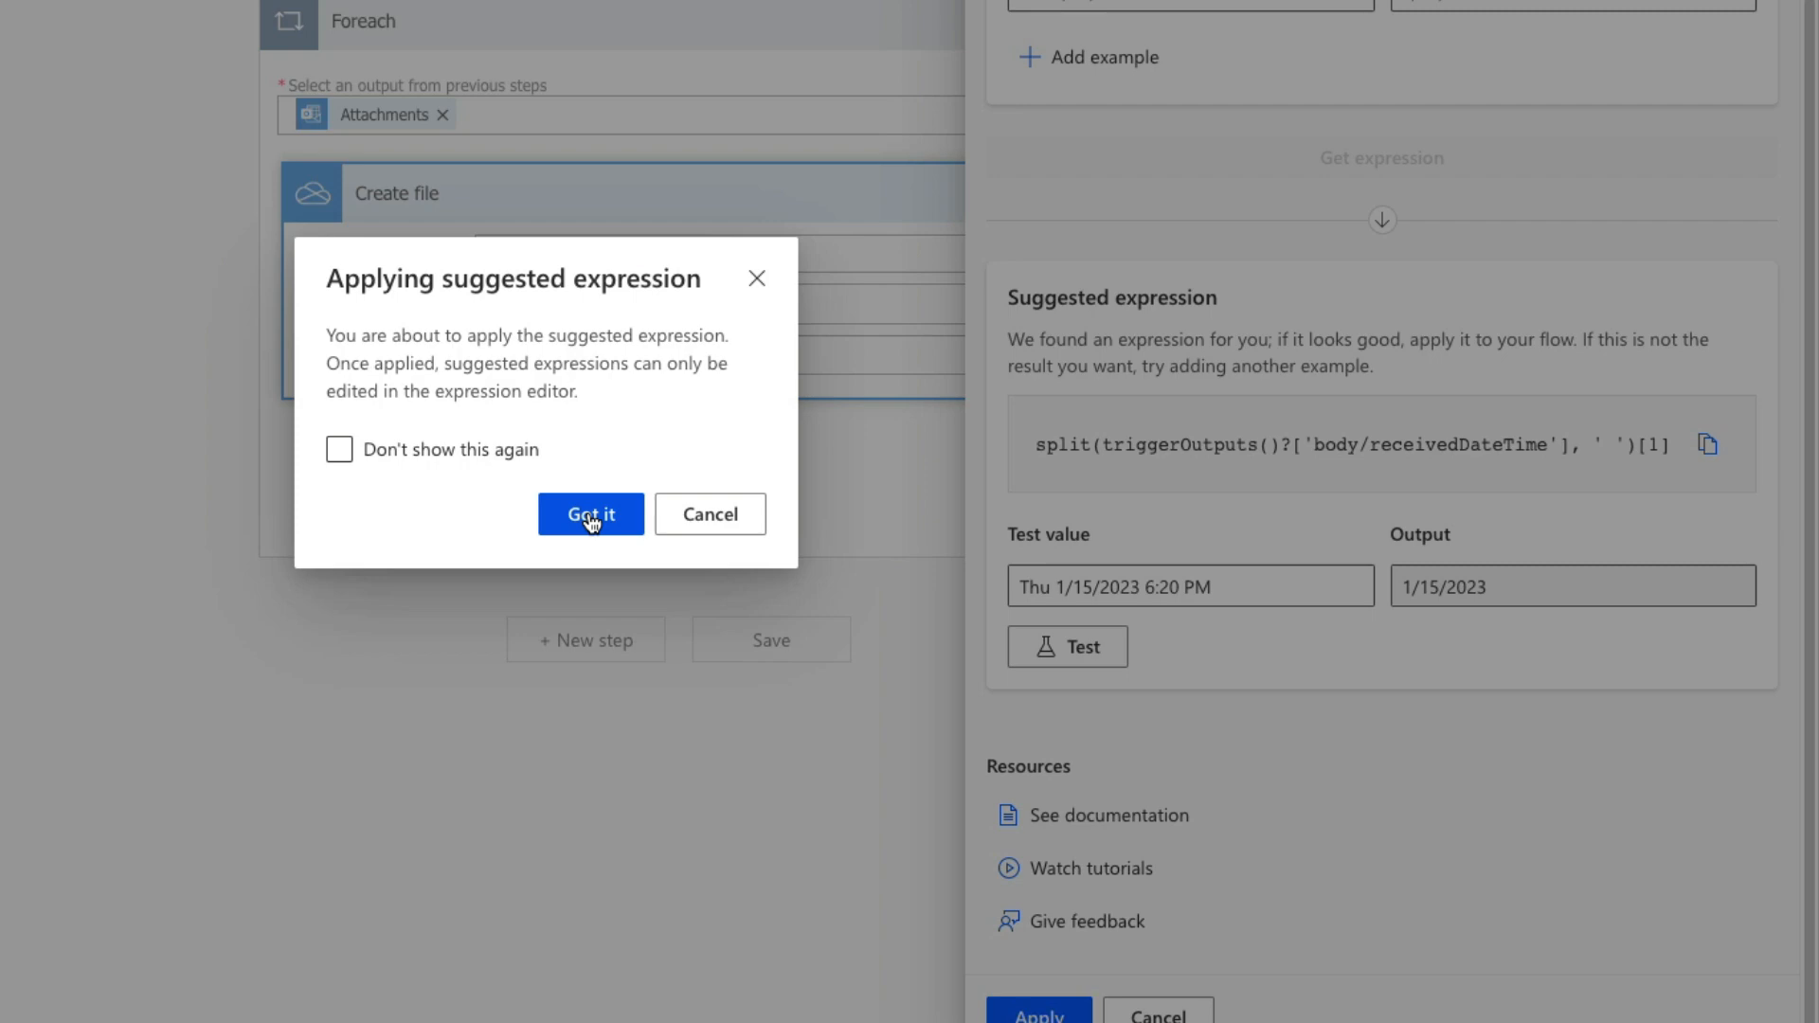
Acknowledge the applied date expression and start formatting the From field by example.
left_click(590, 514)
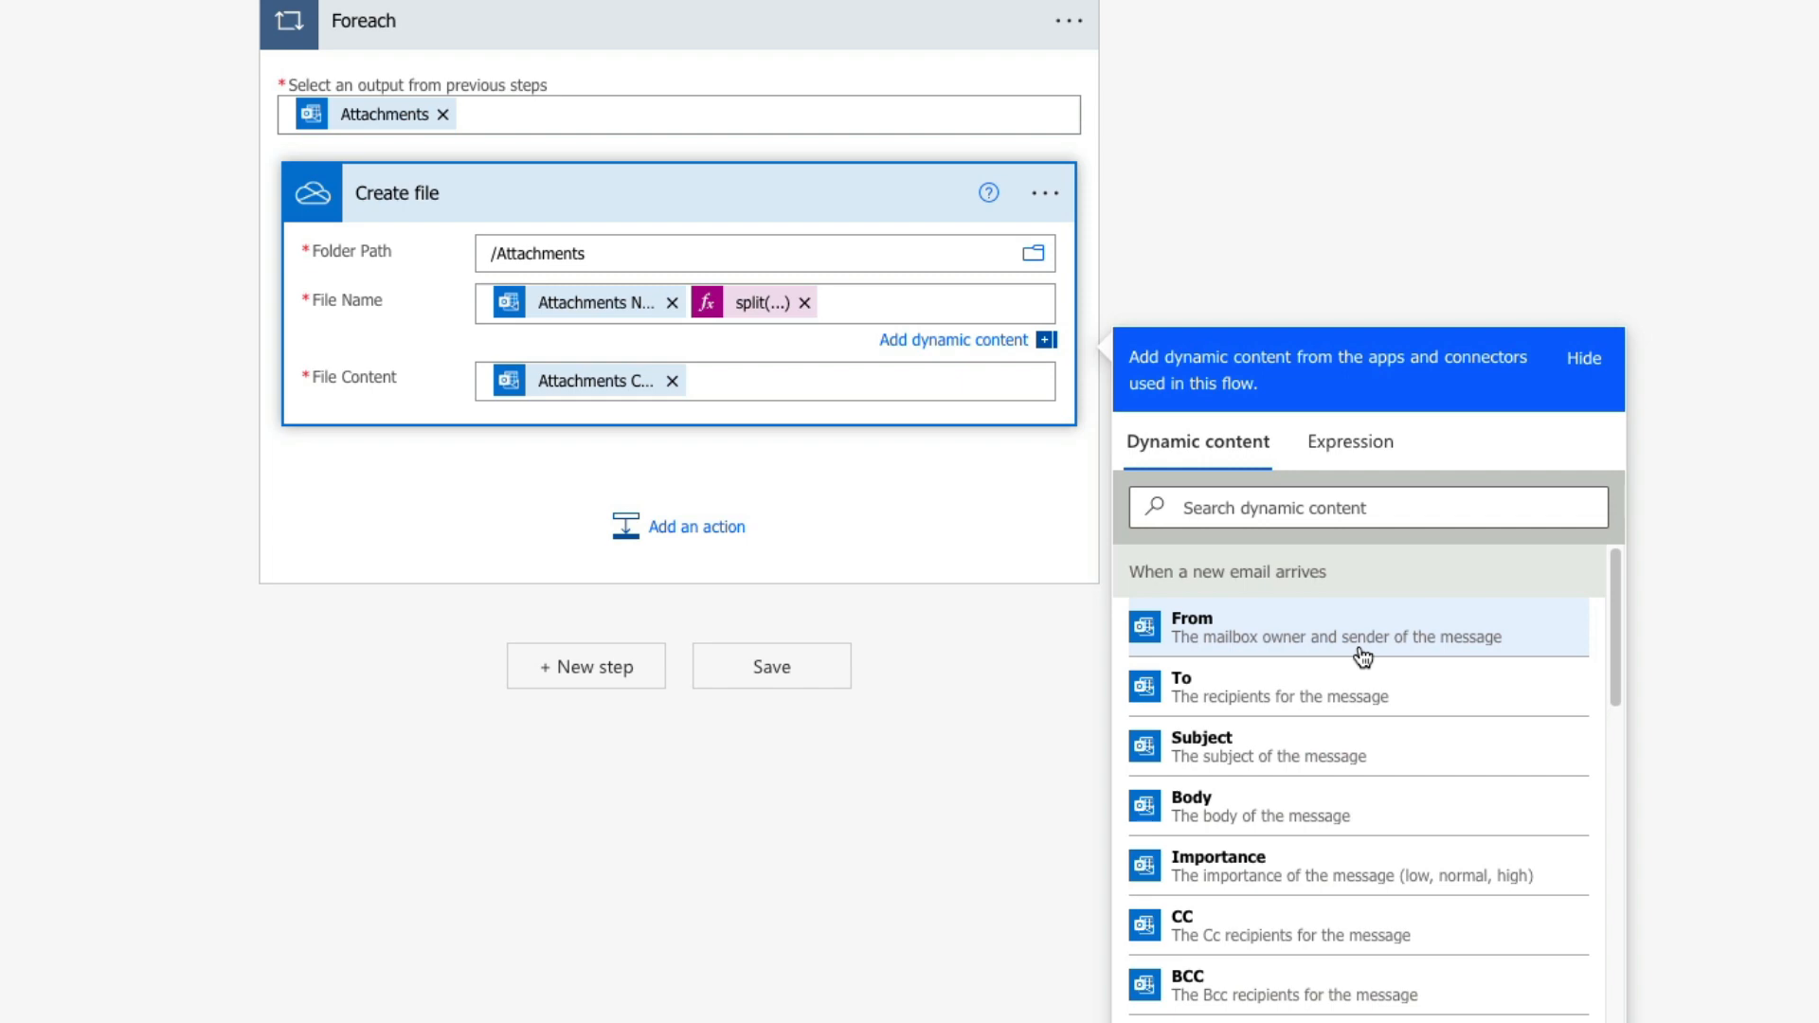
left_click(1341, 467)
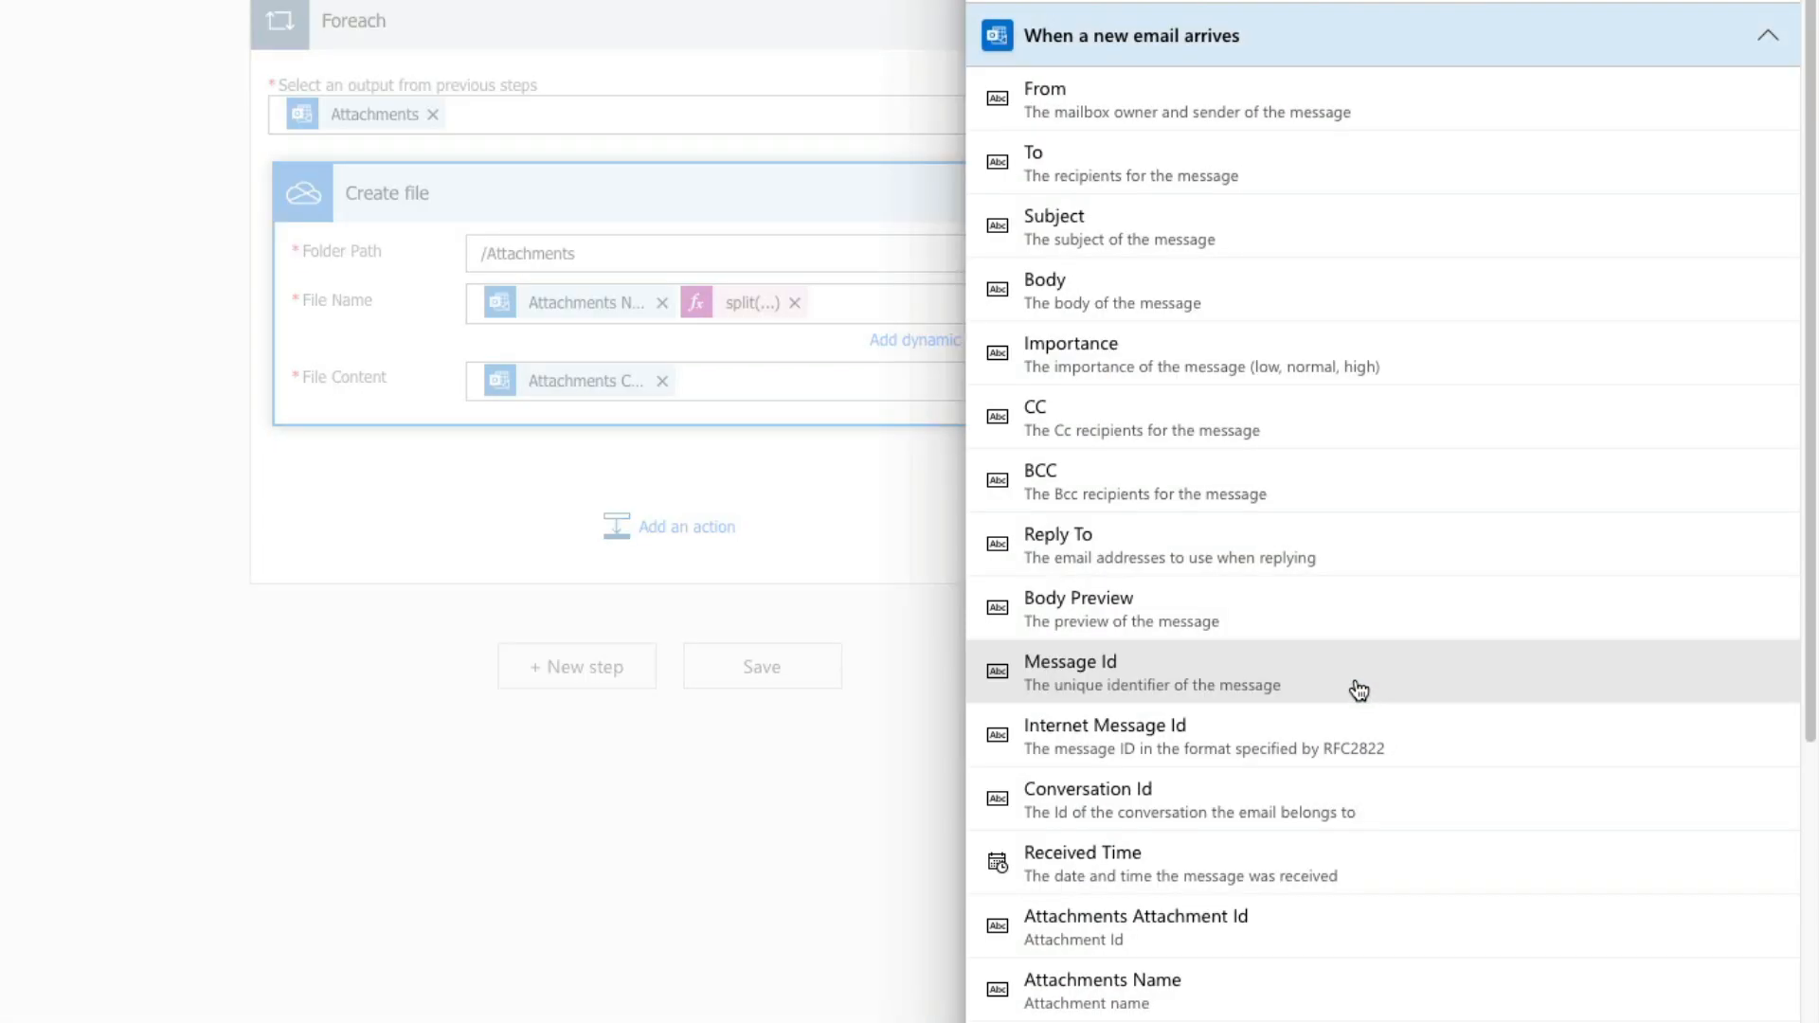
mouse_move(1306, 325)
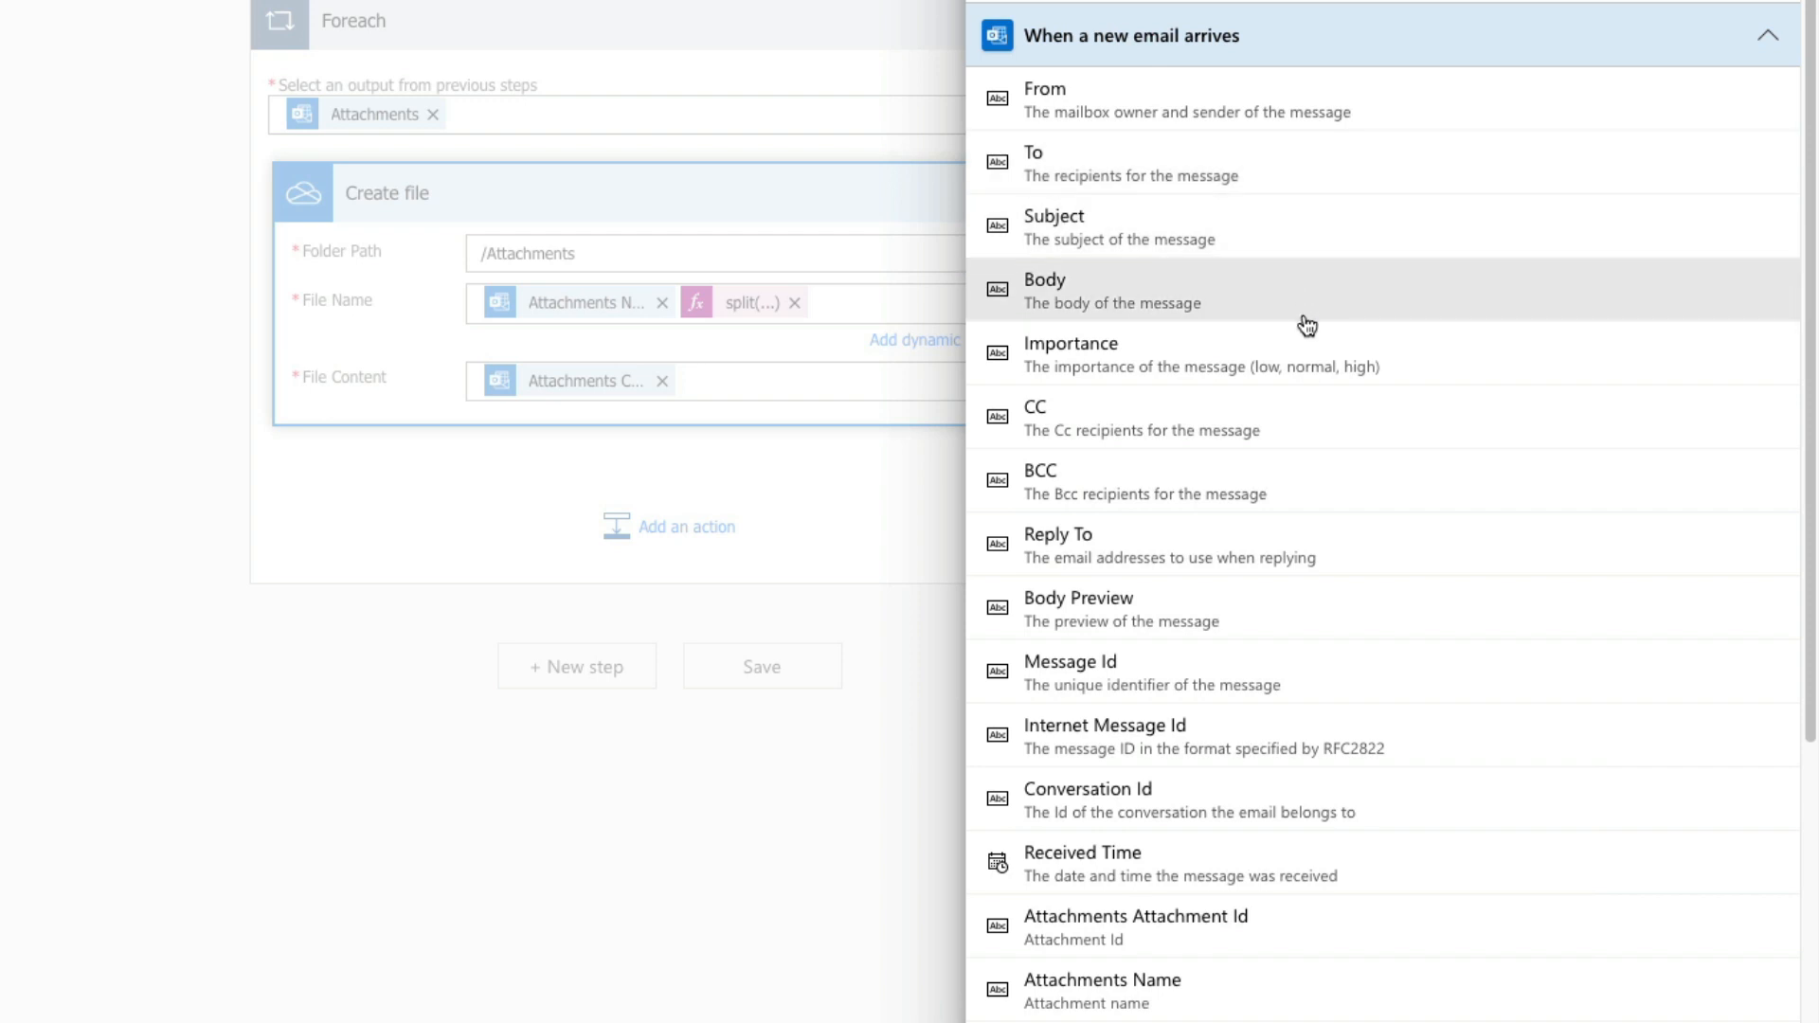
left_click(1044, 98)
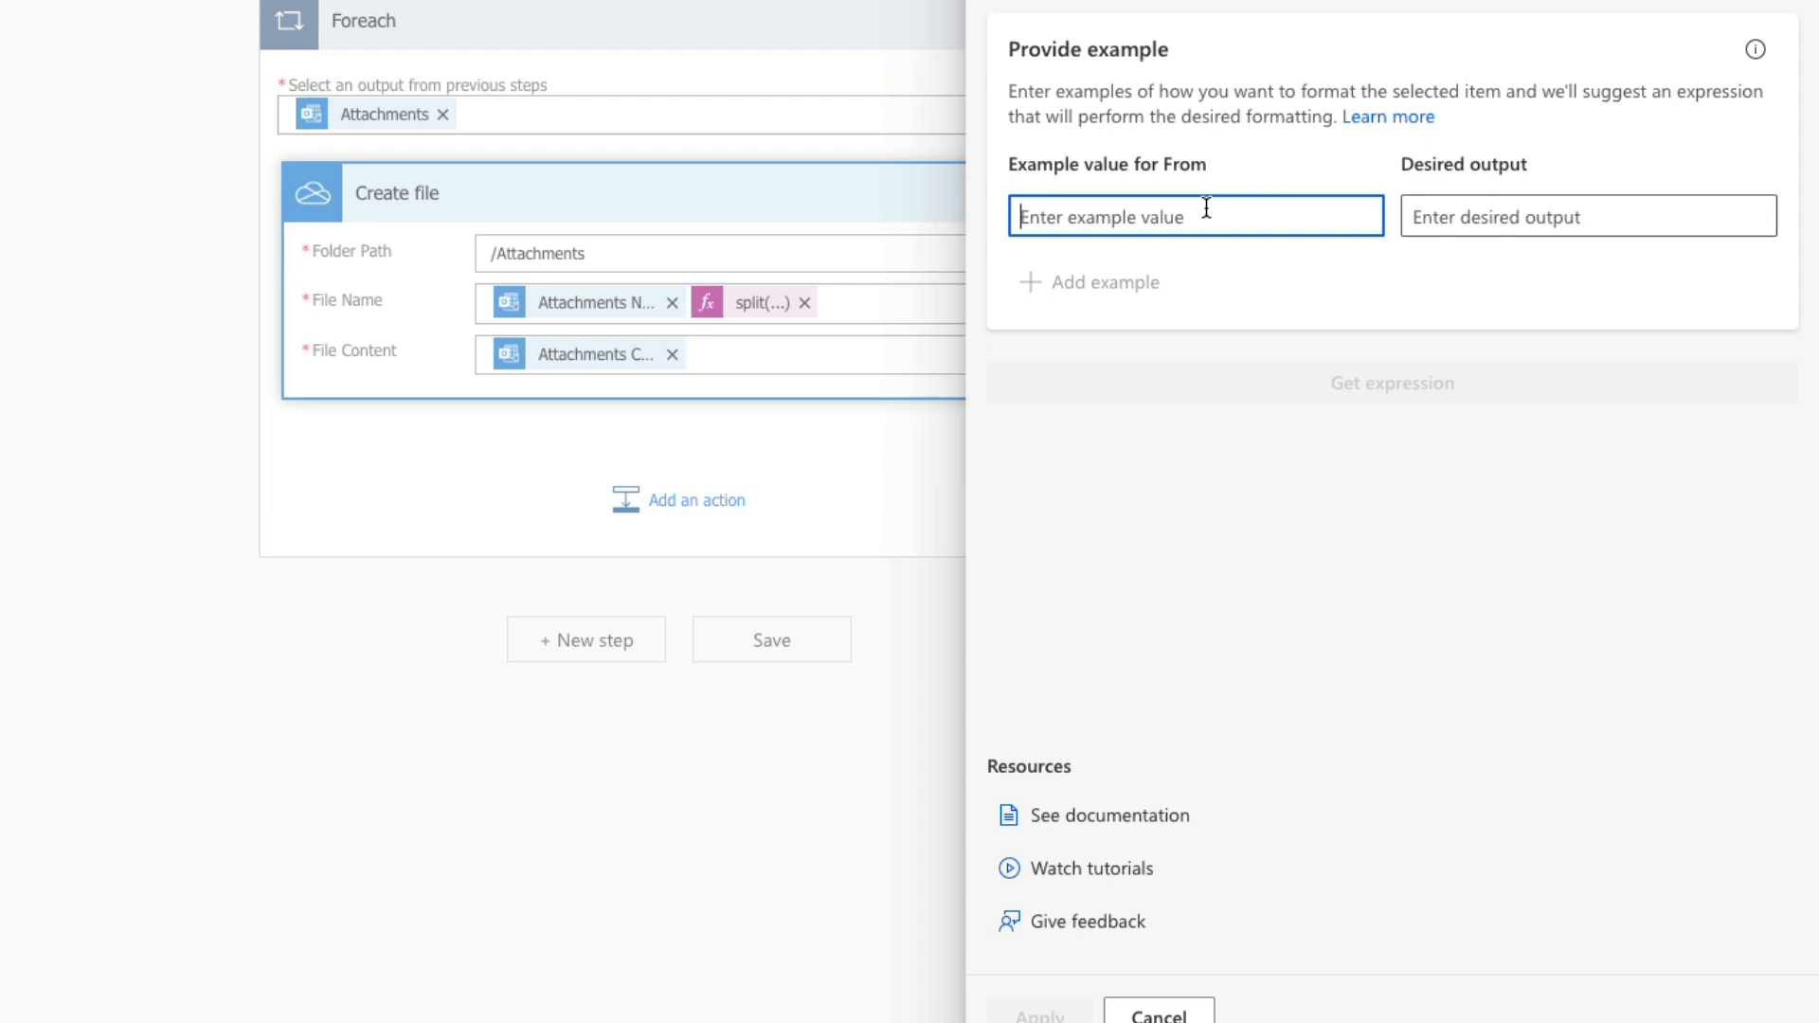
type("testuser@gm")
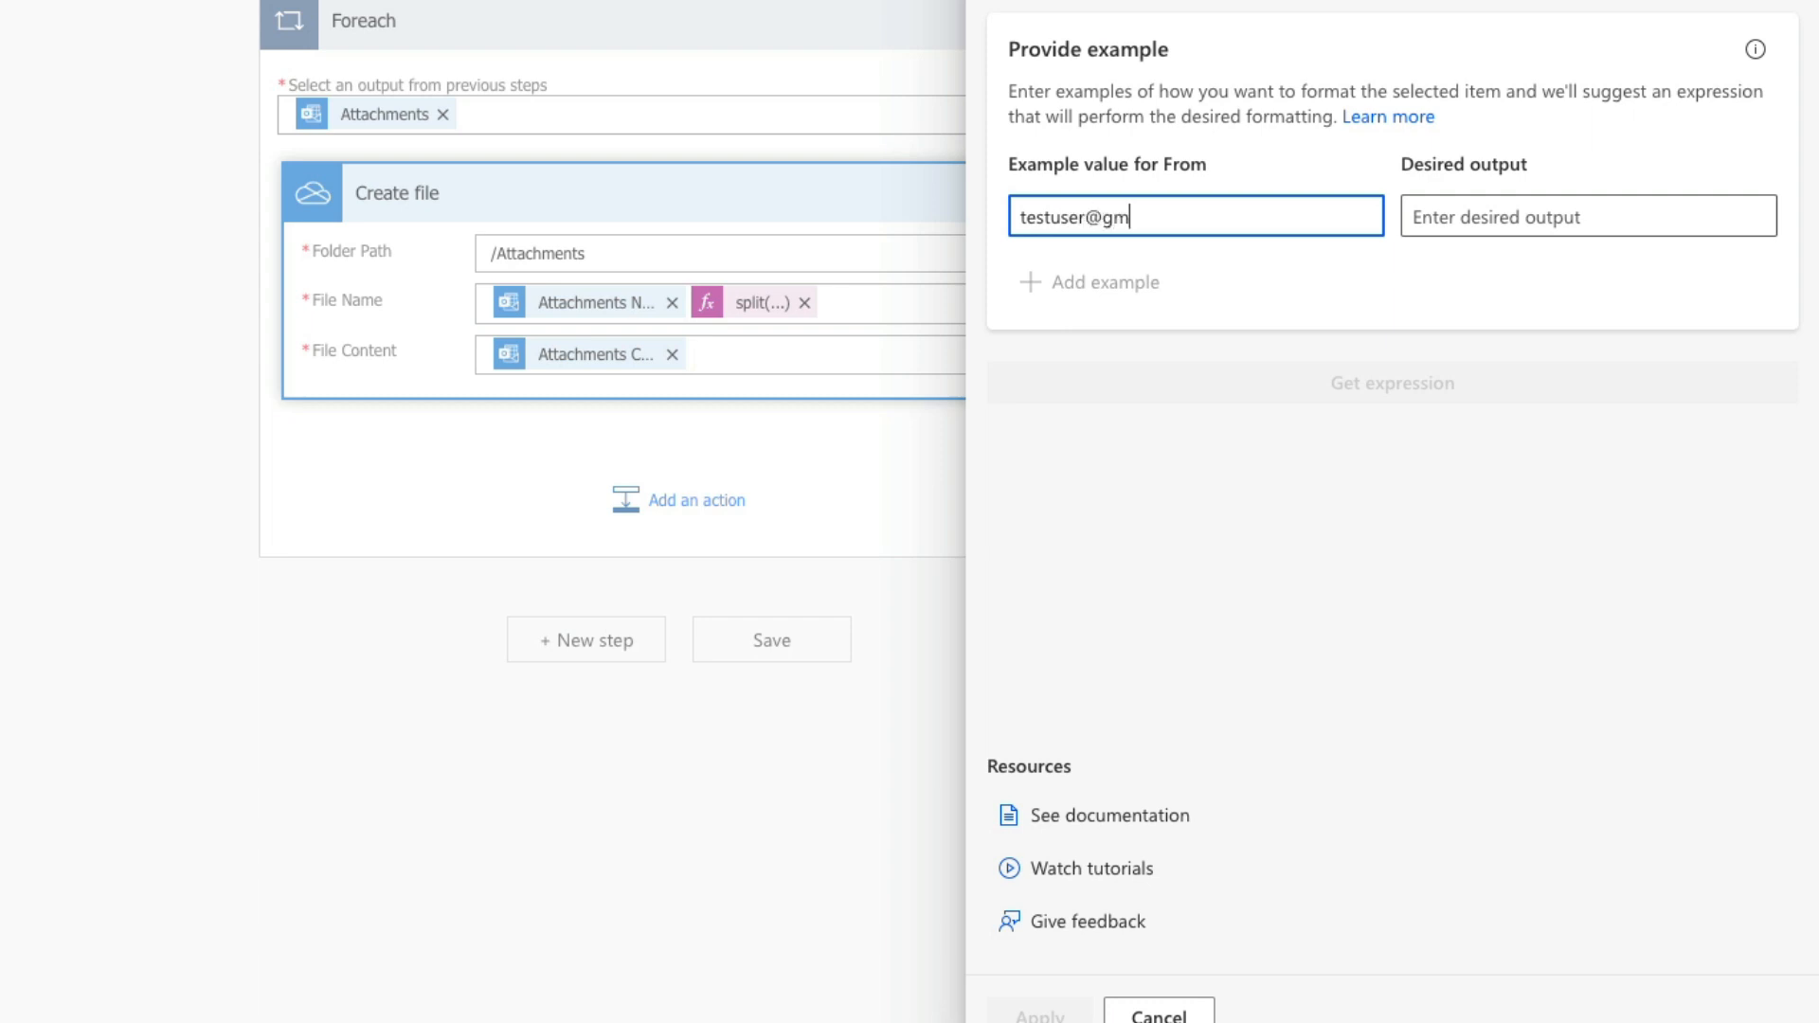
type("ail.com")
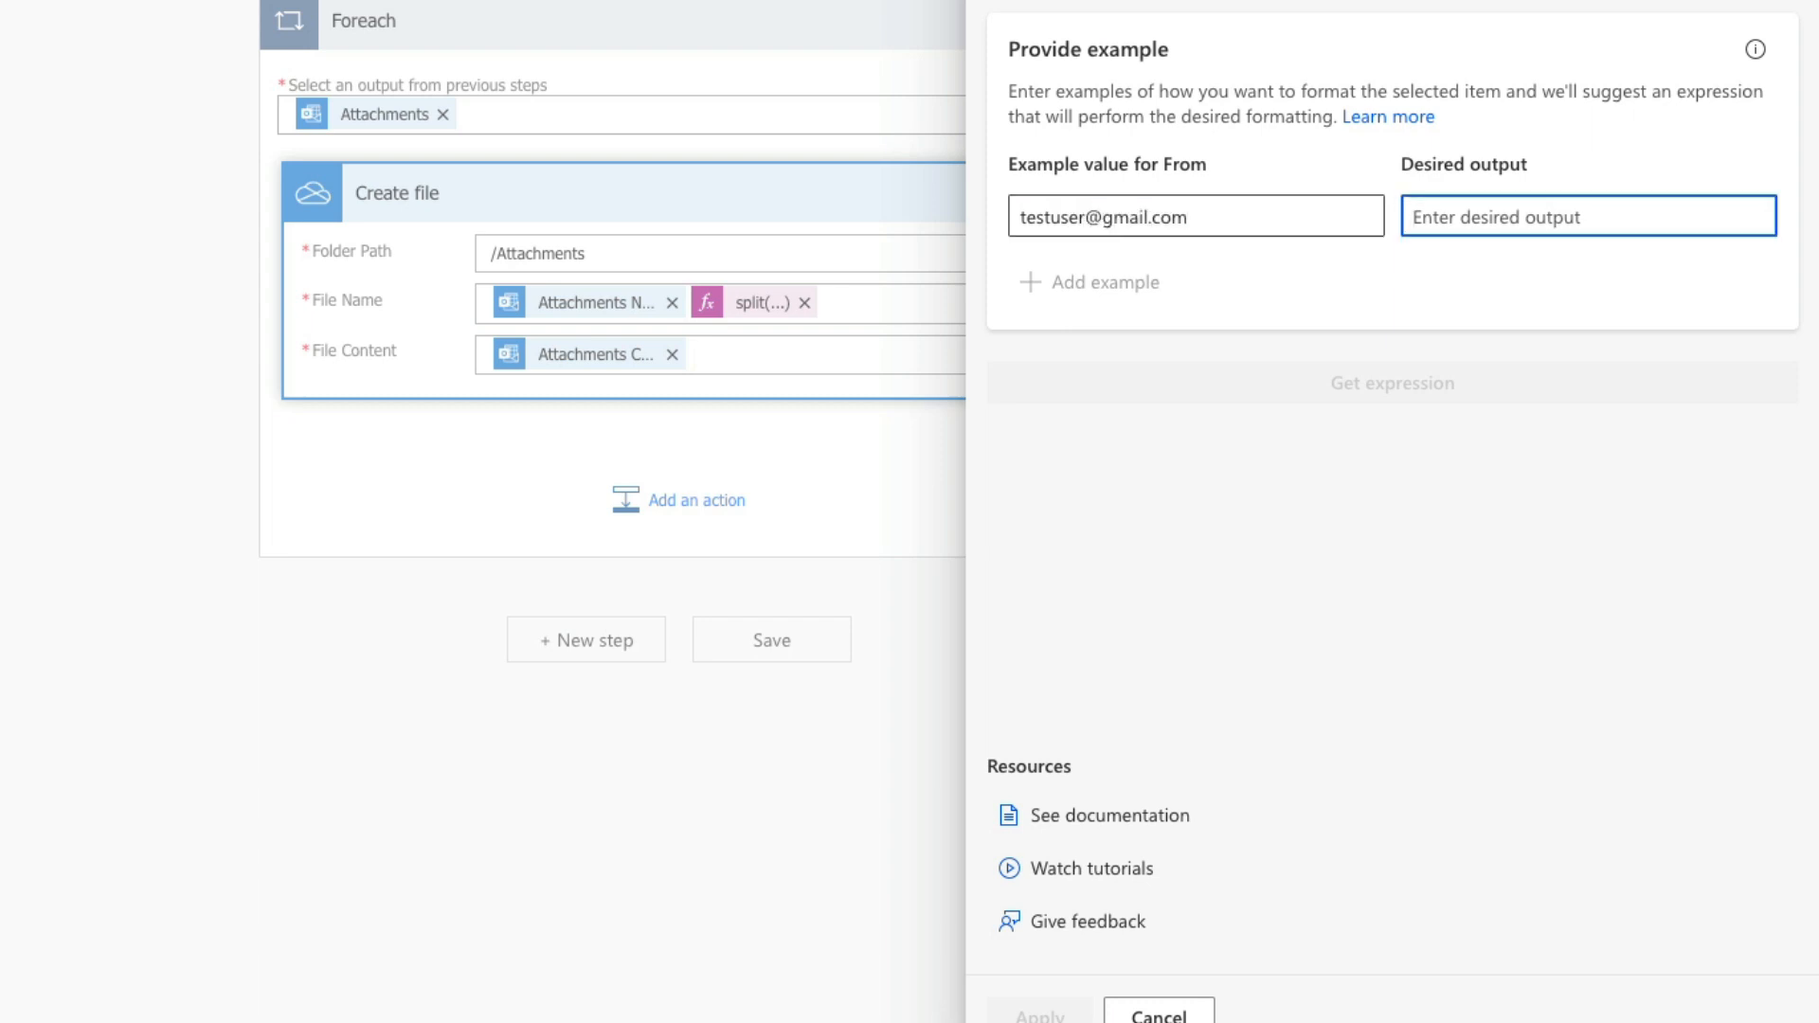
type("gmail")
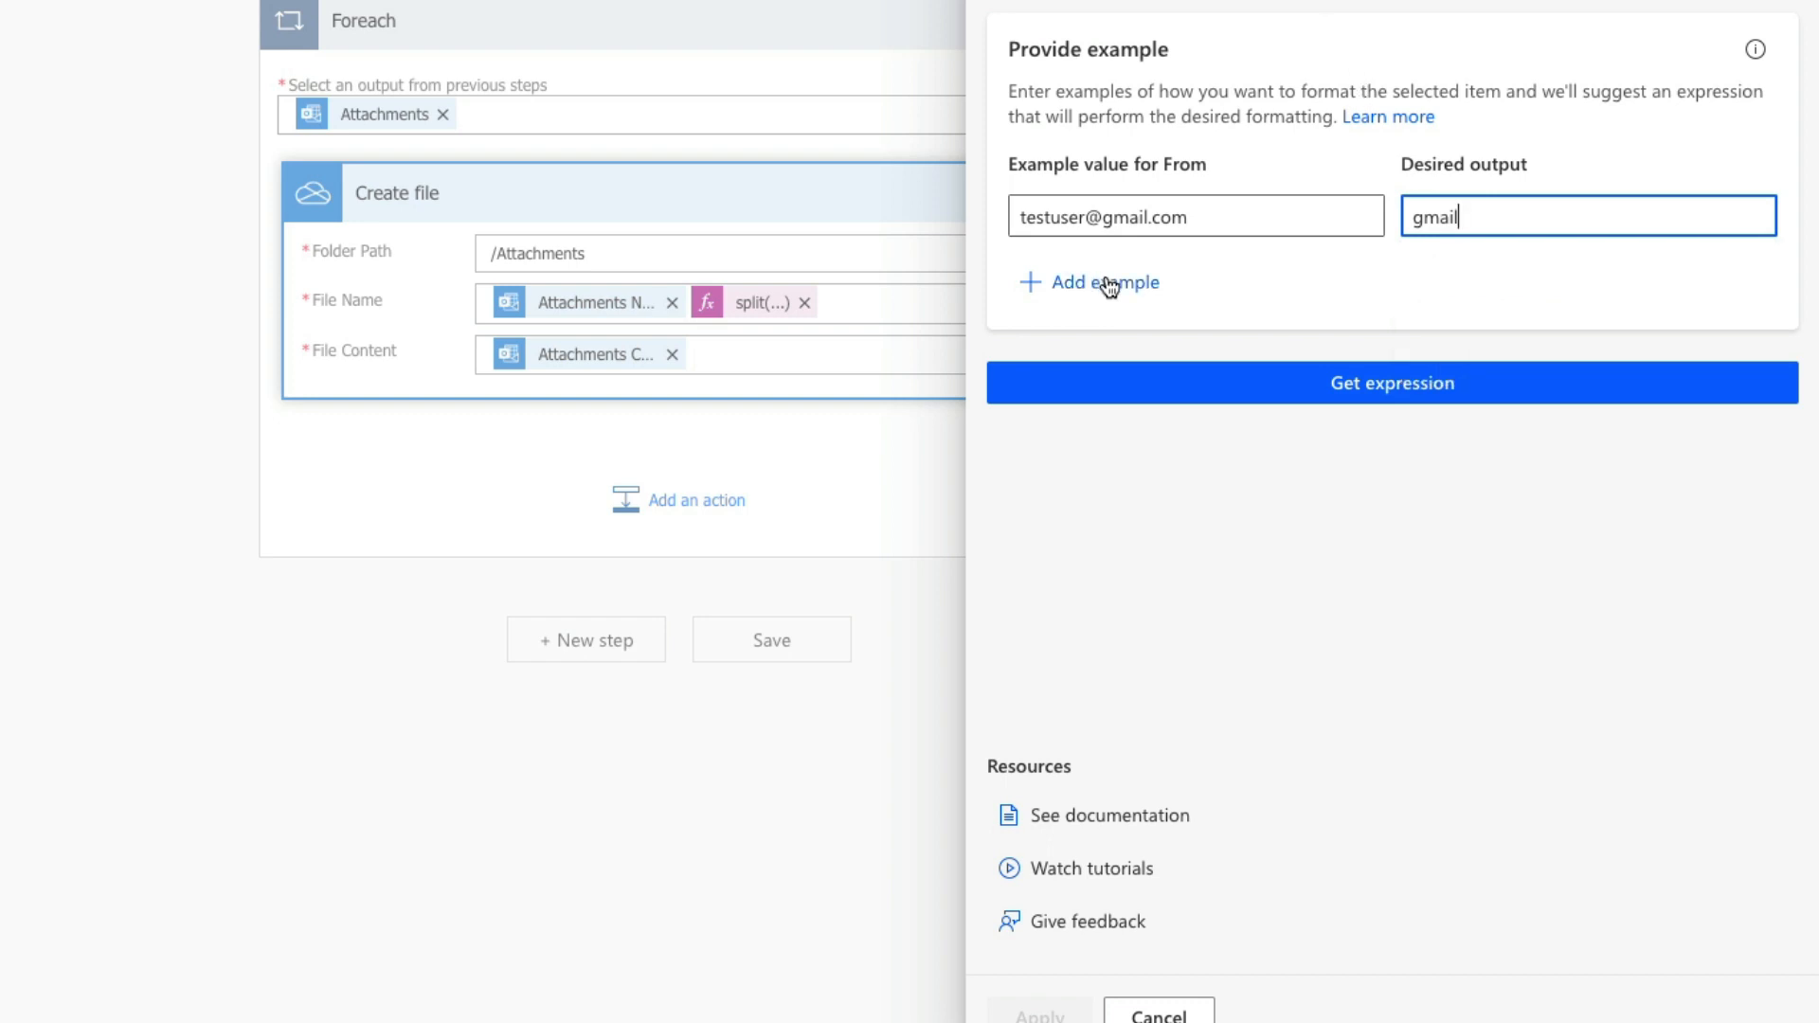
mouse_move(1215, 289)
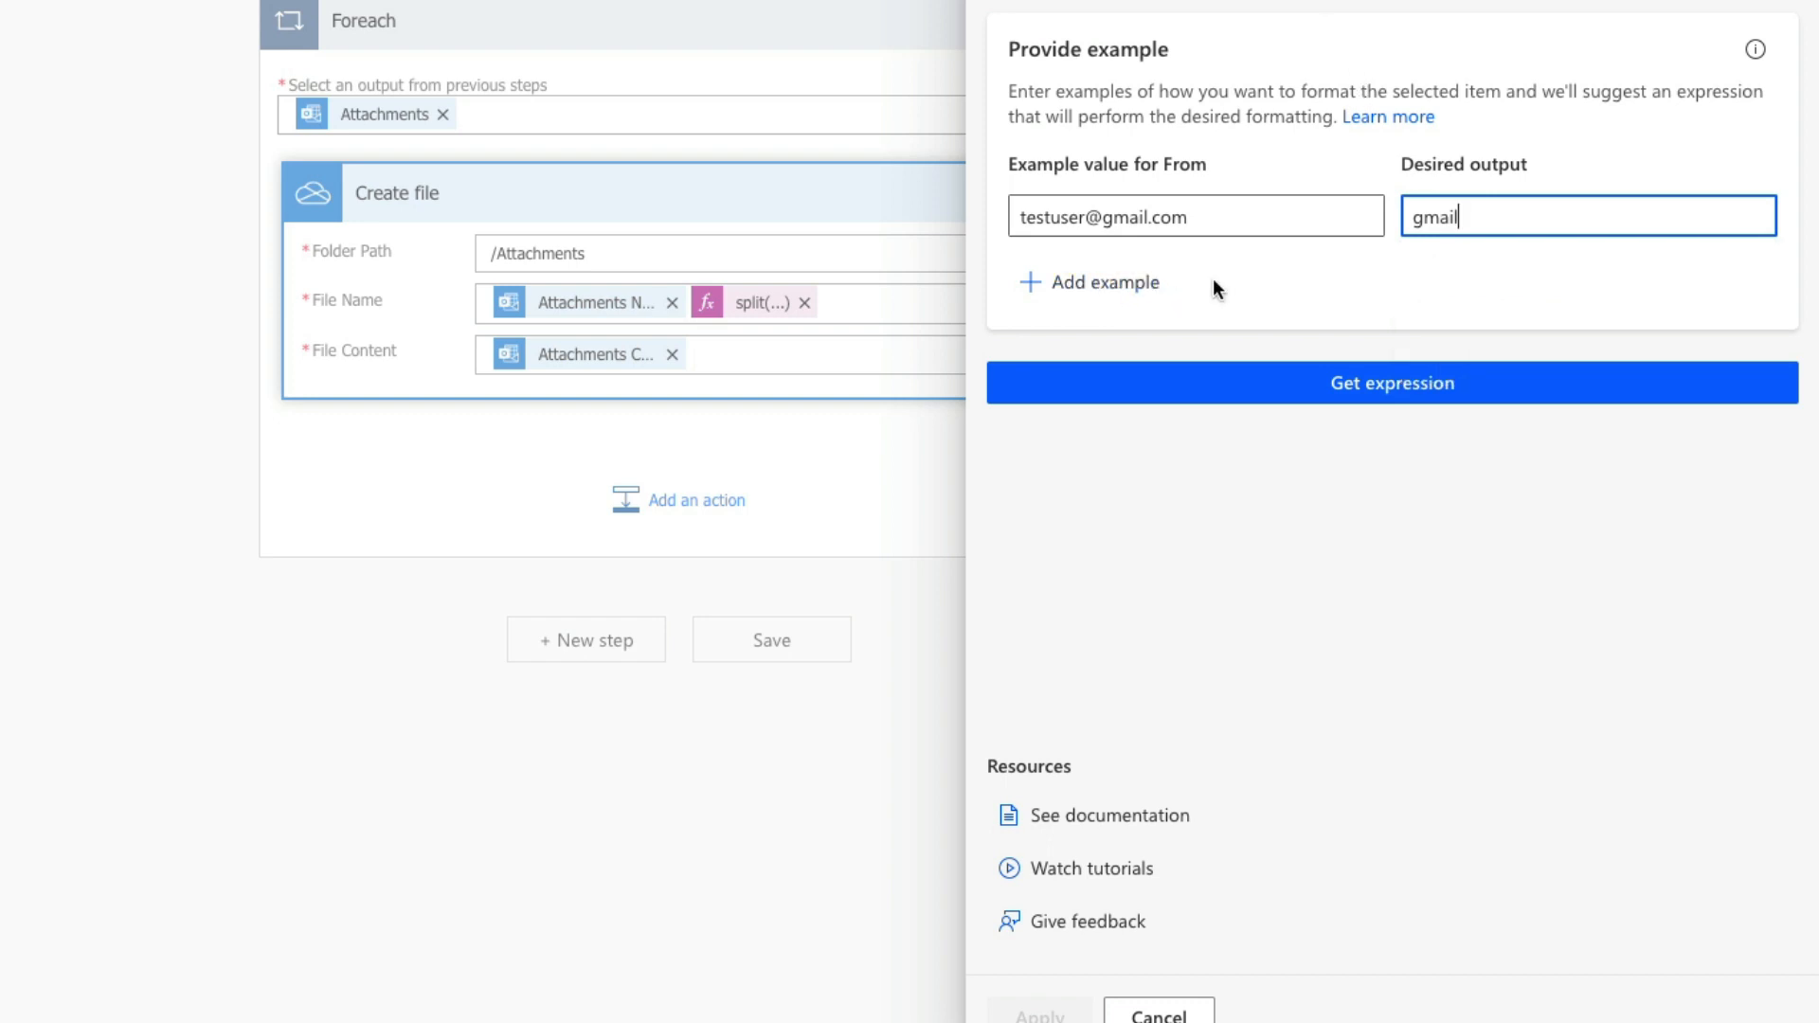
left_click(1101, 282)
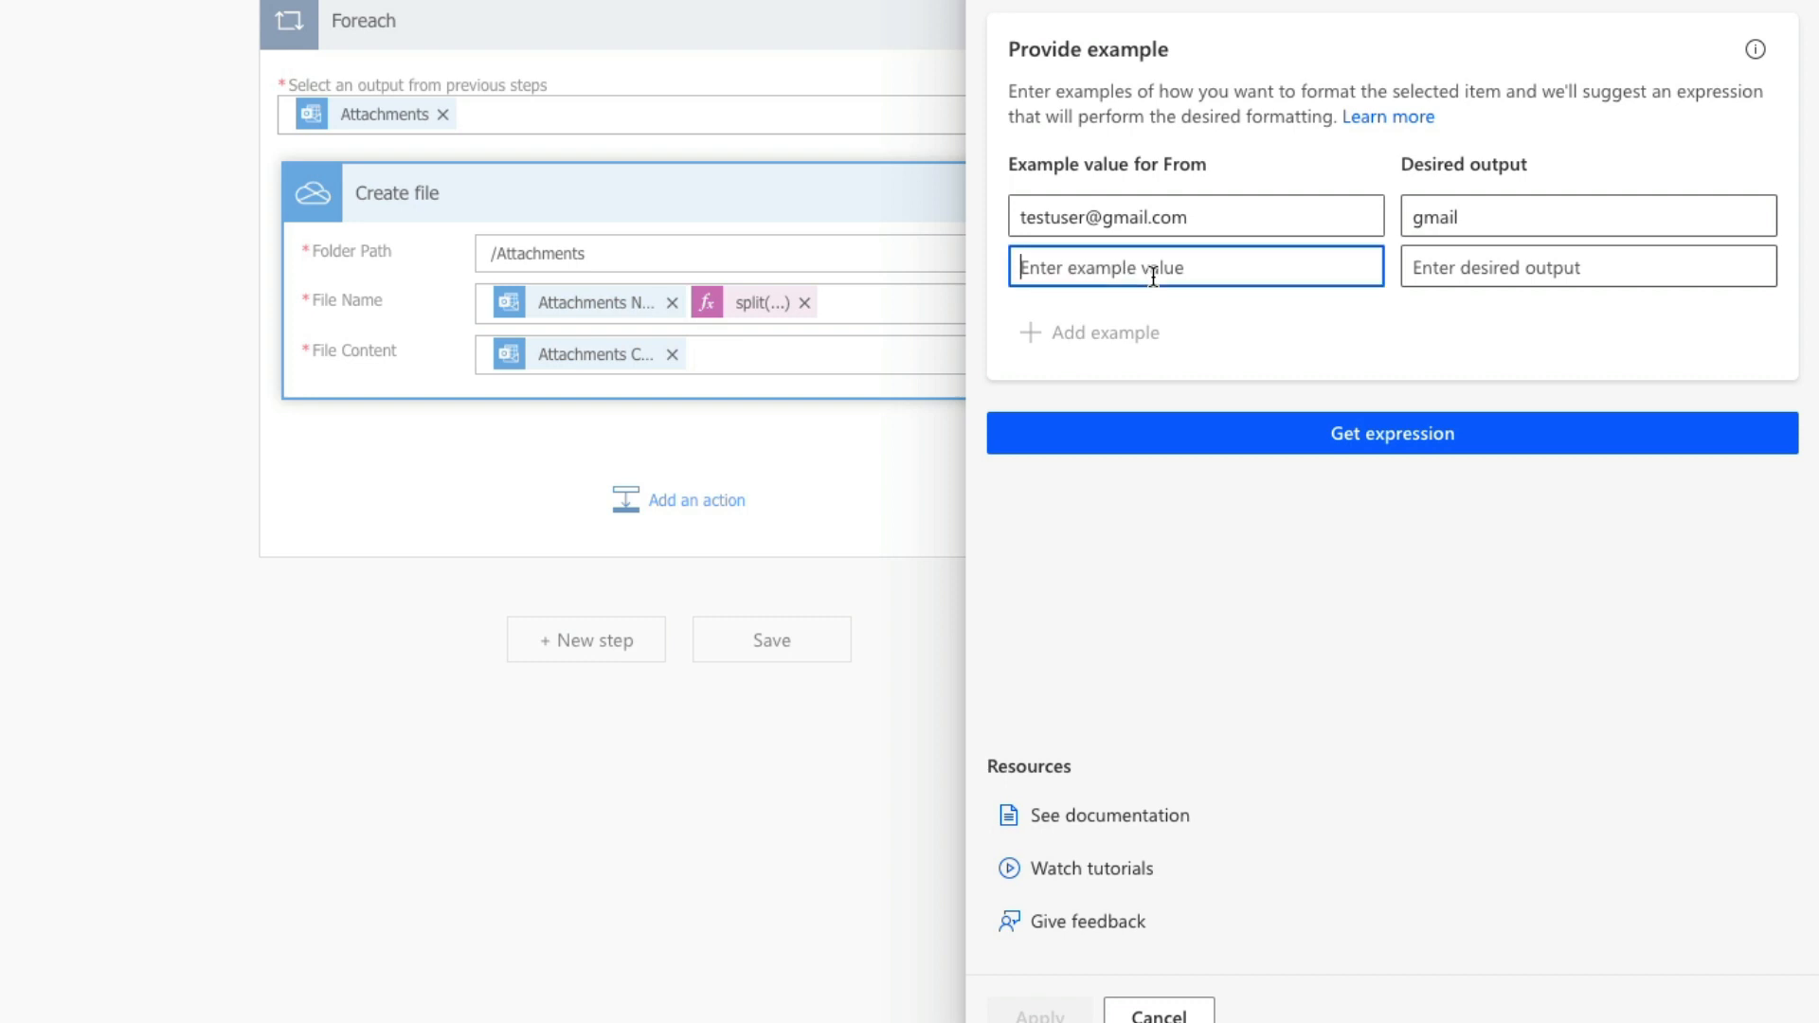
type("person1")
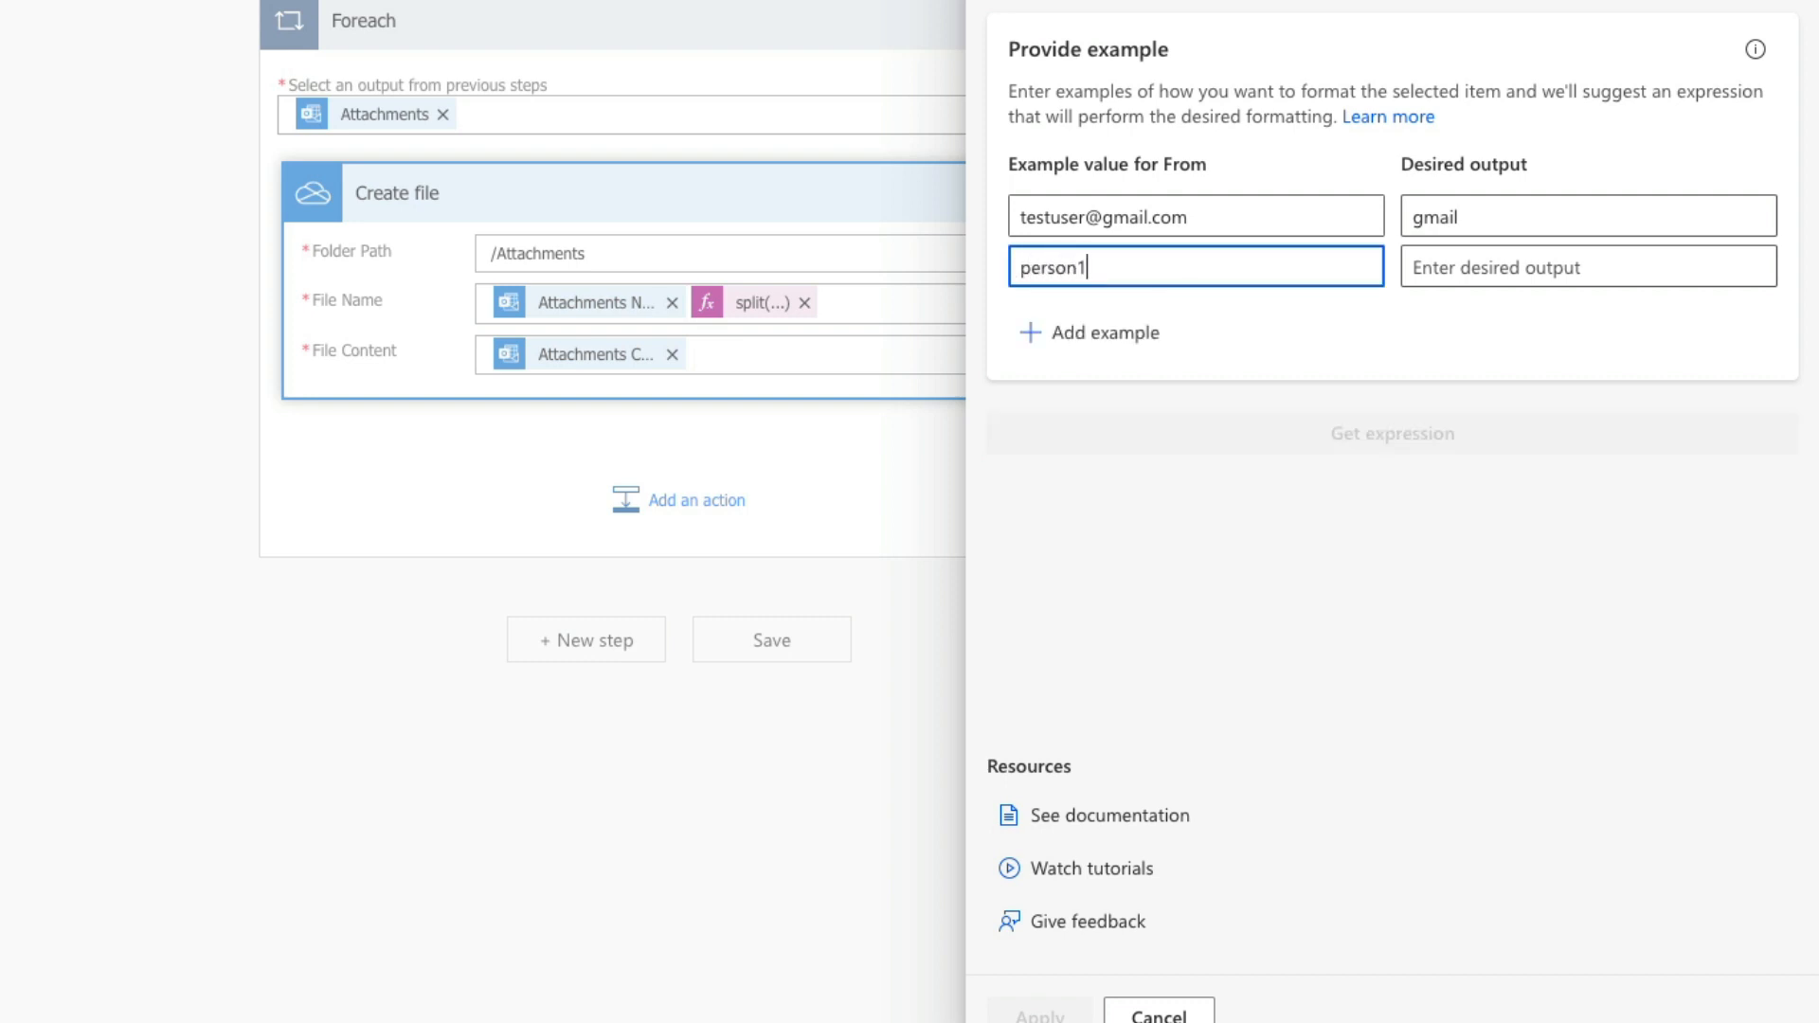
type("@outlook")
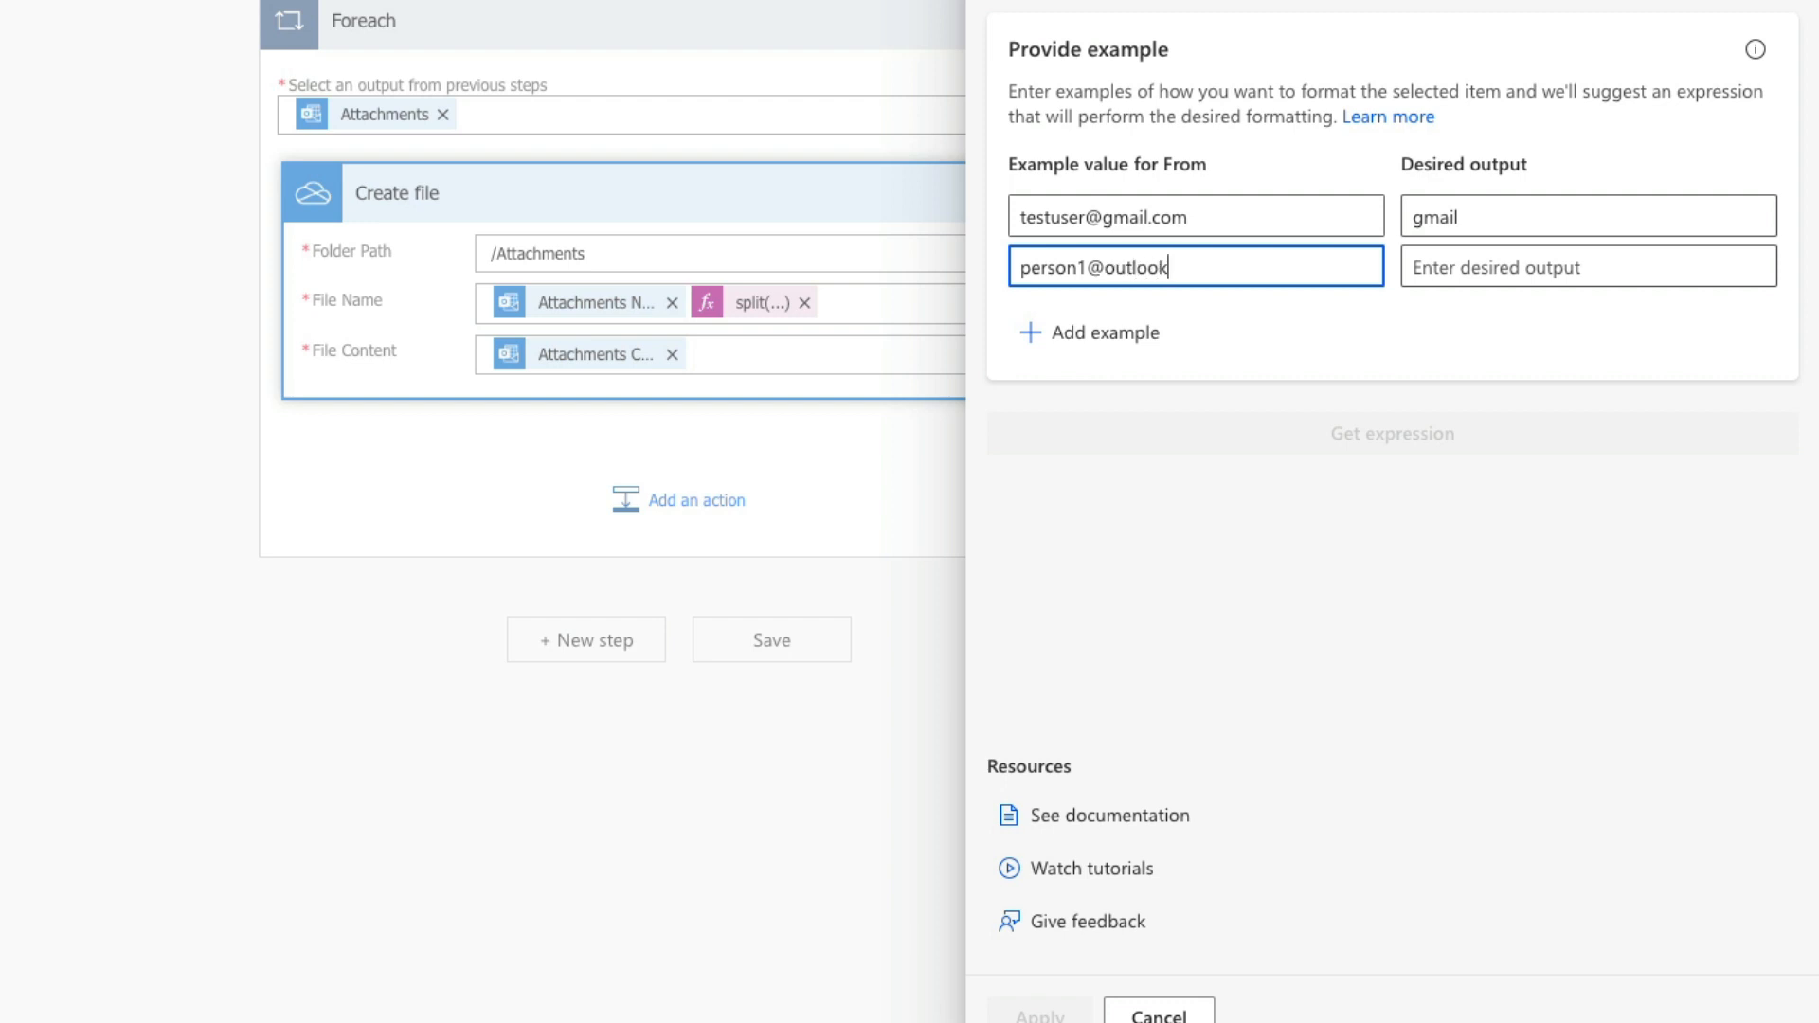
left_click(1585, 265)
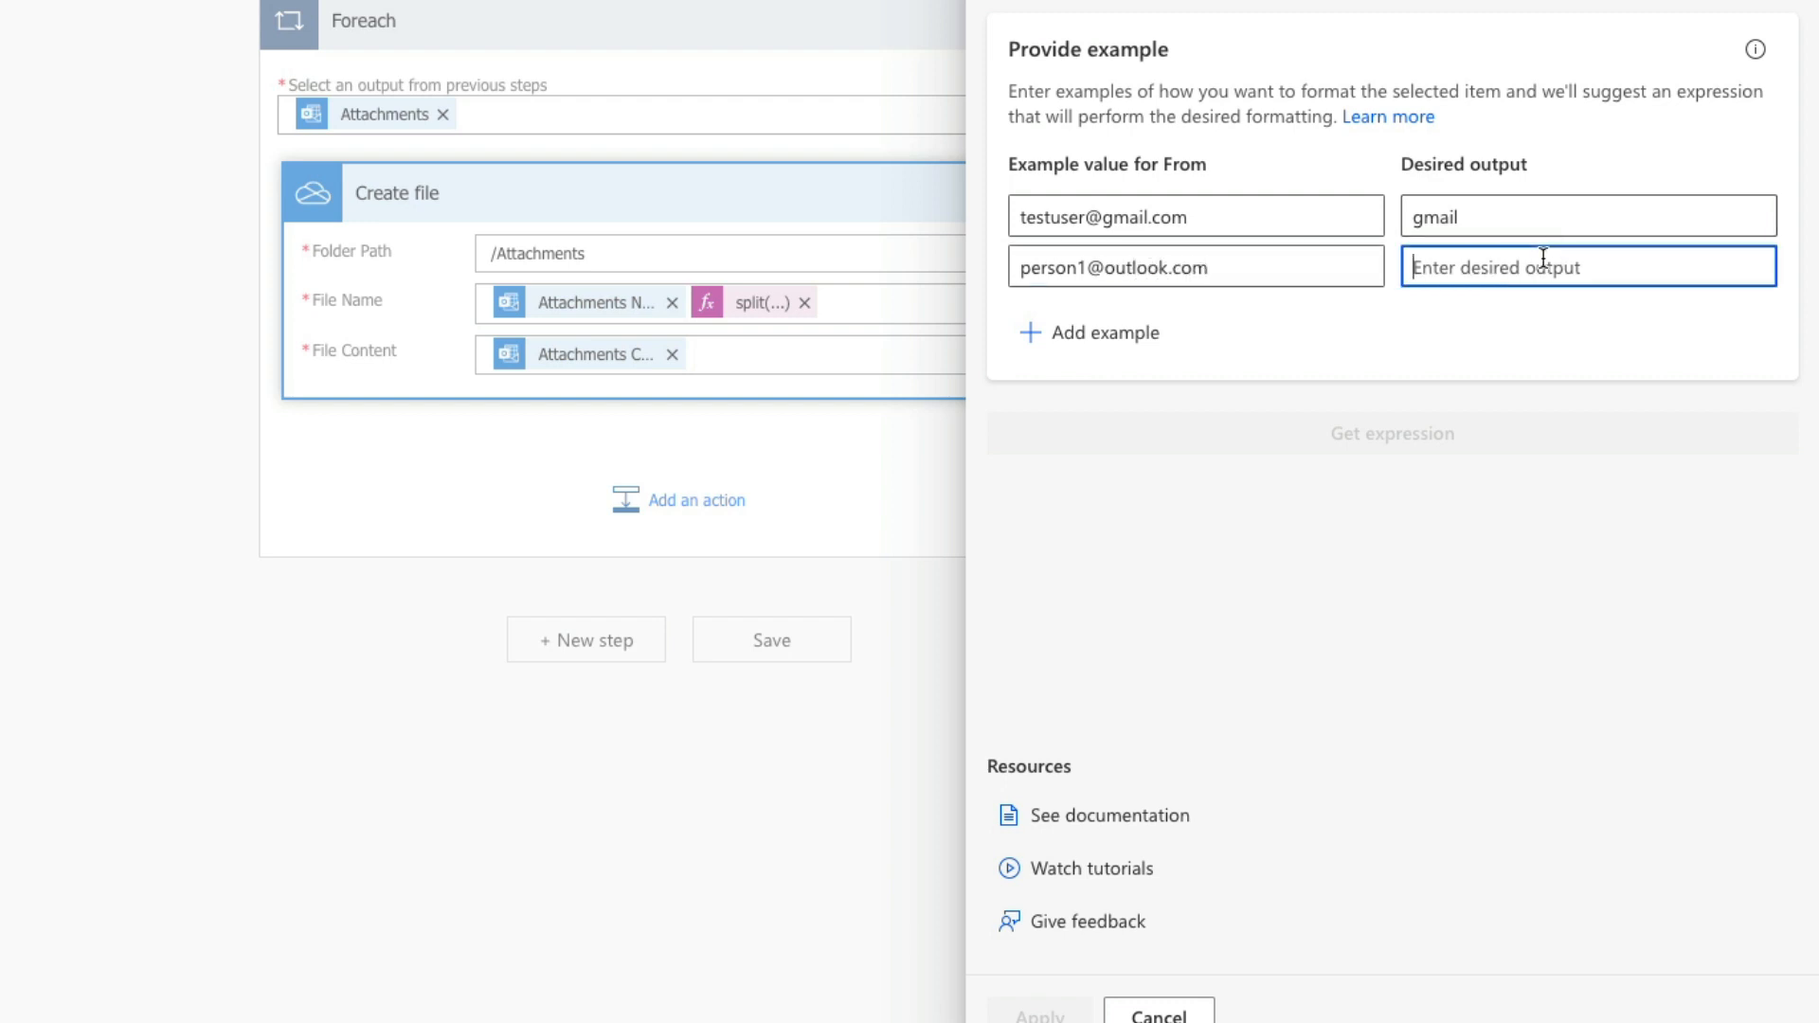
type("outlooko")
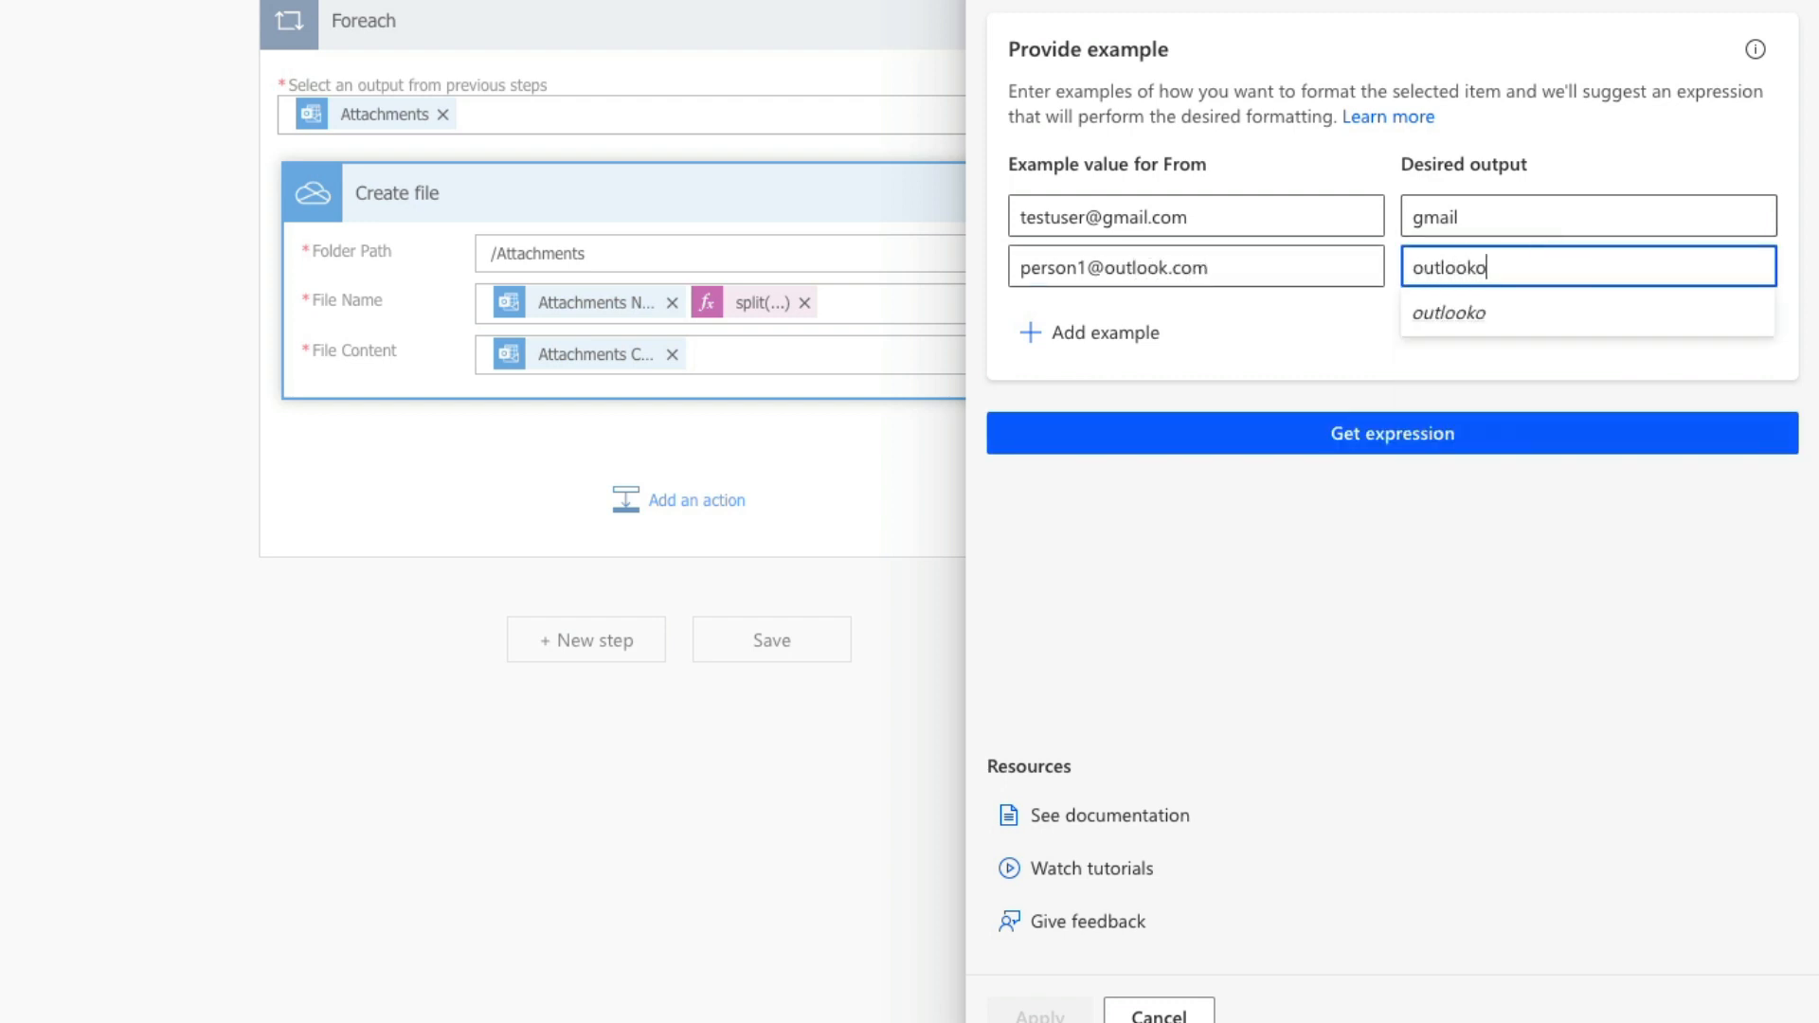
left_click(1389, 433)
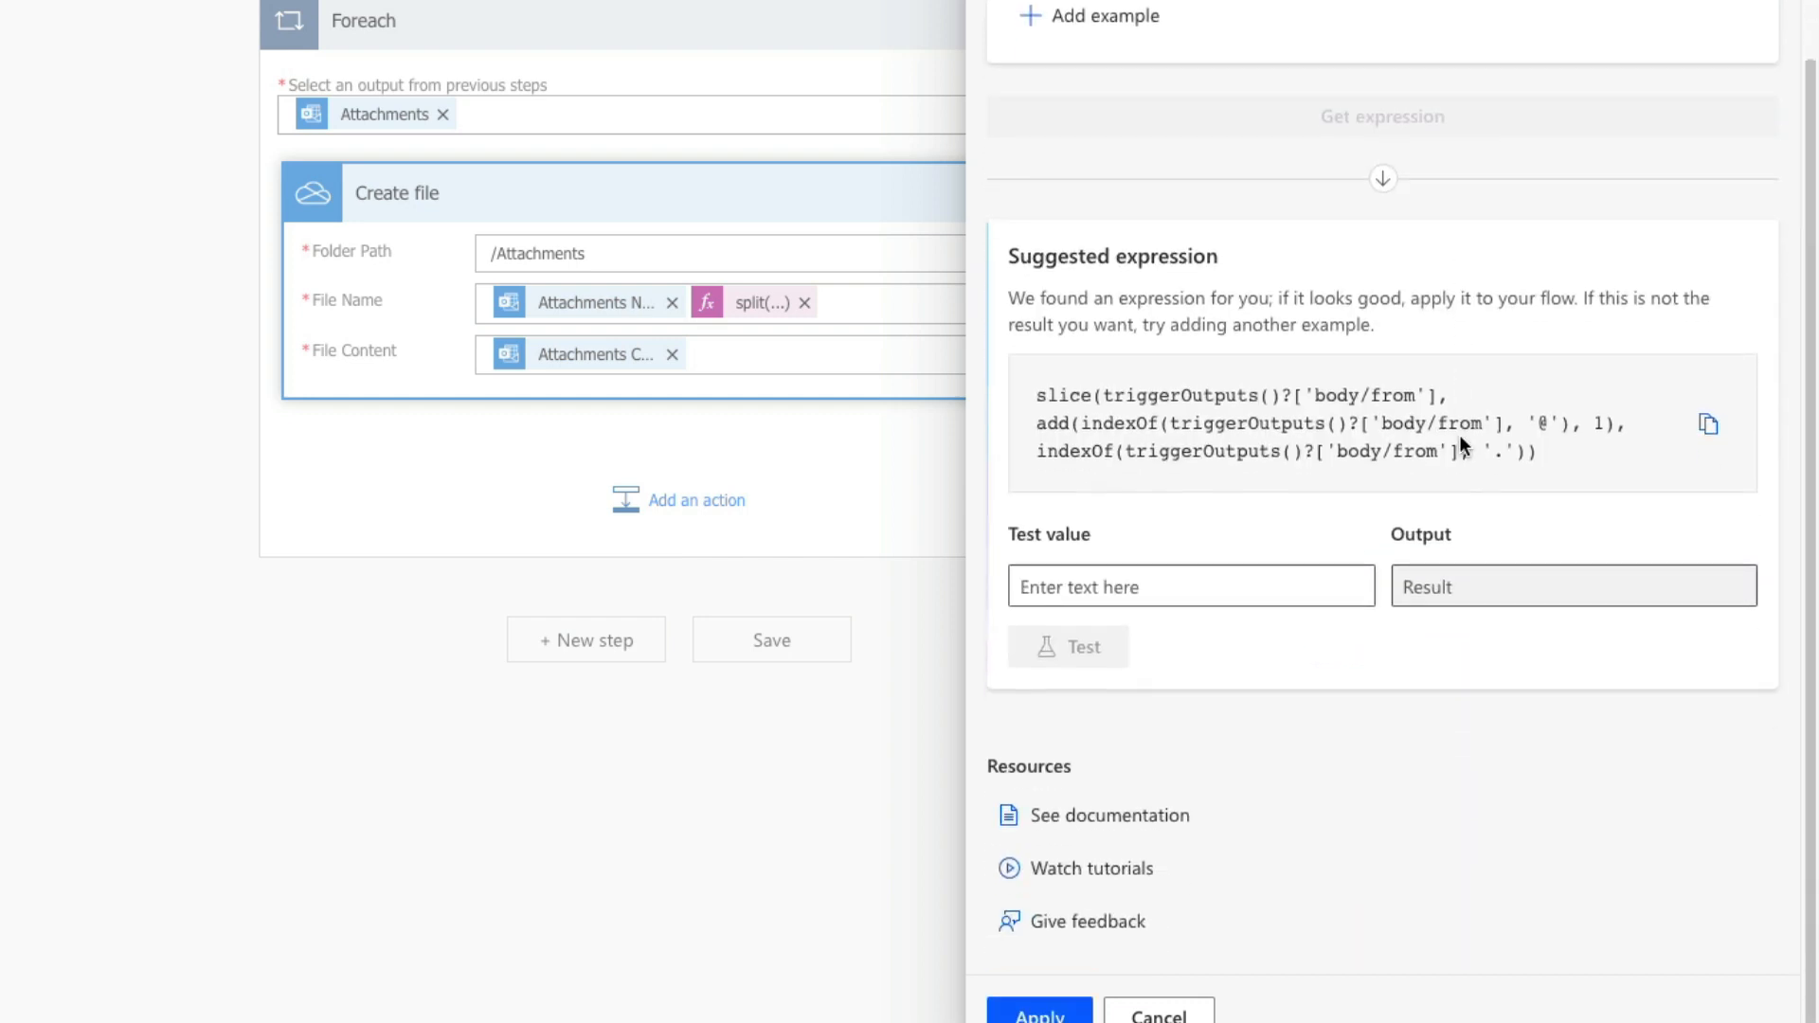
left_click(1189, 584)
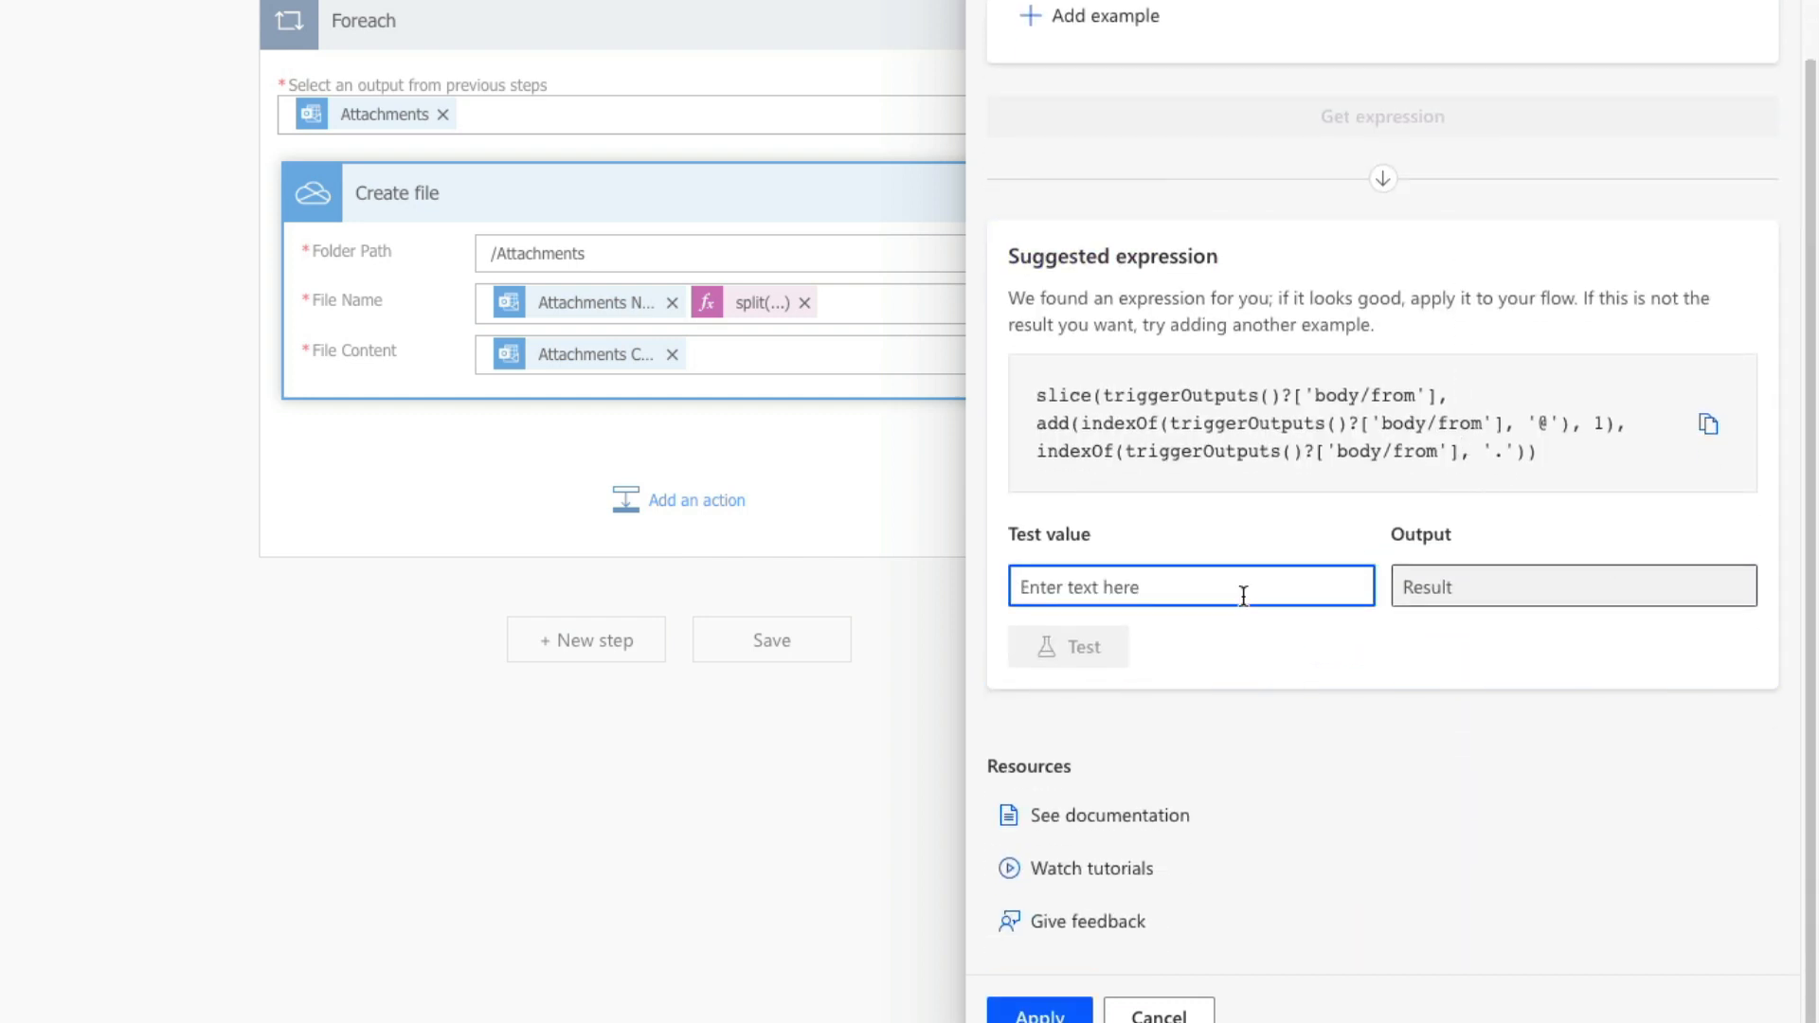
left_click(1066, 646)
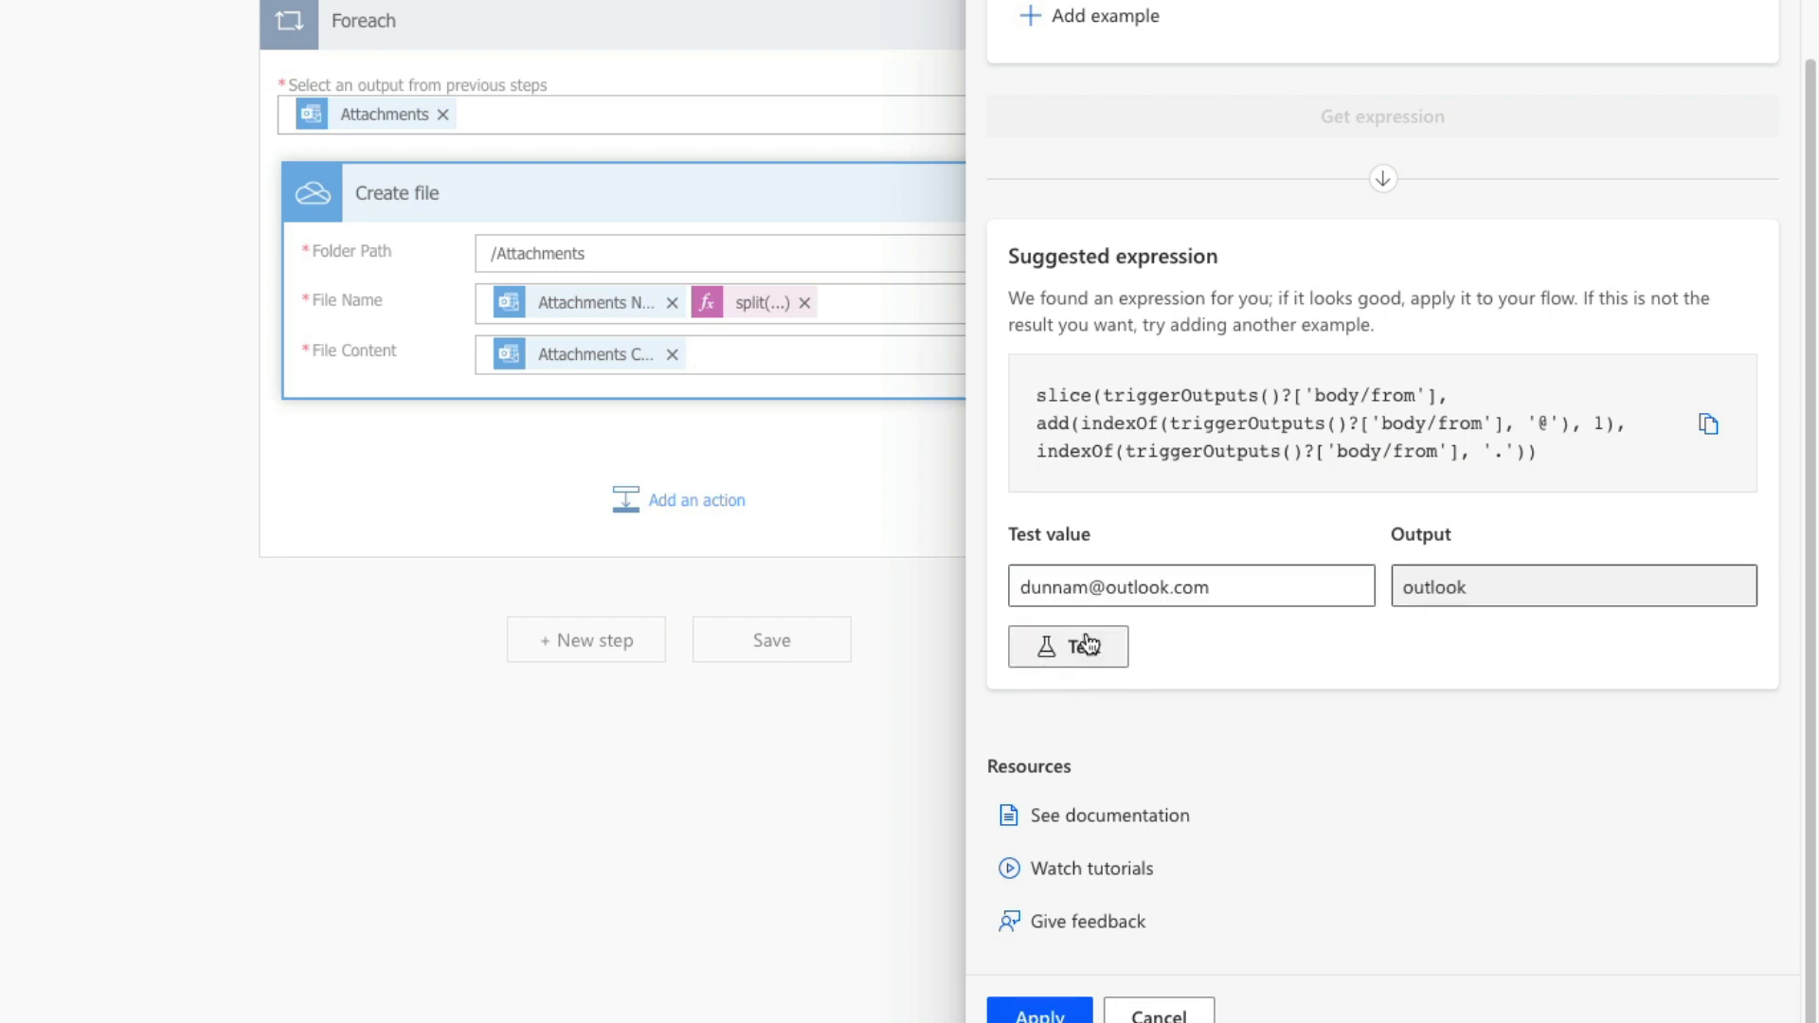
left_click(1189, 586)
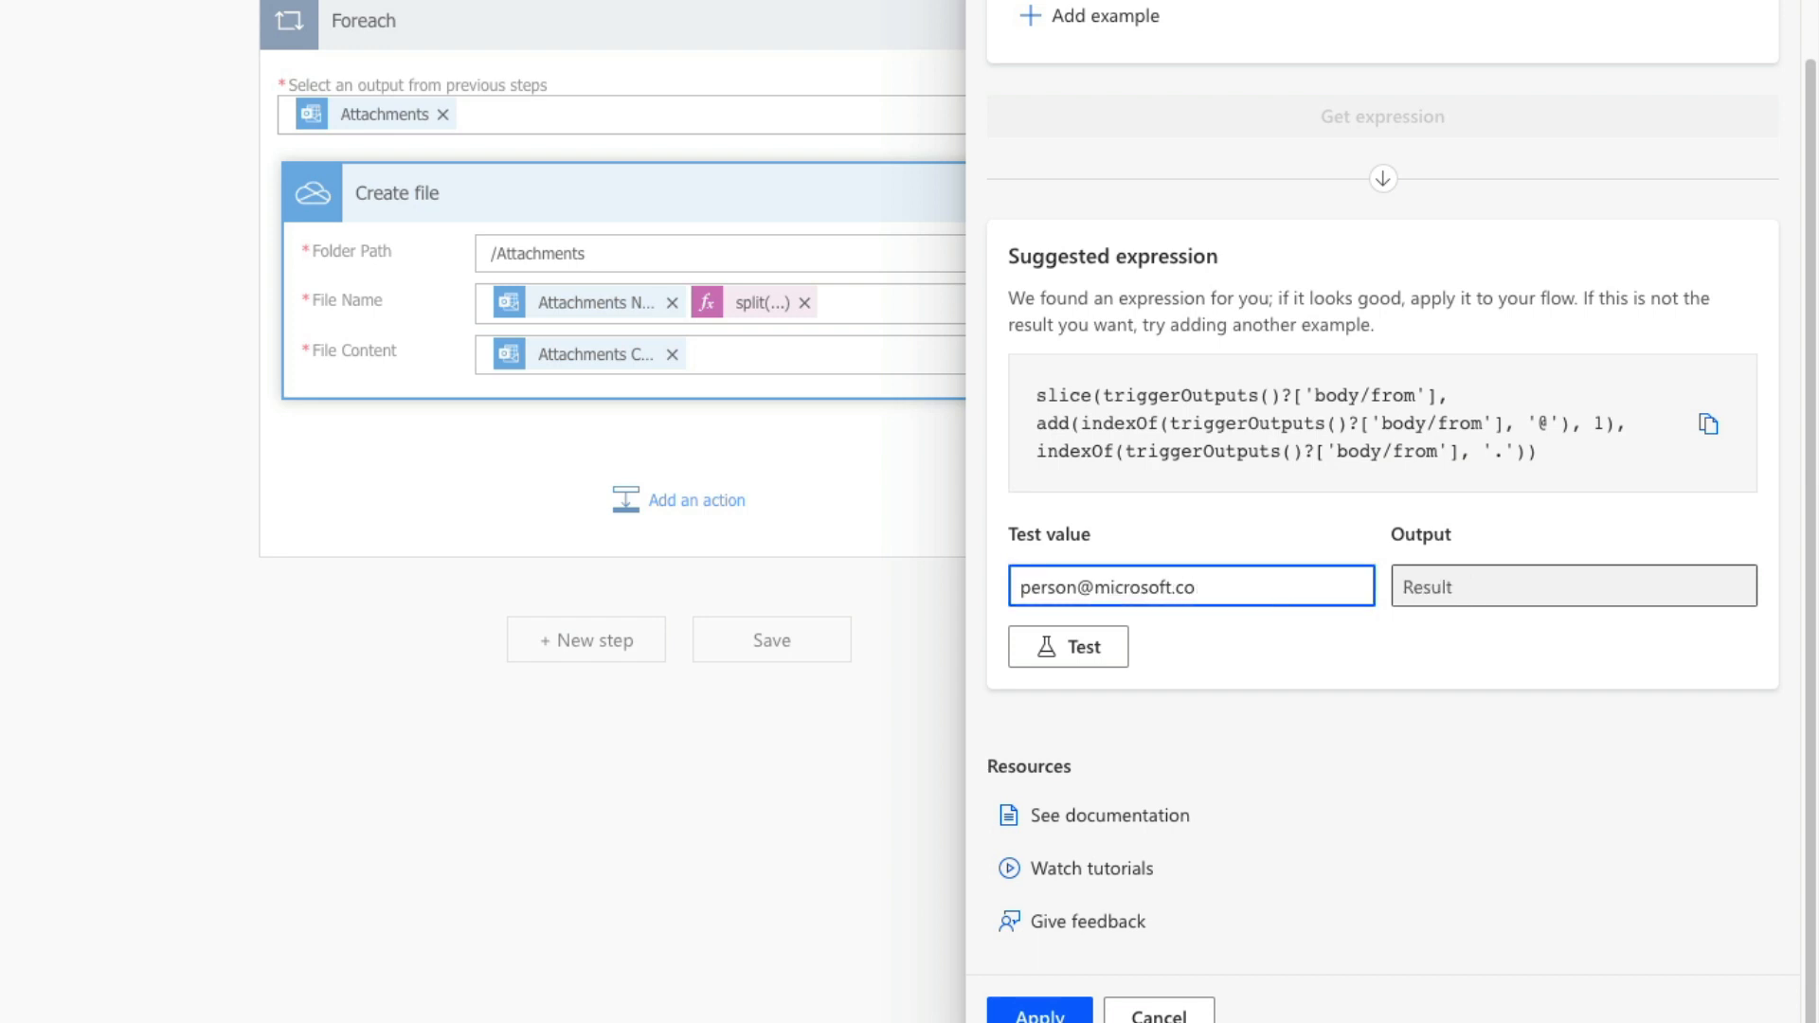
type("rg")
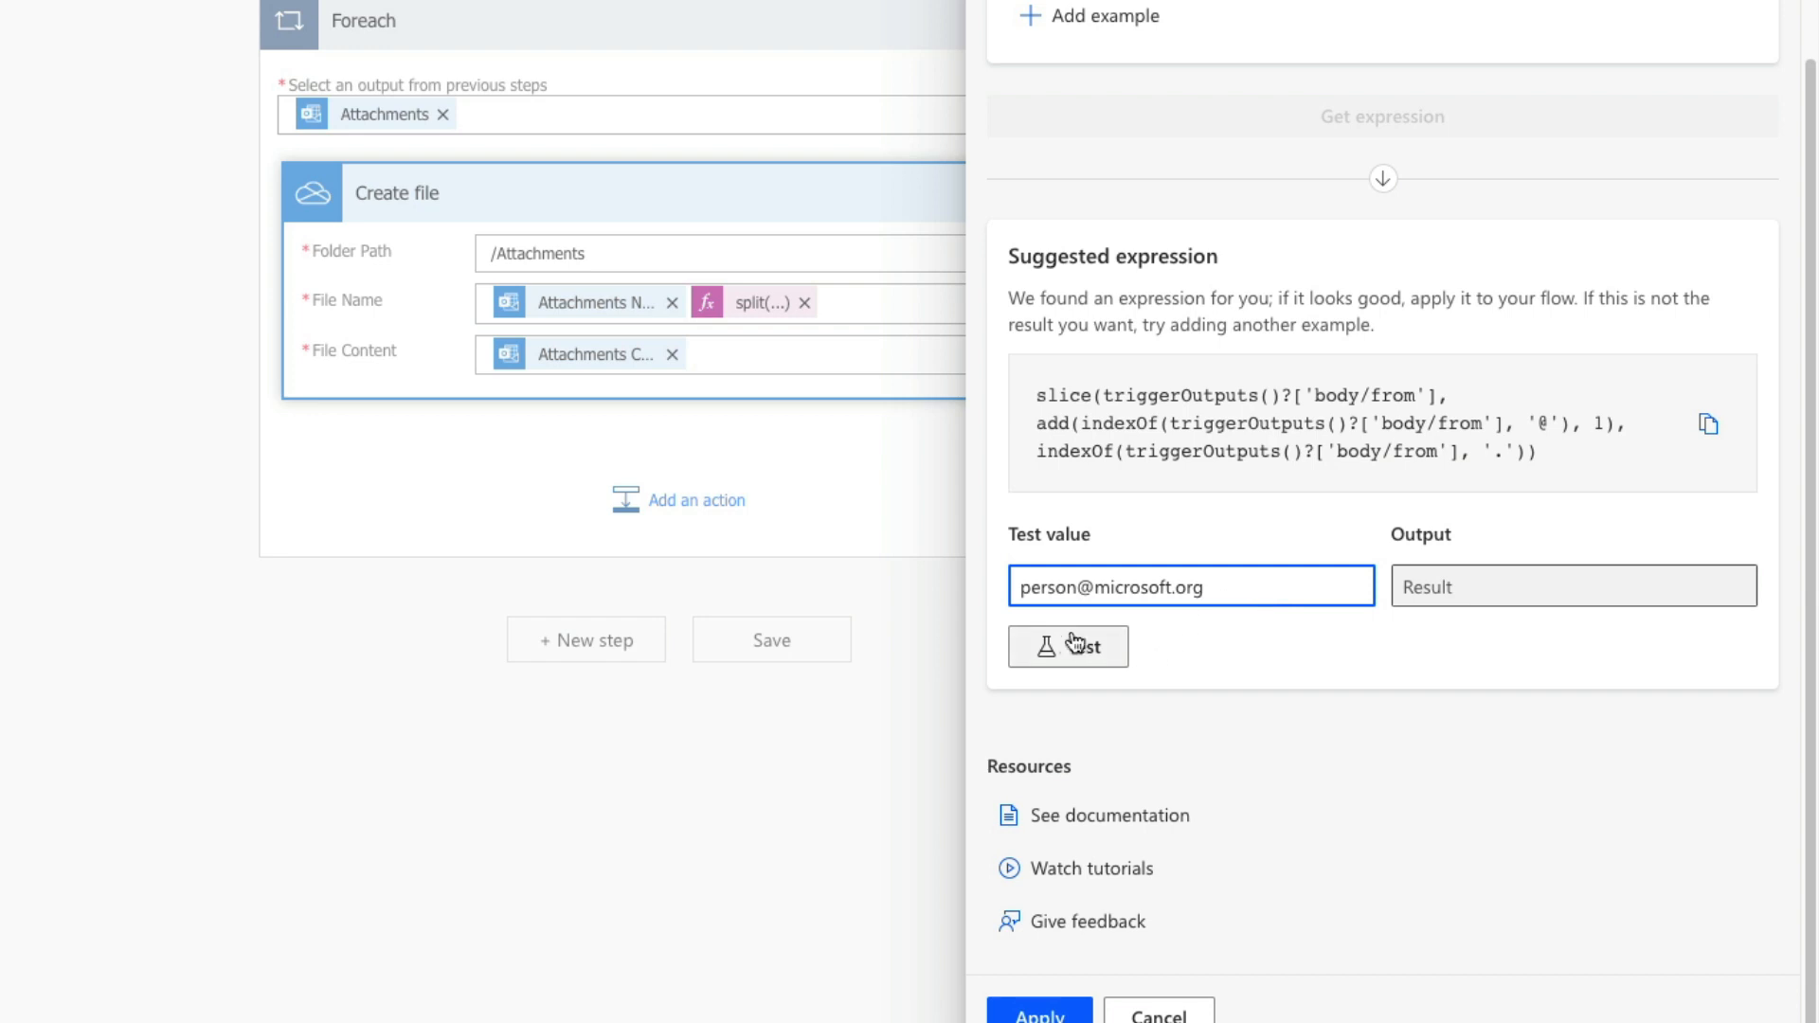
left_click(1066, 646)
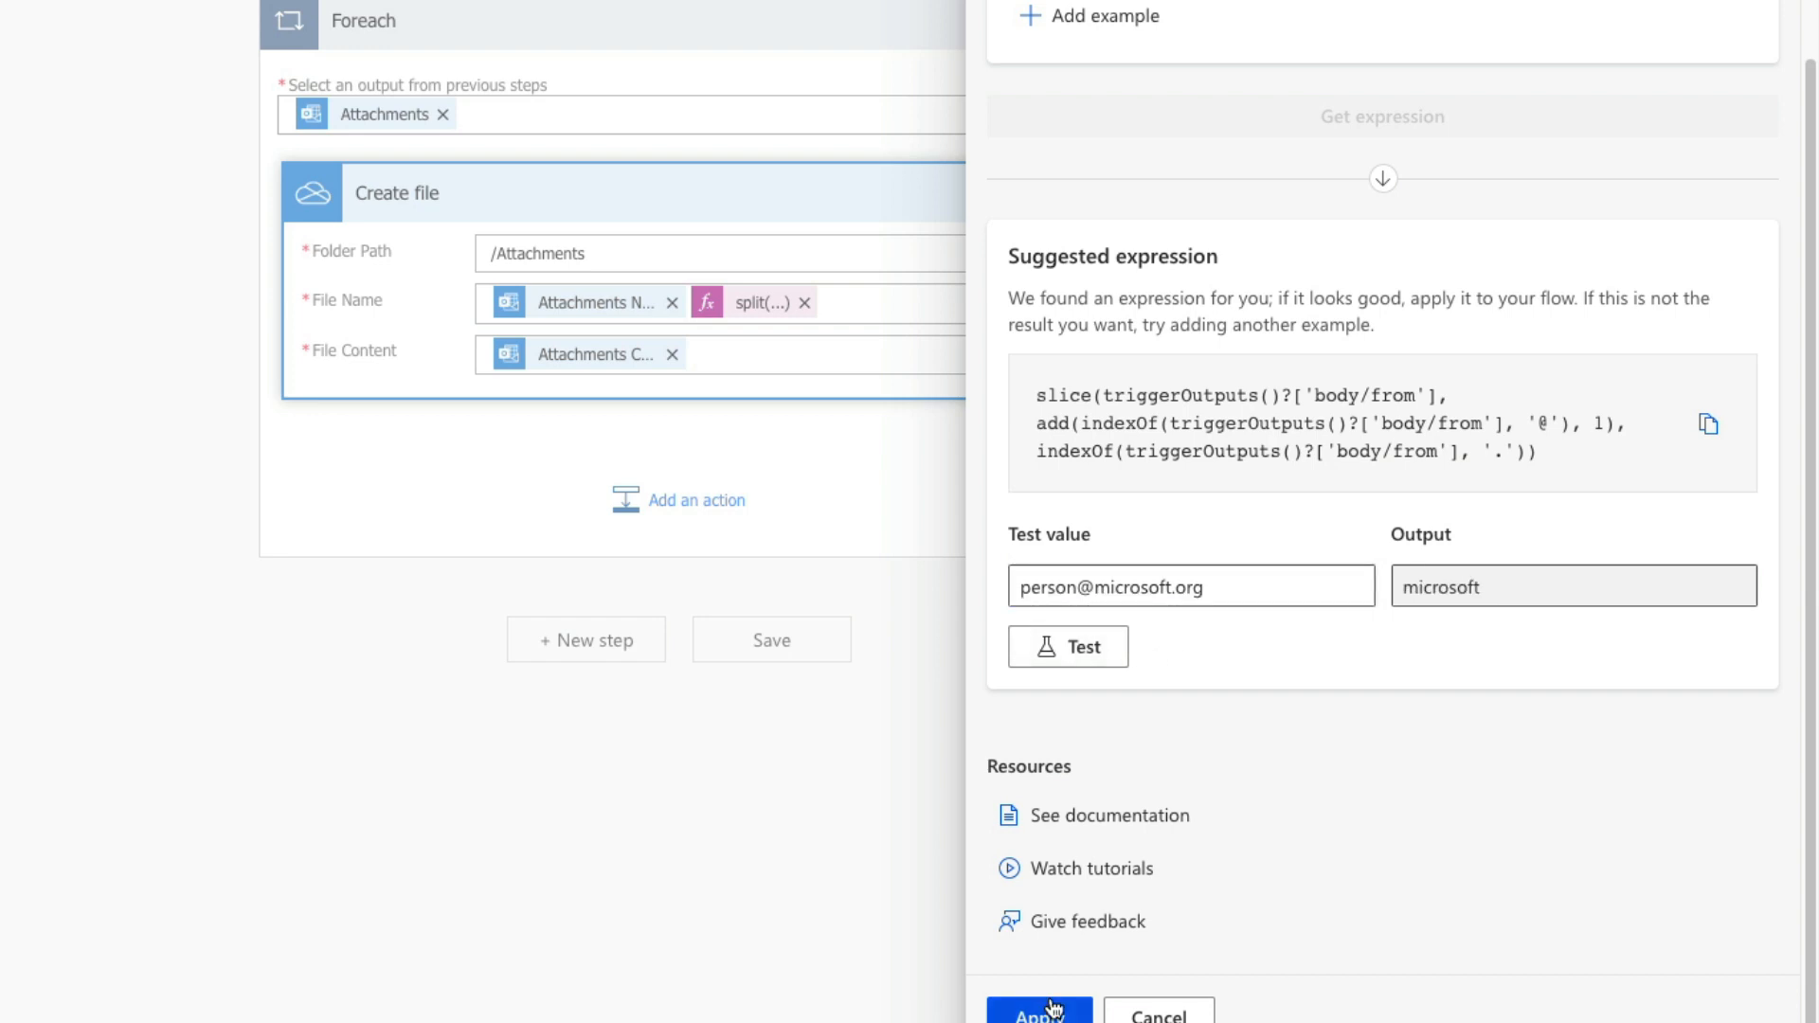